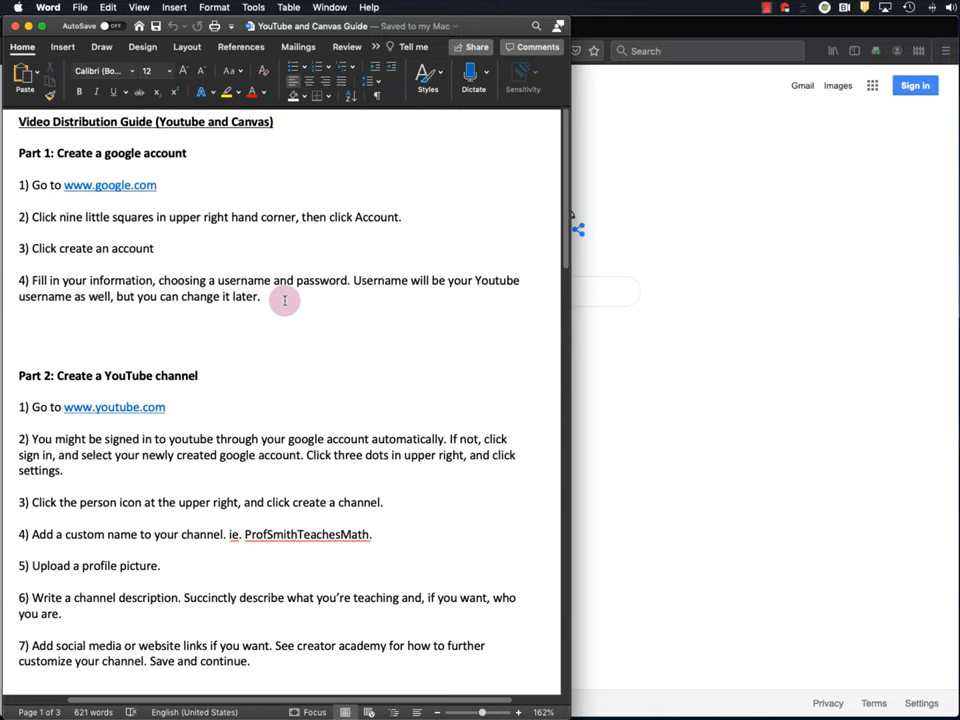
Browse the Google page, scrolling down and back up.
{"action": "left_click", "coordinate": [264, 296]}
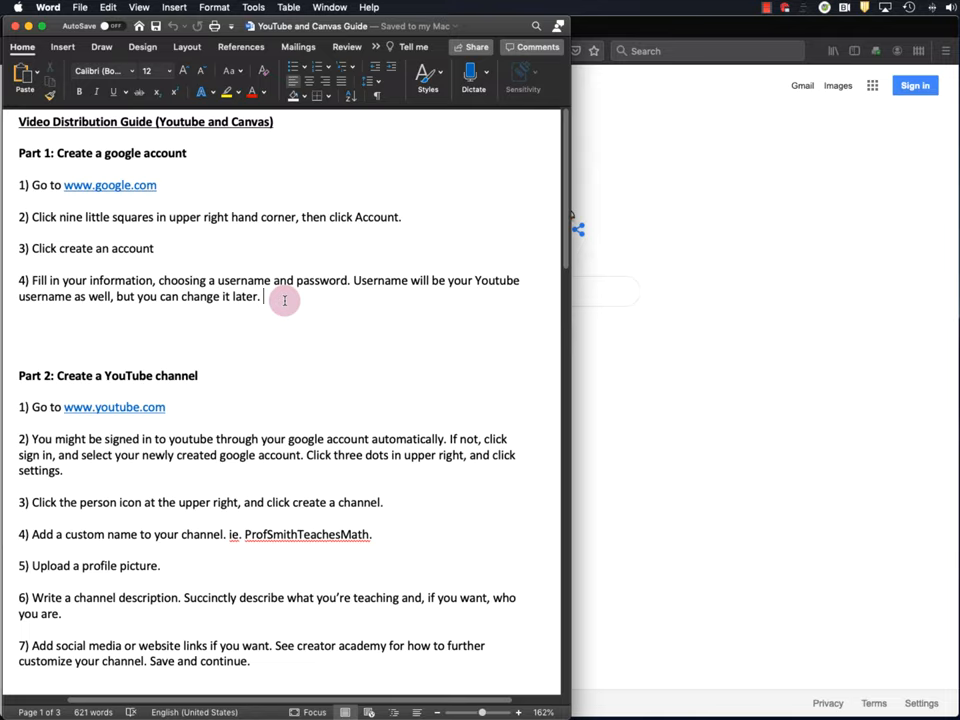
{"action": "mouse_move", "coordinate": [210, 376]}
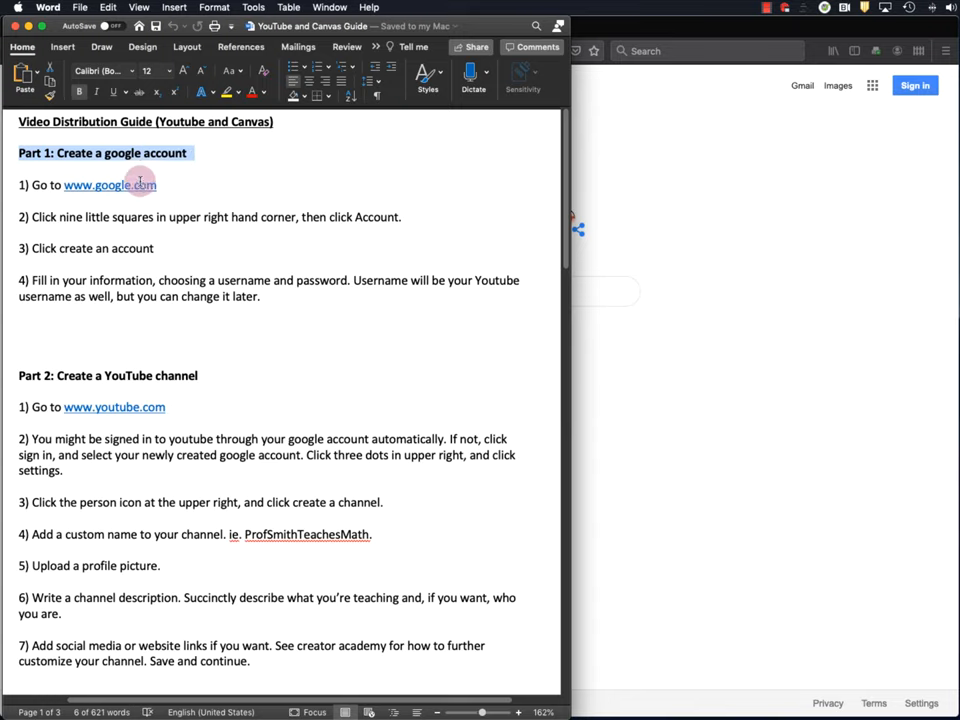
{"action": "mouse_move", "coordinate": [196, 382]}
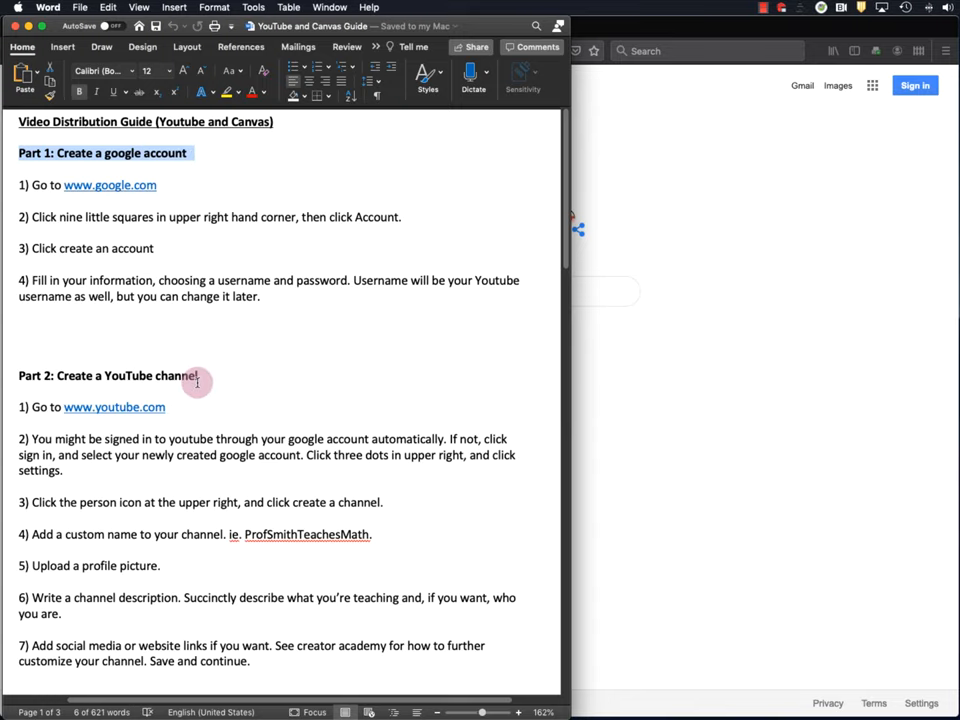
{"action": "scroll", "scroll_direction": "down", "scroll_amount": 3}
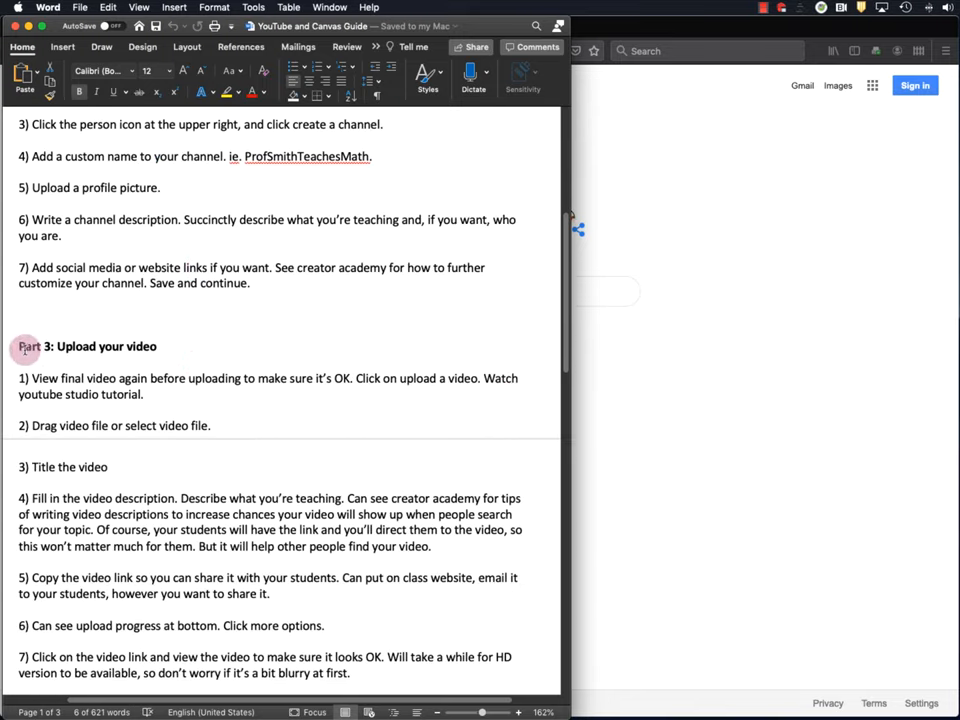
{"action": "scroll", "scroll_direction": "down", "scroll_amount": 3}
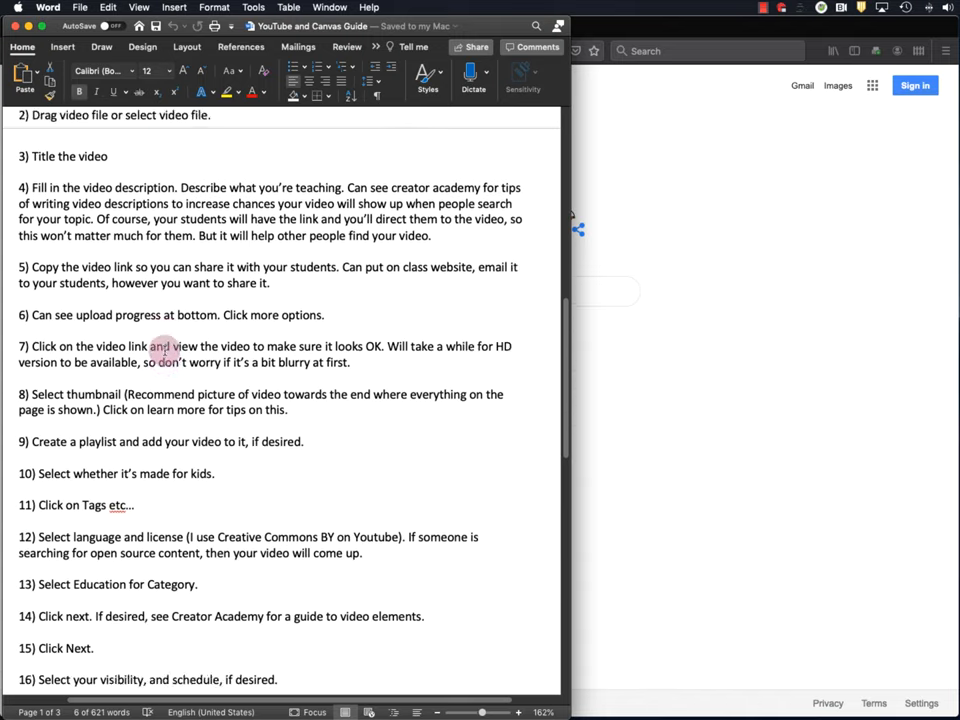
{"action": "scroll", "scroll_direction": "down", "scroll_amount": 3}
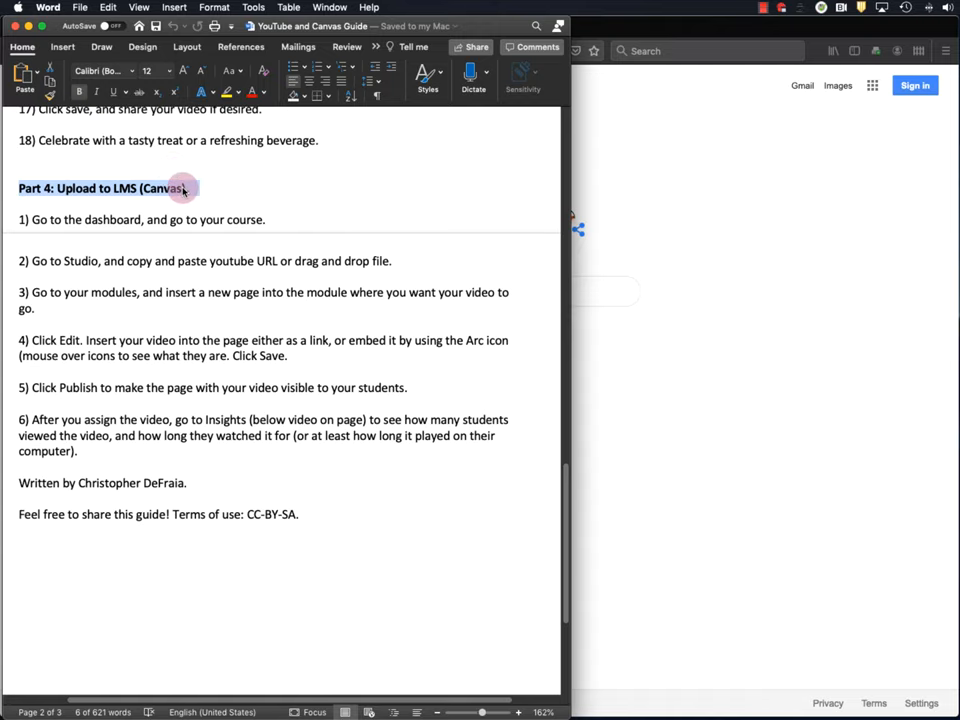
{"action": "scroll", "scroll_direction": "up", "scroll_amount": 3}
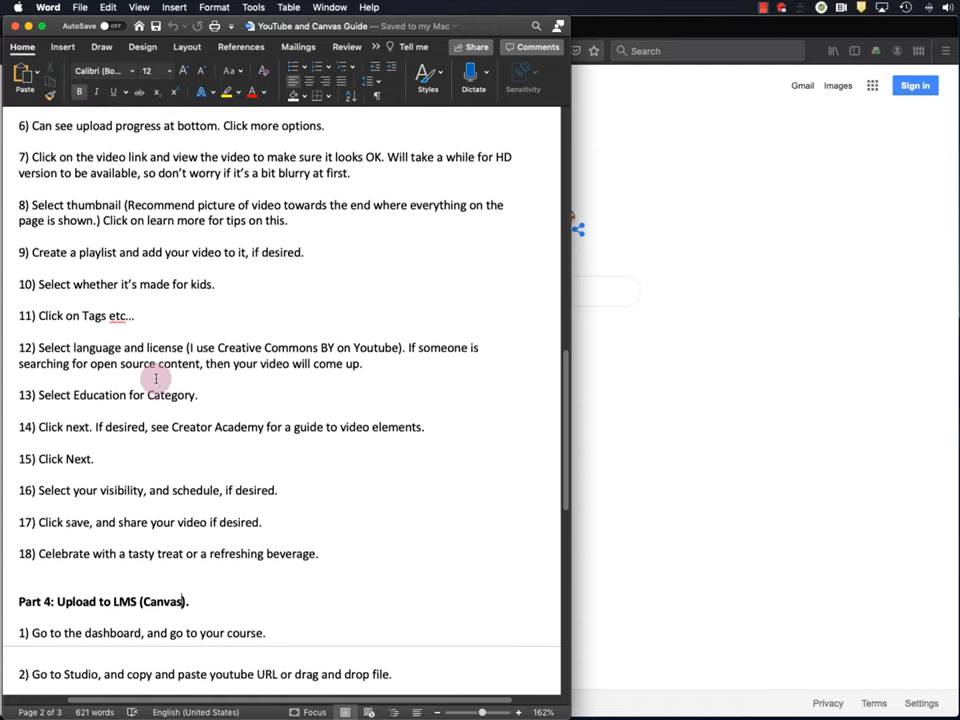
{"action": "scroll", "scroll_direction": "up", "scroll_amount": 3}
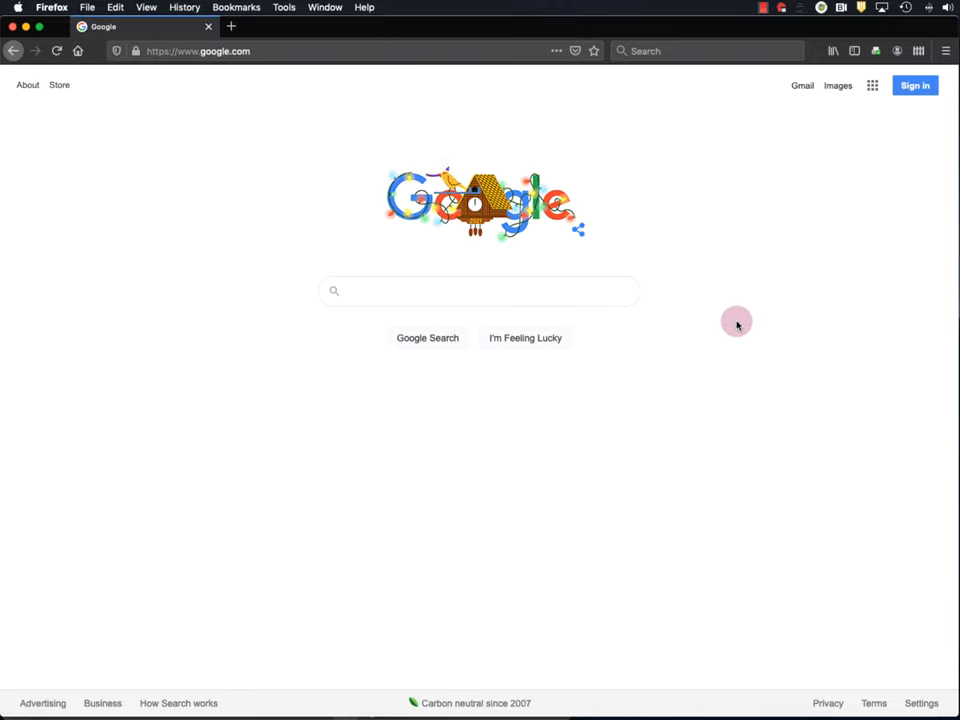
{"action": "mouse_move", "coordinate": [872, 110]}
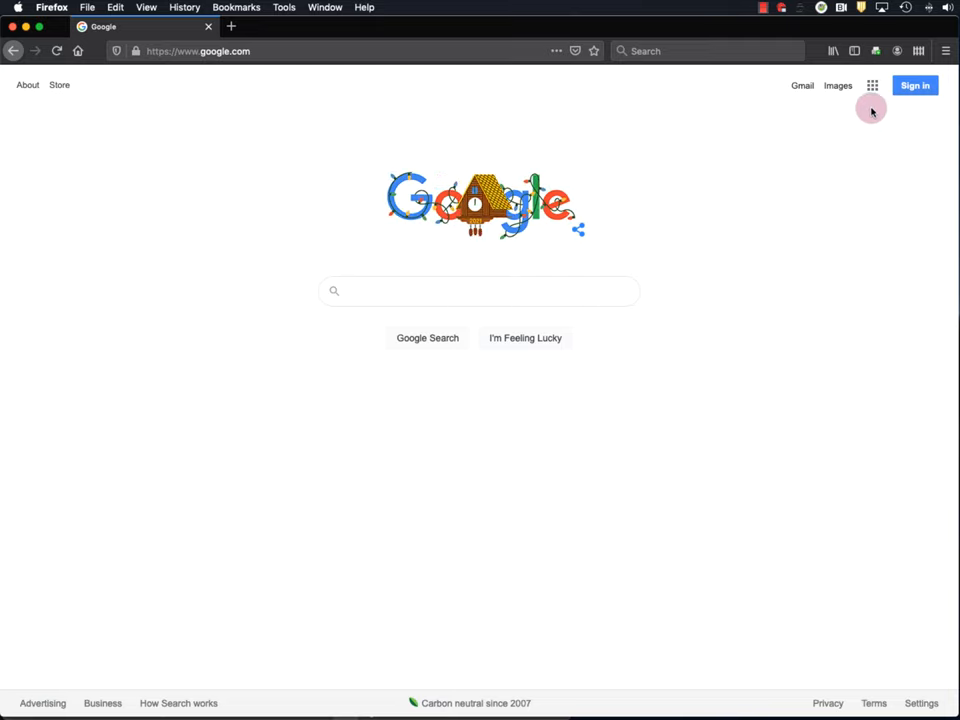
{"action": "mouse_move", "coordinate": [872, 84]}
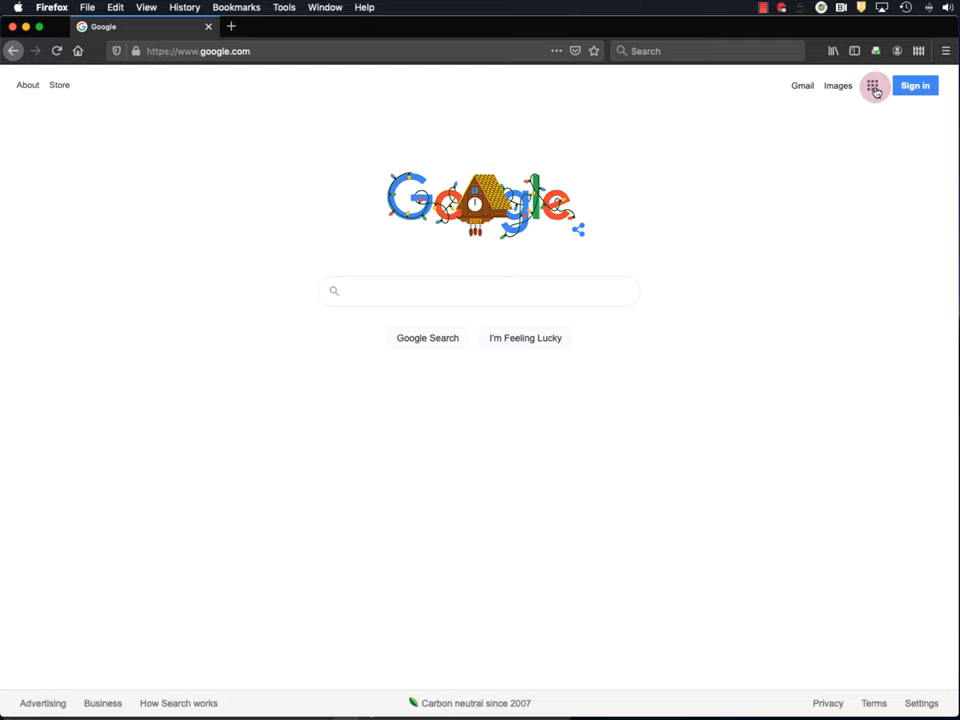
Reach the Google Account page from the apps grid and start creating a new account.
{"action": "left_click", "coordinate": [872, 84]}
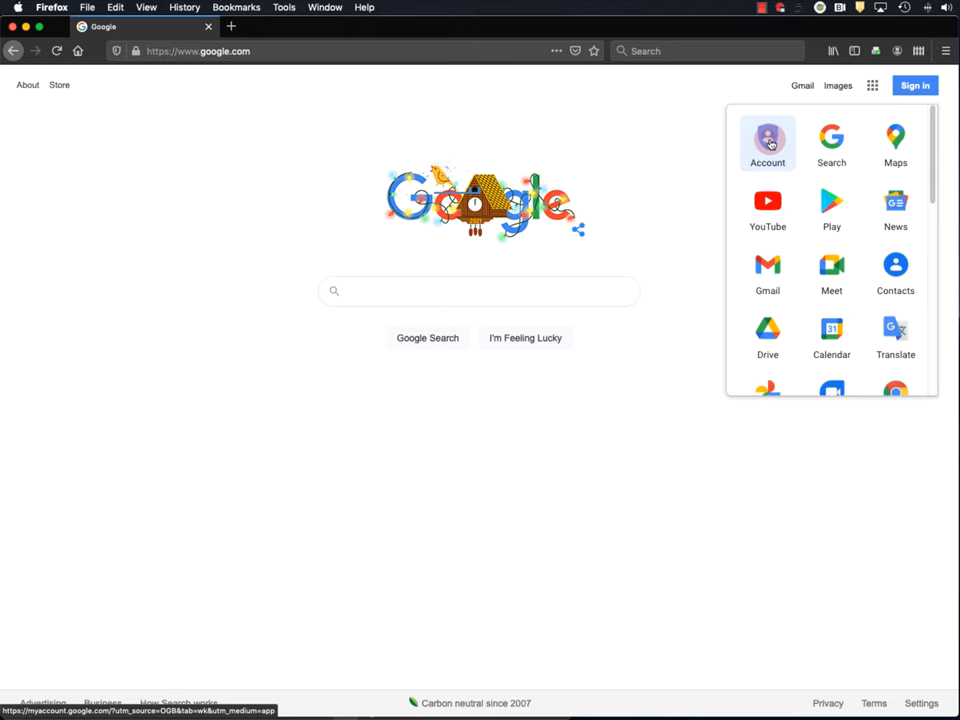
{"action": "left_click", "coordinate": [768, 144]}
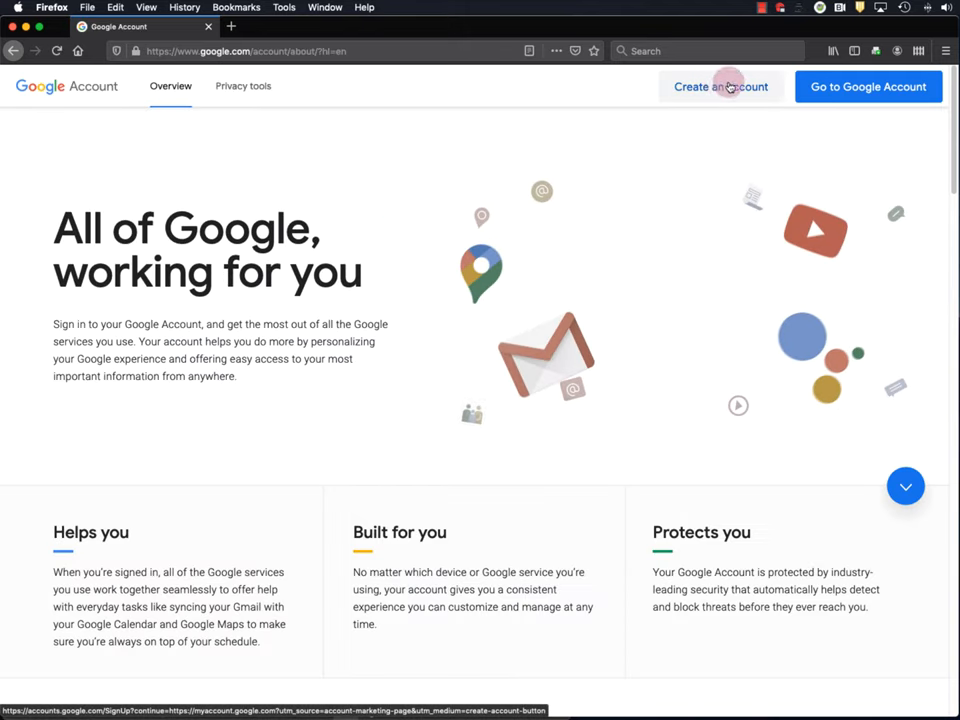
{"action": "left_click", "coordinate": [720, 86]}
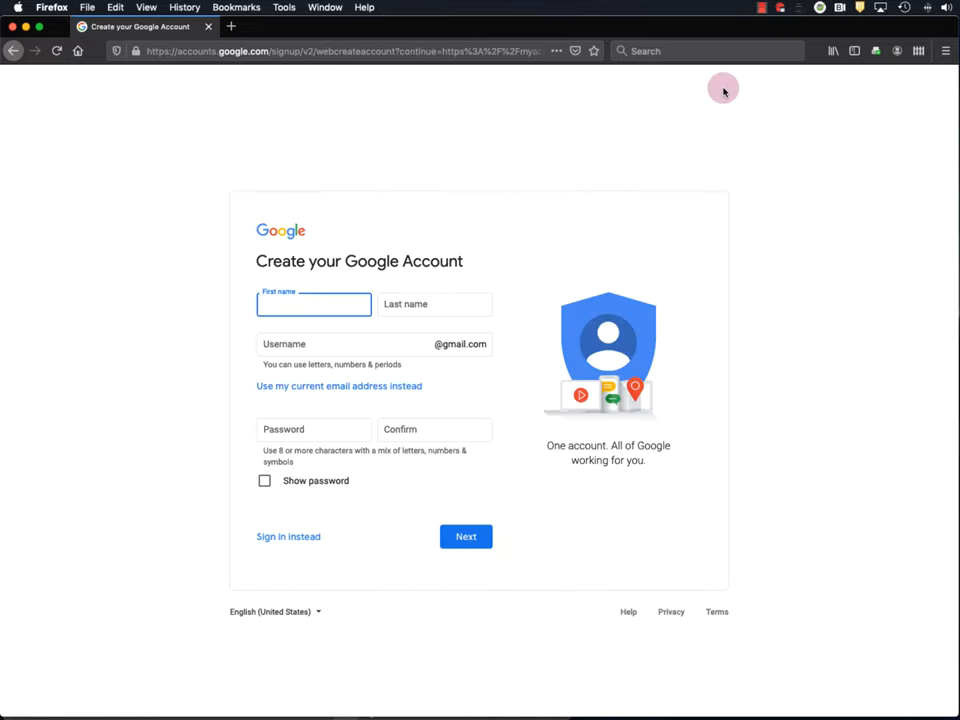
{"action": "mouse_move", "coordinate": [436, 154]}
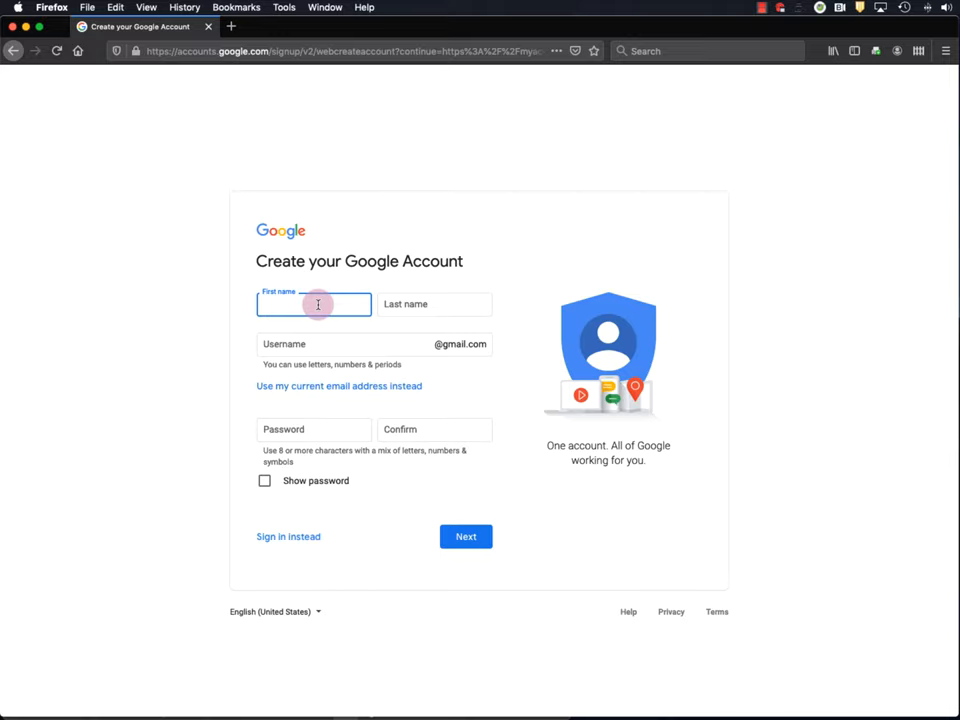
{"action": "type", "text": "Jay"}
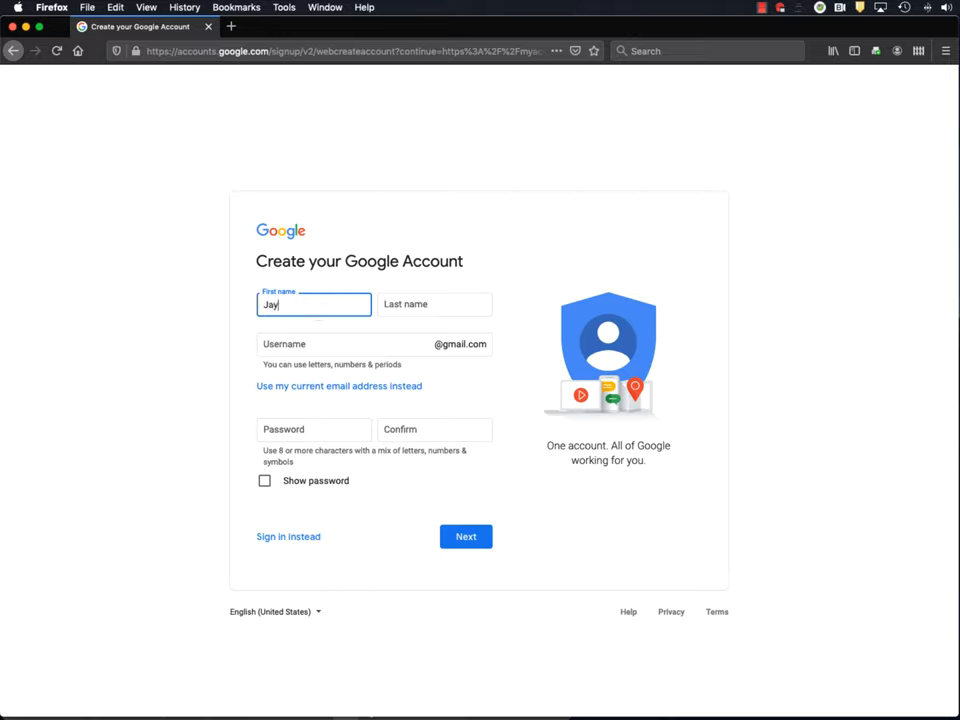
{"action": "type", "text": "Smith"}
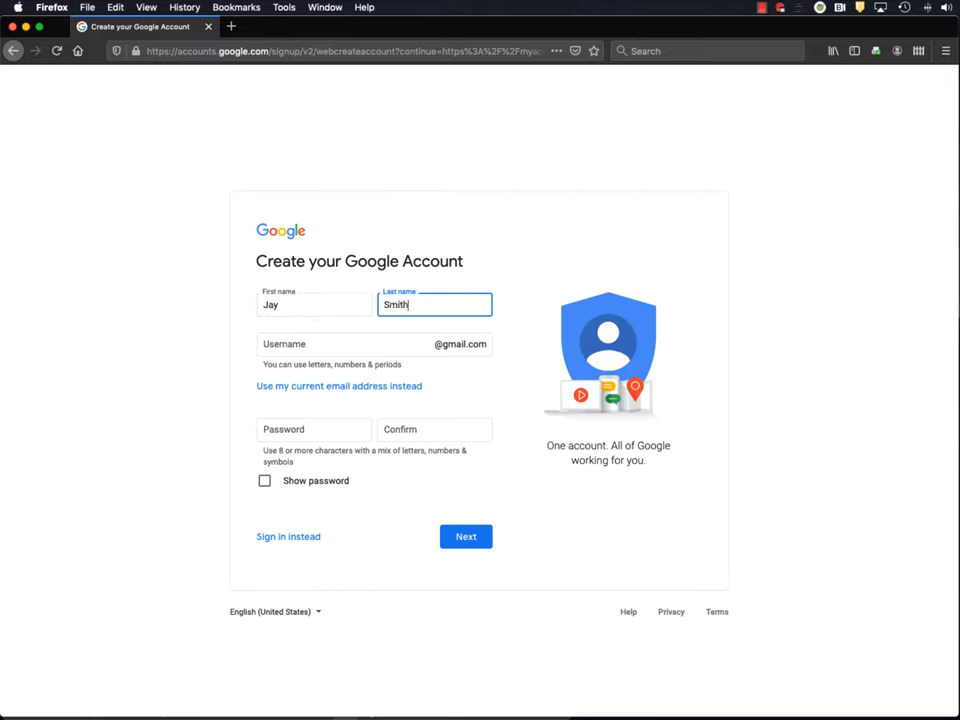
{"action": "left_click", "coordinate": [330, 344]}
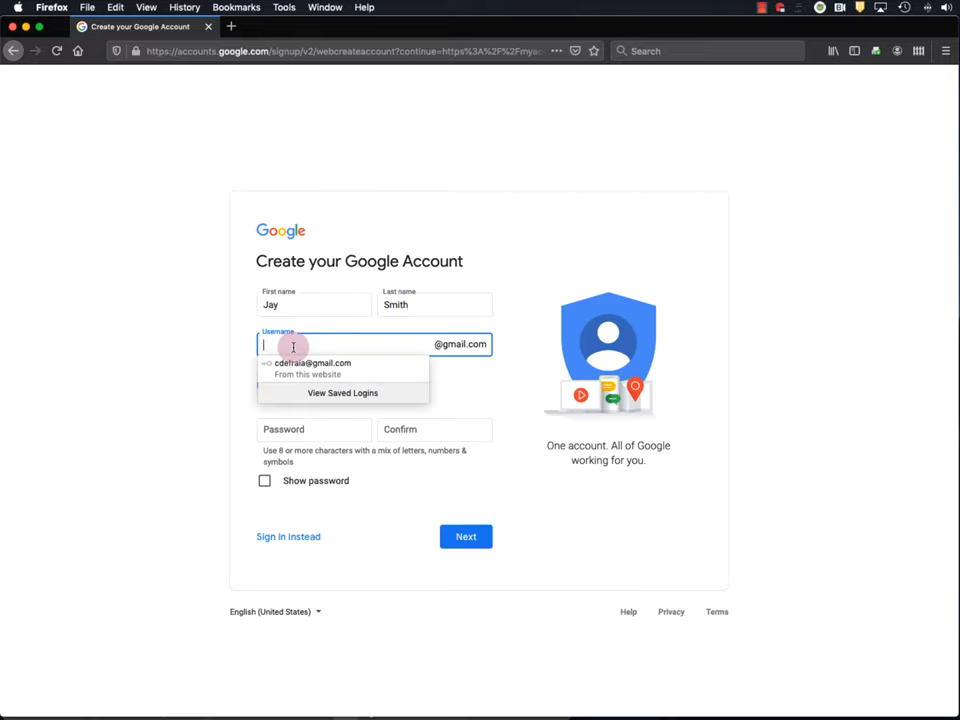
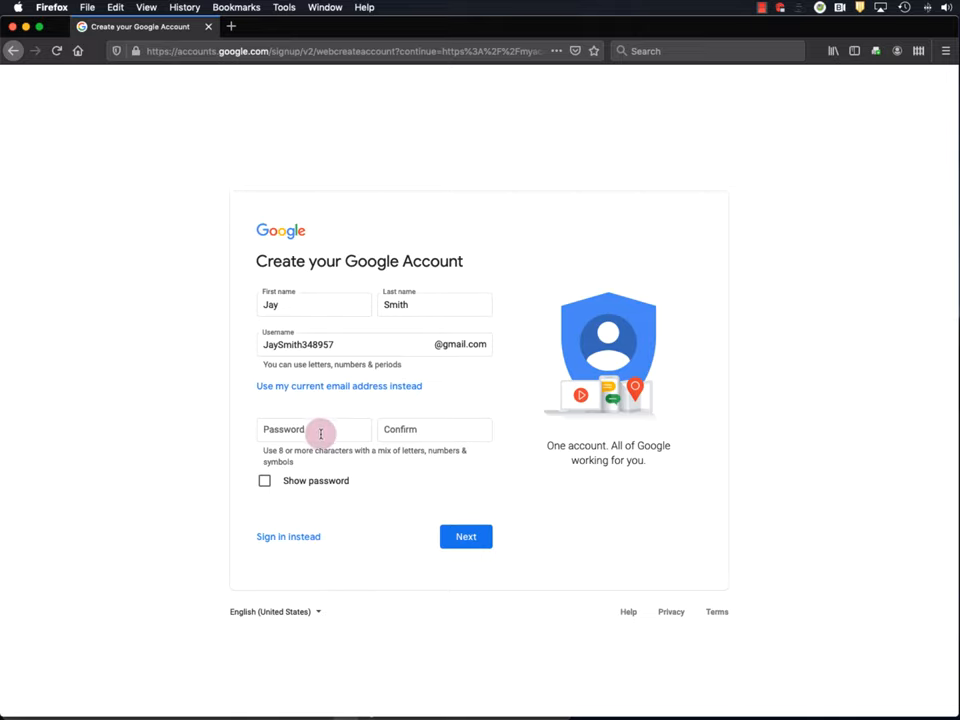
Enter and confirm the password, then submit the account details.
{"action": "left_click", "coordinate": [312, 428]}
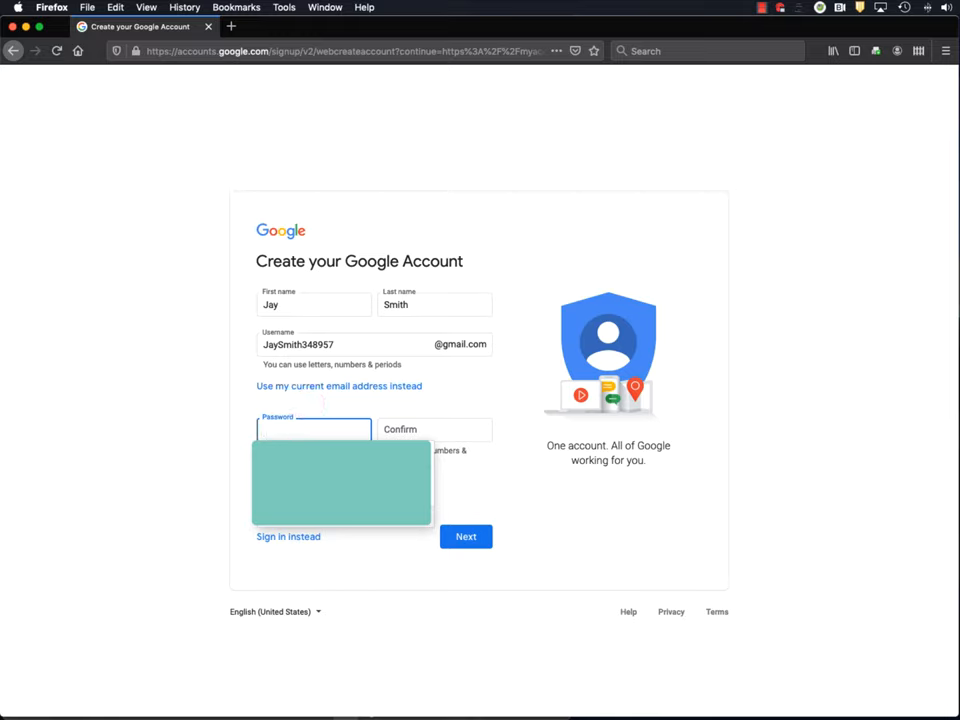
{"action": "left_click", "coordinate": [314, 428]}
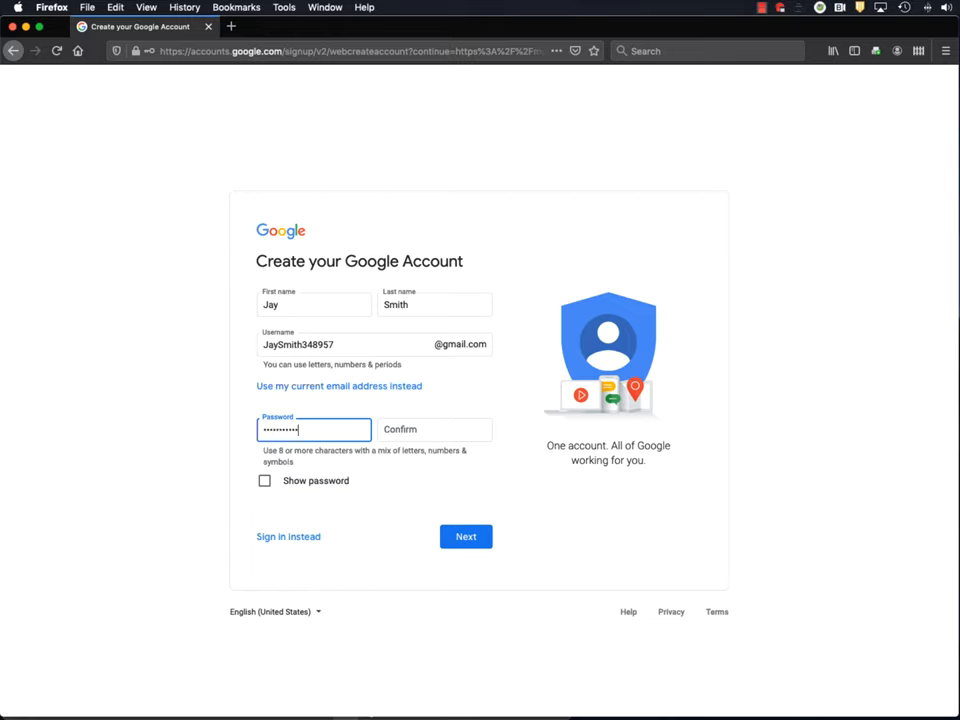
{"action": "left_click", "coordinate": [434, 428]}
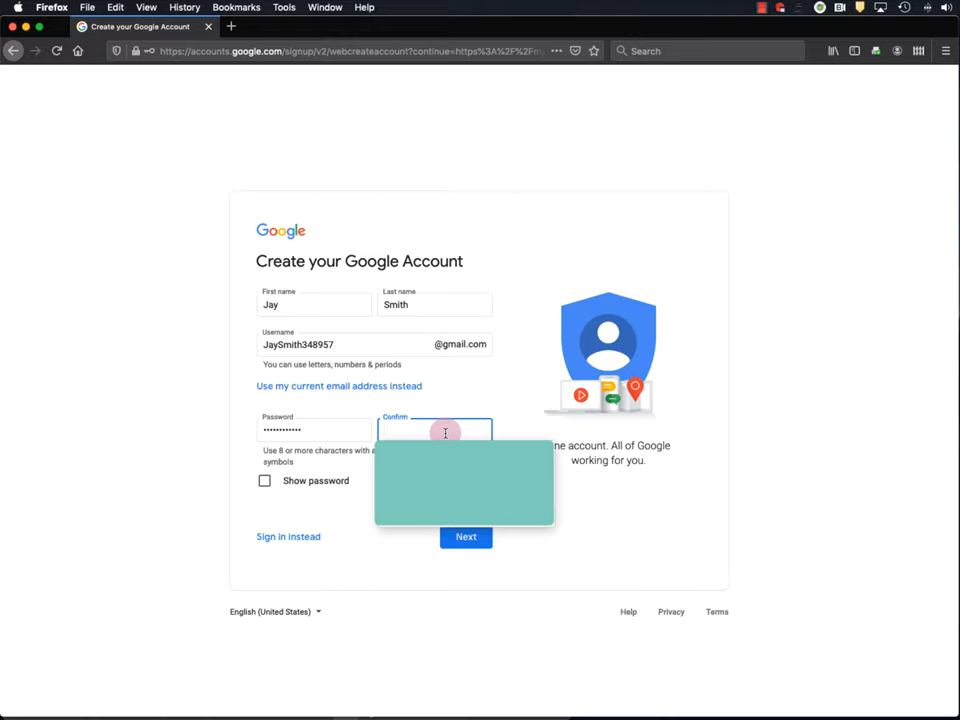
{"action": "type", "text": "••••••"}
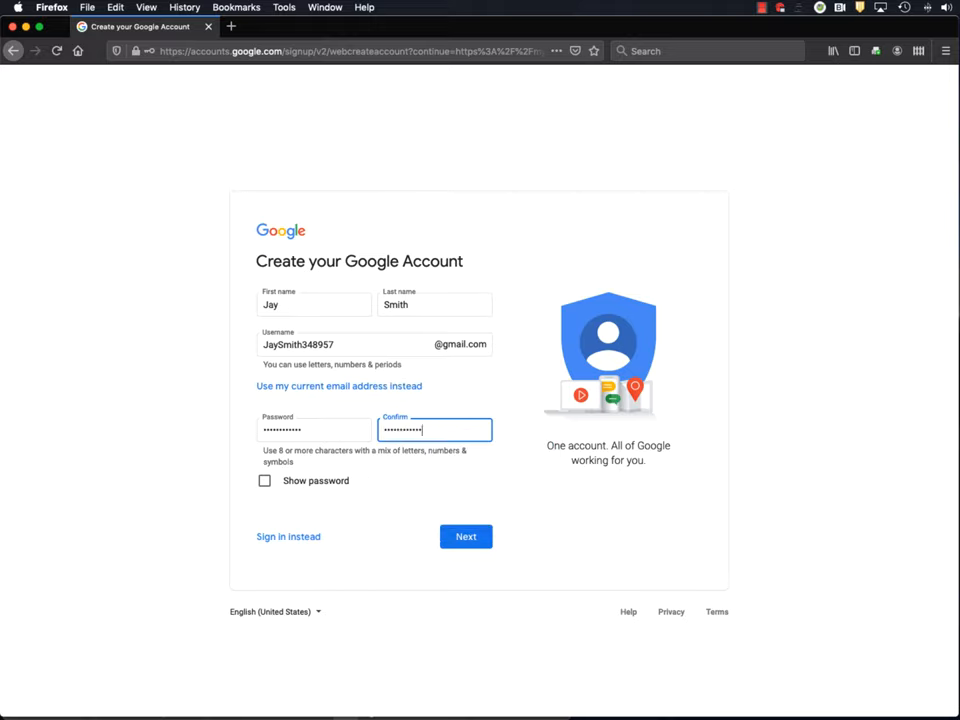
{"action": "left_click", "coordinate": [464, 536]}
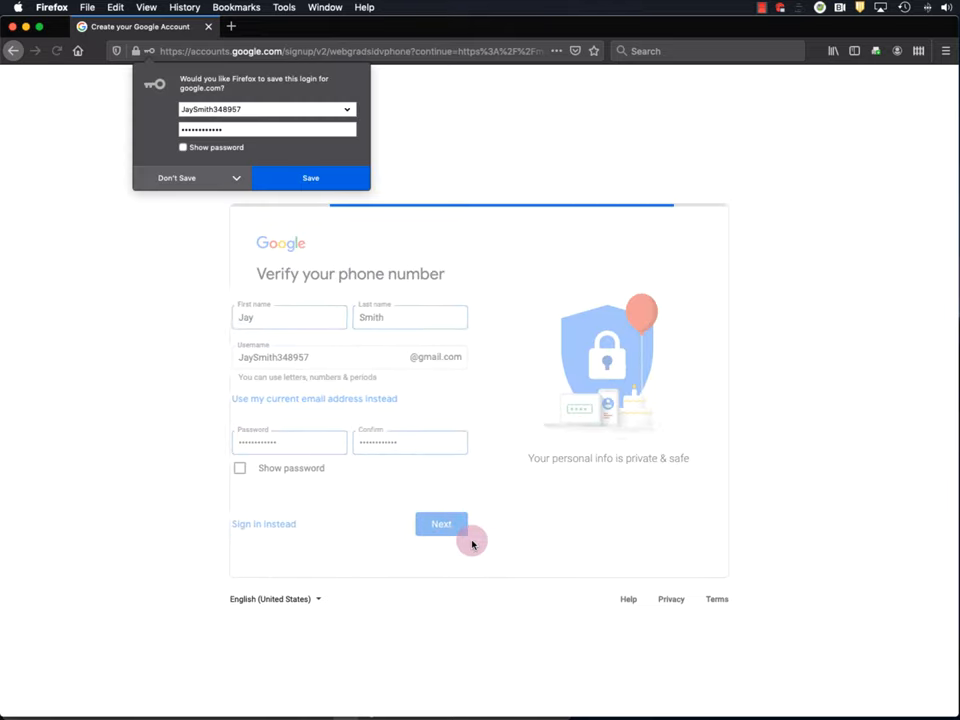
Enter the phone number, send a verification code, and verify with the received code.
{"action": "left_click", "coordinate": [440, 524]}
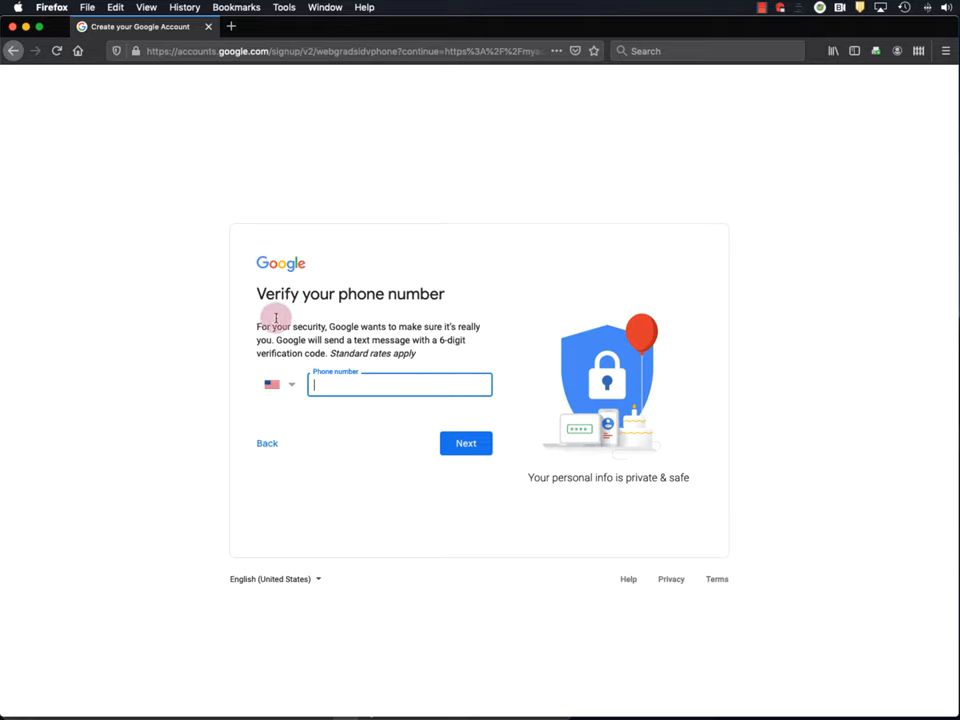
{"action": "mouse_move", "coordinate": [376, 294]}
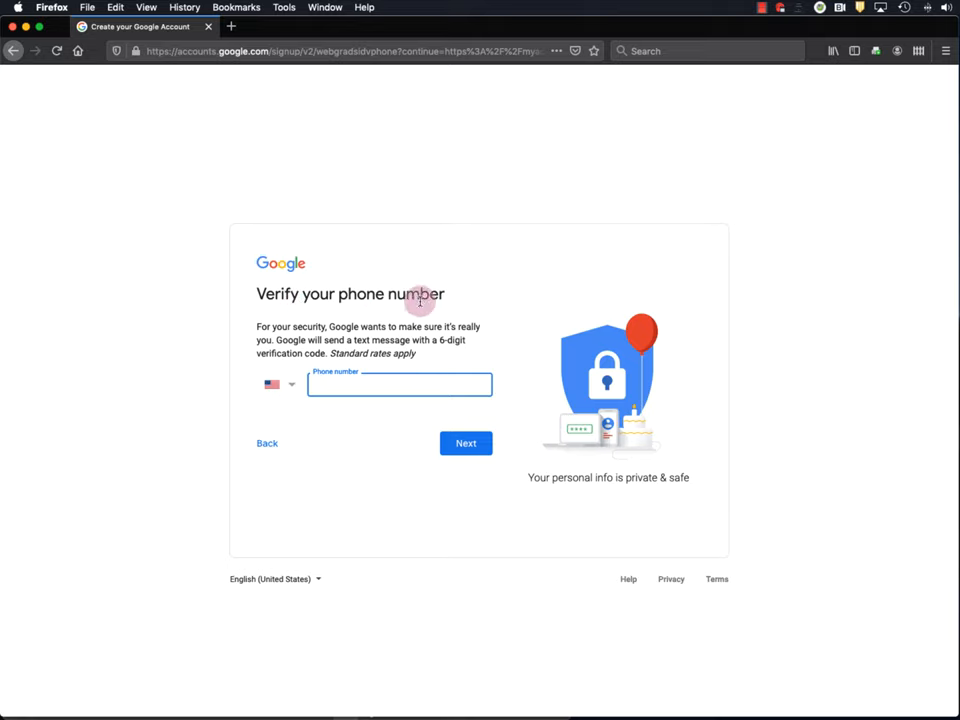
{"action": "mouse_move", "coordinate": [292, 294]}
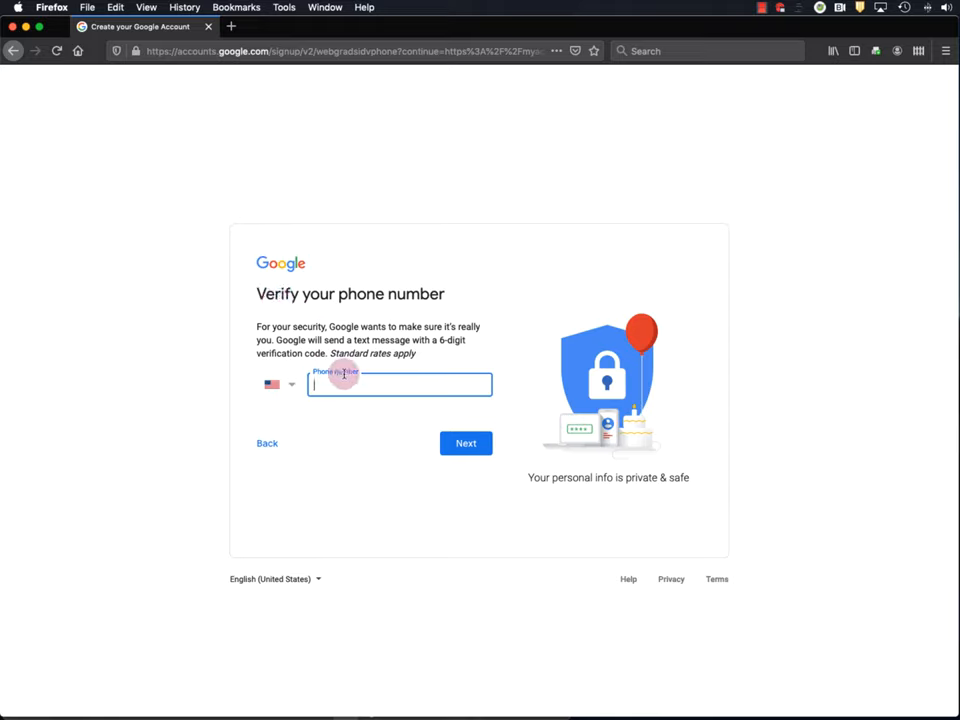
{"action": "mouse_move", "coordinate": [352, 384]}
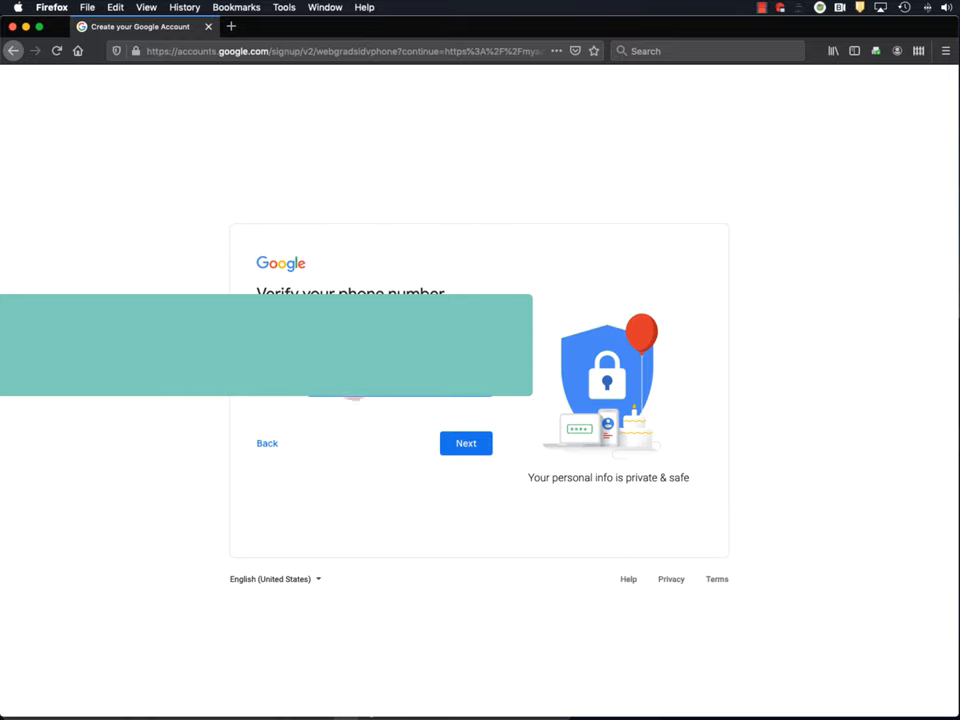
{"action": "left_click", "coordinate": [464, 444]}
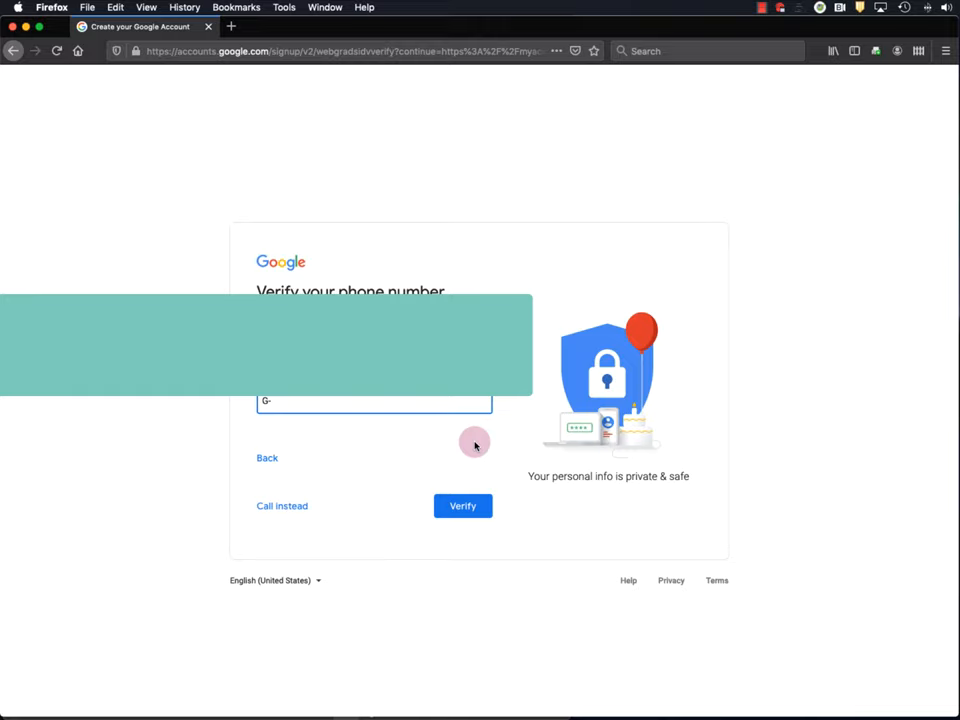
{"action": "left_click", "coordinate": [376, 400]}
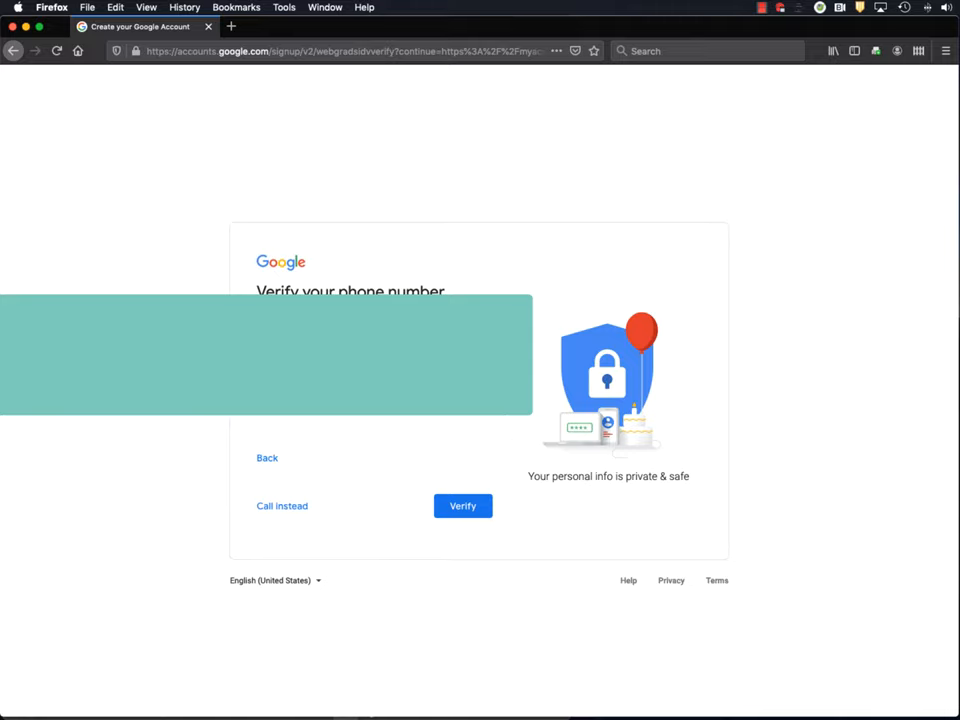
{"action": "left_click", "coordinate": [462, 504]}
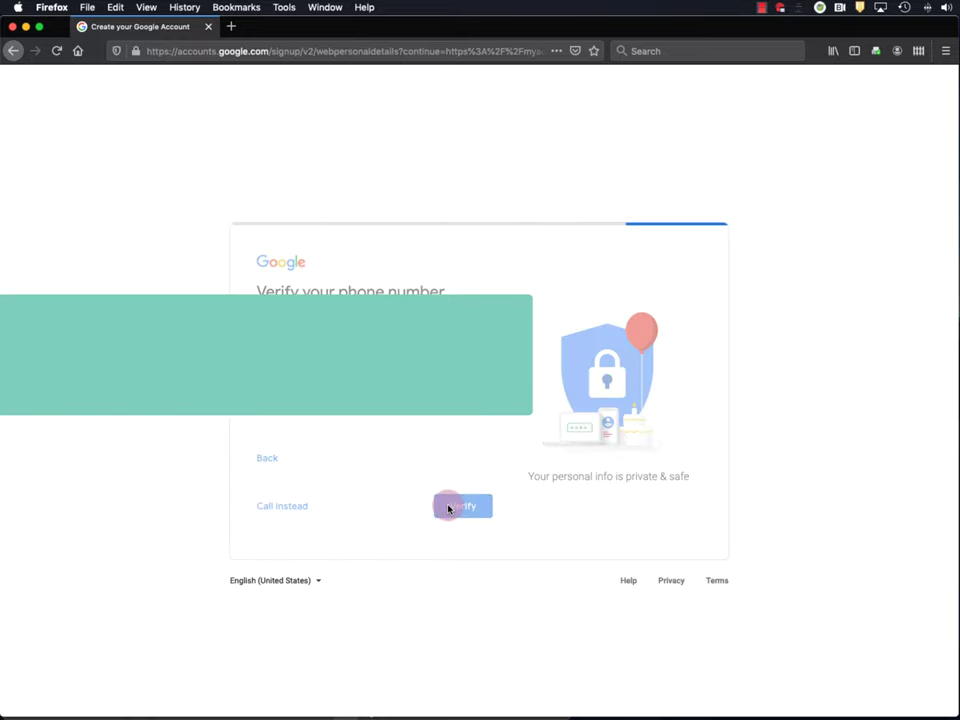
{"action": "left_click", "coordinate": [462, 504]}
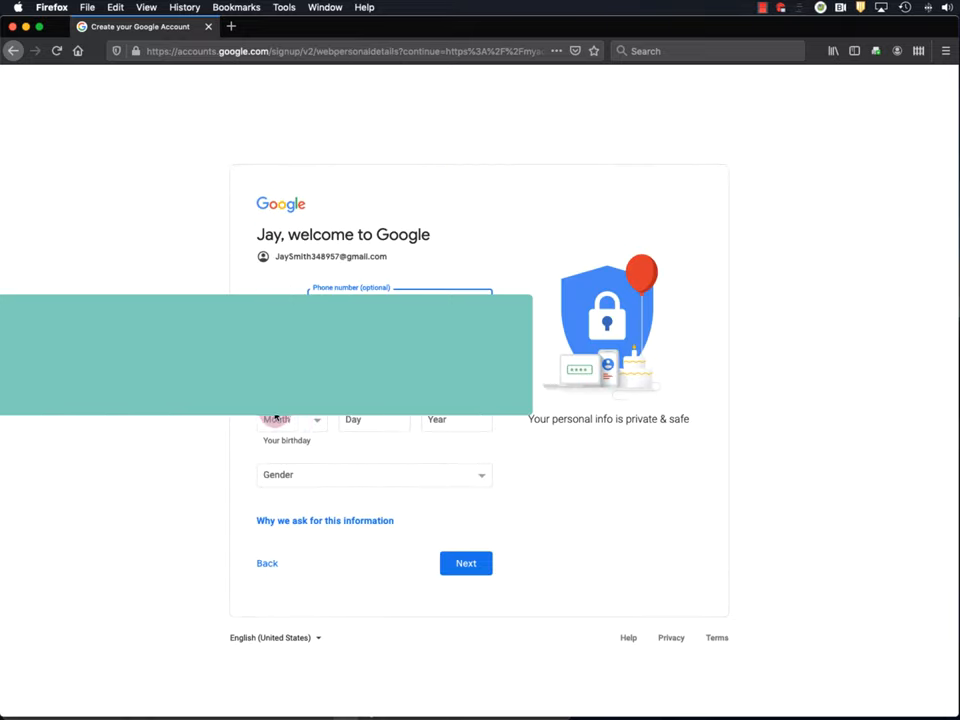
Enter birthday and gender, submit them, and move past the phone number usage offer.
{"action": "left_click", "coordinate": [292, 420]}
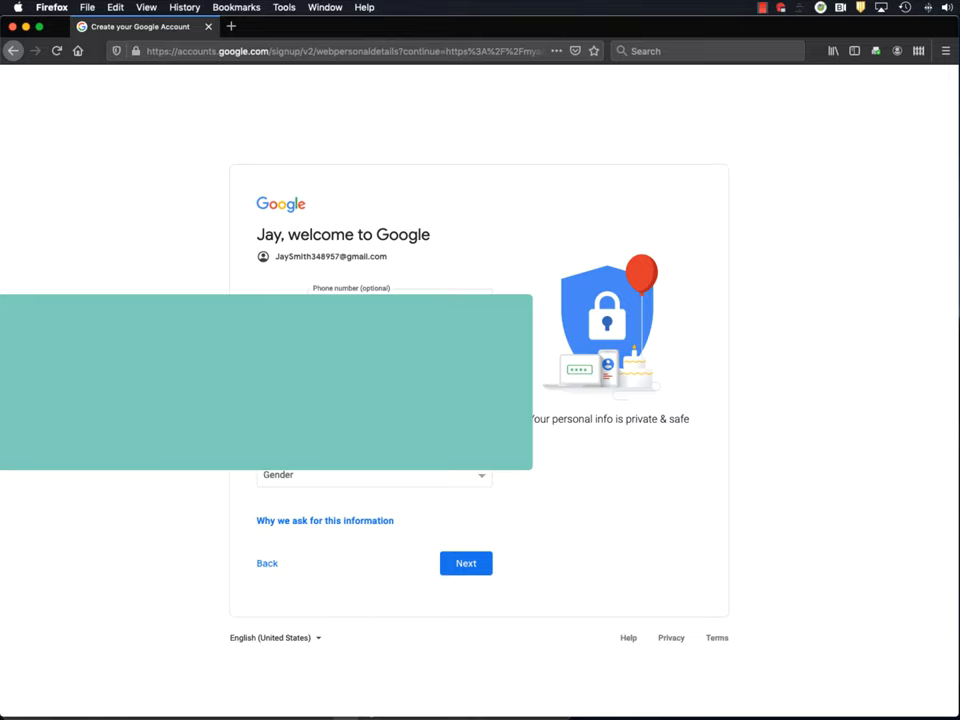
{"action": "left_click", "coordinate": [376, 476]}
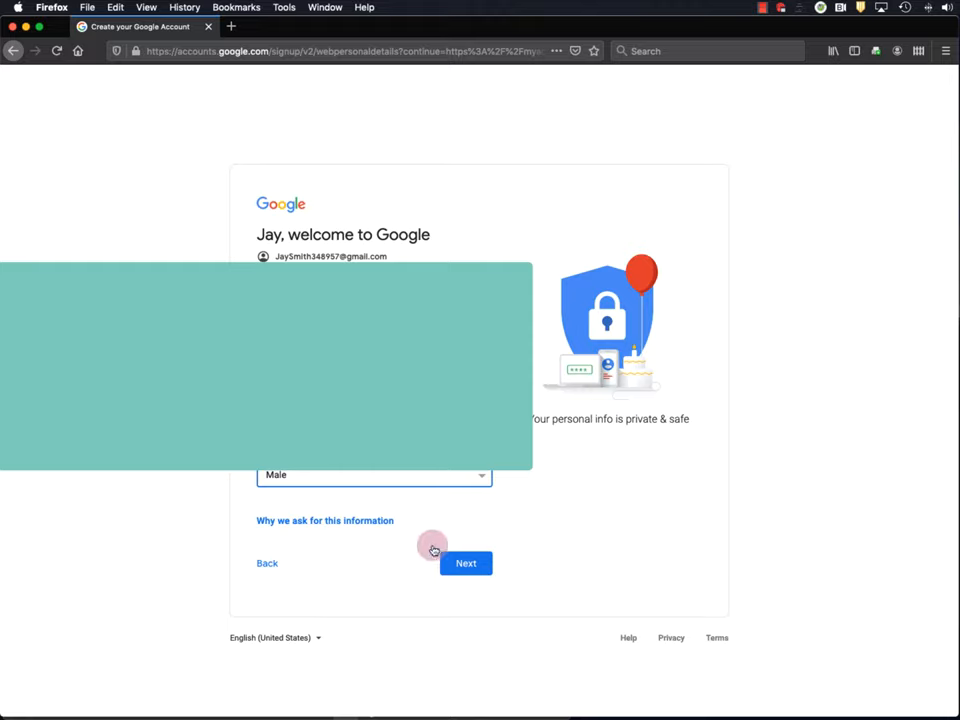
{"action": "left_click", "coordinate": [464, 564]}
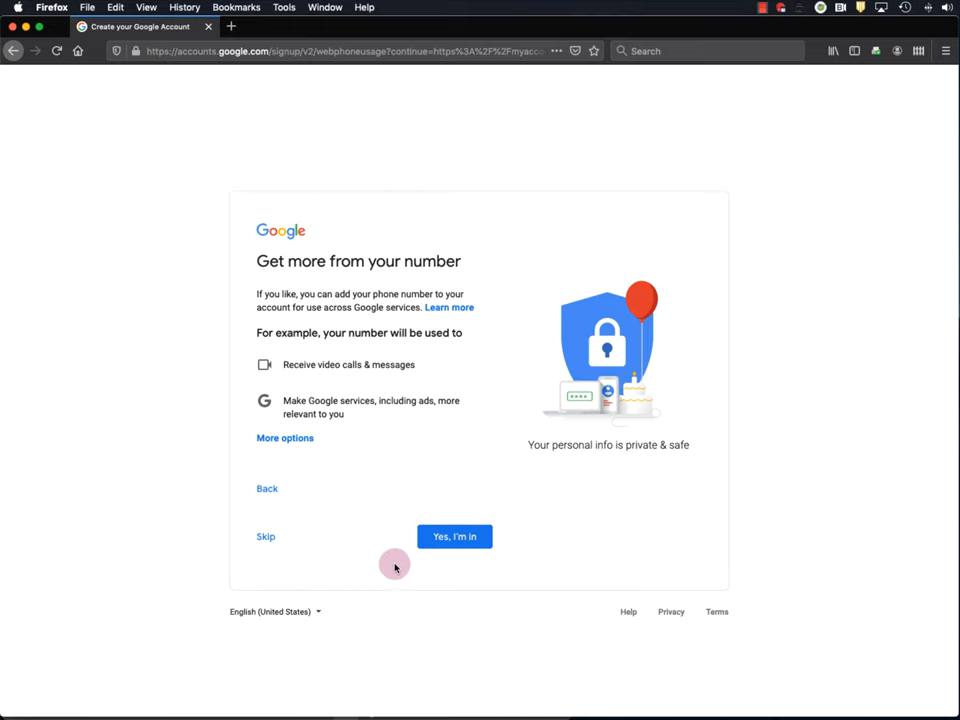
{"action": "left_click", "coordinate": [454, 536]}
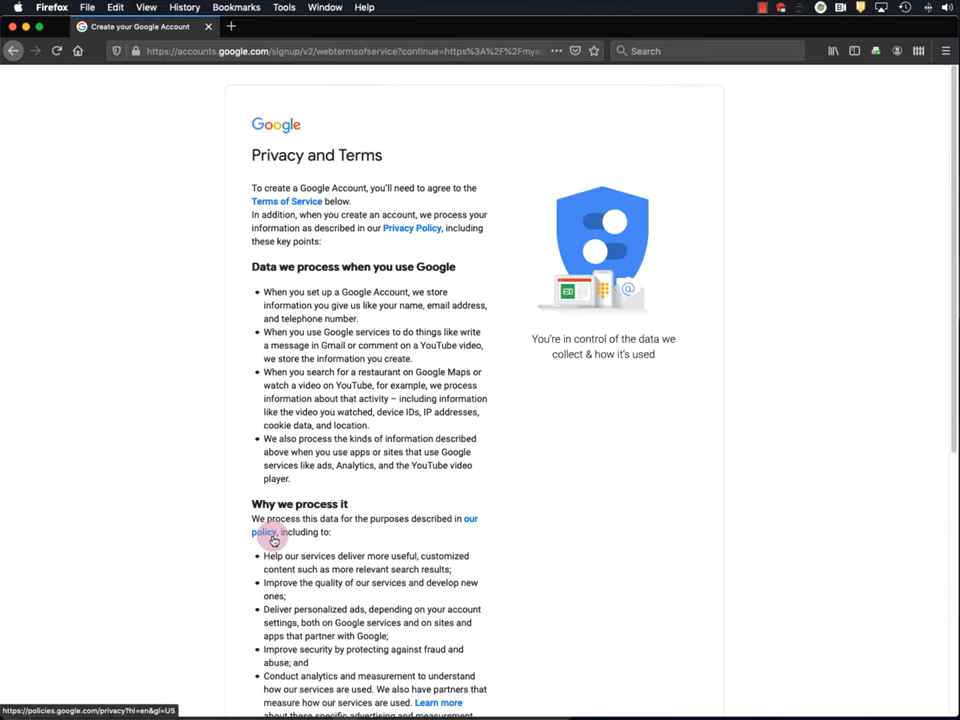
Accept the privacy terms to create the Google Account.
{"action": "scroll", "scroll_direction": "down", "scroll_amount": 3}
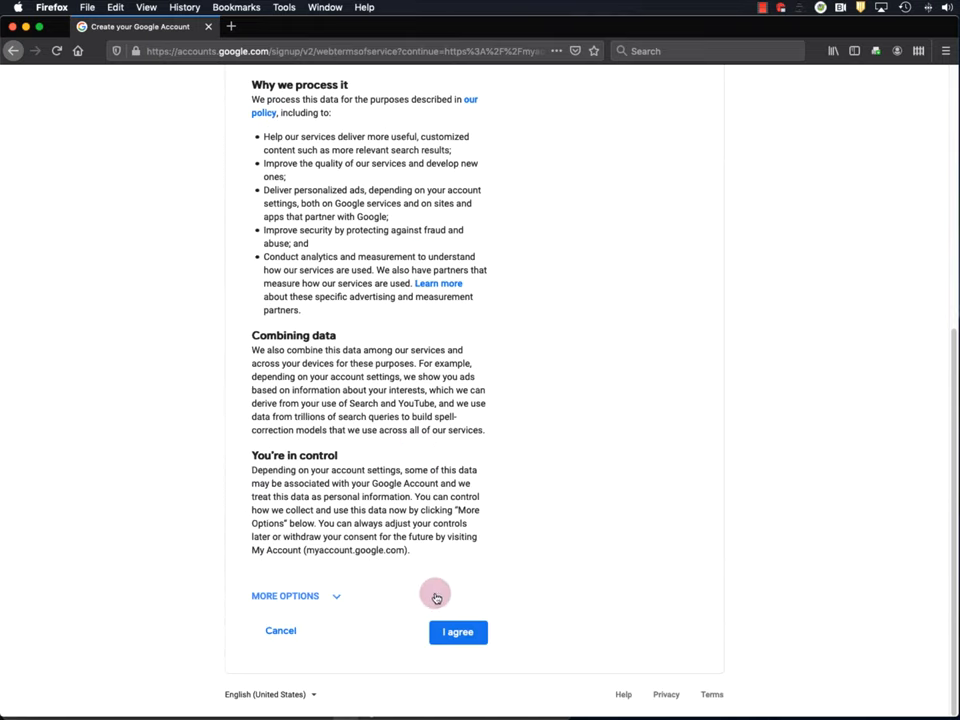
{"action": "left_click", "coordinate": [456, 632]}
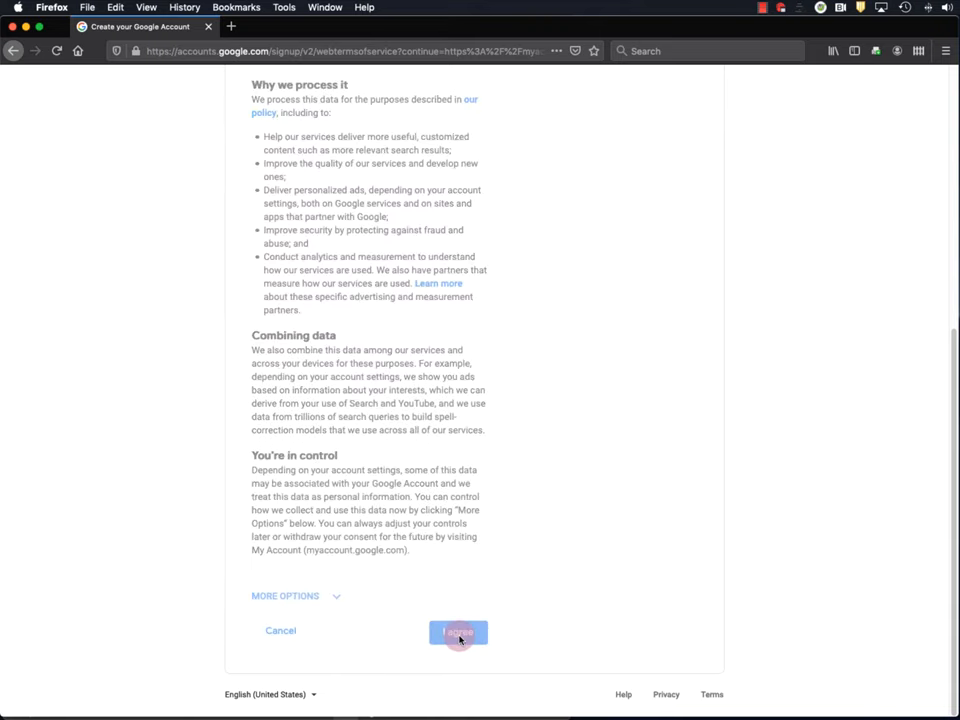
{"action": "left_click", "coordinate": [458, 632]}
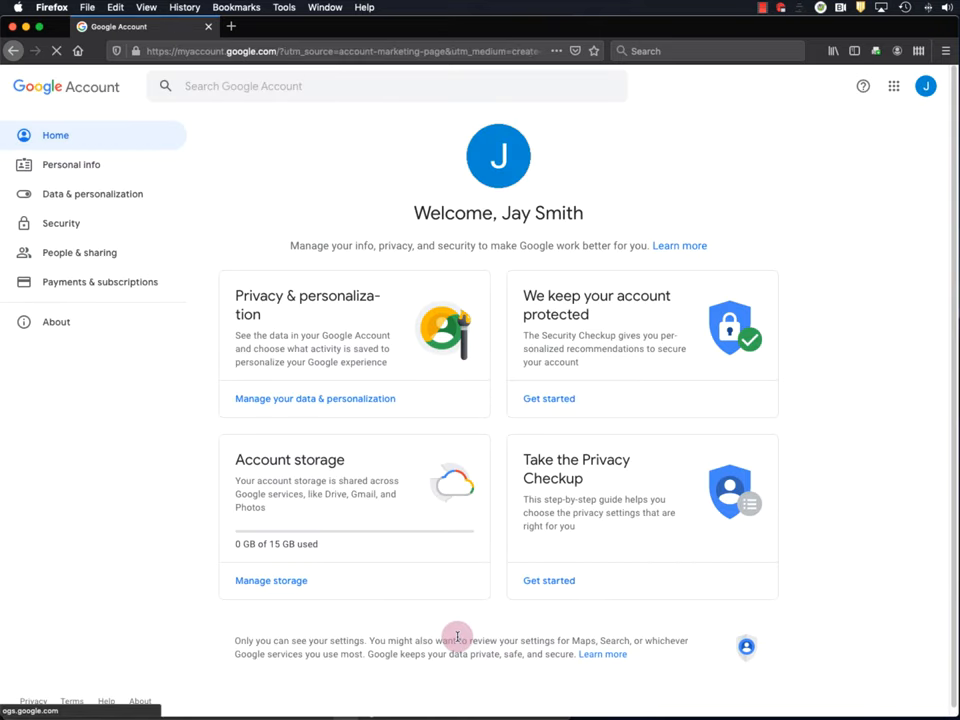
{"action": "mouse_move", "coordinate": [548, 192]}
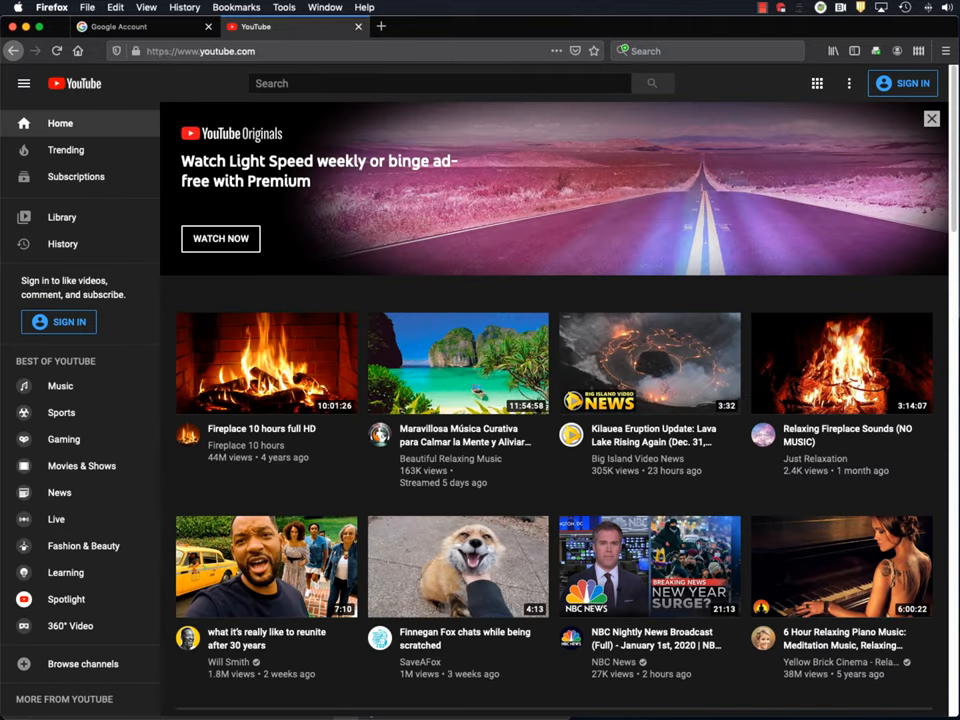
Sign in to YouTube and begin creating a channel under a custom name.
{"action": "left_click", "coordinate": [902, 84]}
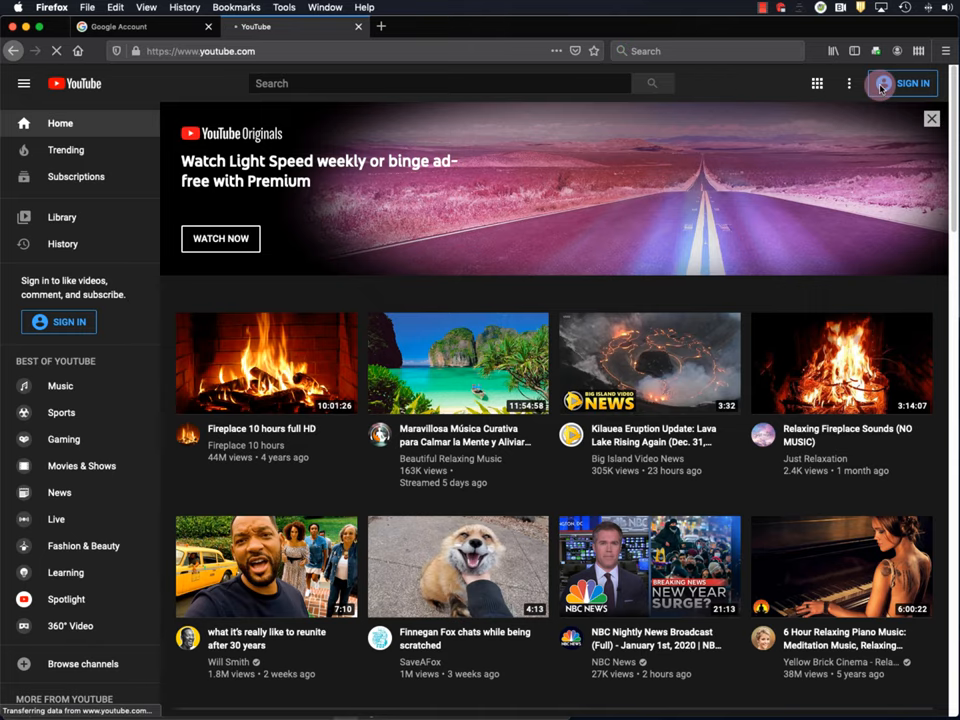
{"action": "left_click", "coordinate": [900, 84]}
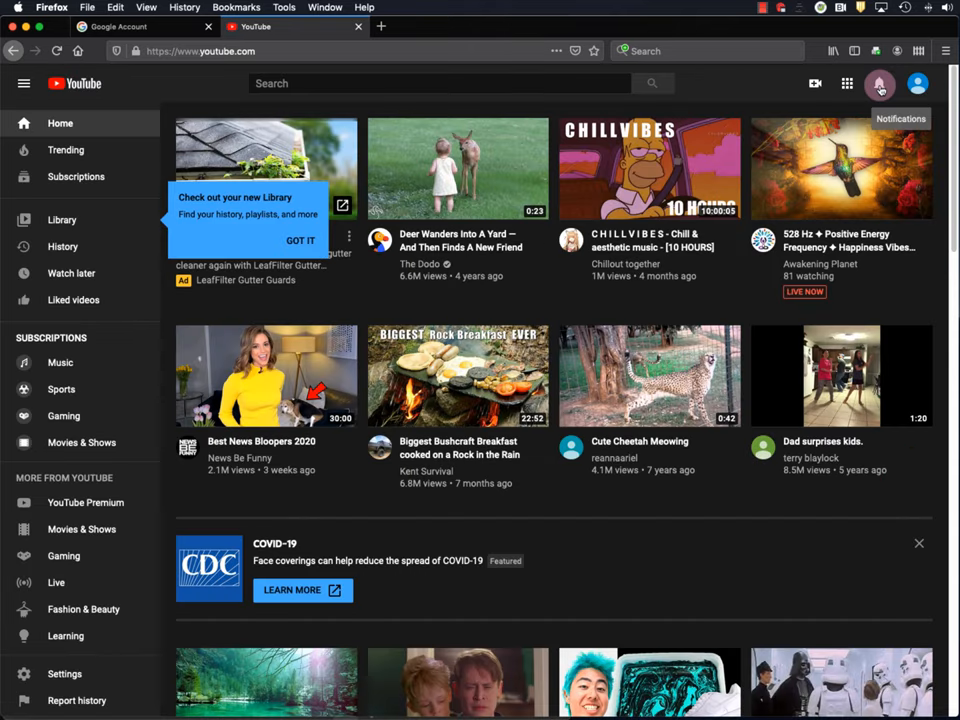
{"action": "left_click", "coordinate": [916, 84]}
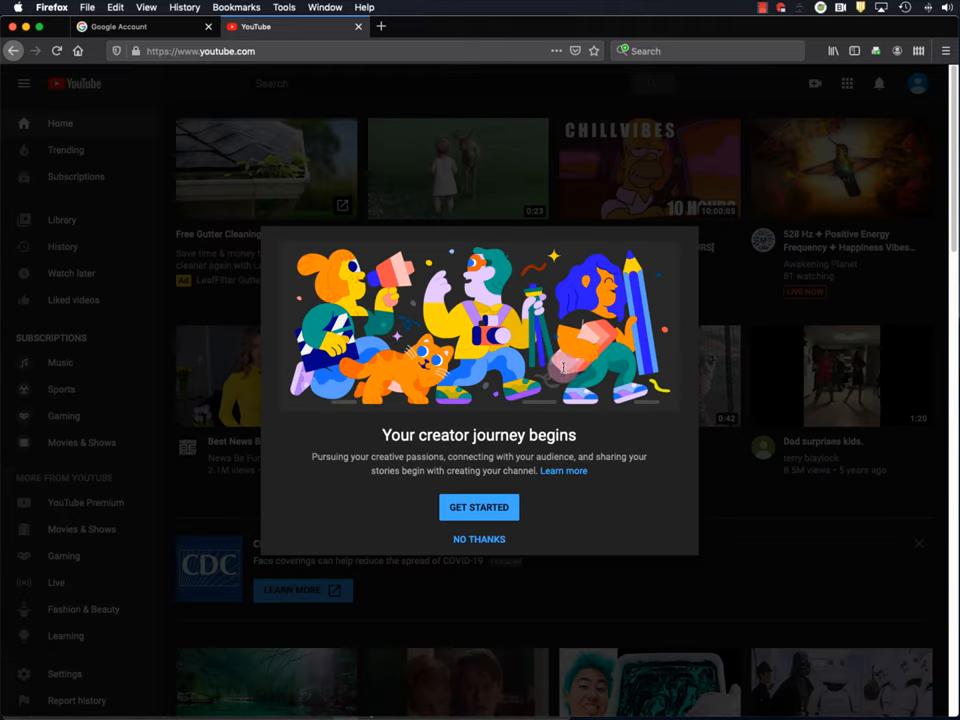
{"action": "left_click", "coordinate": [478, 508]}
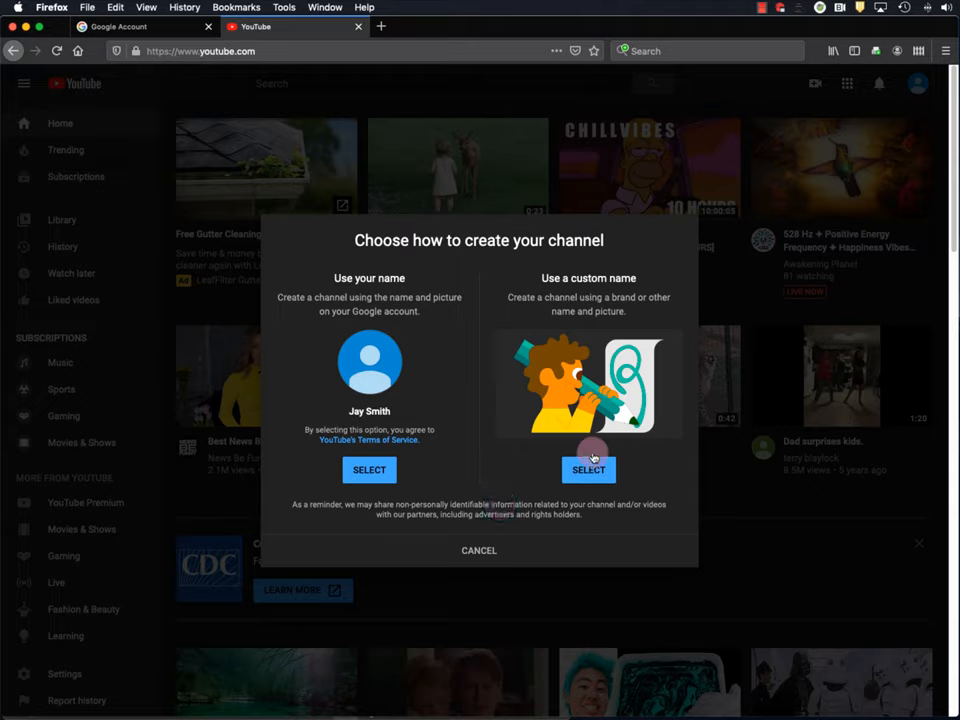
{"action": "left_click", "coordinate": [588, 470]}
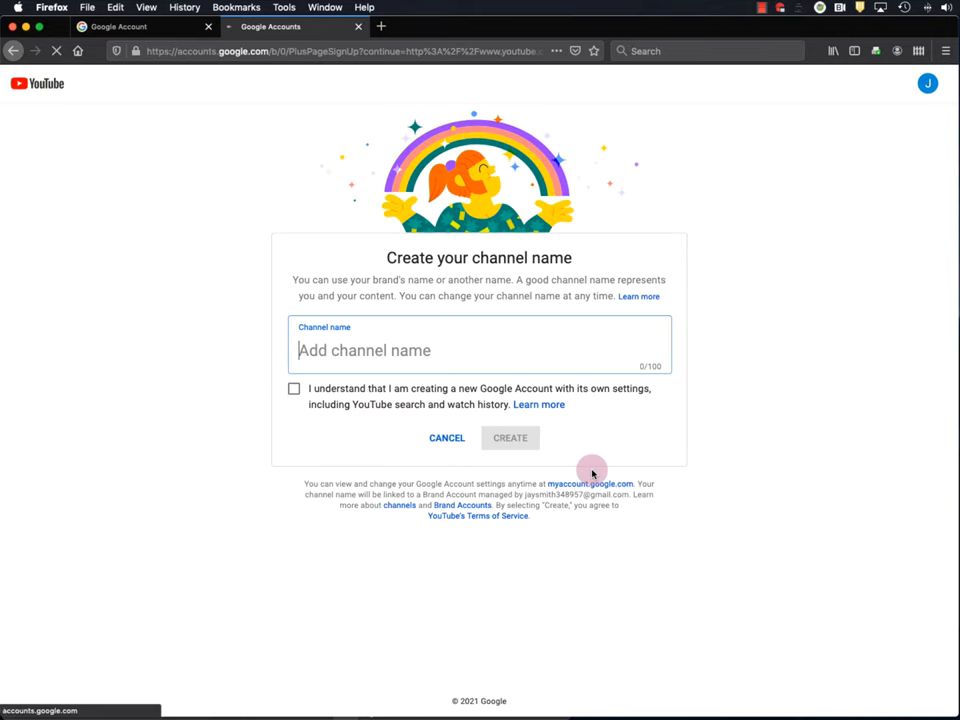
Name the channel ProfSmithTea..., acknowledge the linked account, and create the channel.
{"action": "left_click", "coordinate": [428, 352]}
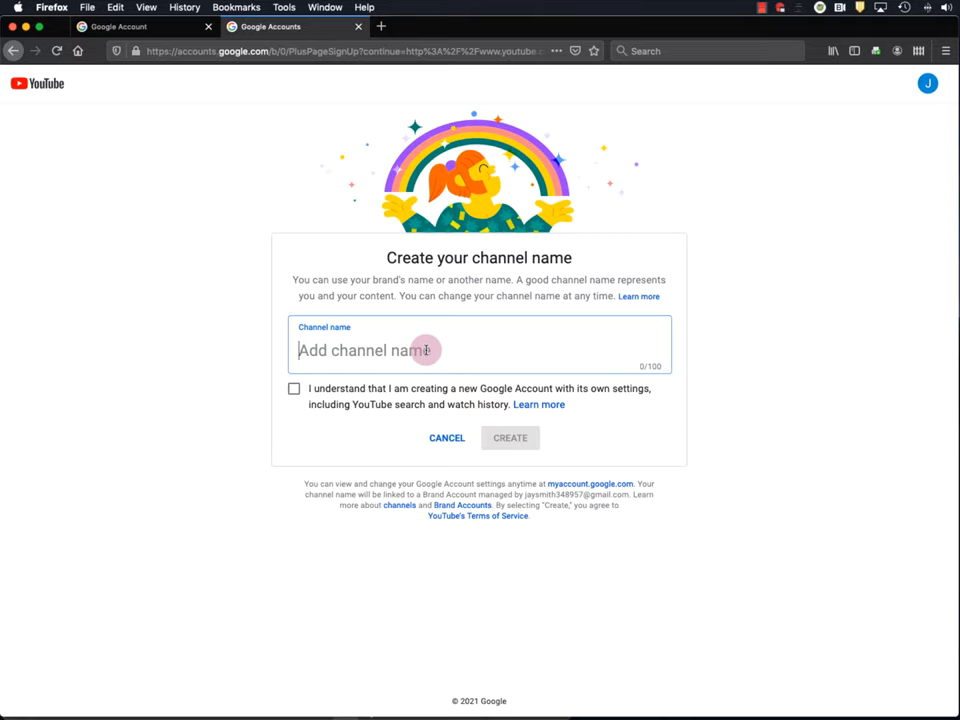
{"action": "type", "text": "Prof"}
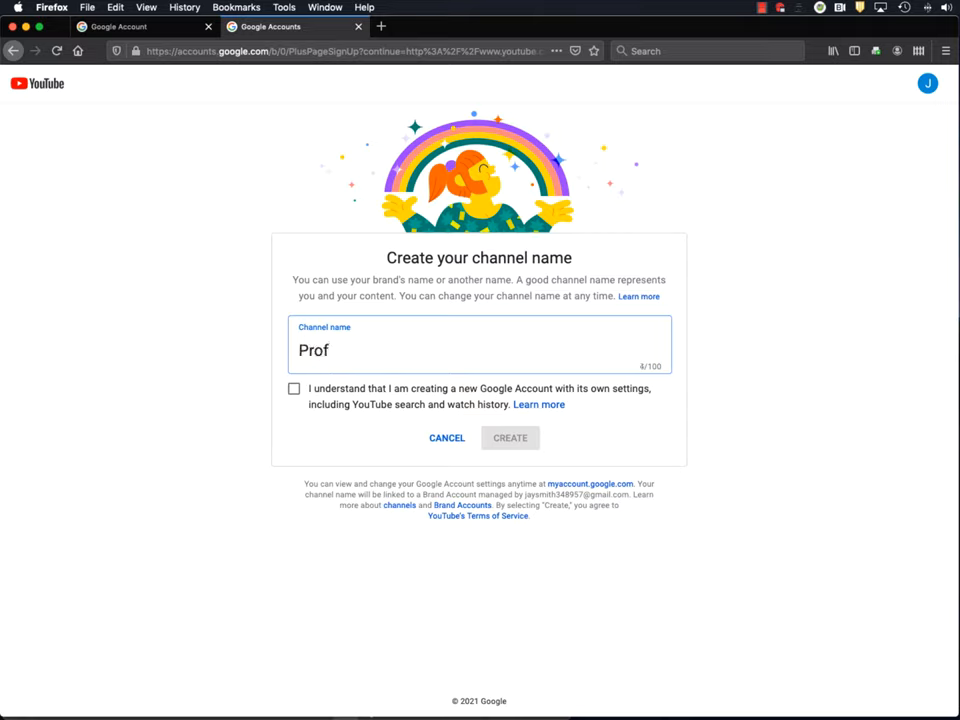
{"action": "type", "text": "SmithTeachesMath"}
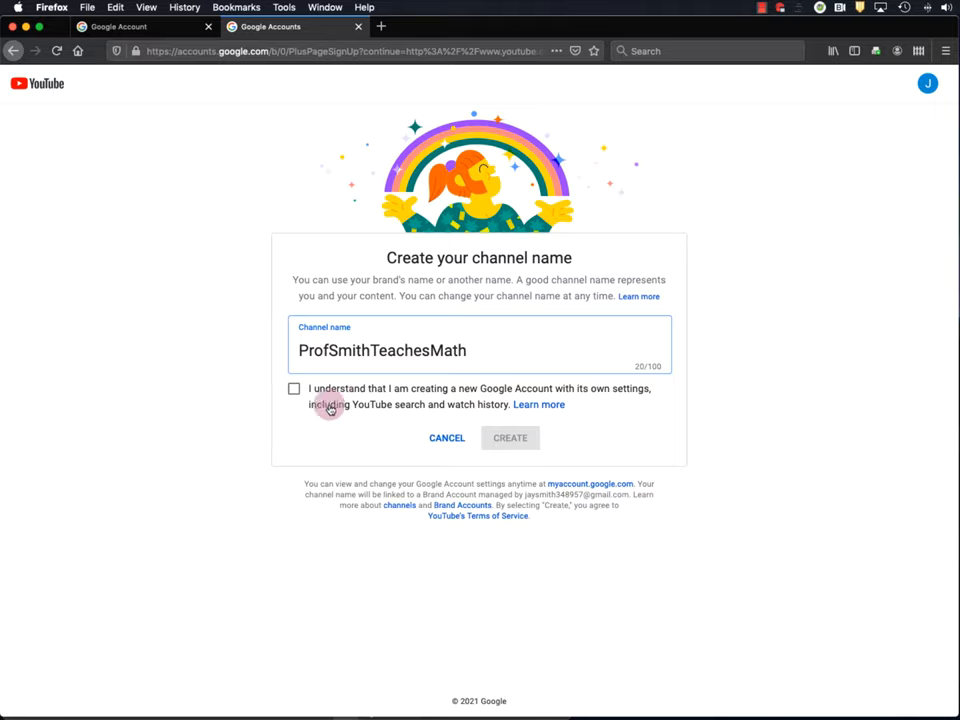
{"action": "left_click", "coordinate": [294, 388]}
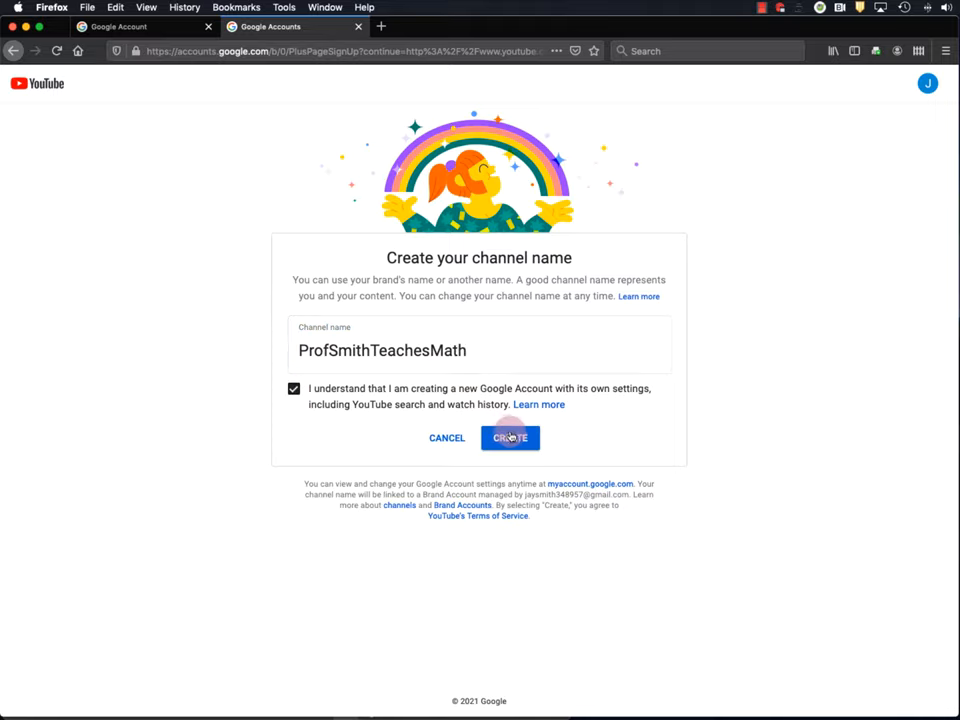
{"action": "left_click", "coordinate": [510, 438]}
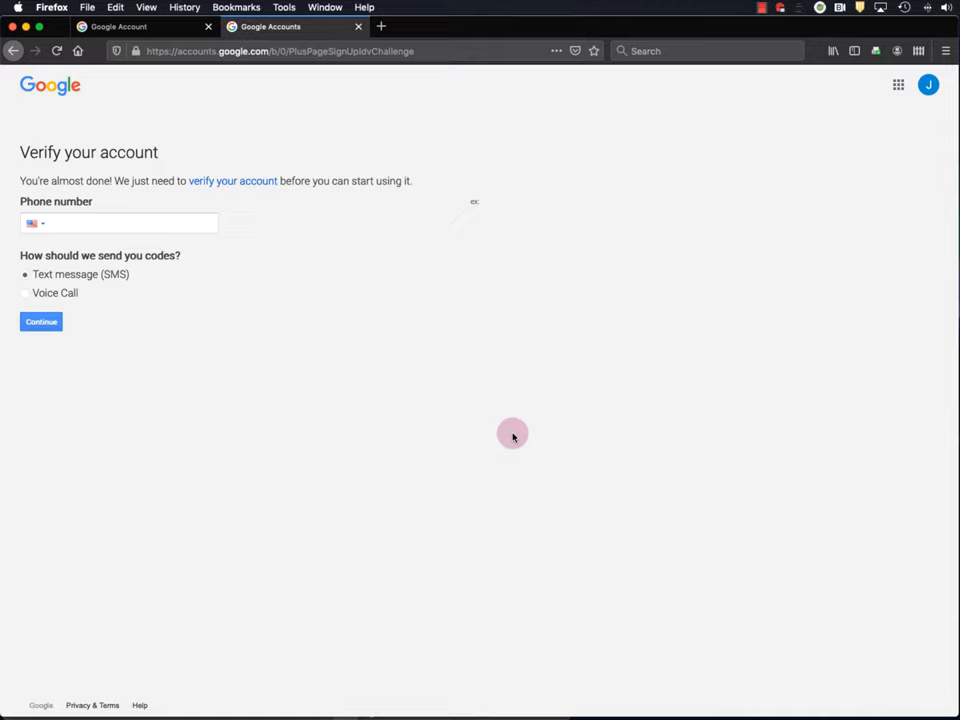
Verify the account by texted code so the ProfSmithTeachesMath channel is created.
{"action": "left_click", "coordinate": [120, 224]}
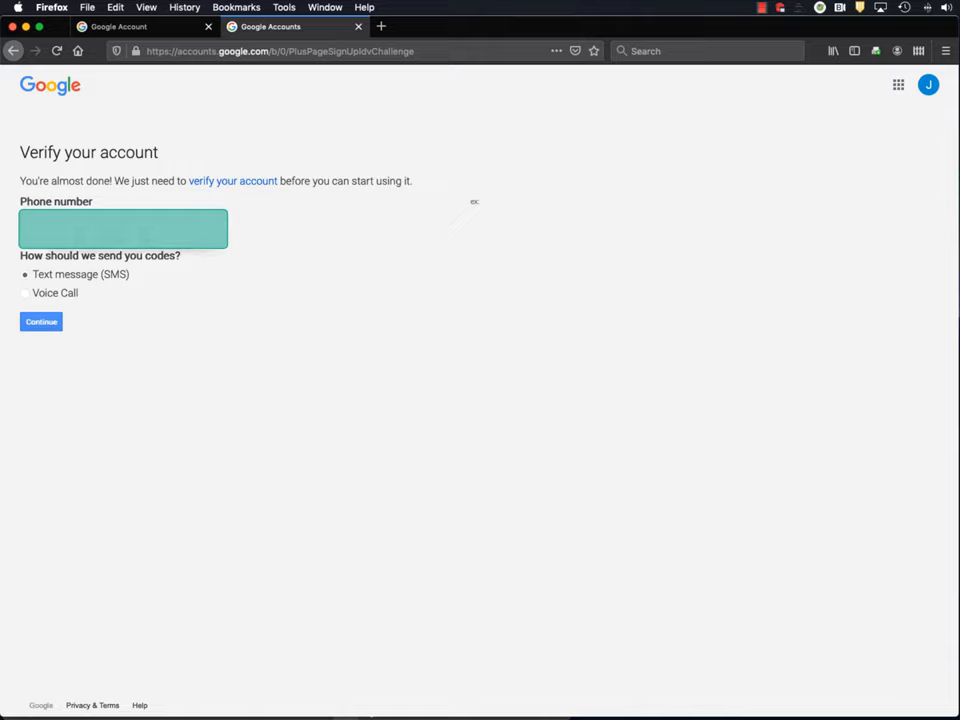
{"action": "left_click", "coordinate": [40, 320]}
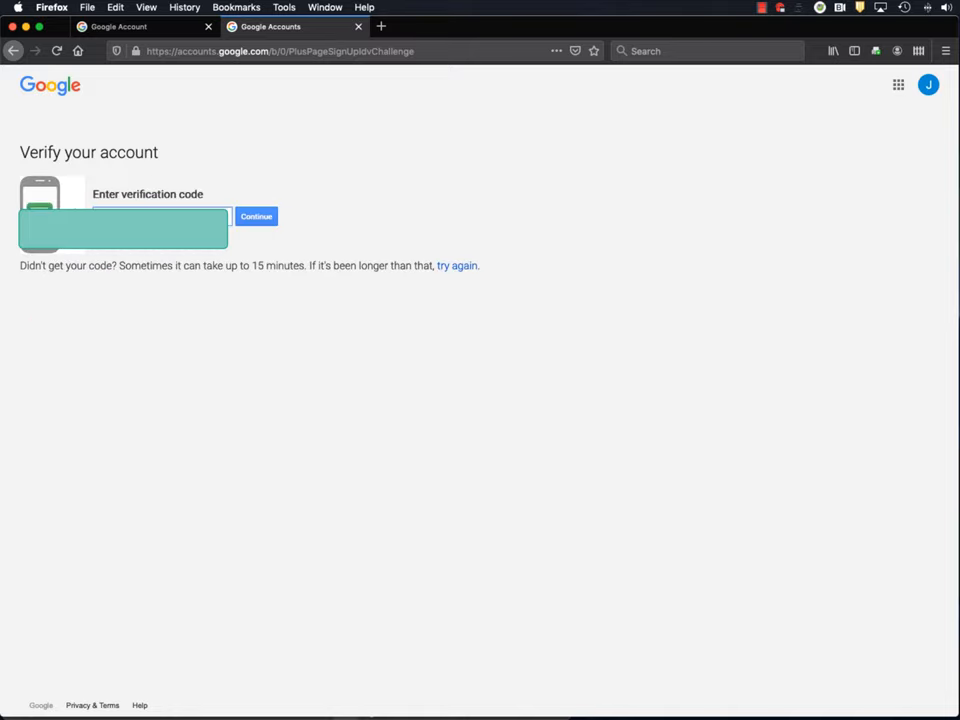
{"action": "left_click", "coordinate": [256, 216]}
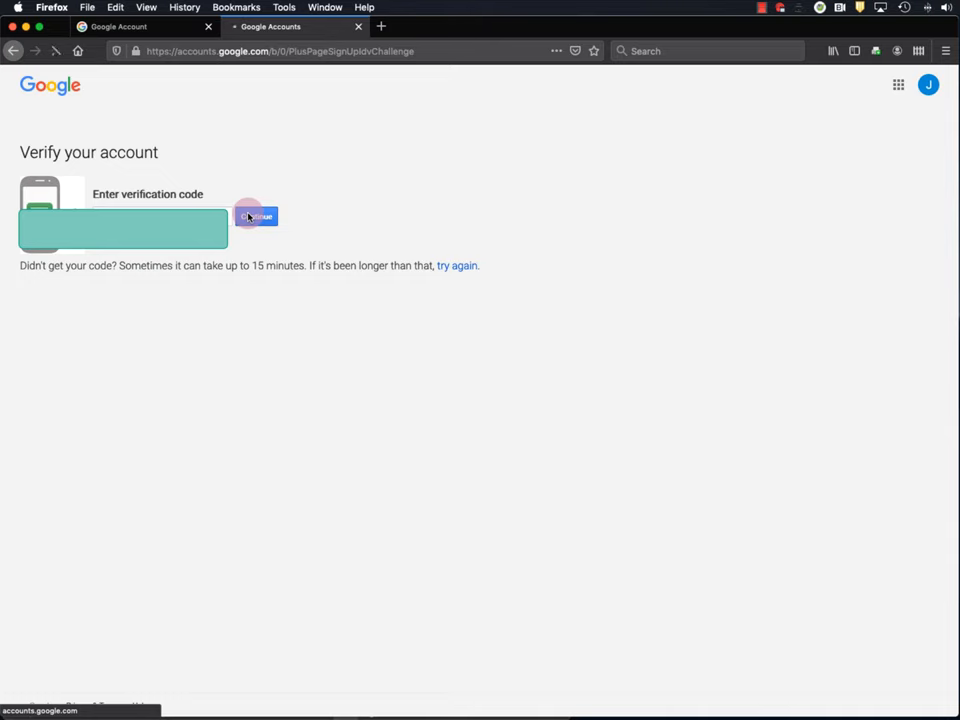
{"action": "left_click", "coordinate": [256, 216]}
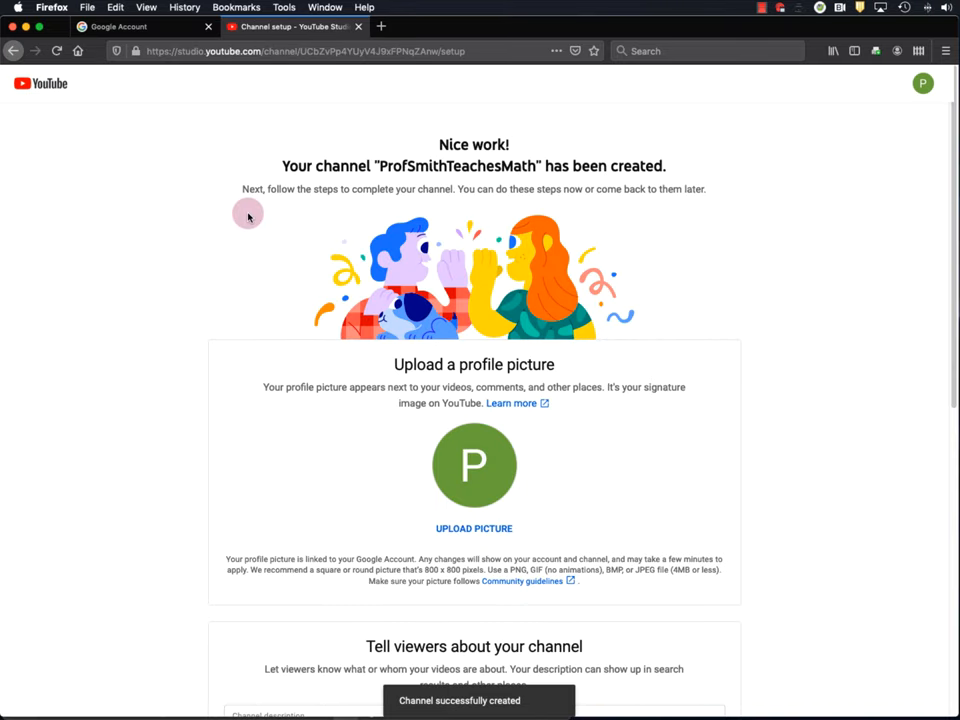
{"action": "mouse_move", "coordinate": [284, 166]}
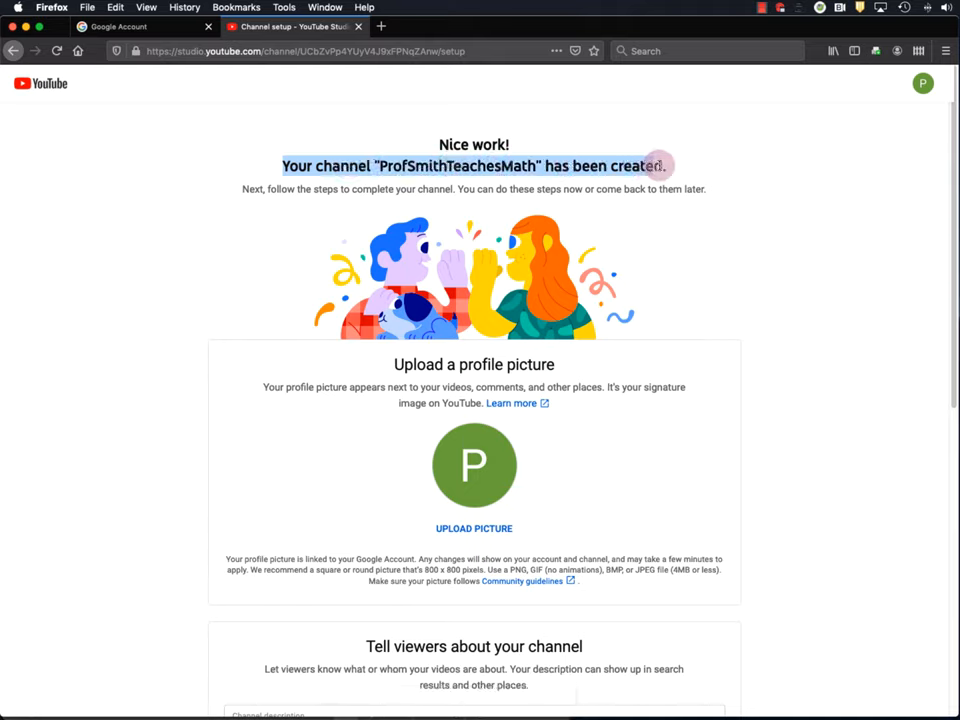
{"action": "mouse_move", "coordinate": [470, 180]}
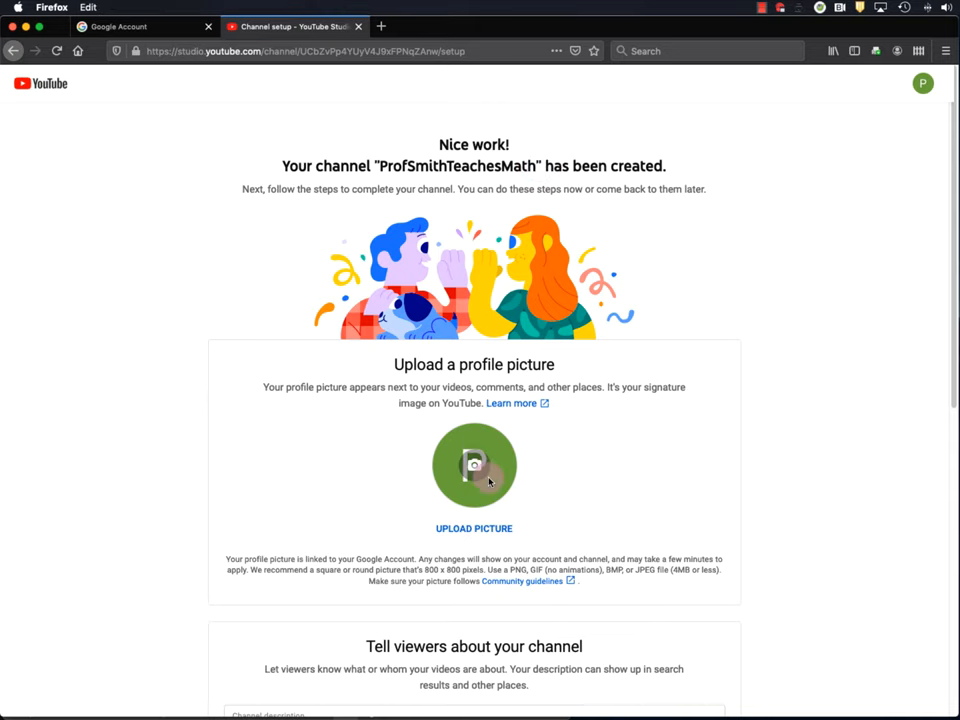
Upload the headshot JPG from the Double Fertilization Video folder as the profile picture.
{"action": "left_click", "coordinate": [474, 464]}
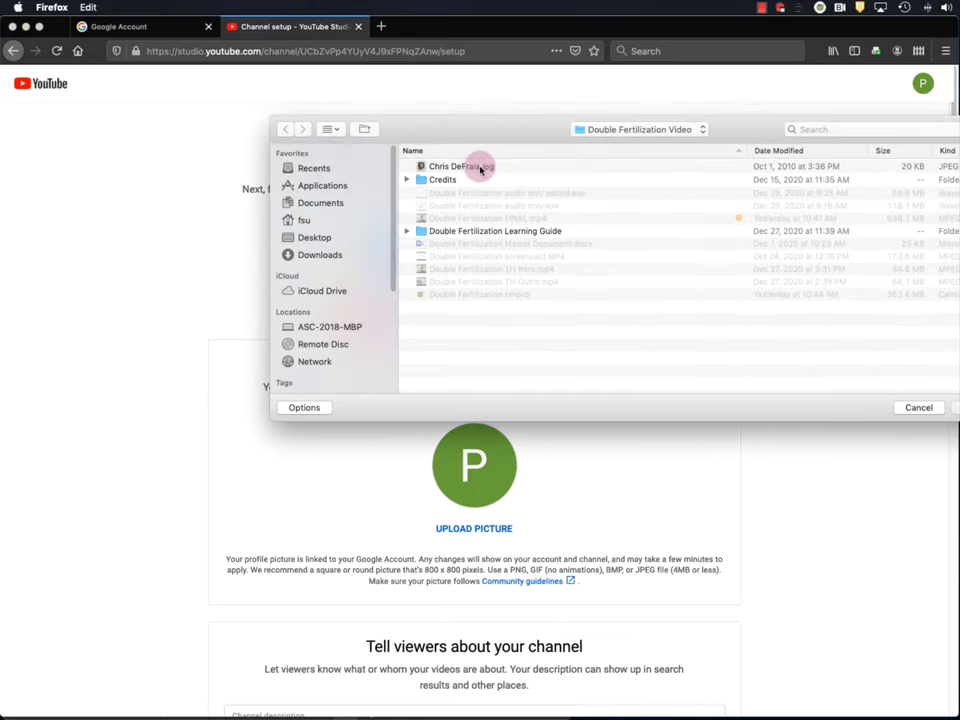
{"action": "left_click", "coordinate": [460, 166]}
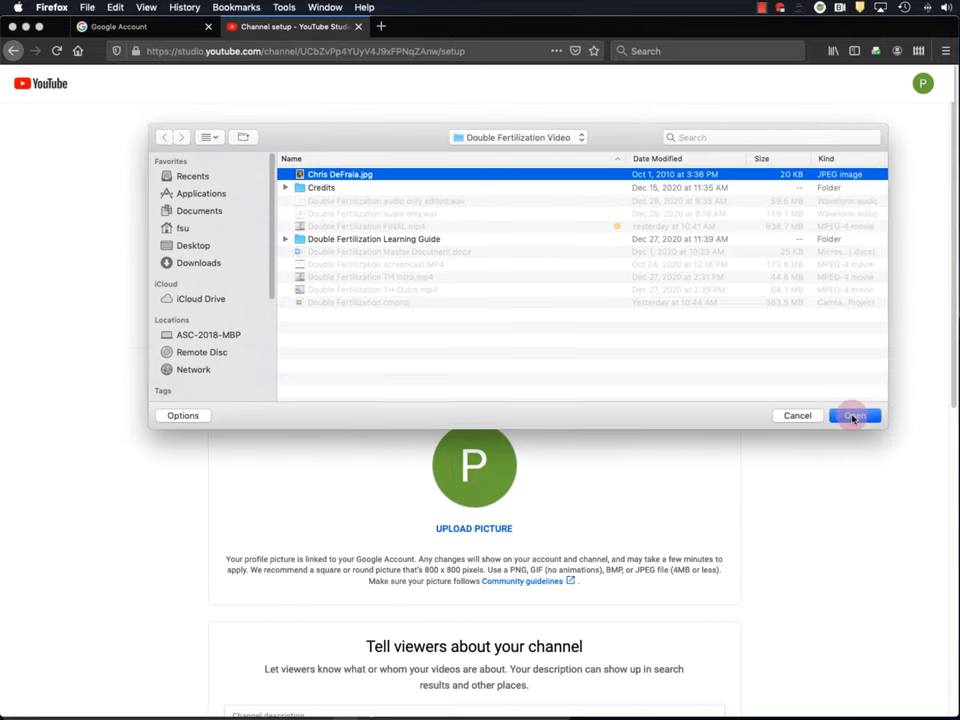
{"action": "left_click", "coordinate": [854, 414]}
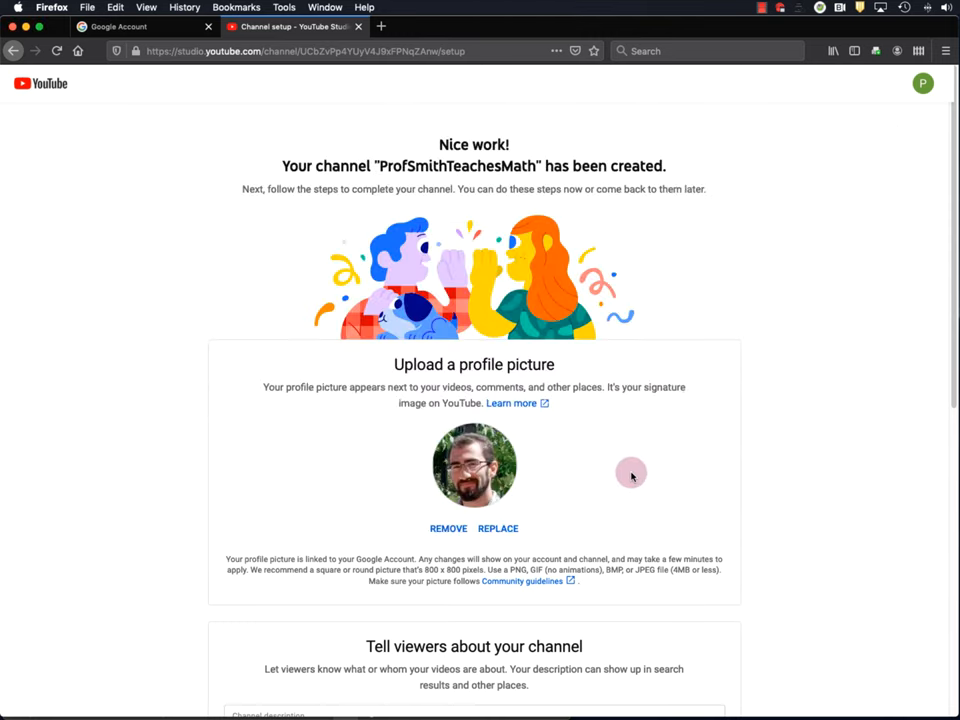
{"action": "mouse_move", "coordinate": [424, 424]}
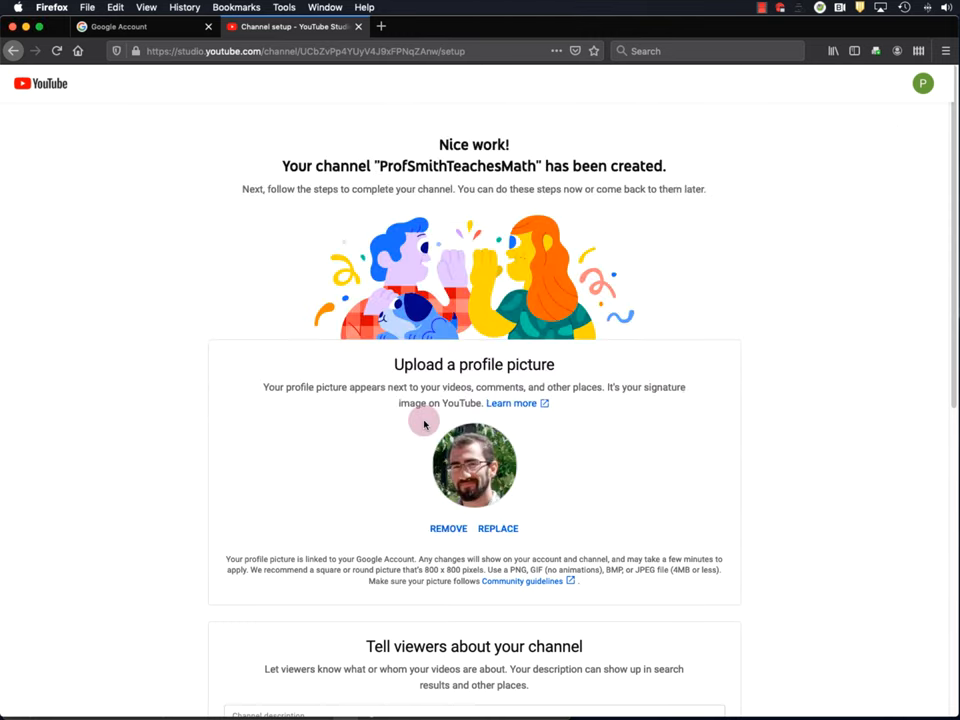
{"action": "mouse_move", "coordinate": [544, 436]}
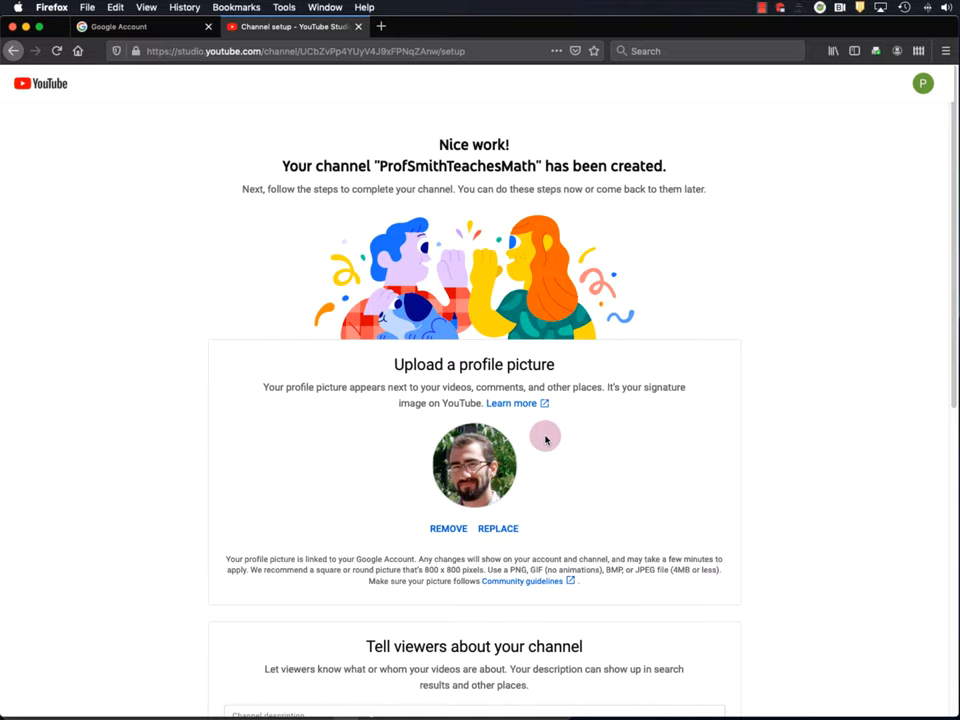
{"action": "mouse_move", "coordinate": [474, 464]}
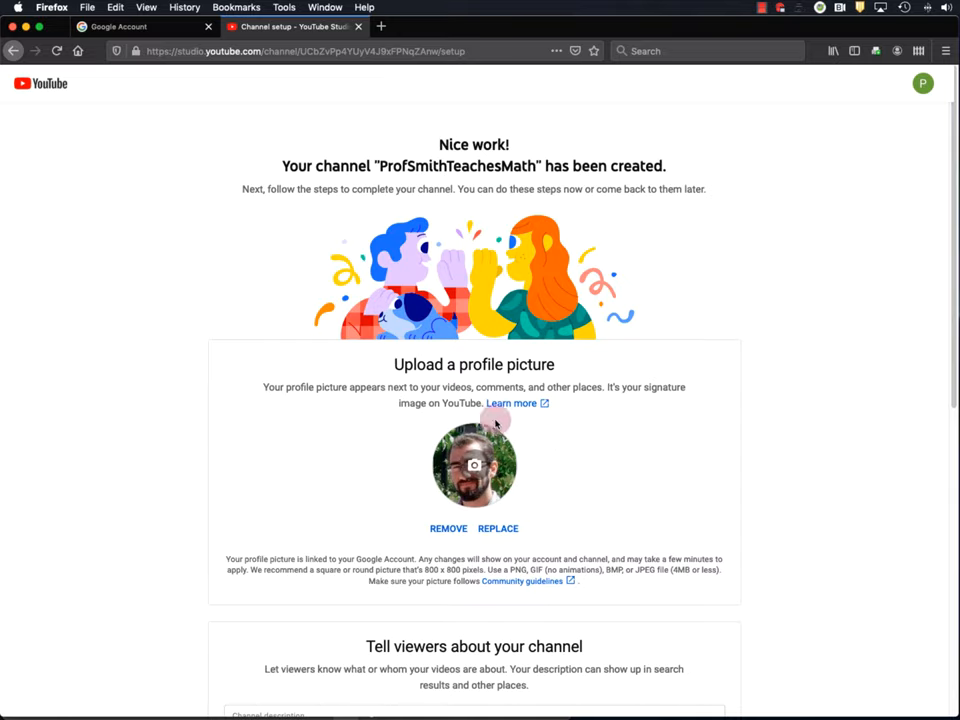
{"action": "scroll", "scroll_direction": "down", "scroll_amount": 3}
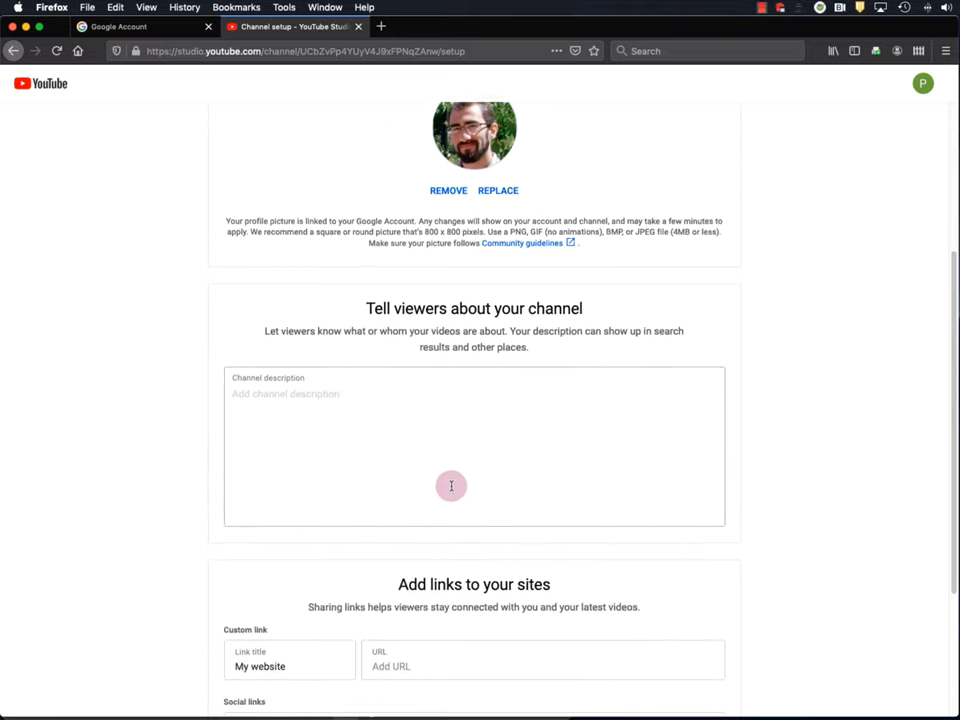
Write the channel description about Professor Smith teaching high school math.
{"action": "left_click", "coordinate": [452, 486]}
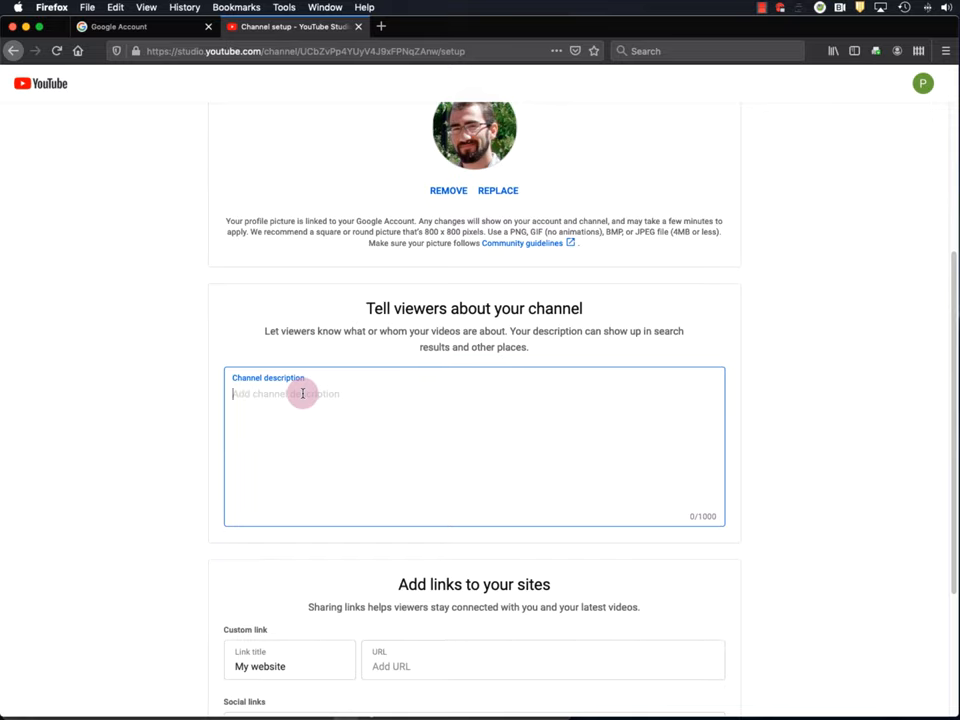
{"action": "left_click", "coordinate": [270, 330]}
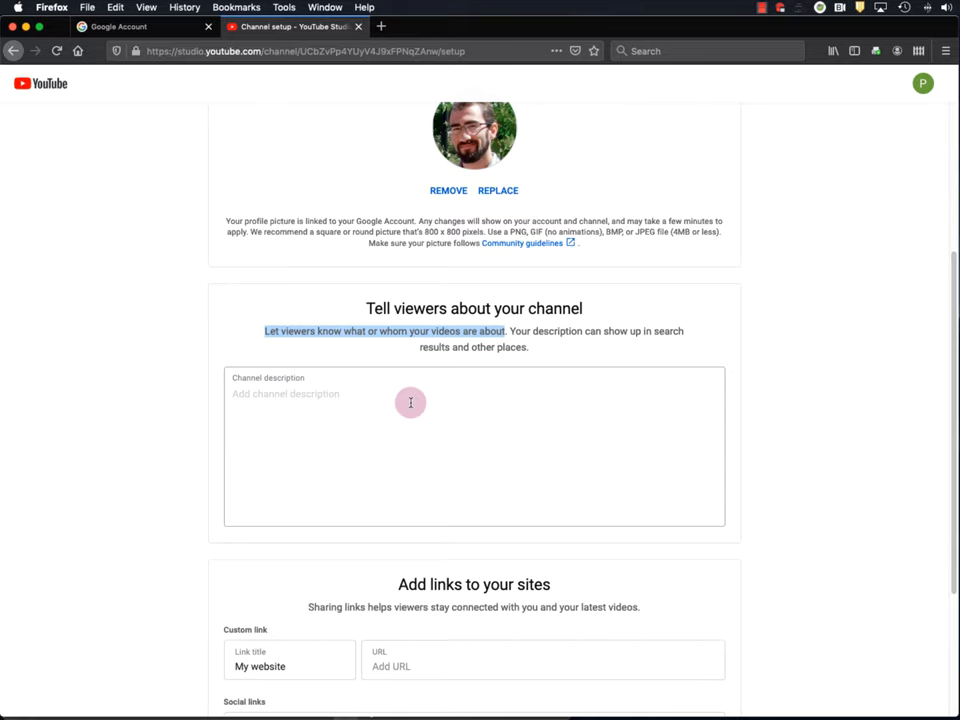
{"action": "mouse_move", "coordinate": [368, 390]}
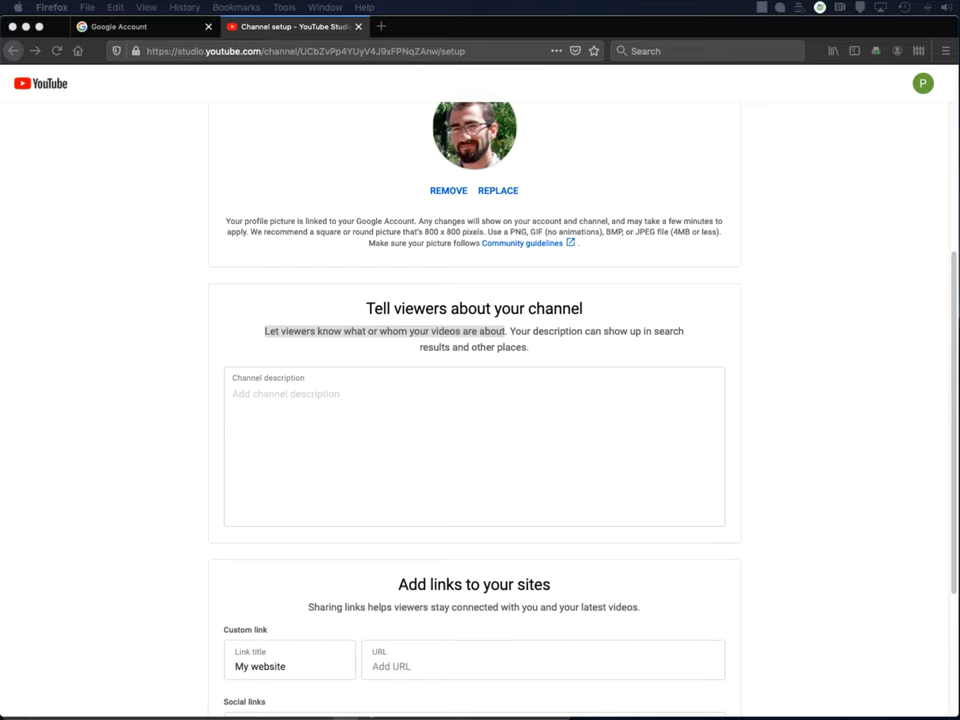
{"action": "left_click", "coordinate": [328, 396]}
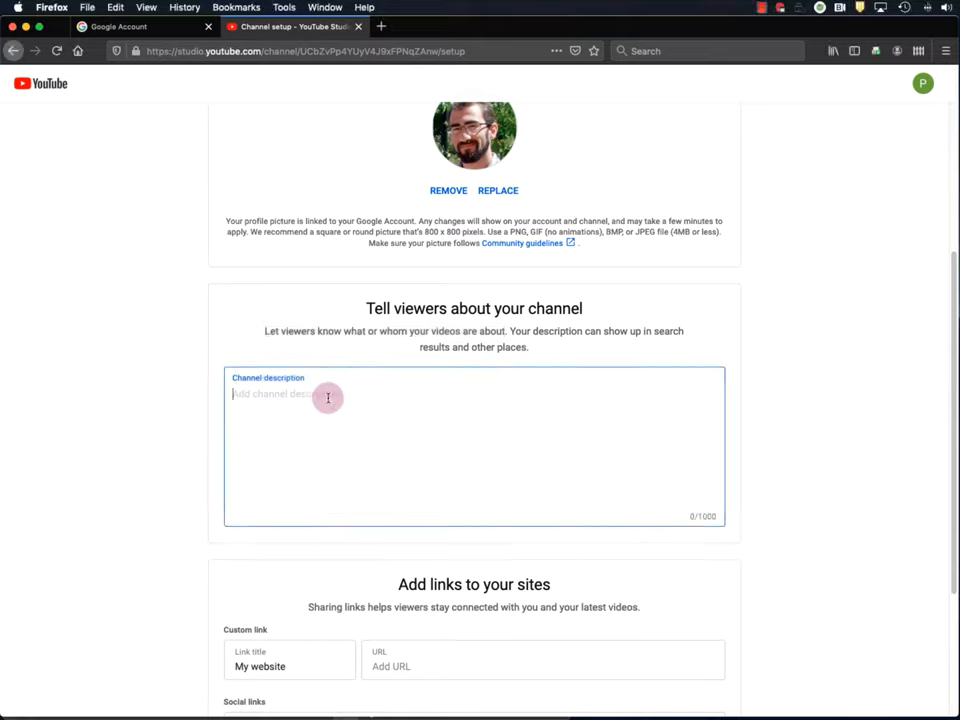
{"action": "type", "text": "On this channel, Professor Smith teaches high school math, including geometry, algebra, and calculus. The videos explain the basic concepts in easy-to-understand language, using real-life-examples. They are meant for anyone who wants to get better at Math. At the end of each video, there are two practice questions you can try, which will be solved in the video."}
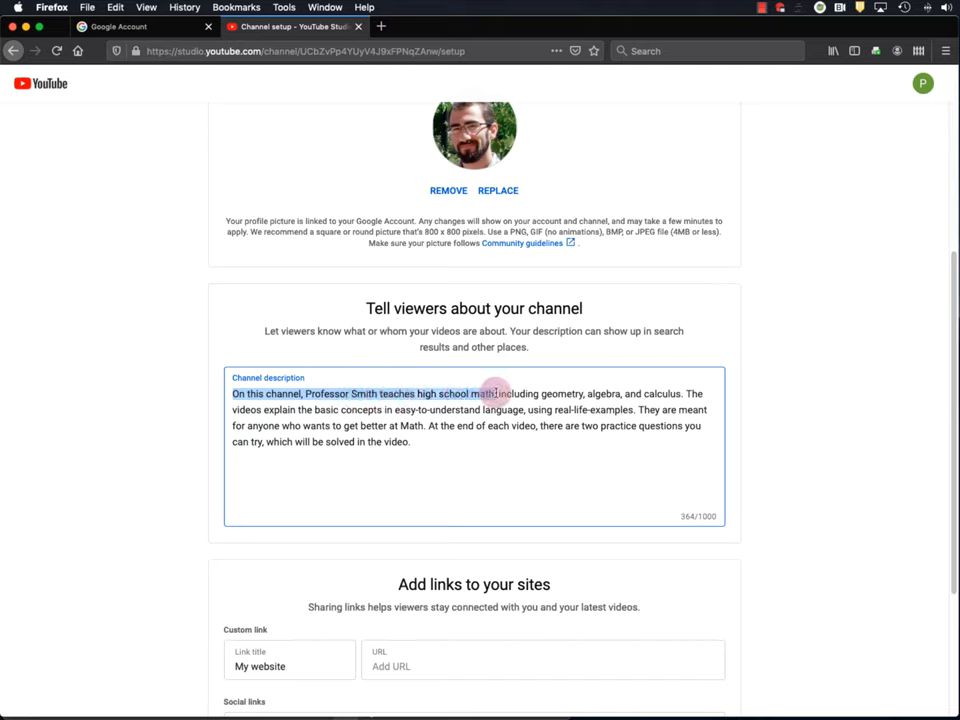
Review the description sentences, then save and continue to the channel home page.
{"action": "left_click_drag", "start_coordinate": [490, 392], "coordinate": [680, 392]}
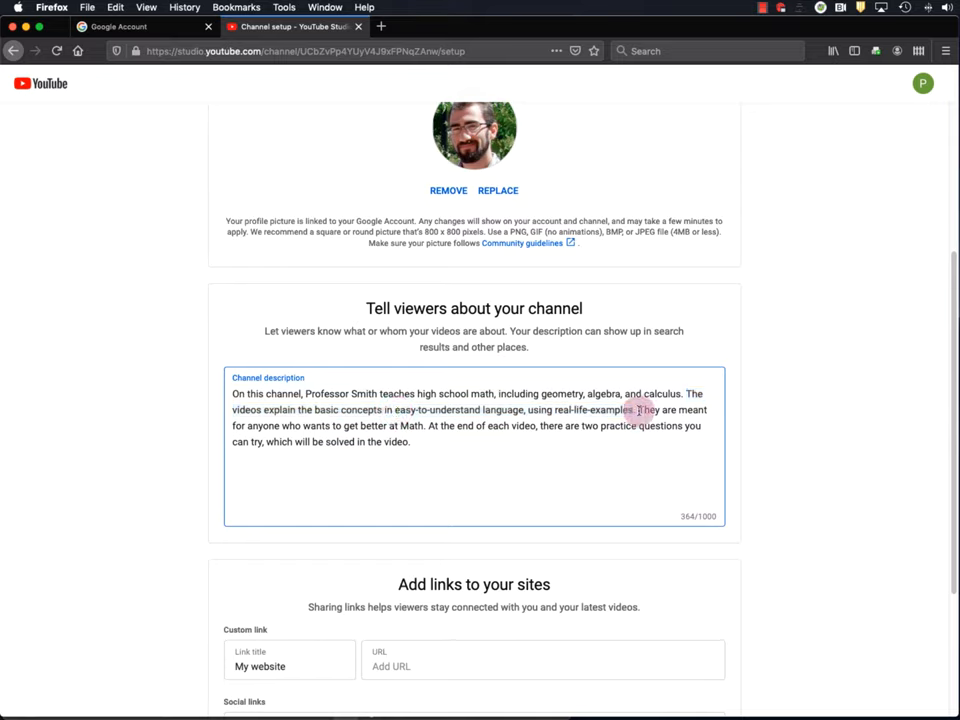
{"action": "left_click_drag", "start_coordinate": [636, 408], "coordinate": [364, 424]}
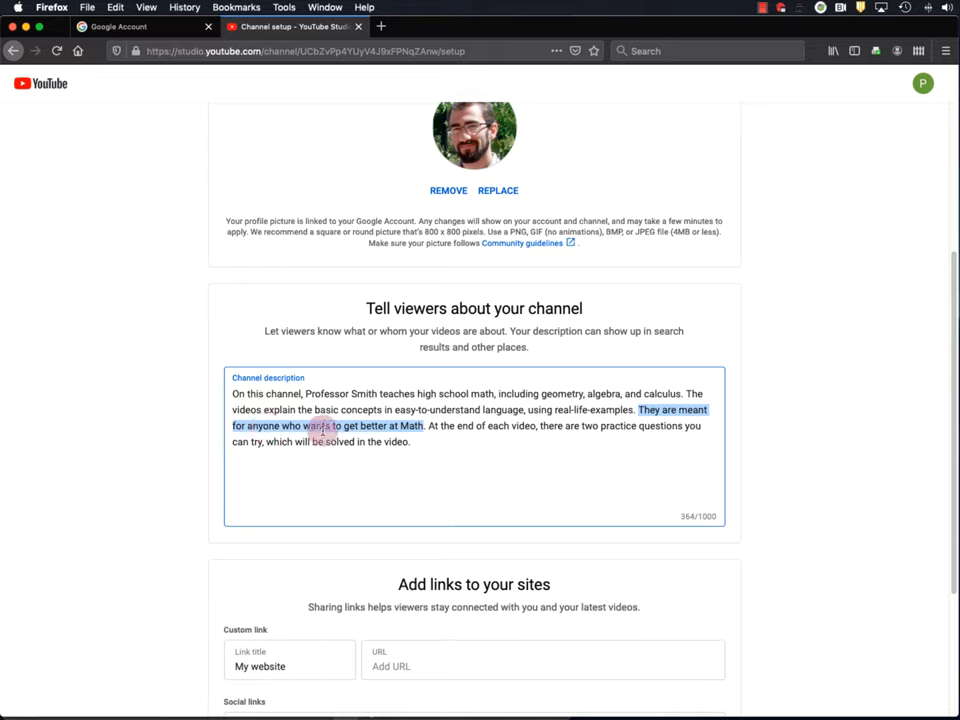
{"action": "mouse_move", "coordinate": [410, 424]}
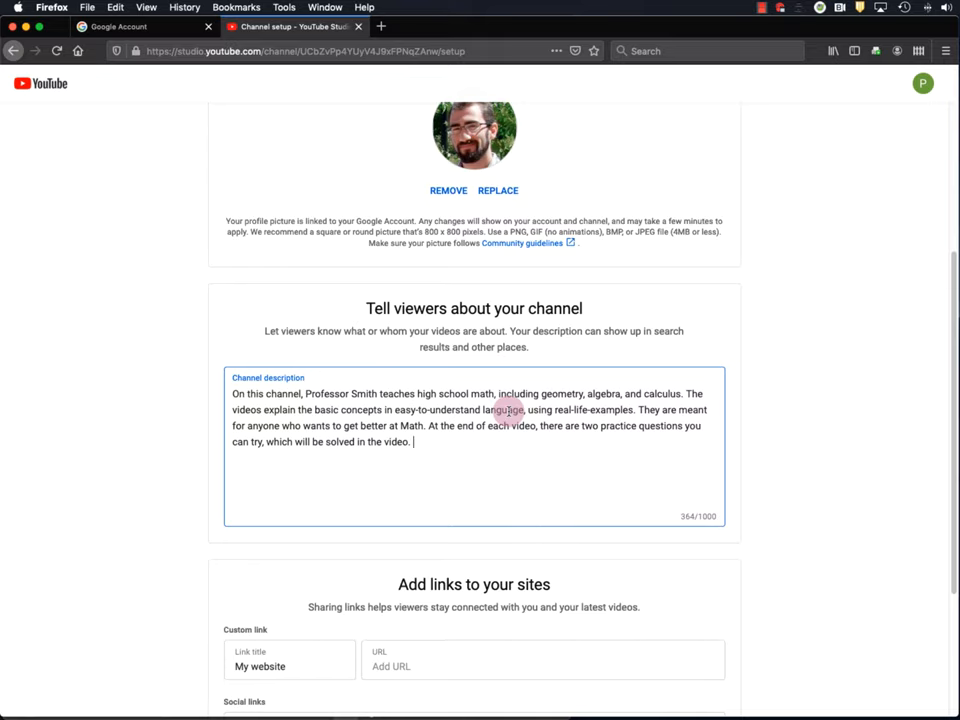
{"action": "scroll", "scroll_direction": "down", "scroll_amount": 3}
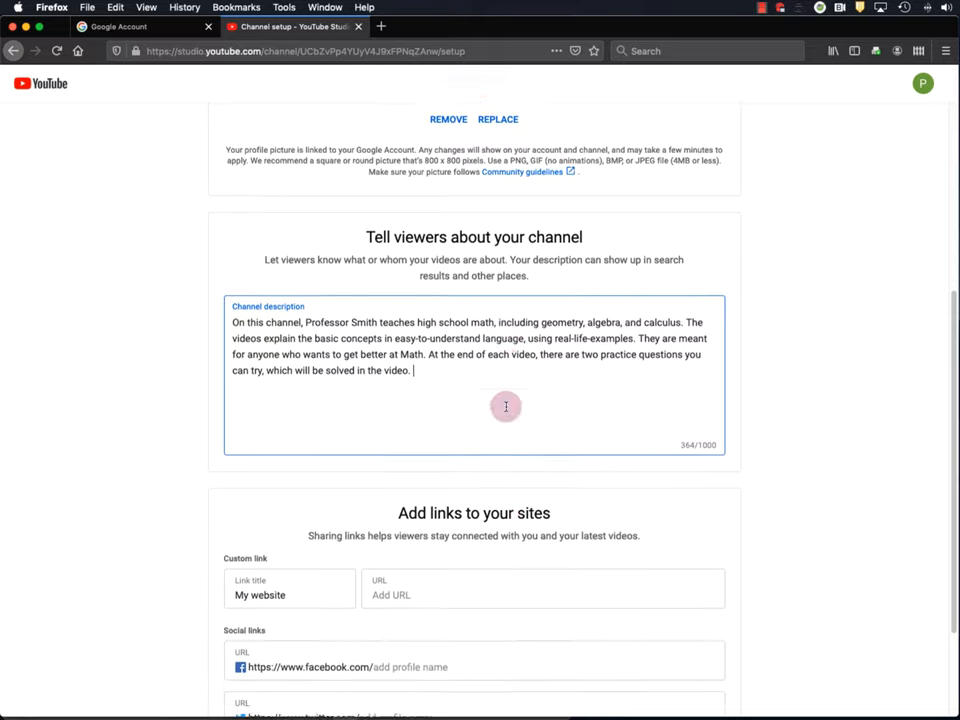
{"action": "scroll", "scroll_direction": "down", "scroll_amount": 3}
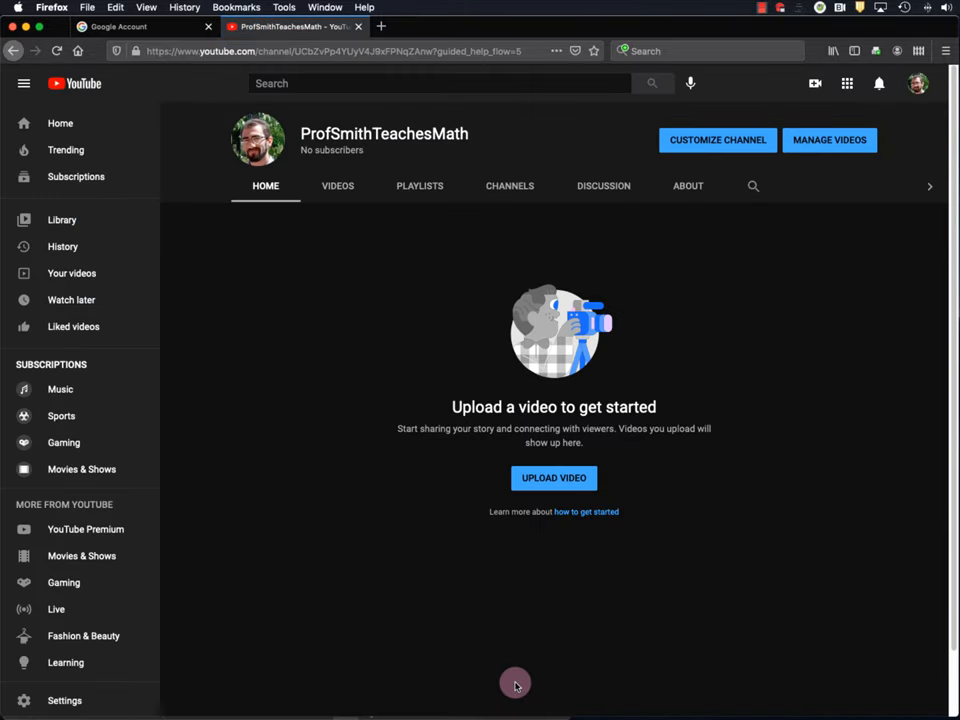
{"action": "mouse_move", "coordinate": [332, 360]}
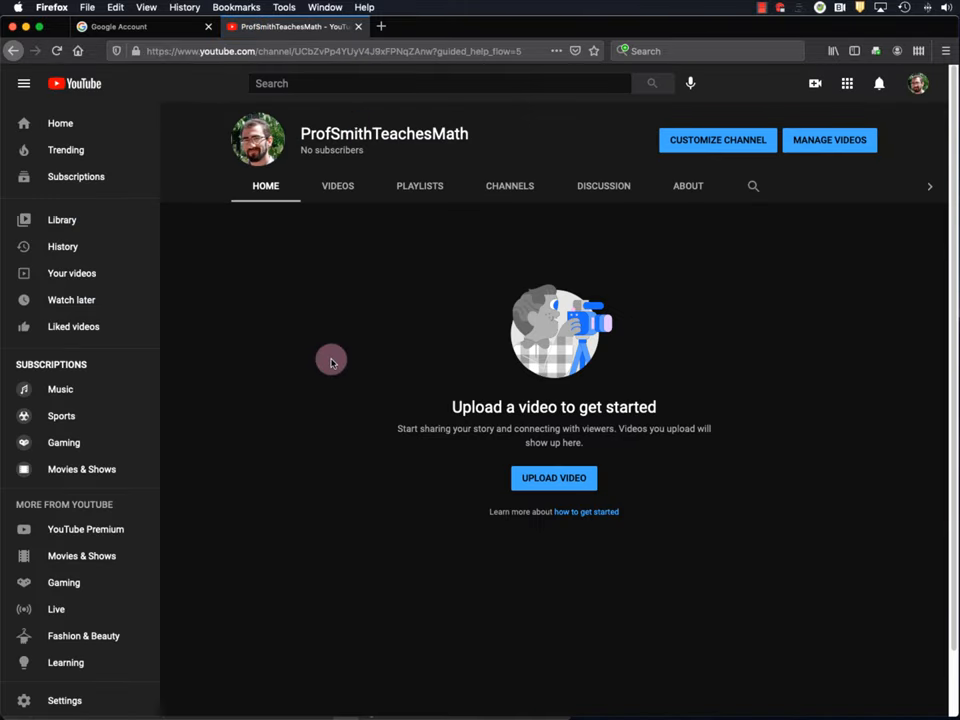
{"action": "mouse_move", "coordinate": [540, 444]}
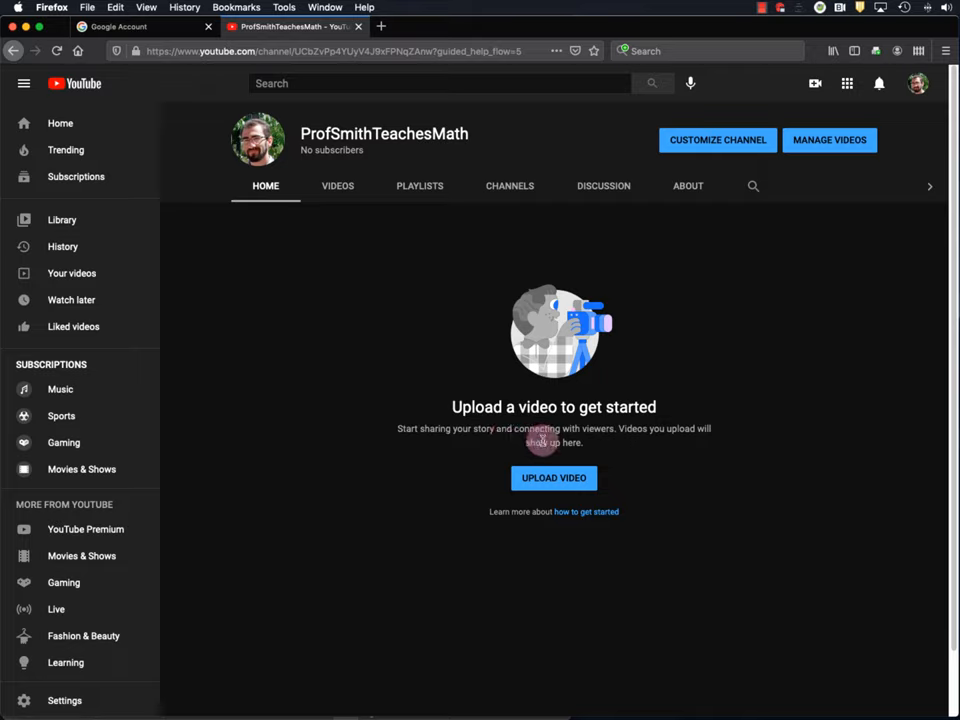
{"action": "mouse_move", "coordinate": [552, 478]}
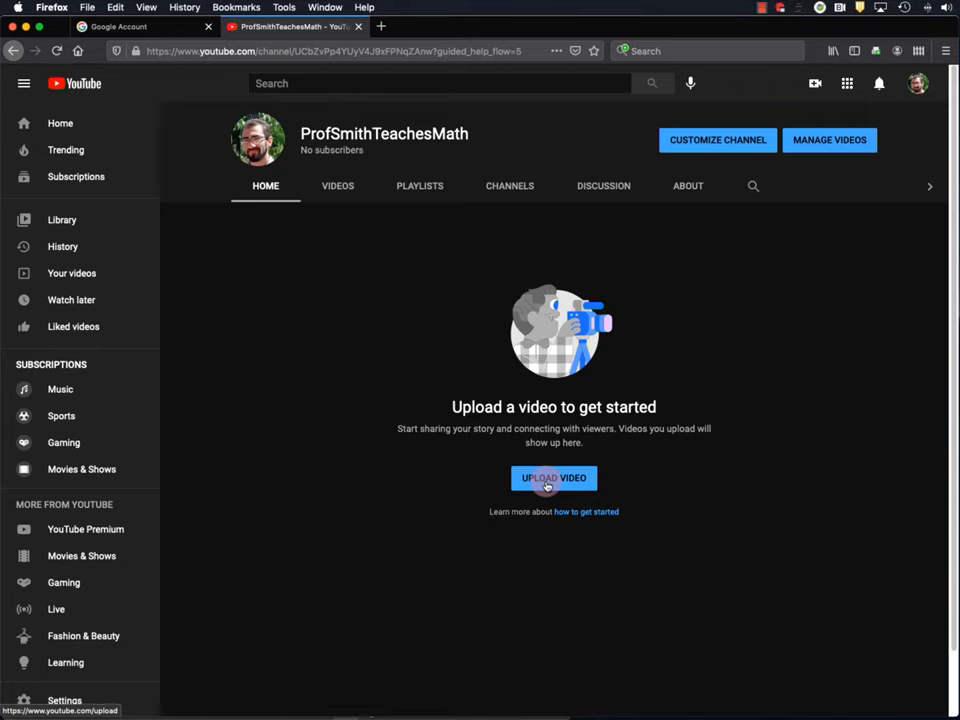
Start a video upload from the channel home page, dismissing the Studio welcome splash.
{"action": "left_click", "coordinate": [552, 478]}
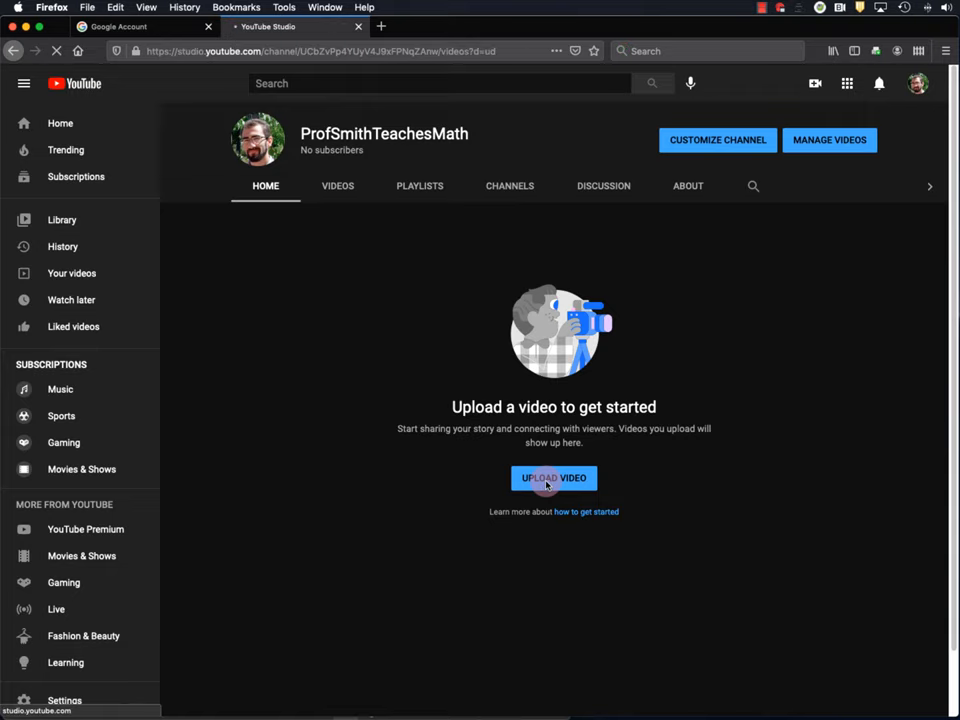
{"action": "left_click", "coordinate": [552, 476]}
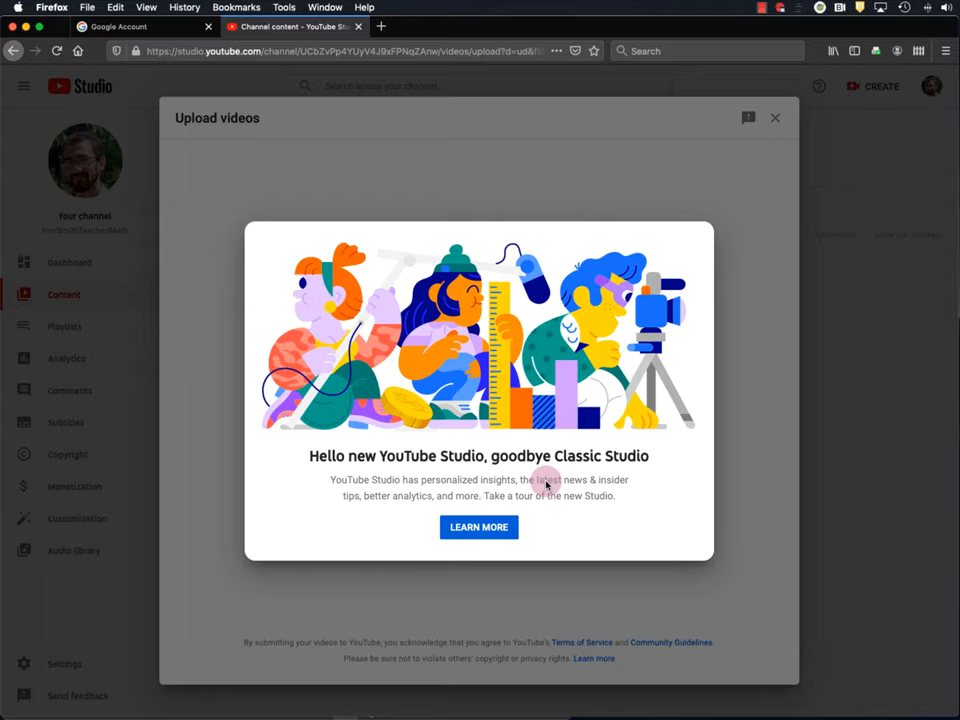
{"action": "mouse_move", "coordinate": [442, 480]}
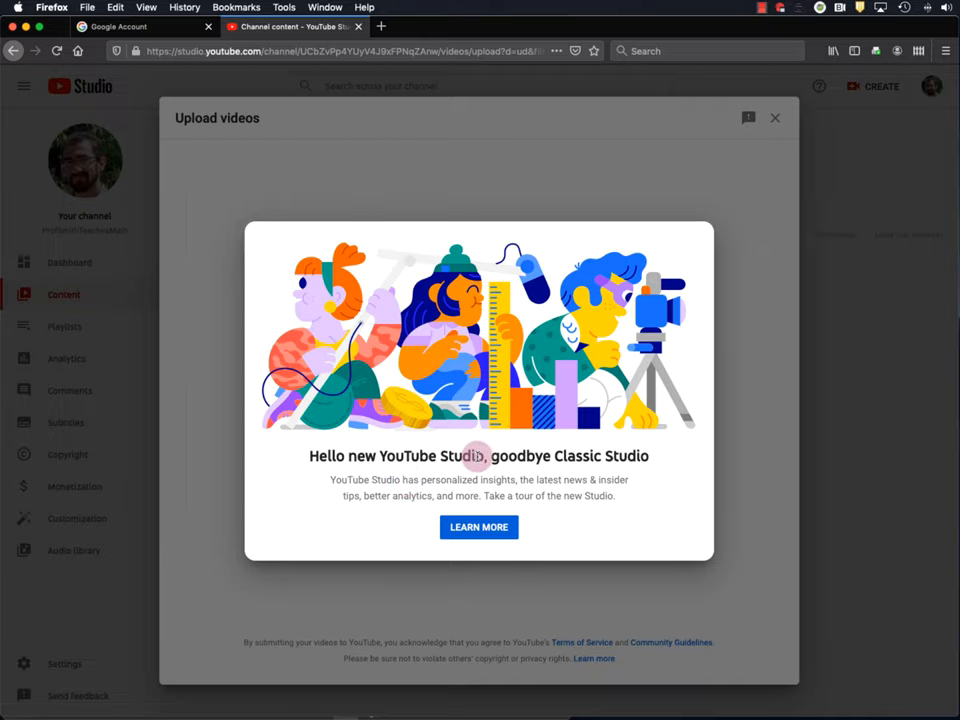
{"action": "mouse_move", "coordinate": [756, 316]}
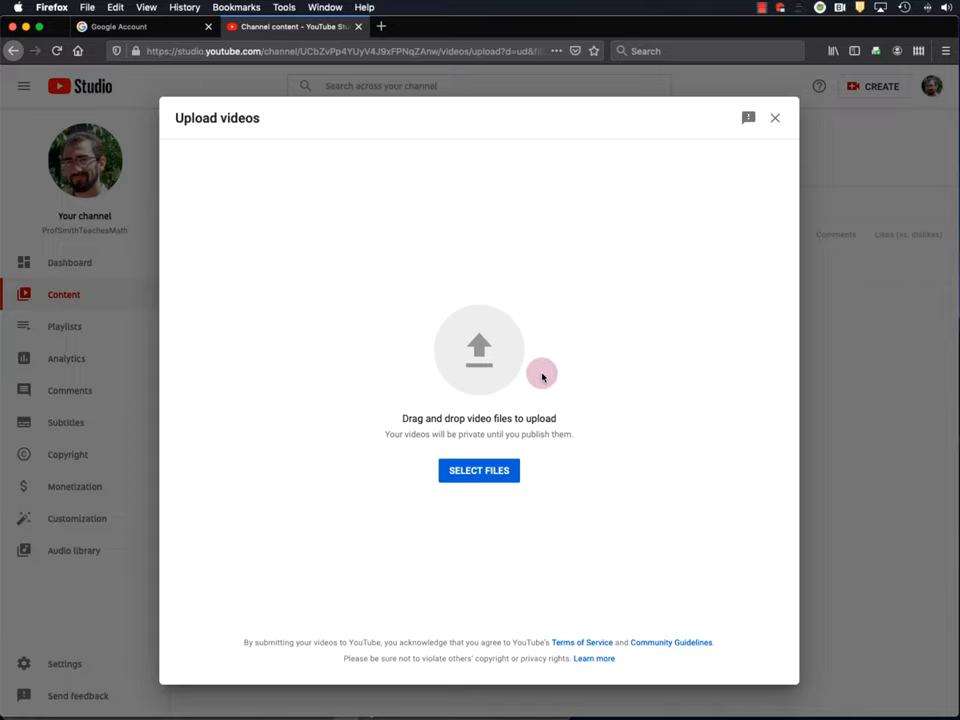
{"action": "mouse_move", "coordinate": [500, 350]}
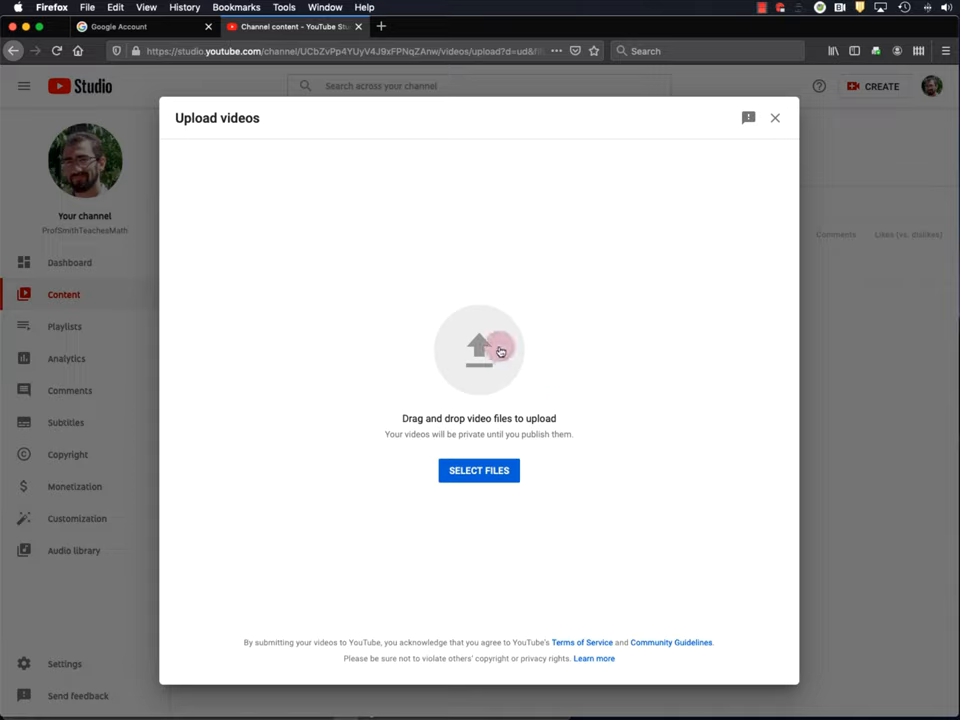
Select Double Fertilization FINAL.mp4 to upload, reaching its details form.
{"action": "left_click", "coordinate": [478, 470]}
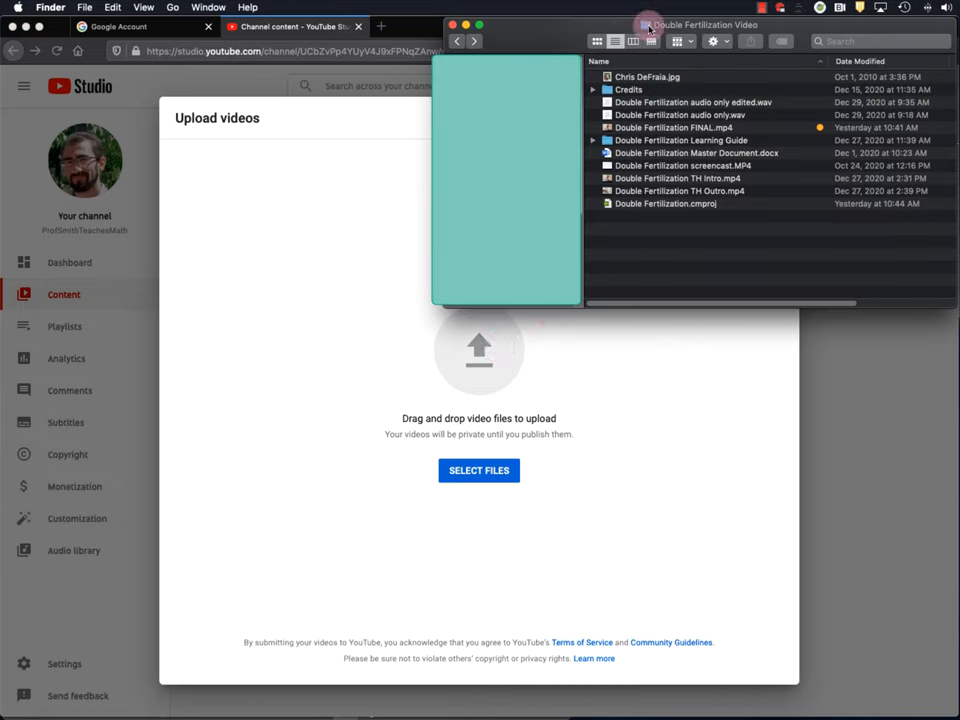
{"action": "mouse_move", "coordinate": [728, 32]}
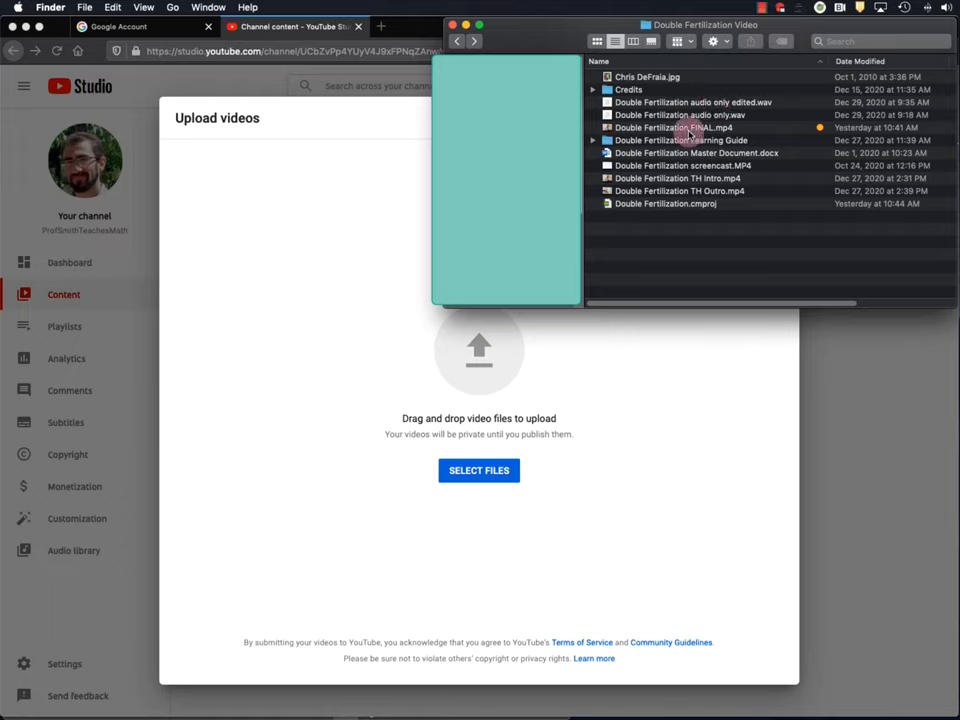
{"action": "left_click", "coordinate": [676, 128]}
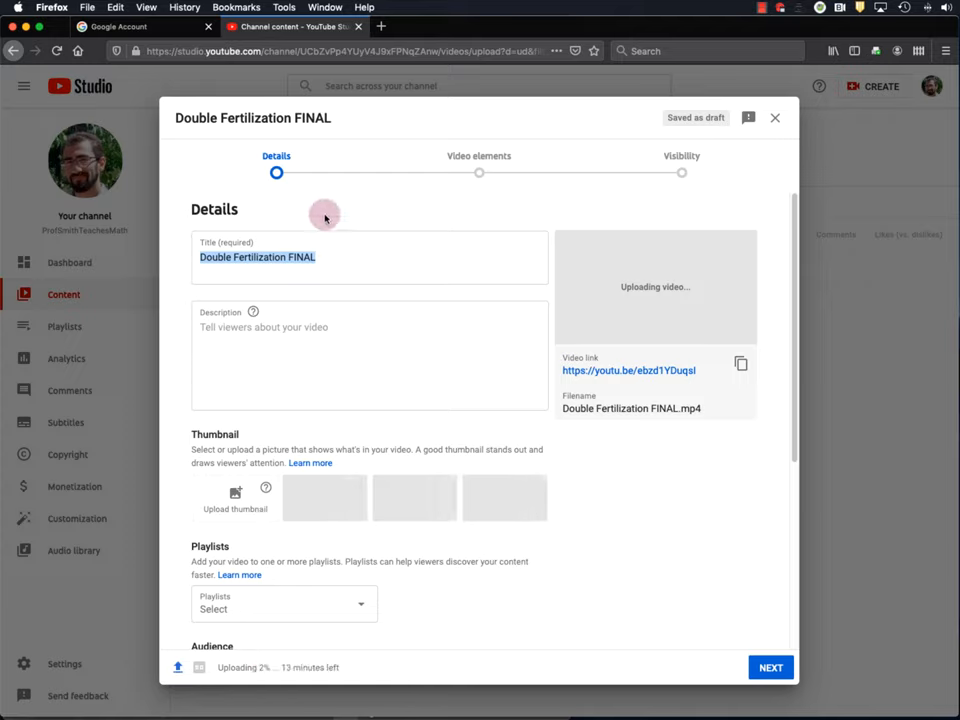
Change the video title from ending in FINAL to 'Double Fertilization and Seed Development'.
{"action": "left_click", "coordinate": [320, 256]}
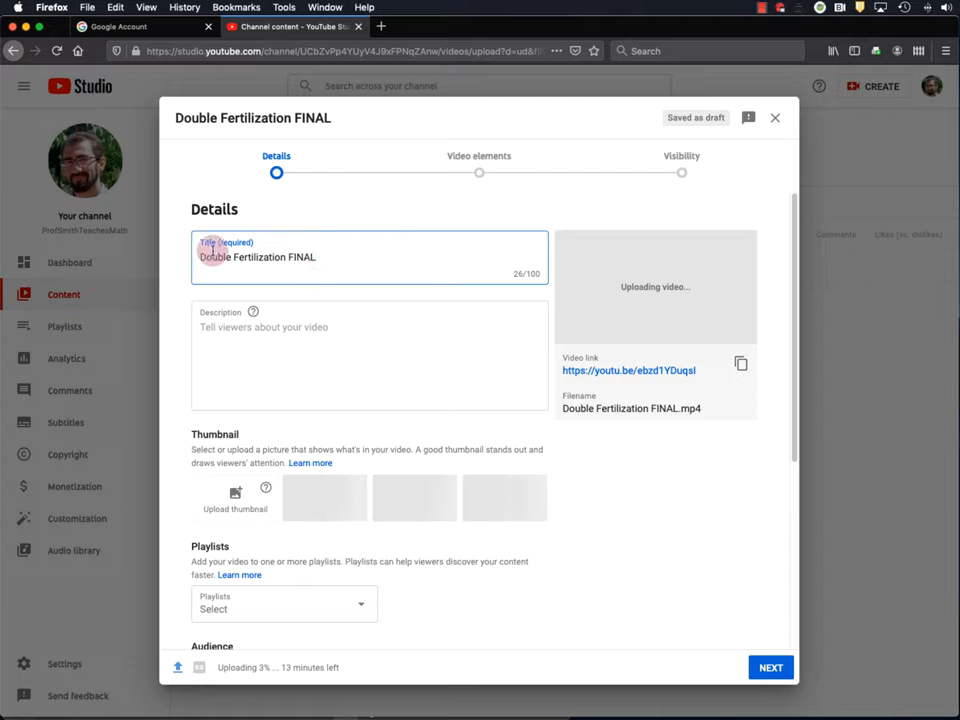
{"action": "key", "text": "Backspace"}
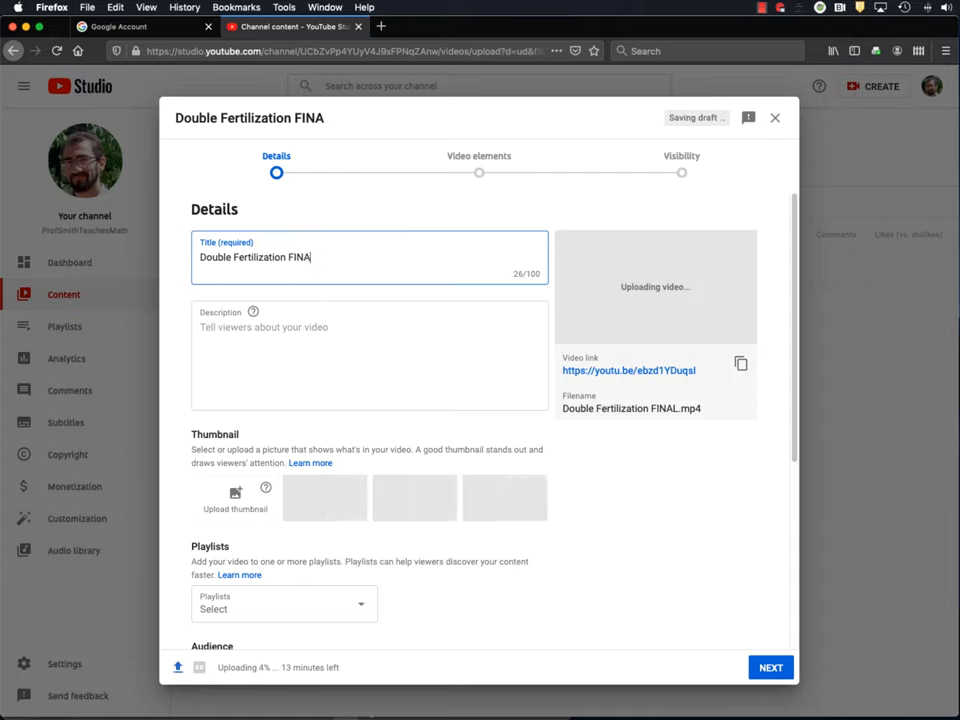
{"action": "key", "text": "Backspace"}
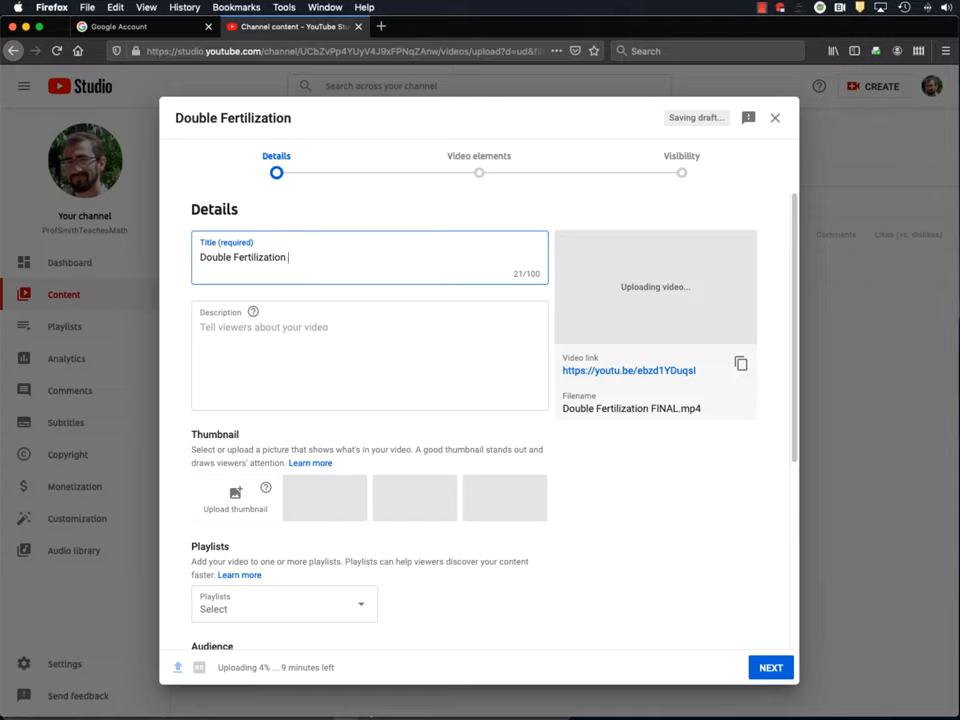
{"action": "type", "text": "and Seed"}
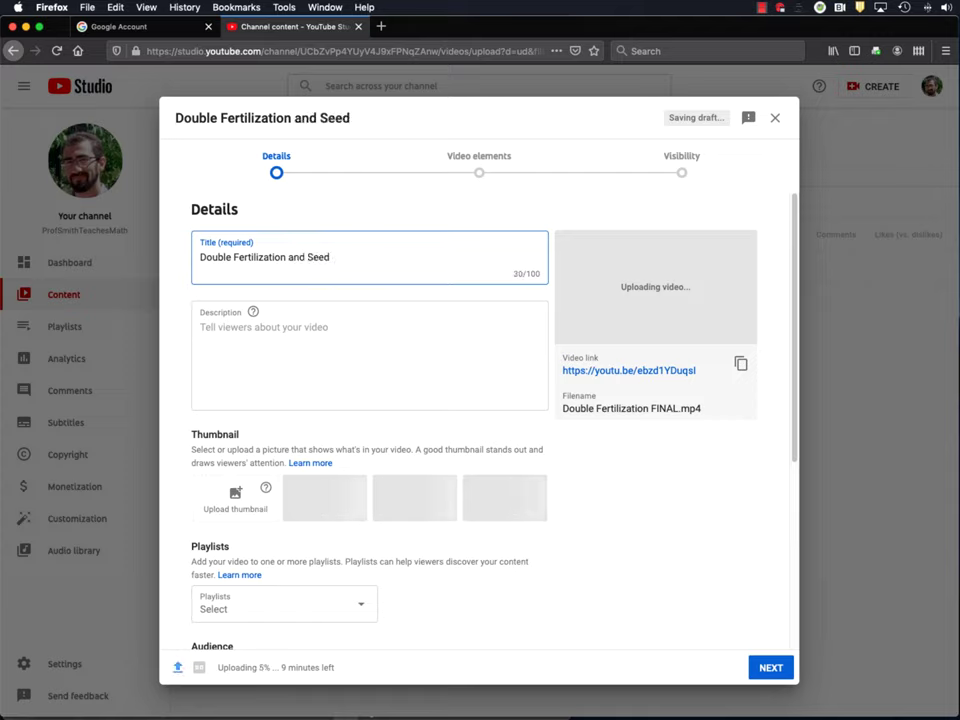
{"action": "type", "text": "Development"}
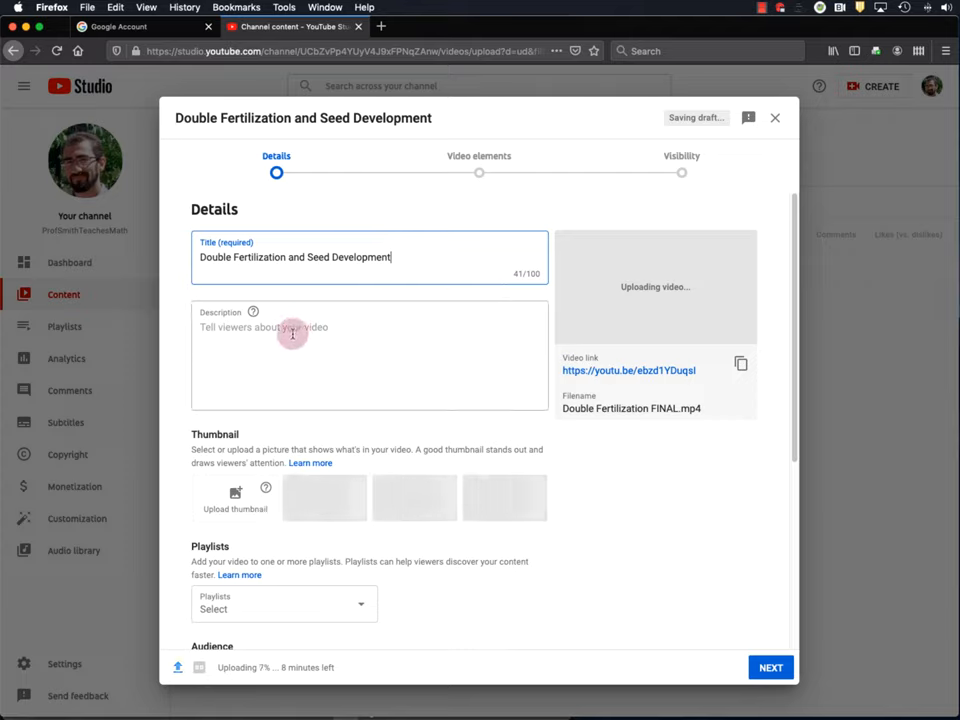
Write the description: the video describes how plants reproduce by double fertilization and seed development.
{"action": "left_click", "coordinate": [292, 332]}
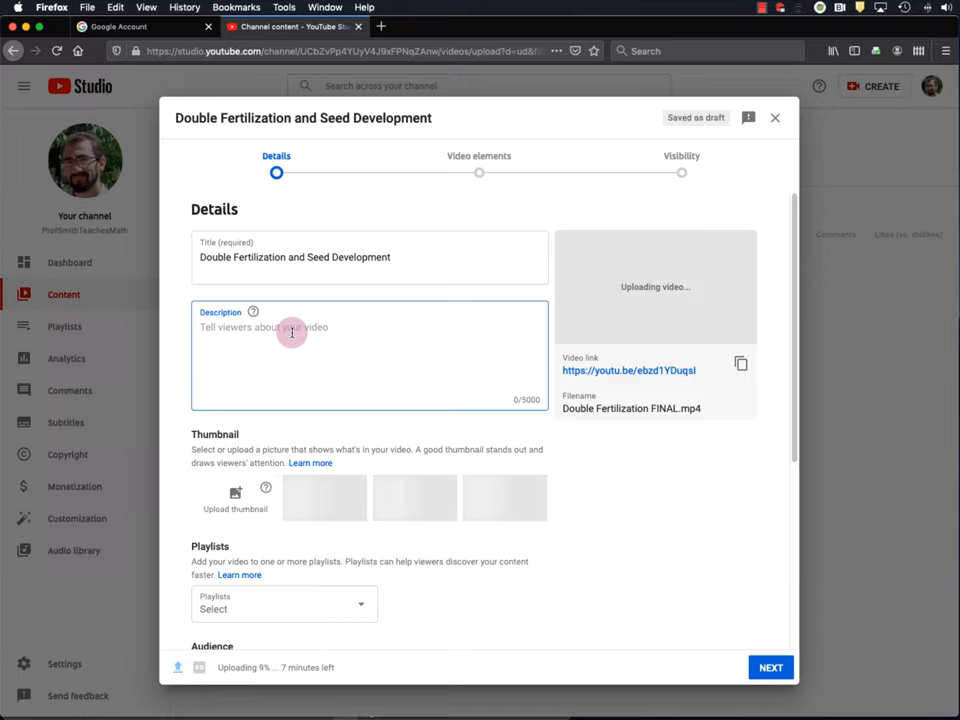
{"action": "type", "text": "This vide"}
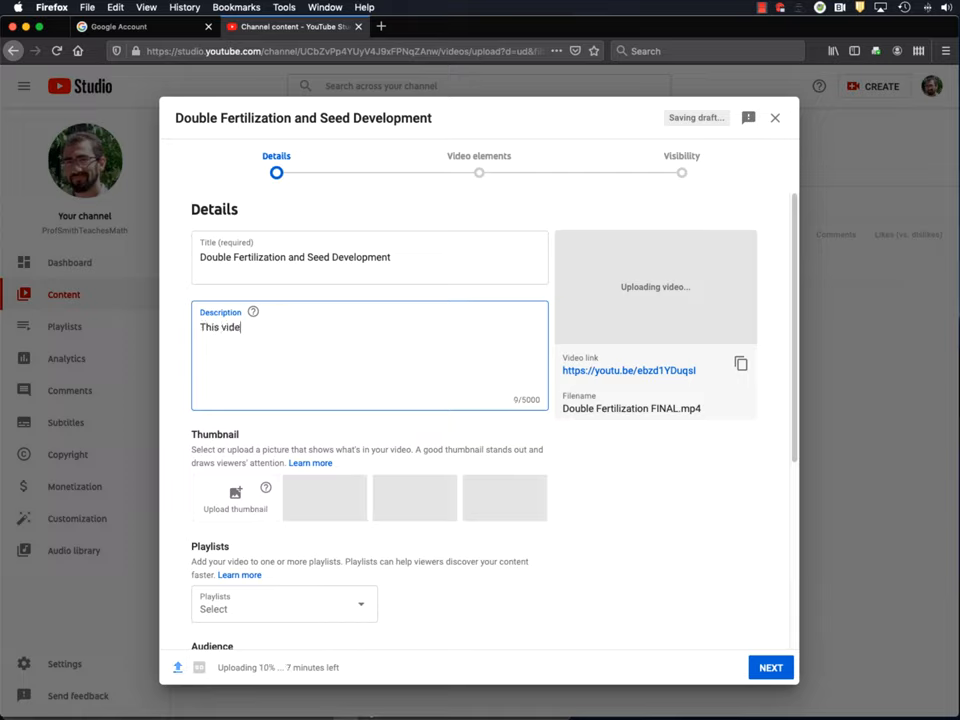
{"action": "type", "text": "o describes"}
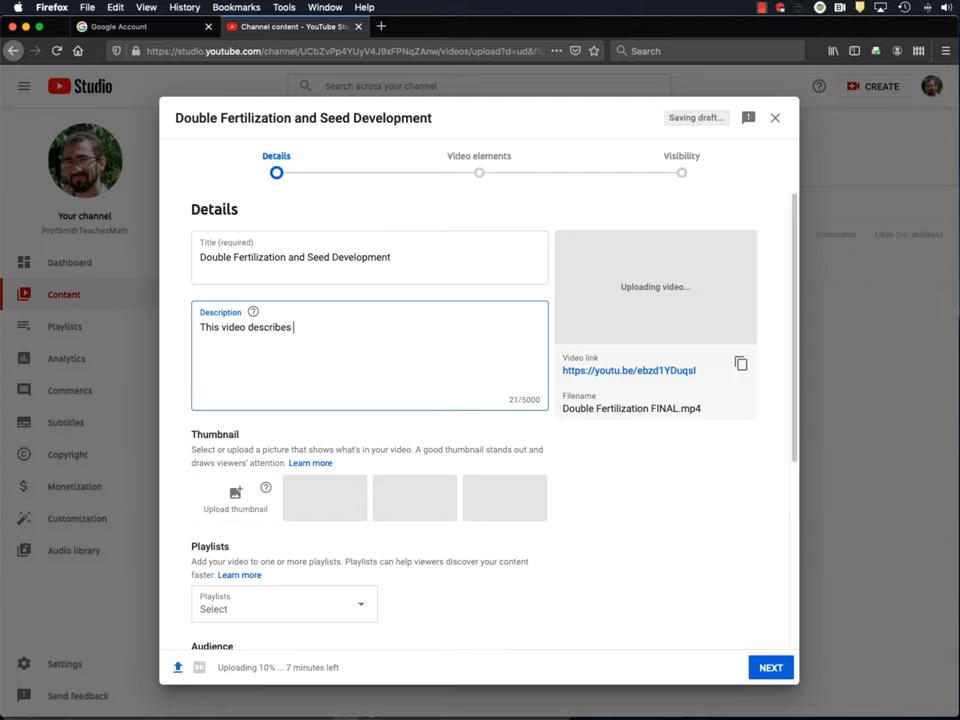
{"action": "type", "text": "how"}
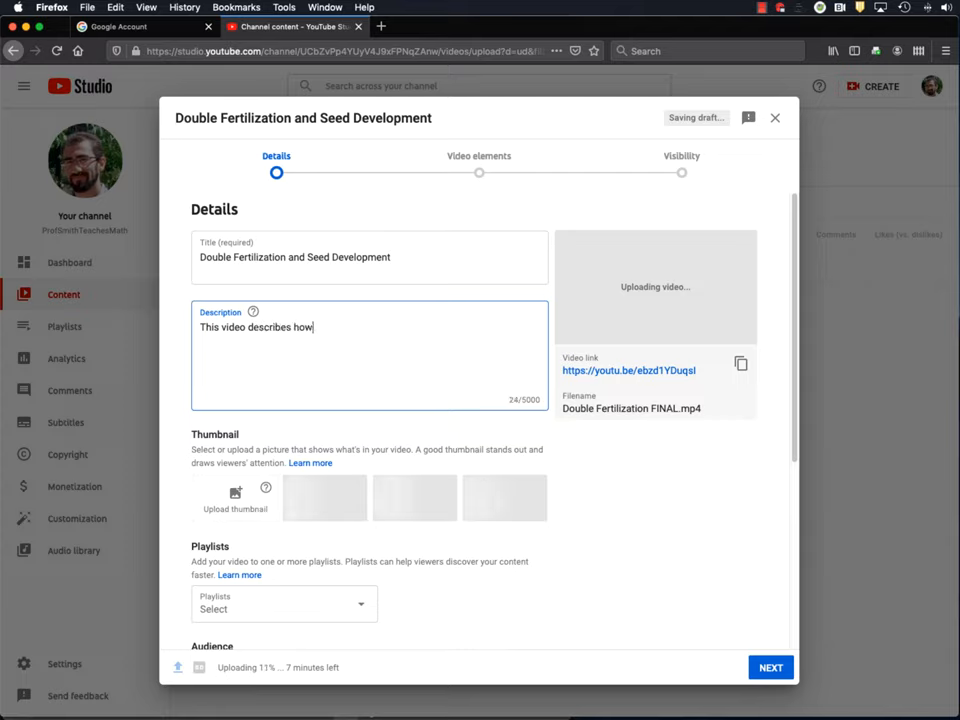
{"action": "type", "text": "plants reproduce by d"}
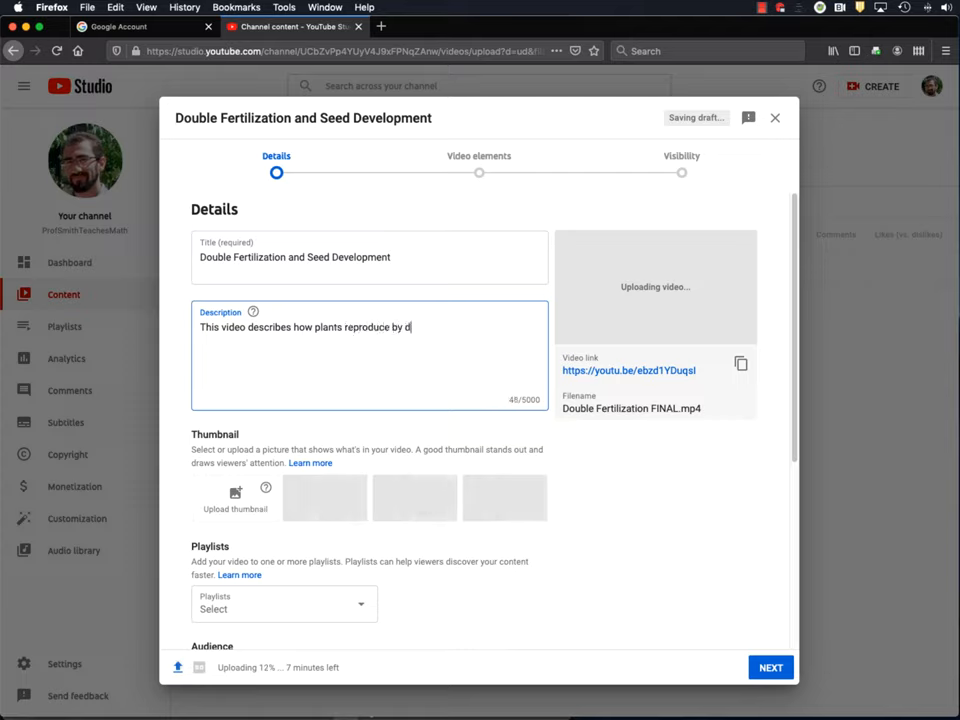
{"action": "type", "text": "ouble fertilization. It also describe"}
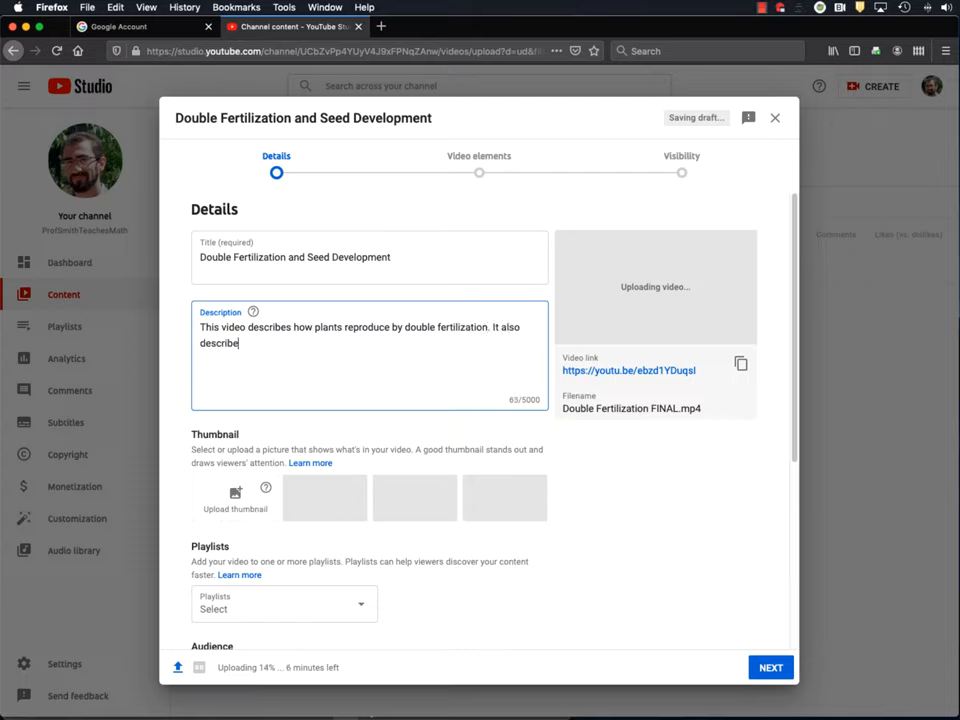
{"action": "type", "text": "s seed dev"}
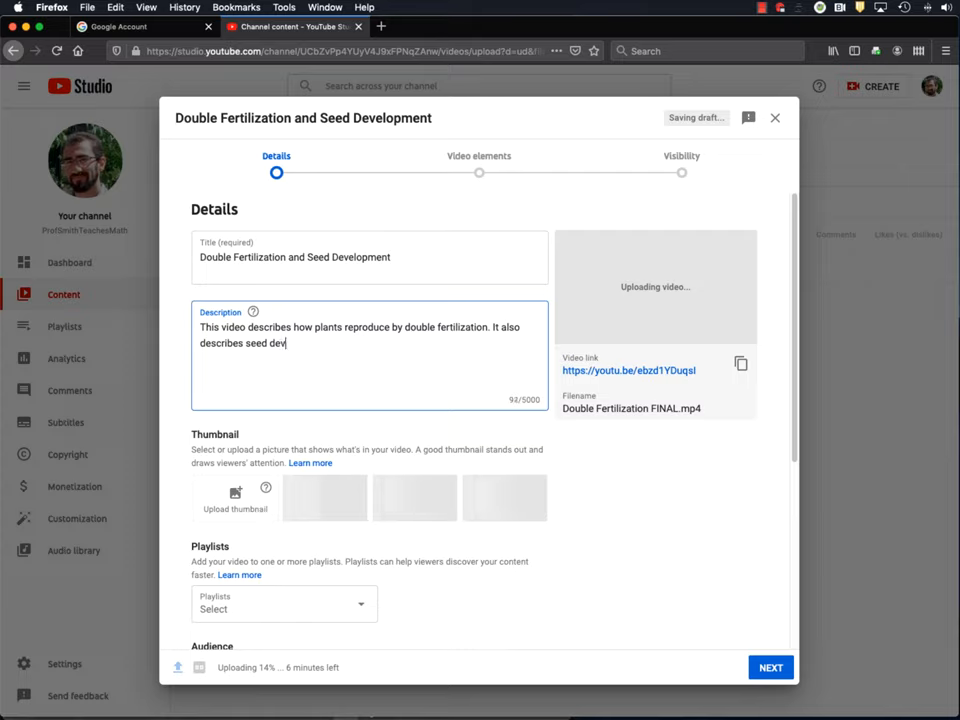
{"action": "type", "text": "elop"}
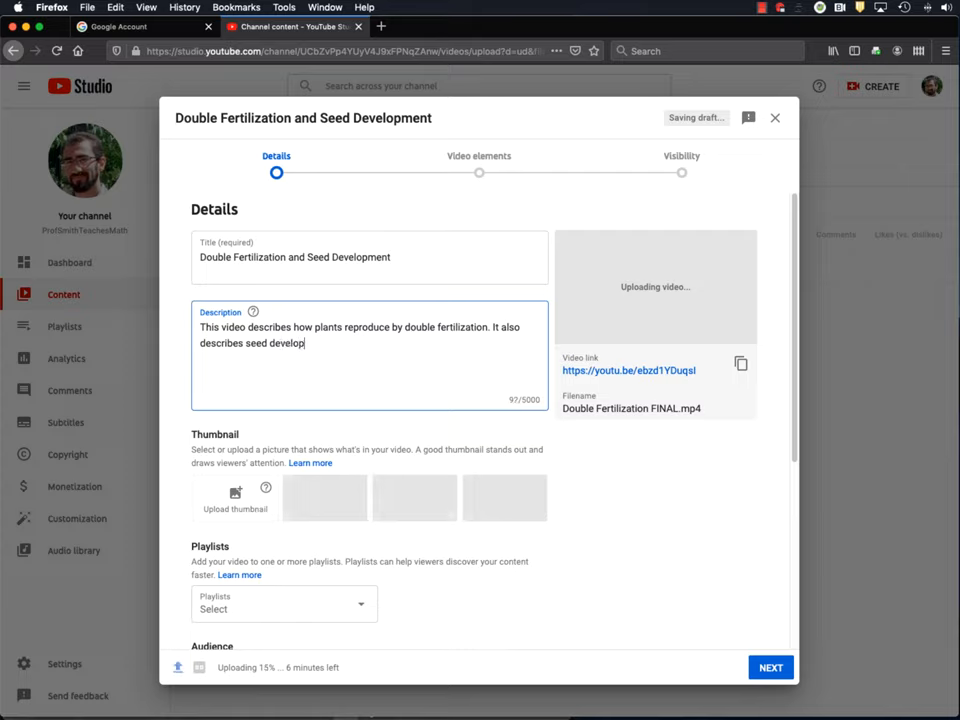
{"action": "type", "text": "ment."}
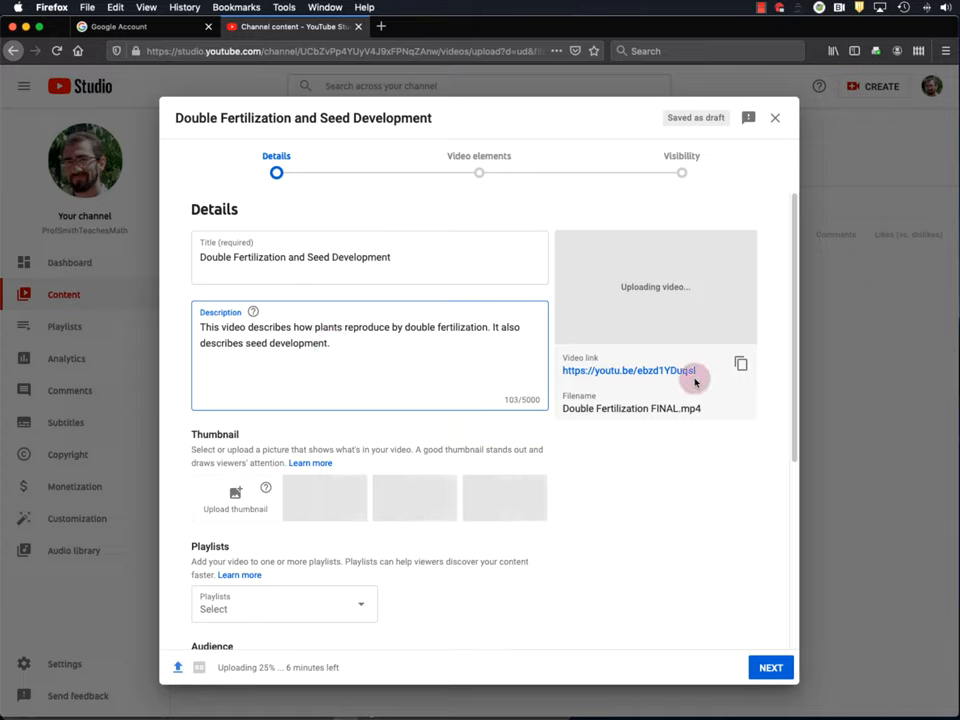
{"action": "mouse_move", "coordinate": [560, 370]}
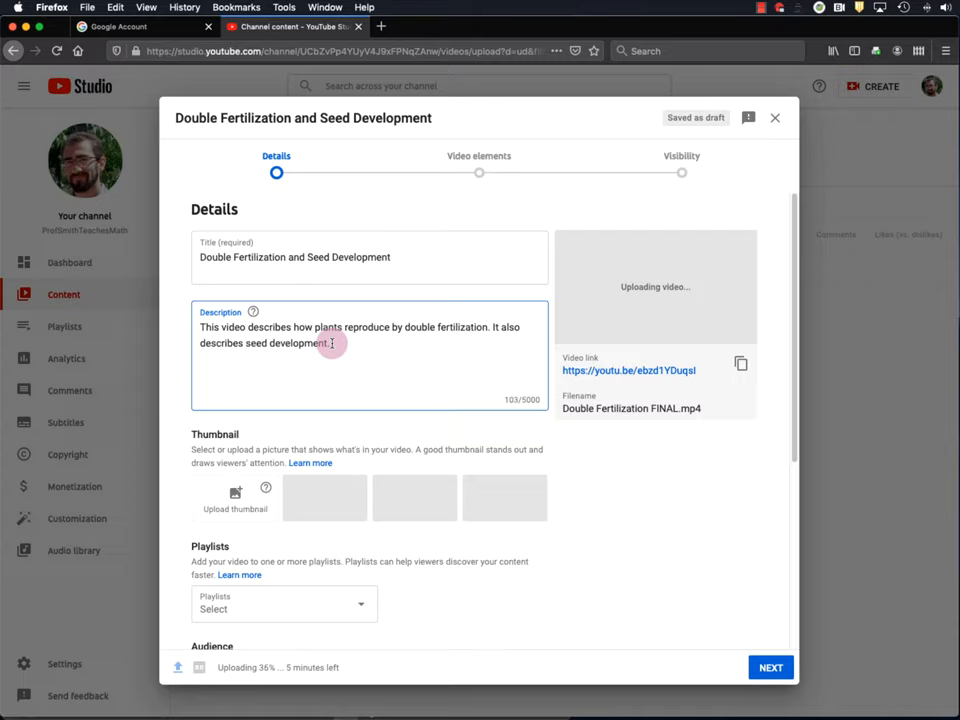
{"action": "mouse_move", "coordinate": [184, 270]}
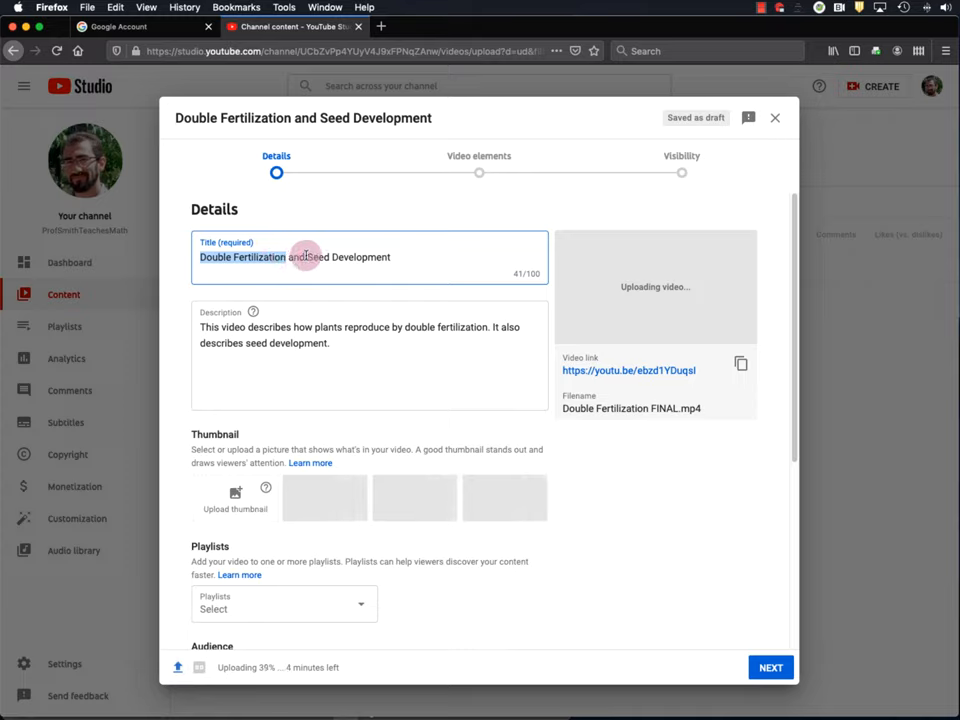
Reword the description to say 'plant reproduction by double fertilization'.
{"action": "double_click", "coordinate": [350, 256]}
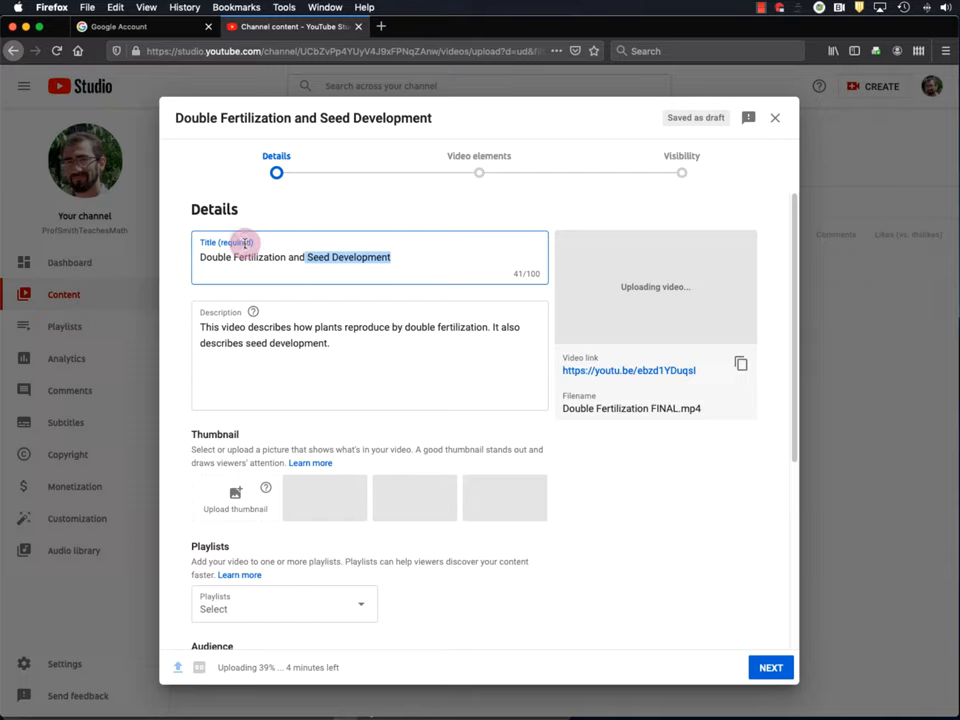
{"action": "left_click", "coordinate": [330, 344]}
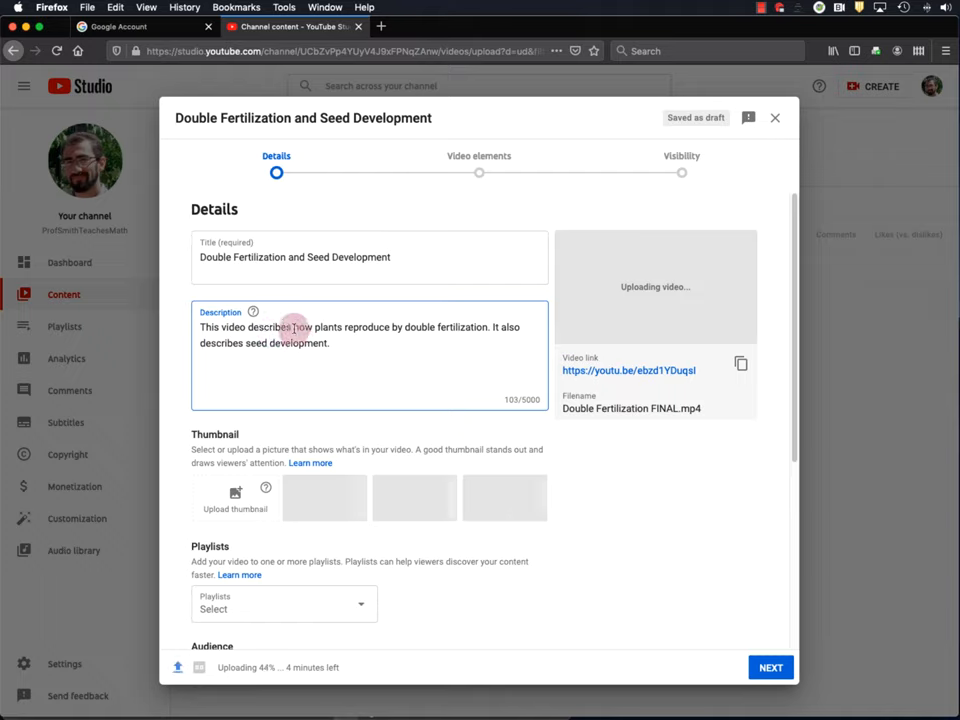
{"action": "left_click", "coordinate": [330, 344]}
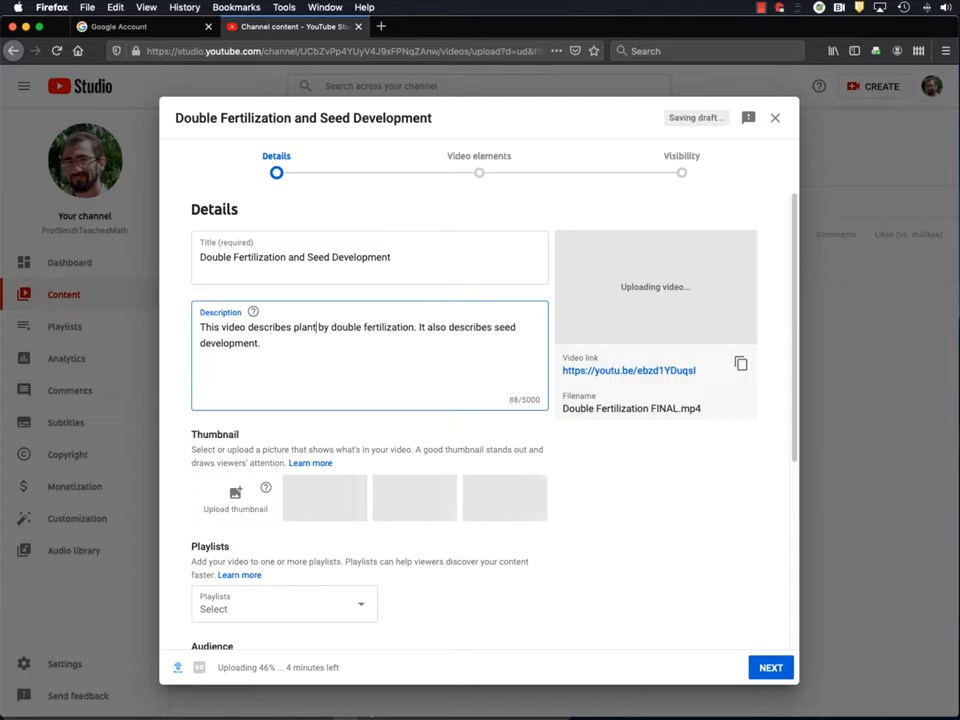
{"action": "type", "text": "reproduction"}
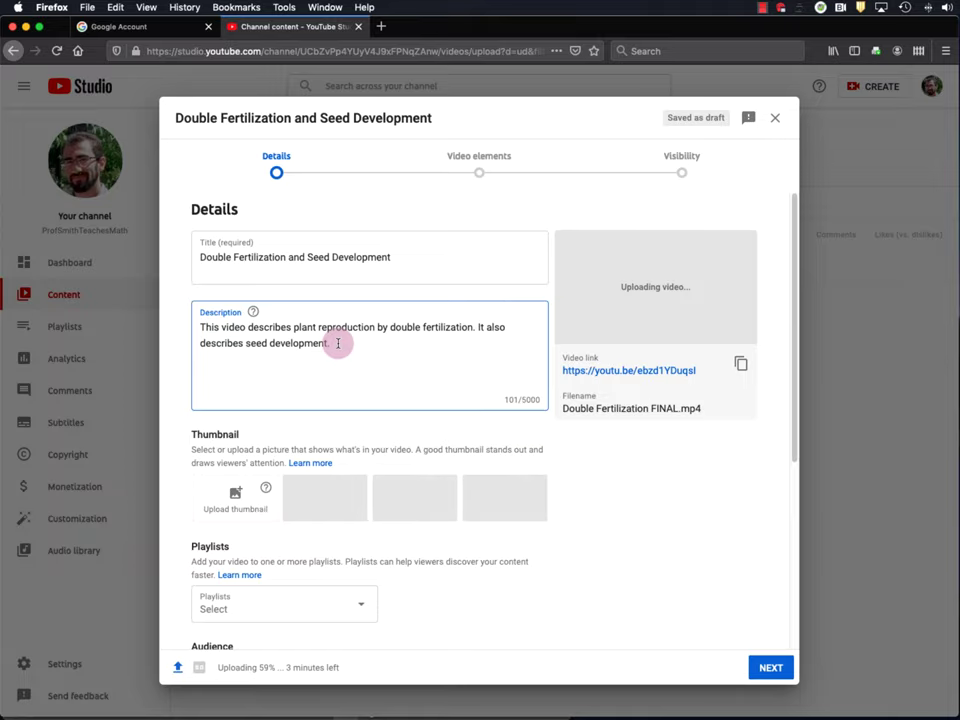
{"action": "scroll", "scroll_direction": "down", "scroll_amount": 3}
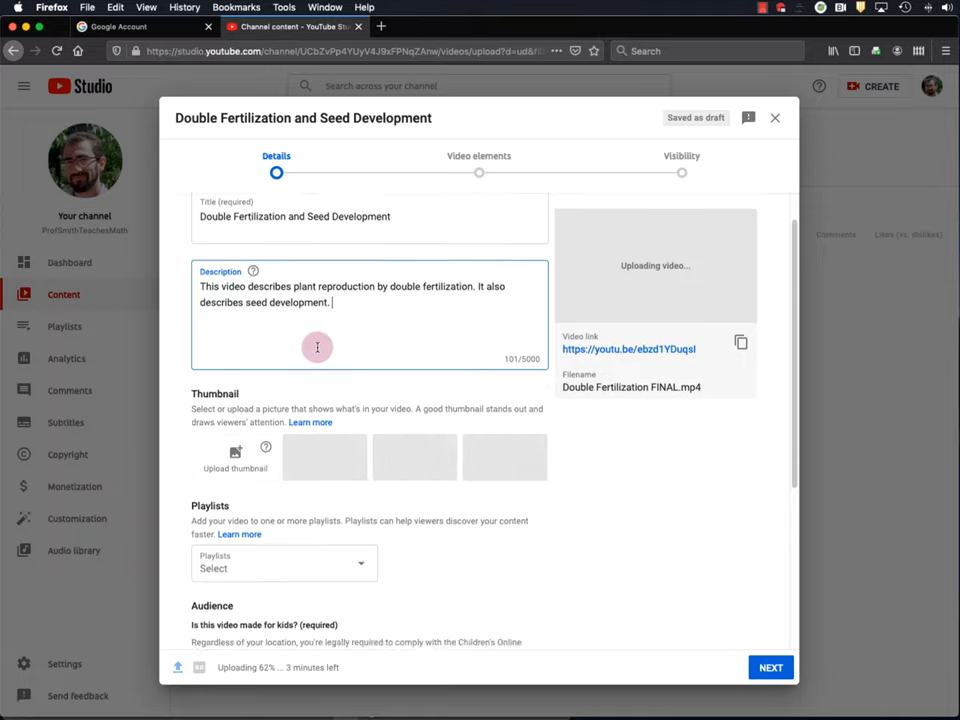
Scroll past Thumbnail and show the Playlists choices, which list no playlists yet.
{"action": "scroll", "scroll_direction": "down", "scroll_amount": 3}
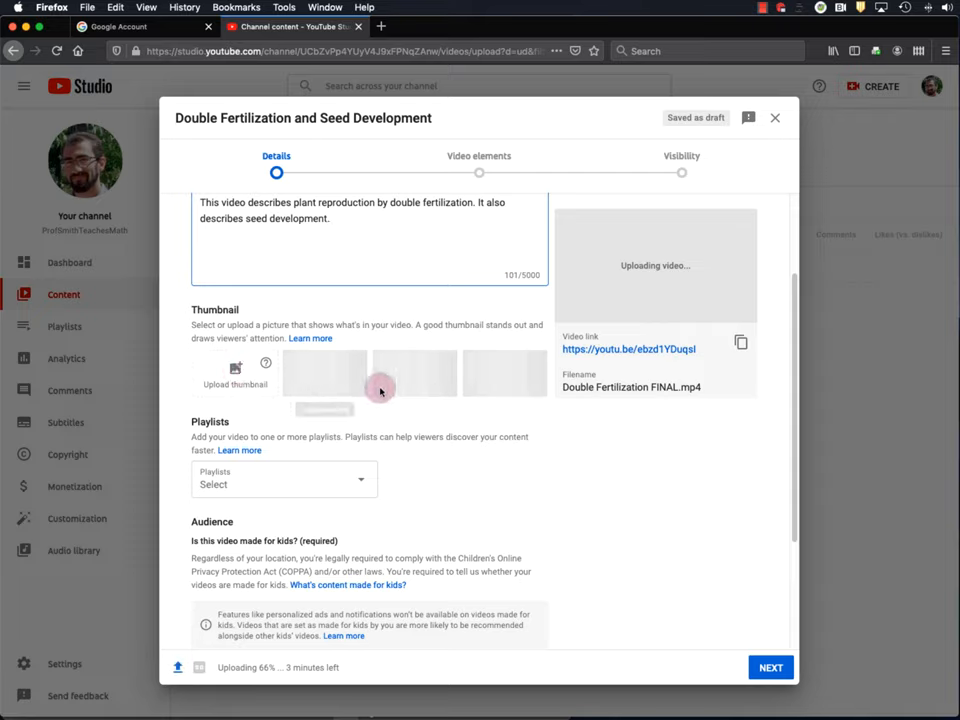
{"action": "mouse_move", "coordinate": [324, 356]}
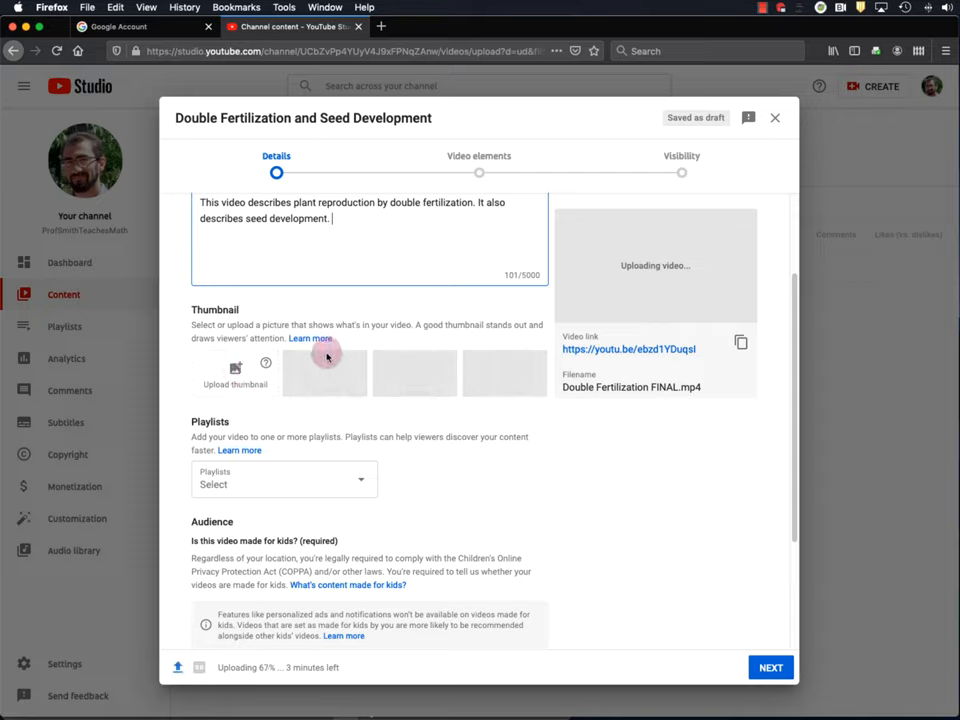
{"action": "mouse_move", "coordinate": [504, 360]}
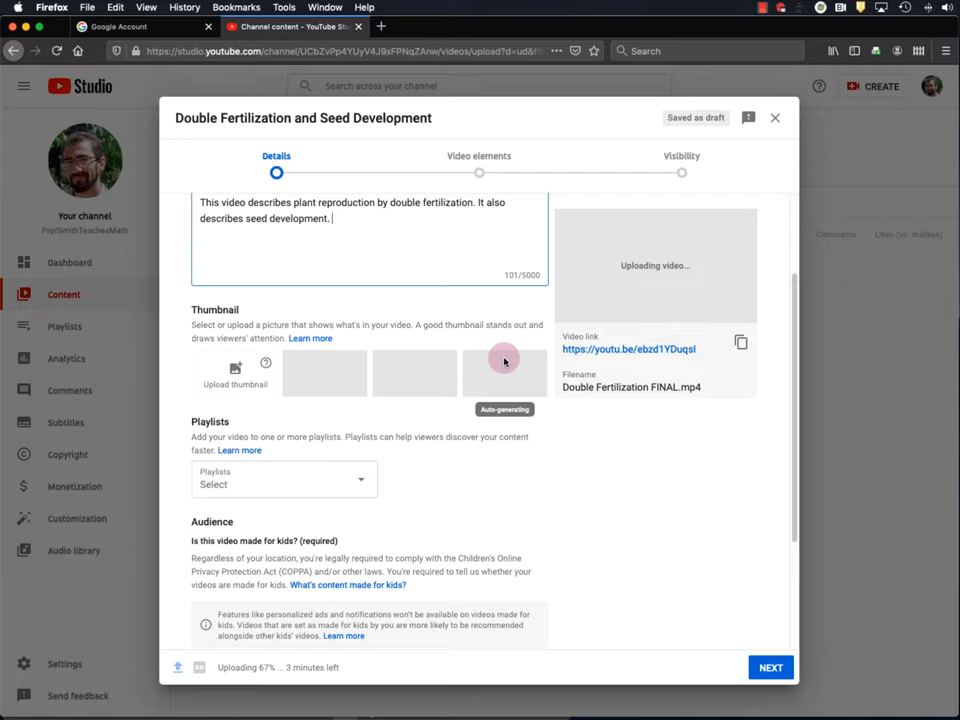
{"action": "mouse_move", "coordinate": [216, 420]}
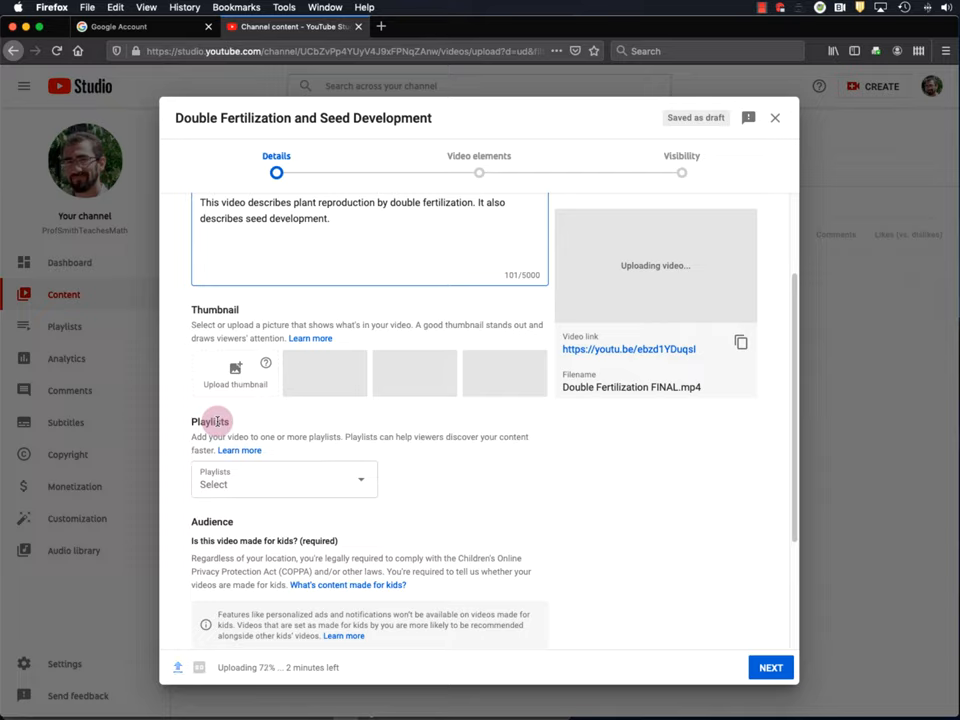
{"action": "left_click", "coordinate": [332, 218]}
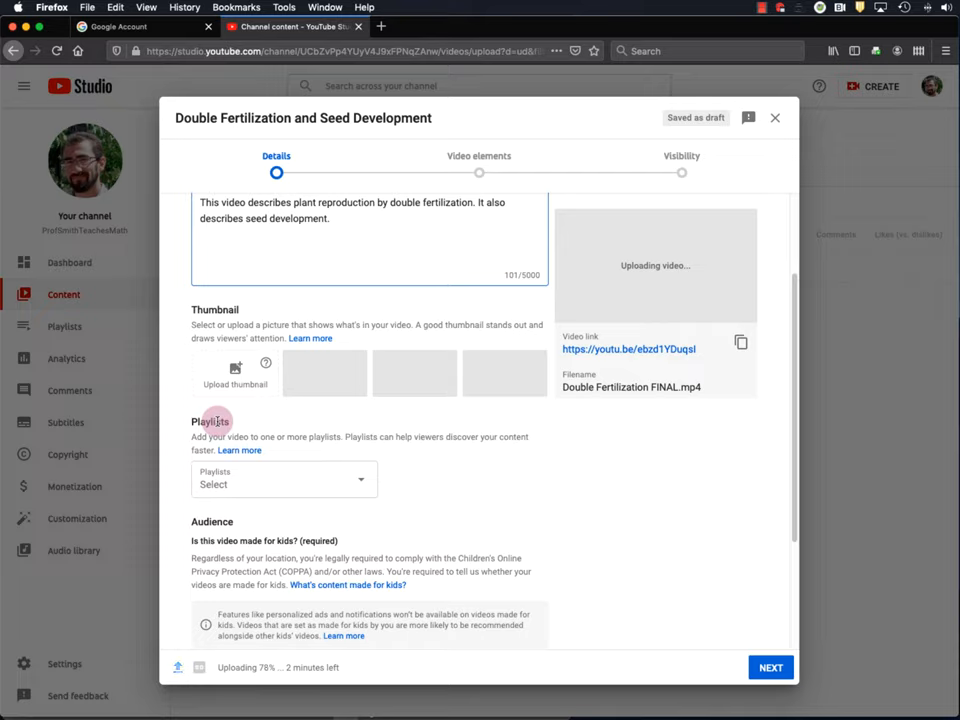
{"action": "left_click", "coordinate": [332, 218]}
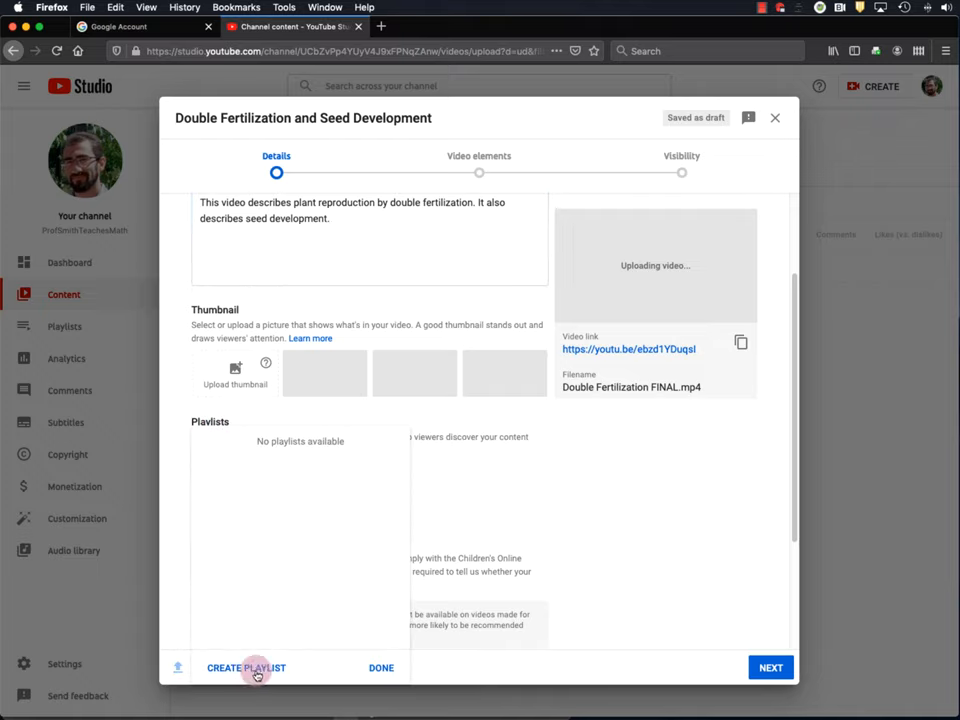
Create a new playlist titled 'Cell Division and Reproduction'.
{"action": "left_click", "coordinate": [246, 668]}
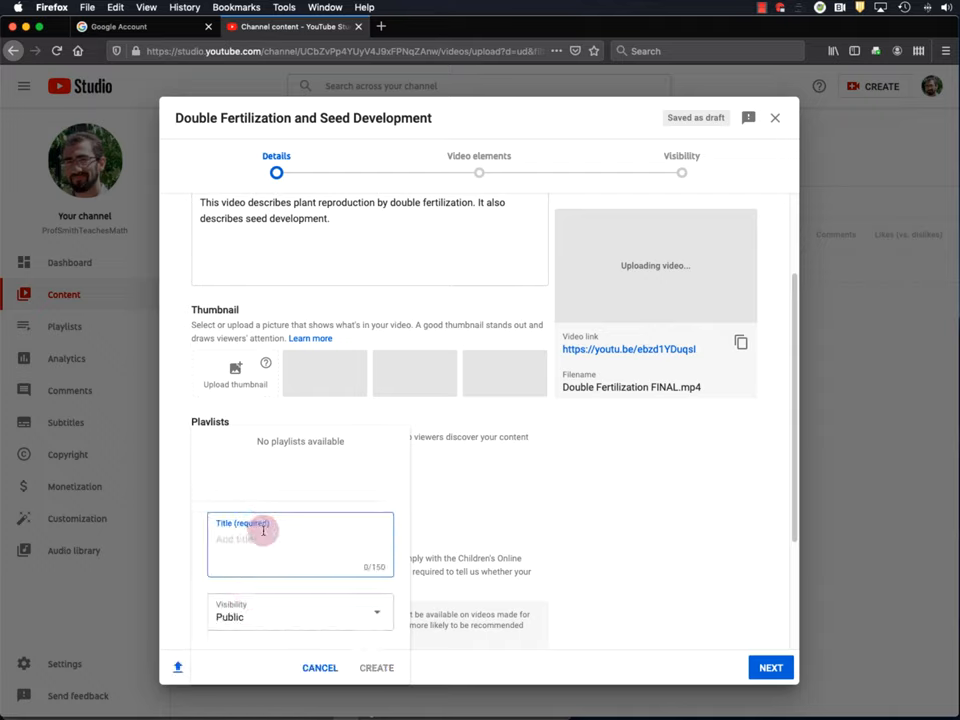
{"action": "type", "text": "Cal"}
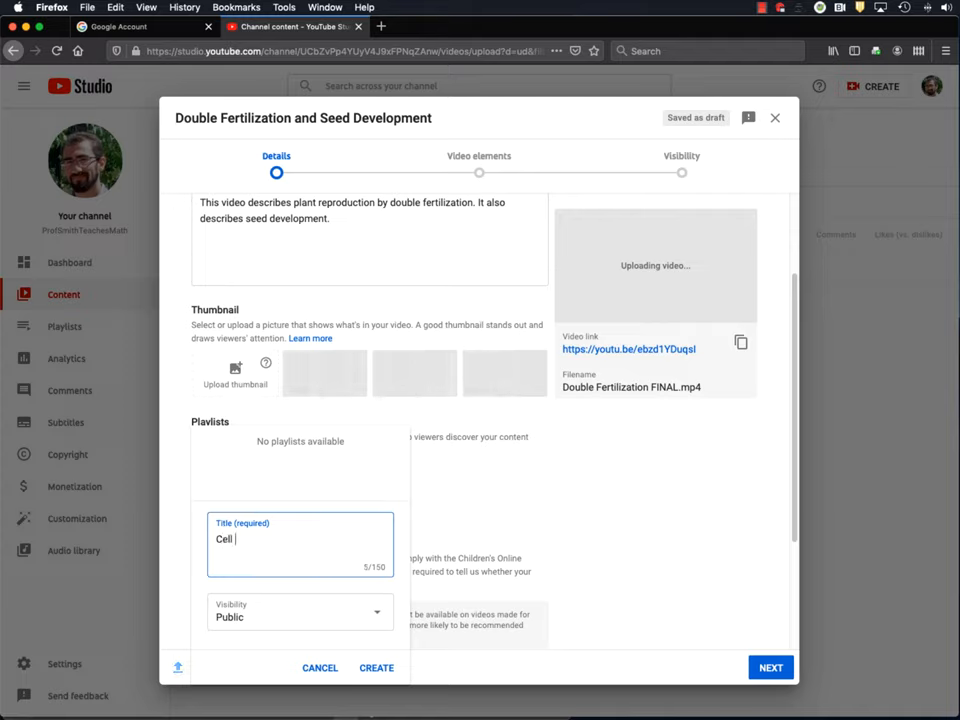
{"action": "type", "text": "Division and Reproducation"}
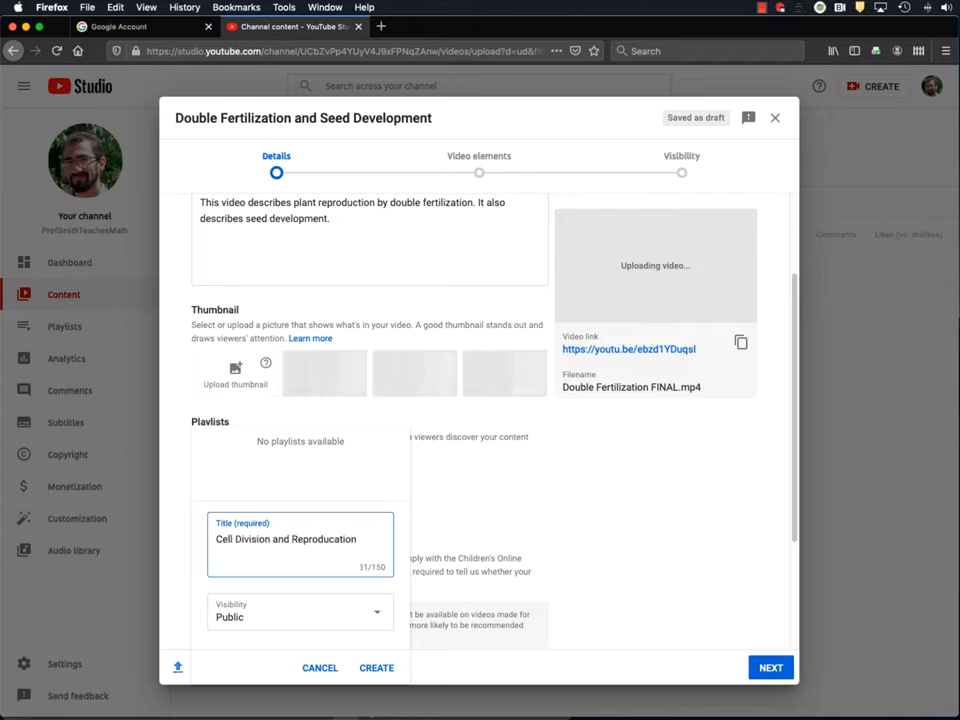
{"action": "key", "text": "Backspace"}
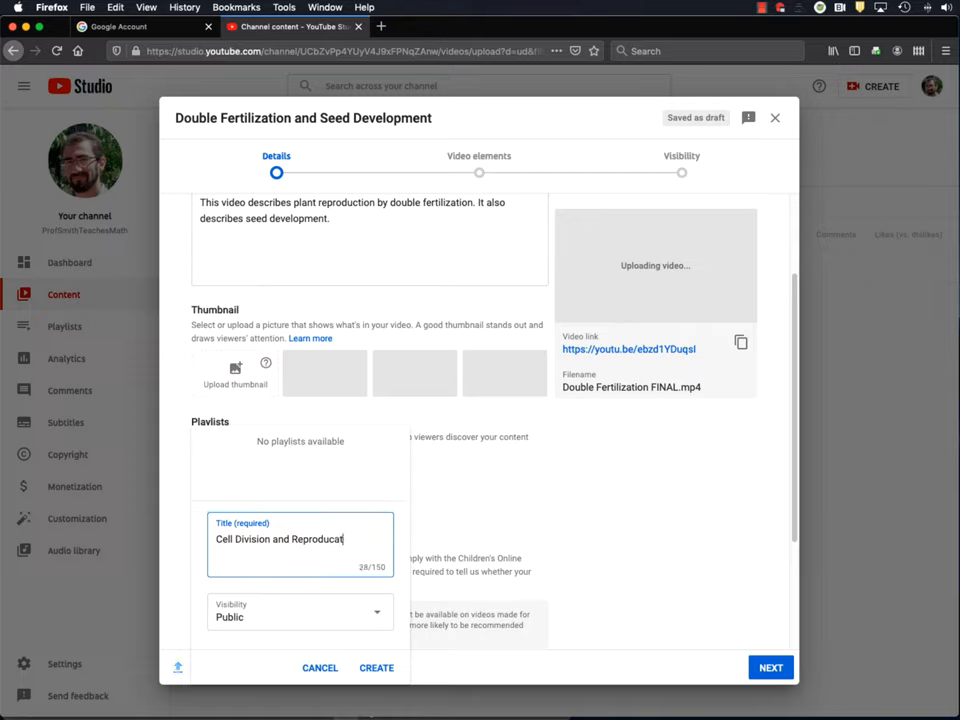
{"action": "type", "text": "ion"}
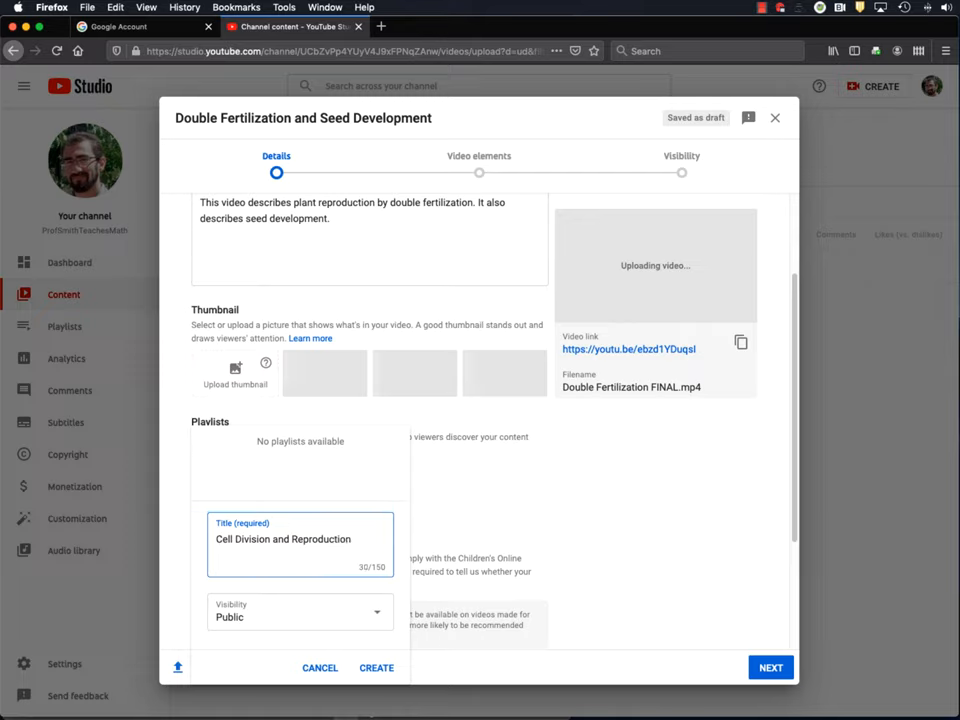
{"action": "left_click", "coordinate": [376, 668]}
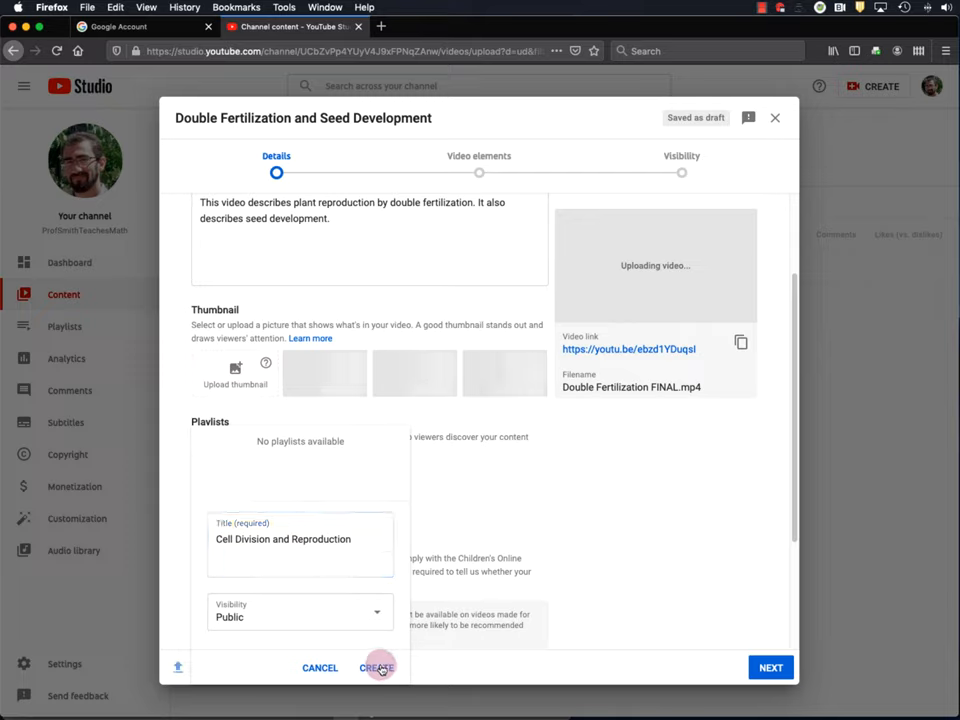
Add the video to the Cell Division and Reproduction playlist and confirm with Done.
{"action": "left_click", "coordinate": [376, 668]}
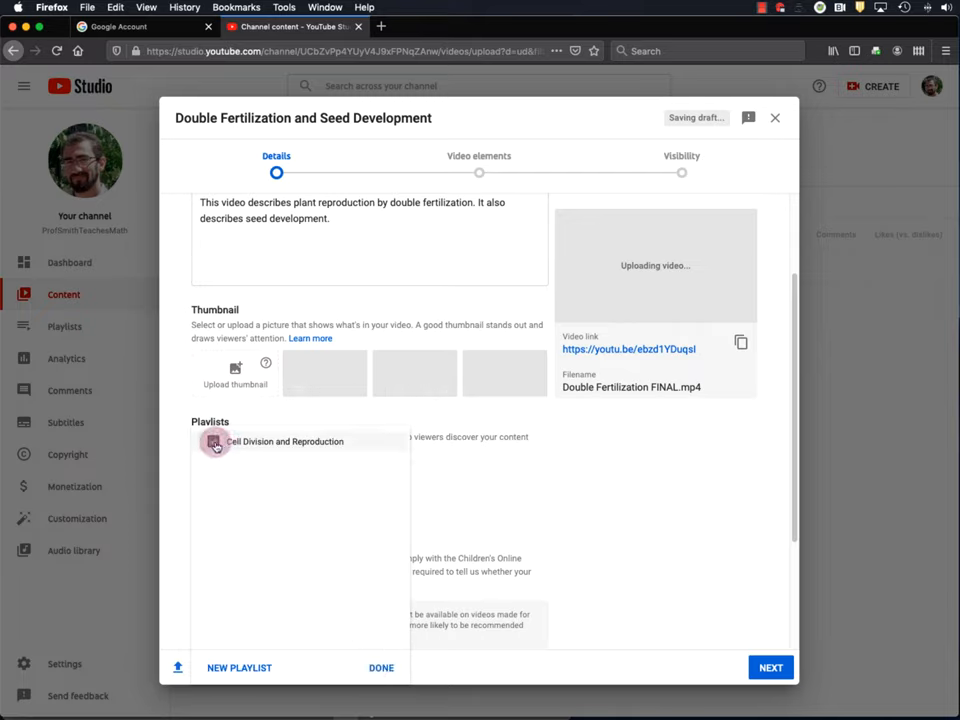
{"action": "left_click", "coordinate": [212, 442]}
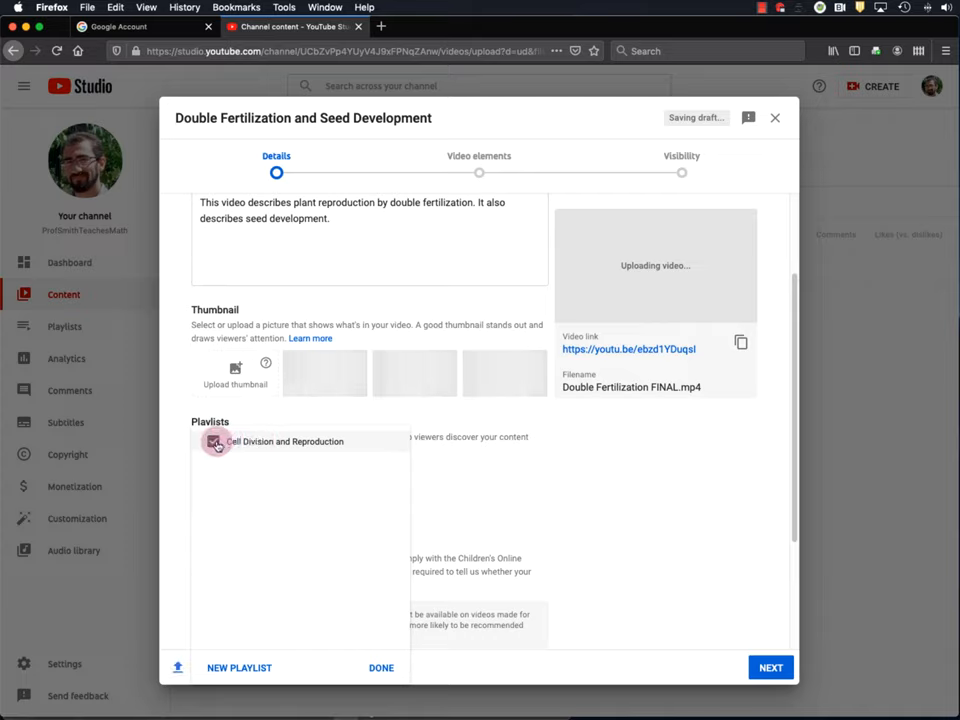
{"action": "left_click", "coordinate": [212, 442]}
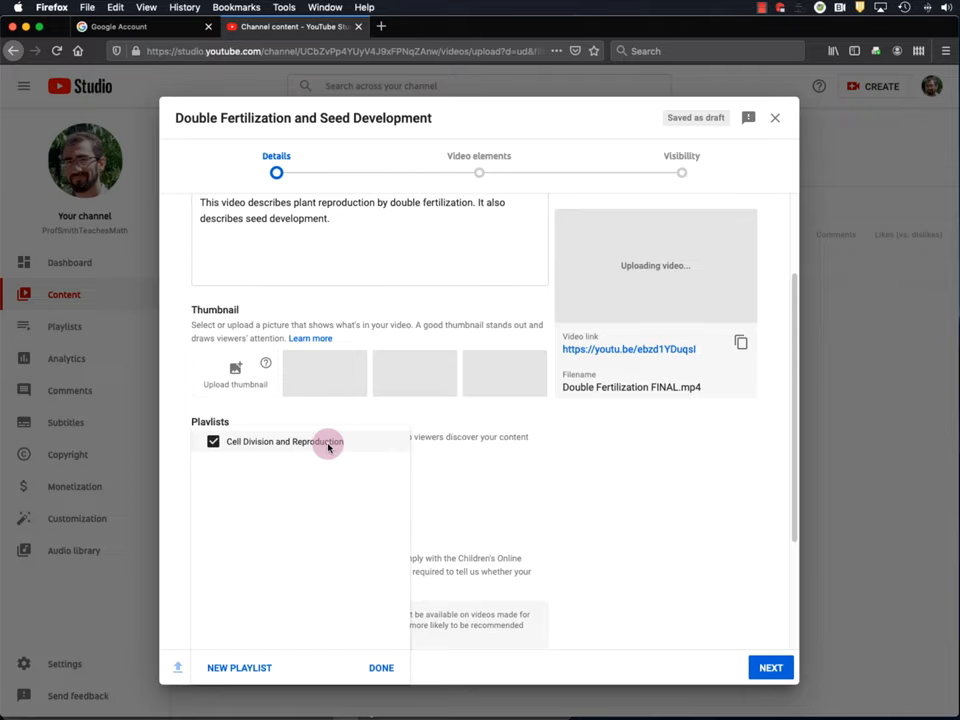
{"action": "left_click", "coordinate": [380, 668]}
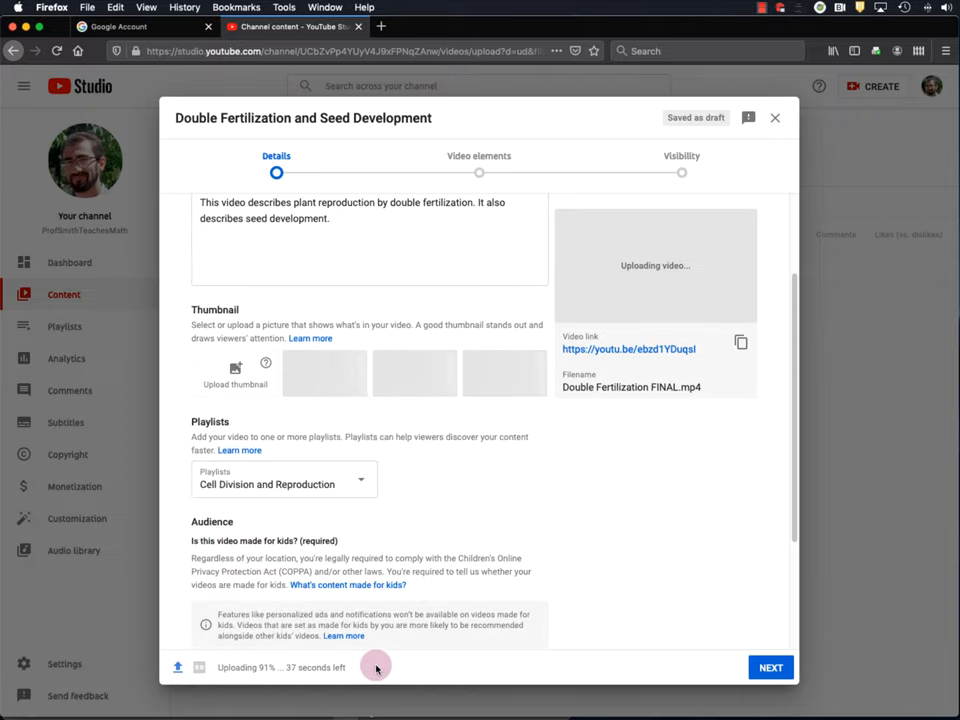
Reveal More Options and scroll to the language and captions settings.
{"action": "scroll", "scroll_direction": "down", "scroll_amount": 3}
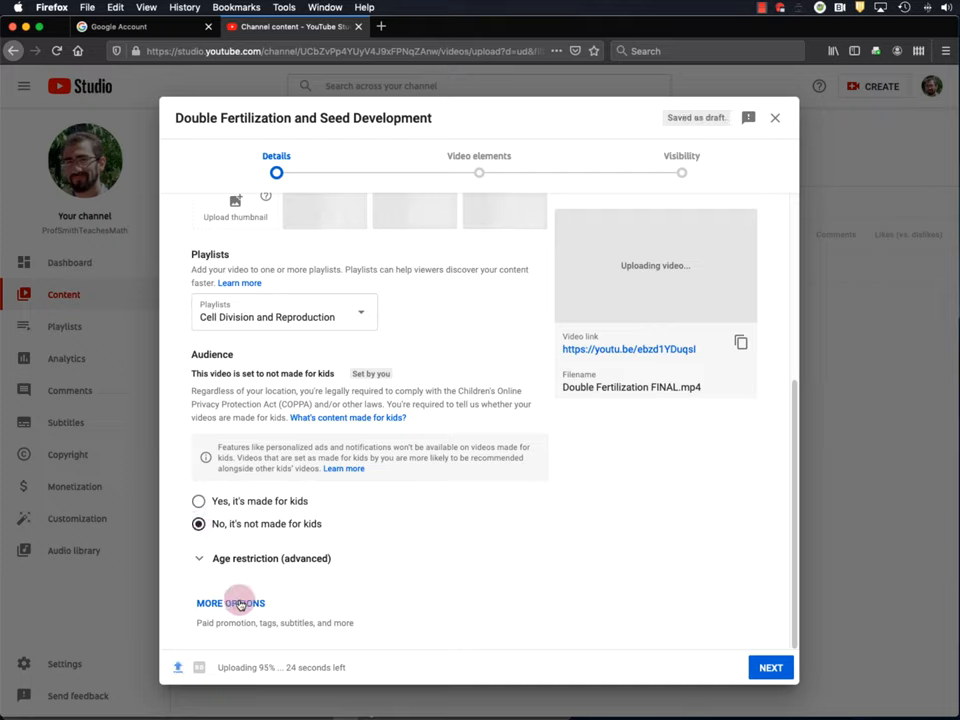
{"action": "left_click", "coordinate": [230, 604]}
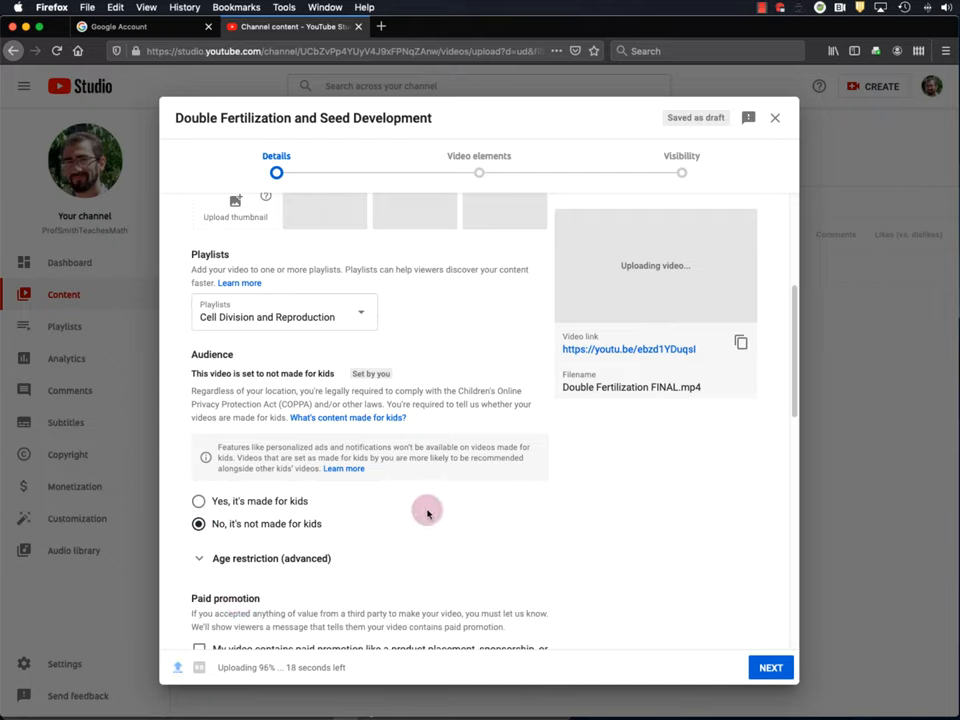
{"action": "scroll", "scroll_direction": "down", "scroll_amount": 3}
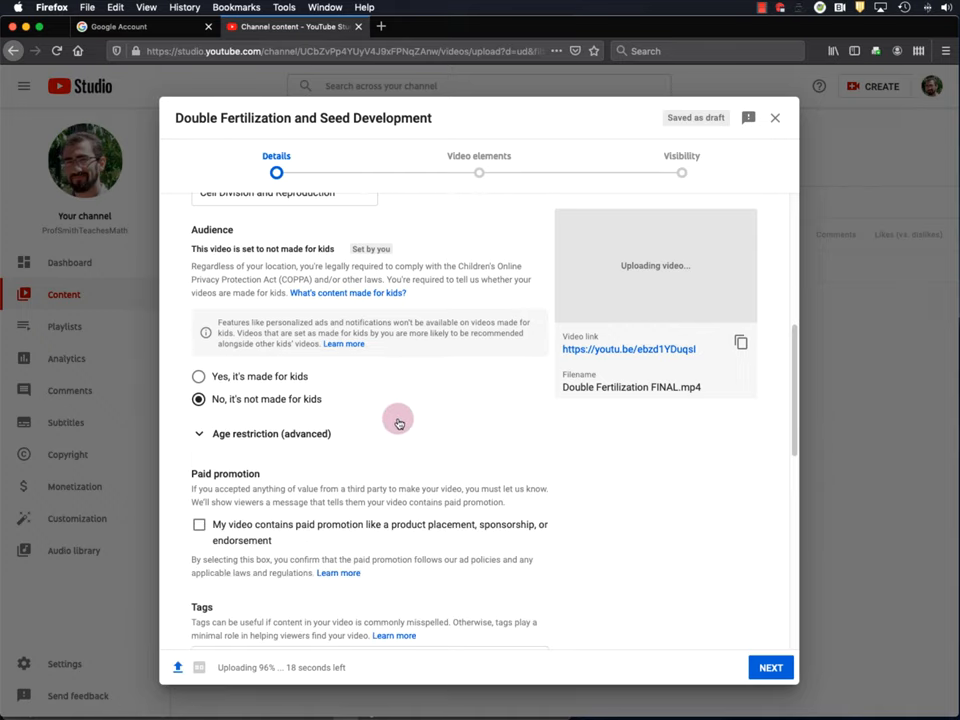
{"action": "scroll", "scroll_direction": "down", "scroll_amount": 3}
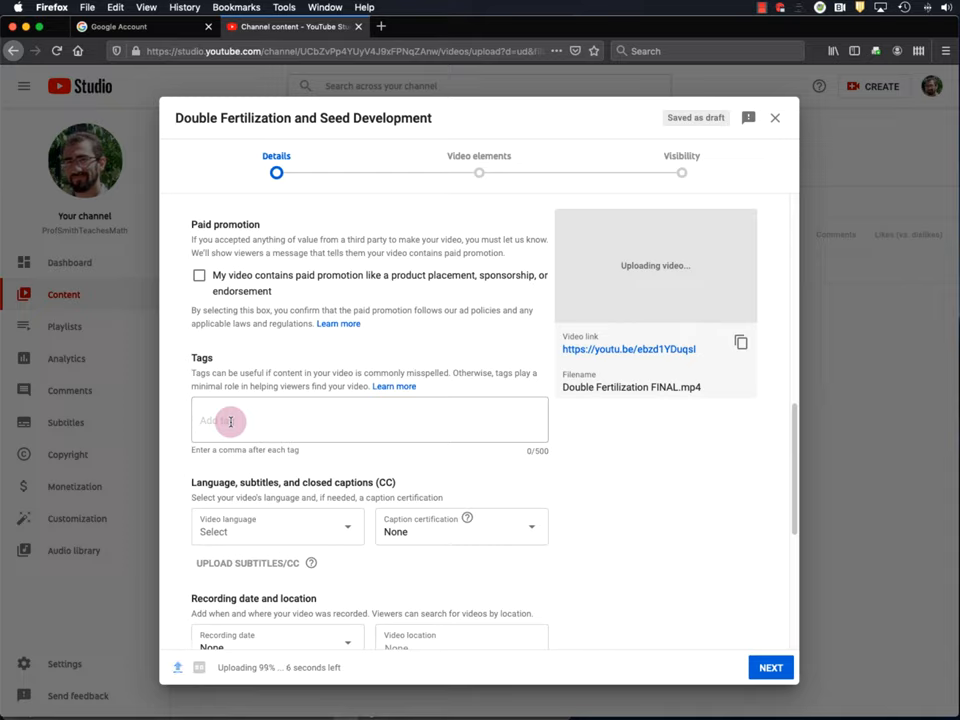
{"action": "scroll", "scroll_direction": "down", "scroll_amount": 3}
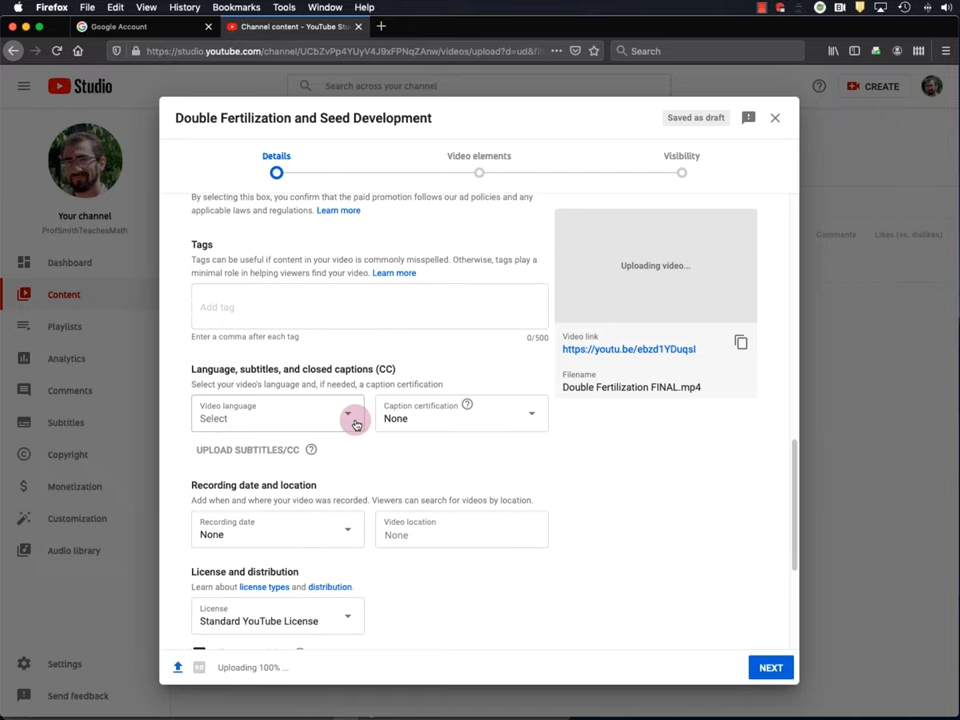
Choose English as the video language.
{"action": "left_click", "coordinate": [348, 412]}
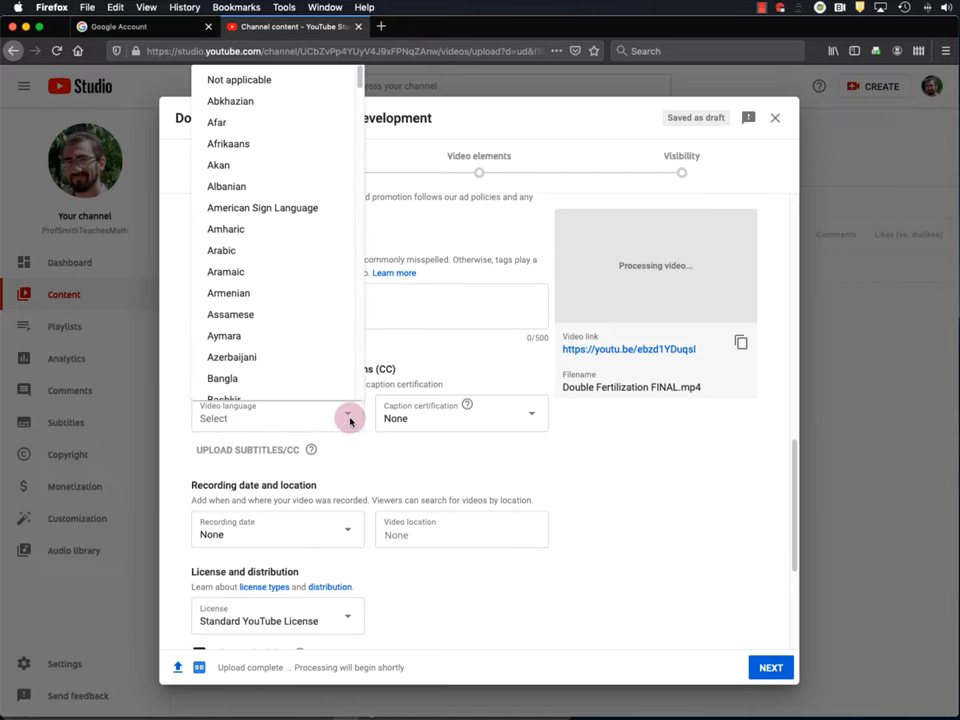
{"action": "scroll", "scroll_direction": "down", "scroll_amount": 3}
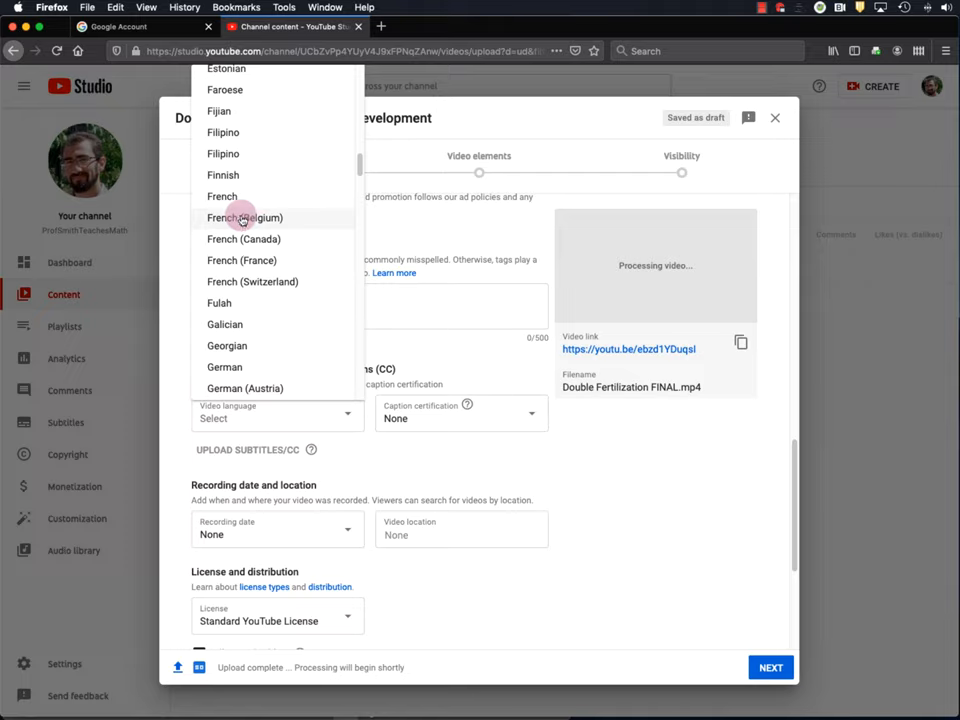
{"action": "mouse_move", "coordinate": [240, 260]}
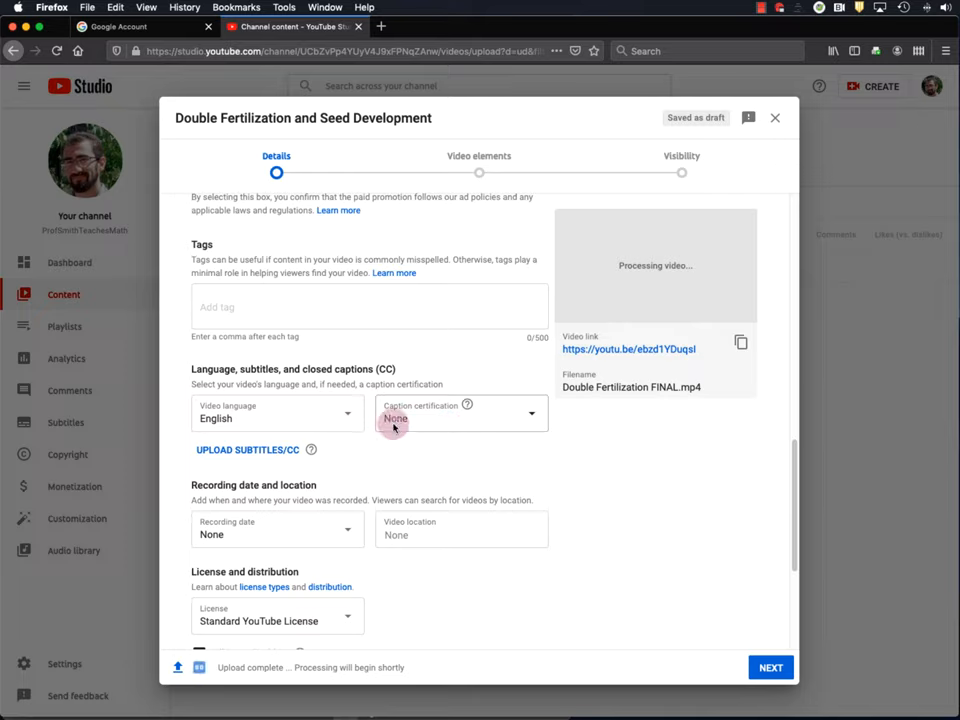
{"action": "mouse_move", "coordinate": [420, 408]}
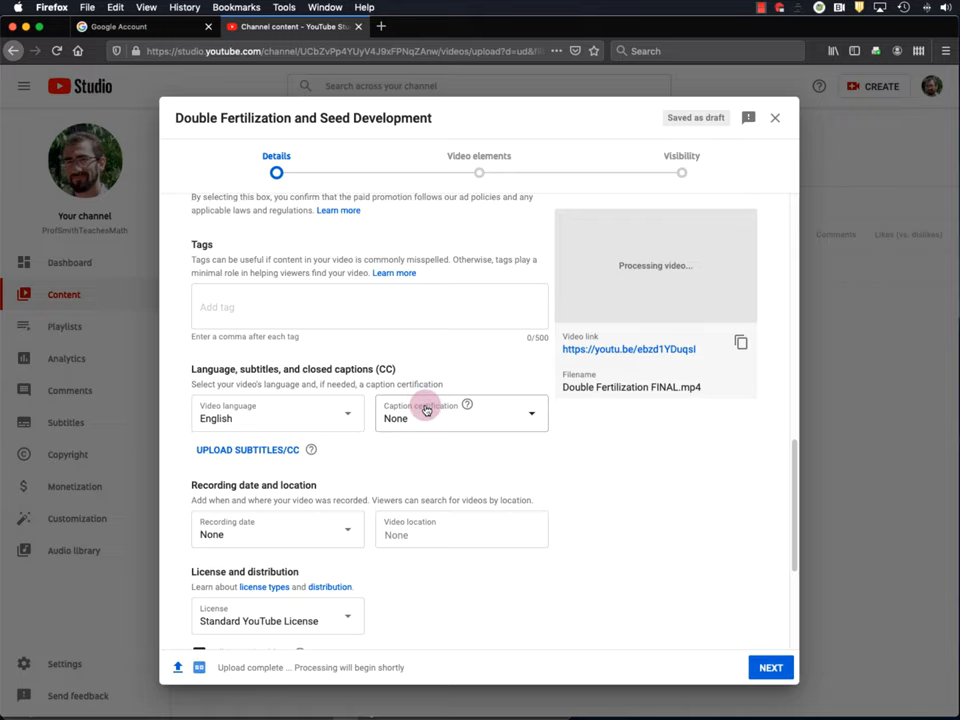
{"action": "scroll", "scroll_direction": "down", "scroll_amount": 3}
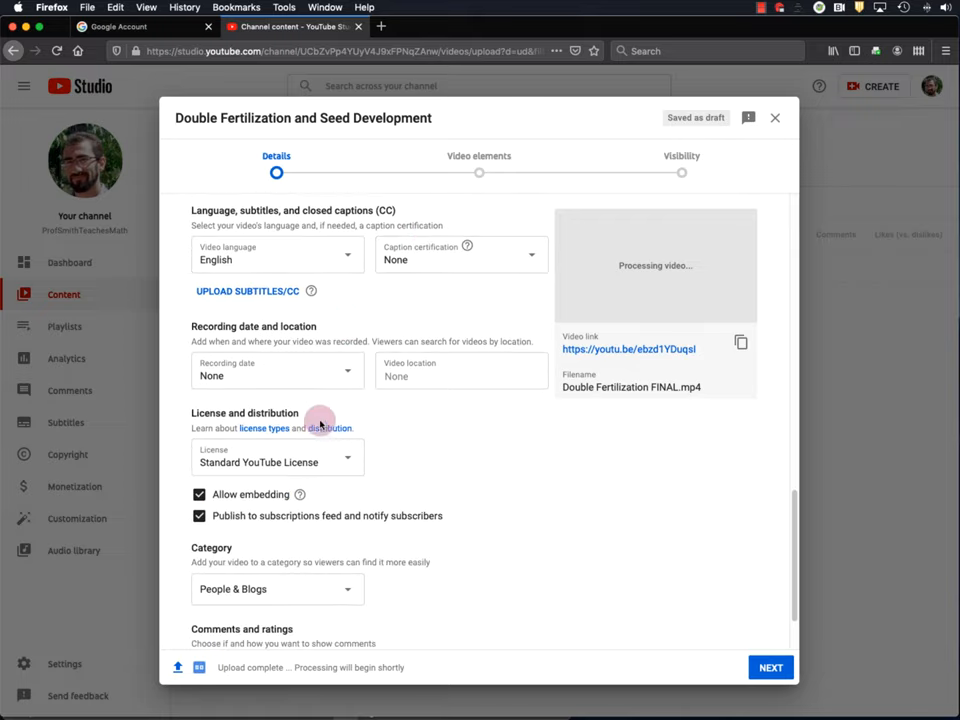
{"action": "mouse_move", "coordinate": [244, 412]}
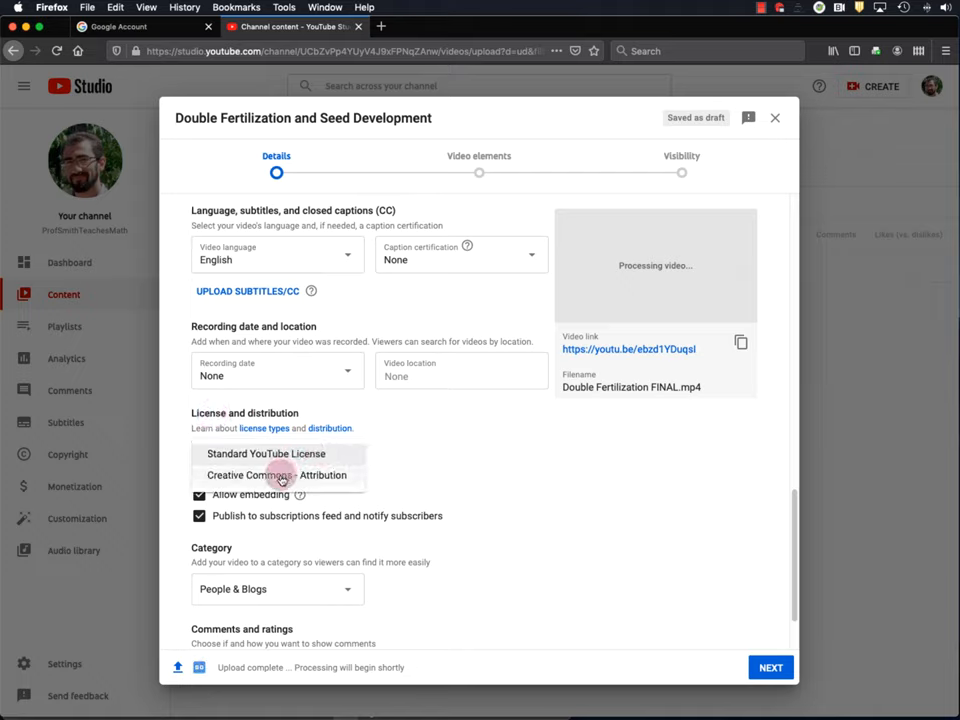
Set the license to Creative Commons - Attribution and the category to Education.
{"action": "left_click", "coordinate": [280, 476]}
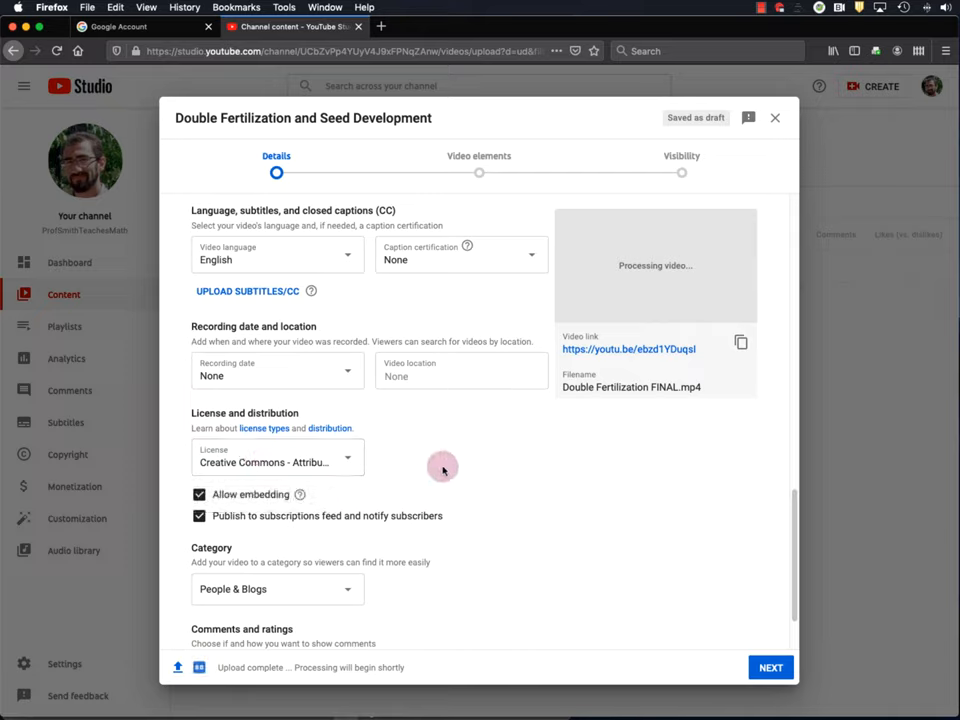
{"action": "mouse_move", "coordinate": [268, 494]}
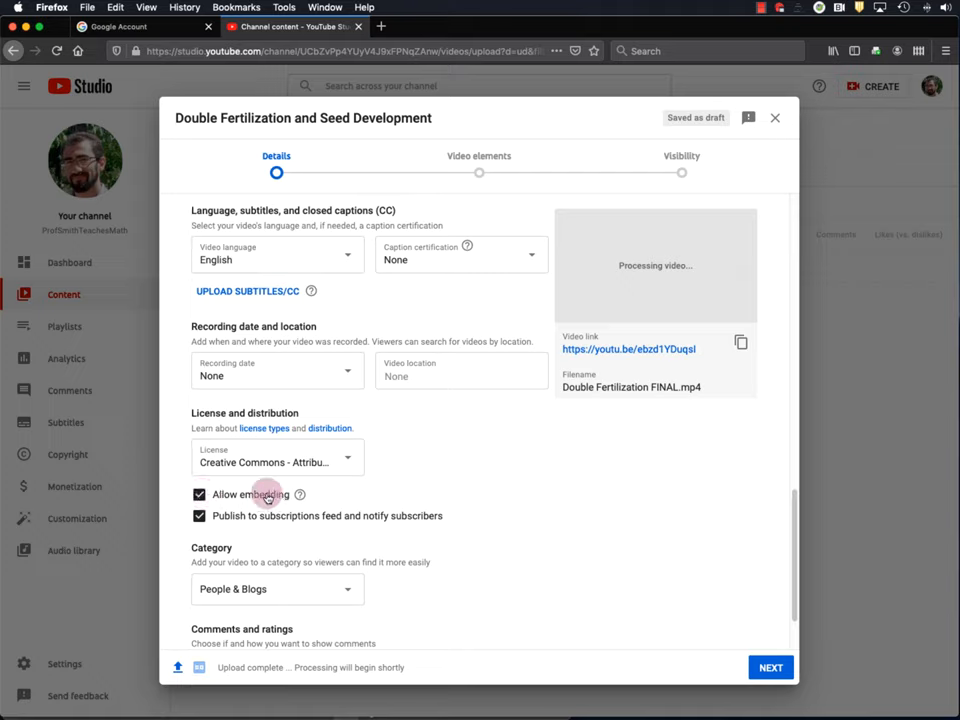
{"action": "mouse_move", "coordinate": [250, 494]}
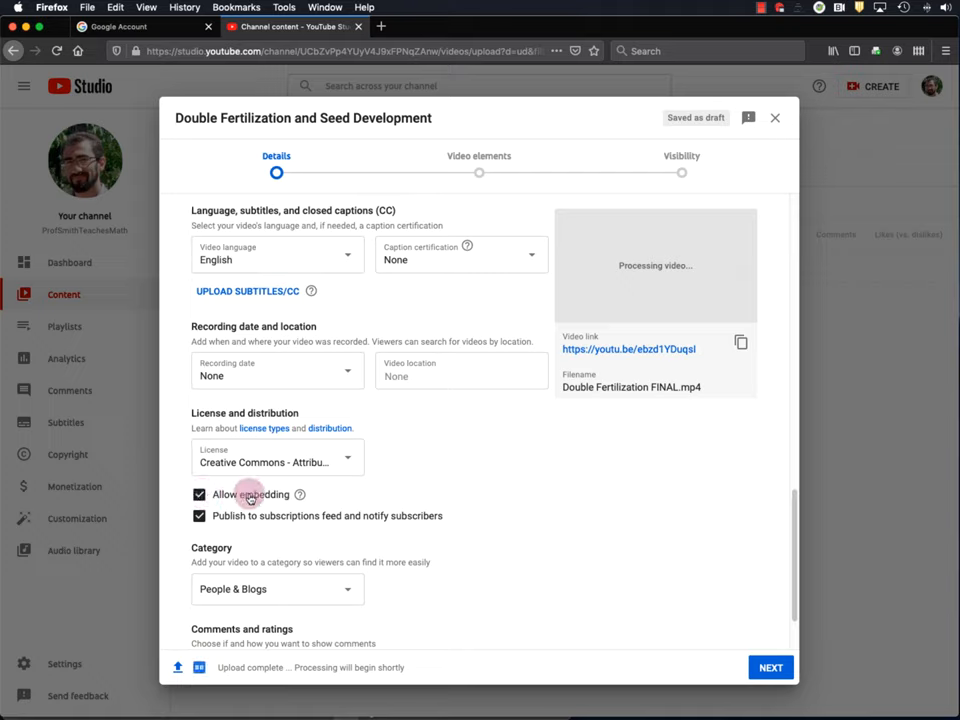
{"action": "scroll", "scroll_direction": "down", "scroll_amount": 3}
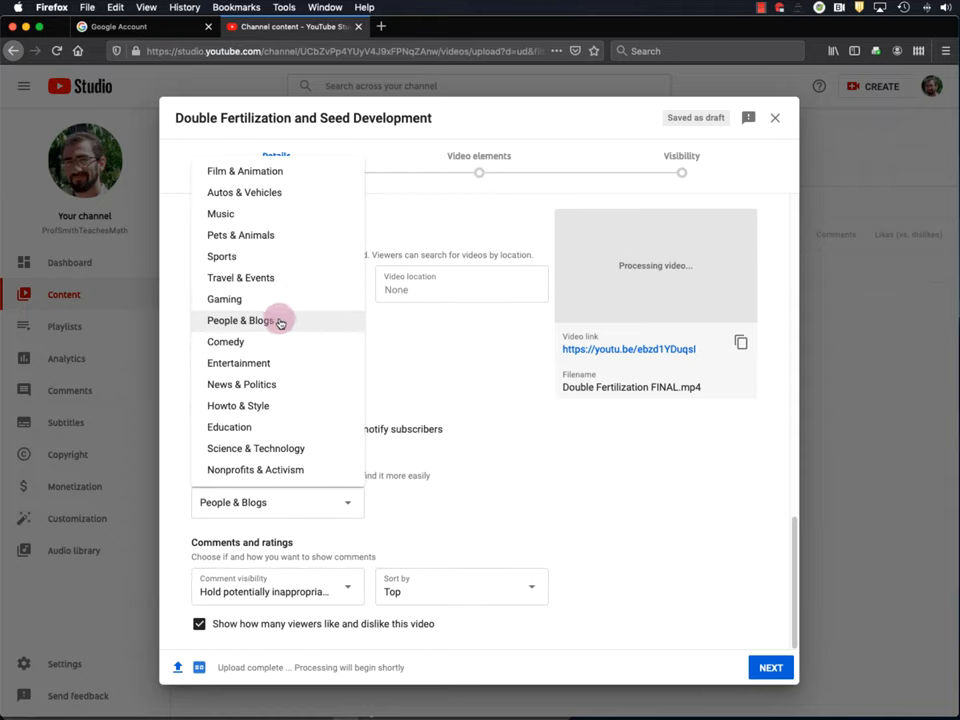
{"action": "left_click", "coordinate": [228, 428]}
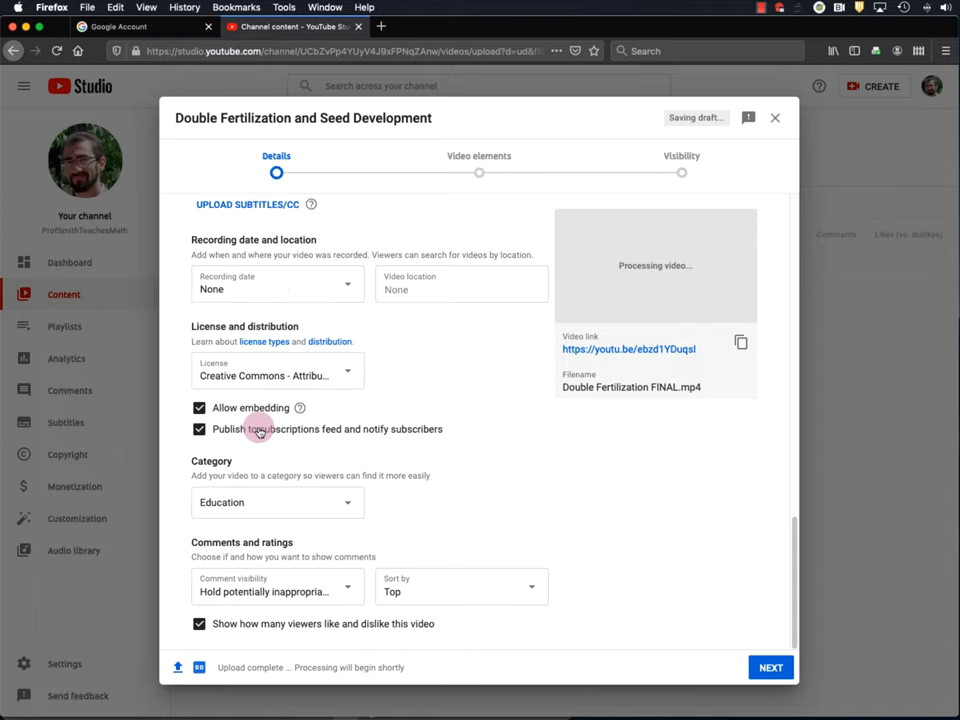
{"action": "mouse_move", "coordinate": [456, 470]}
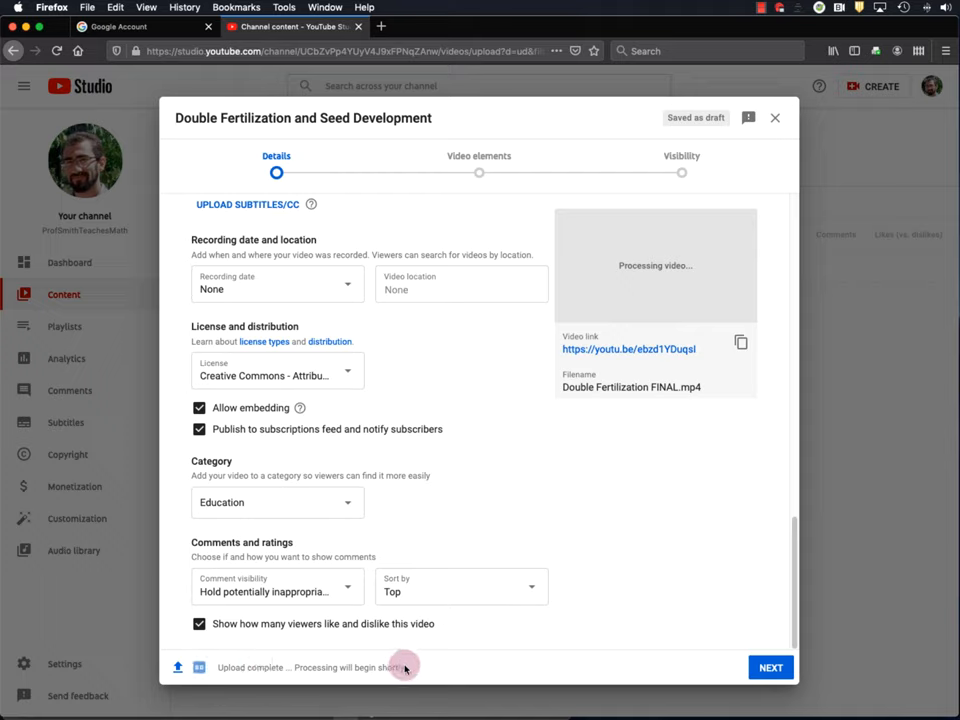
{"action": "mouse_move", "coordinate": [524, 442]}
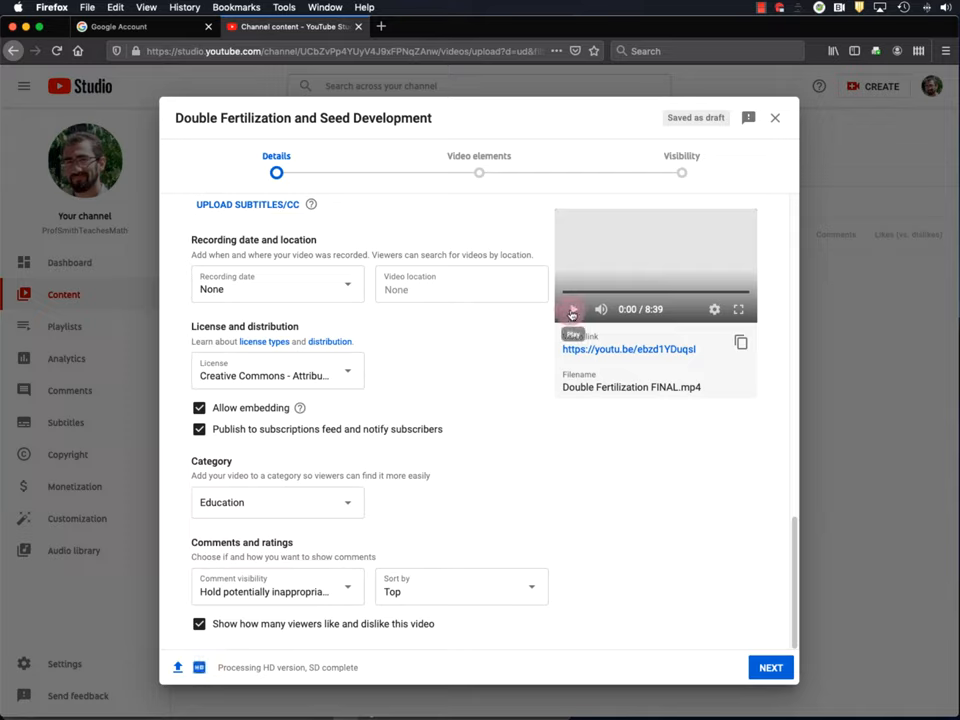
Briefly play the preview, then follow the Video link to the YouTube watch page in a new tab.
{"action": "left_click", "coordinate": [572, 308]}
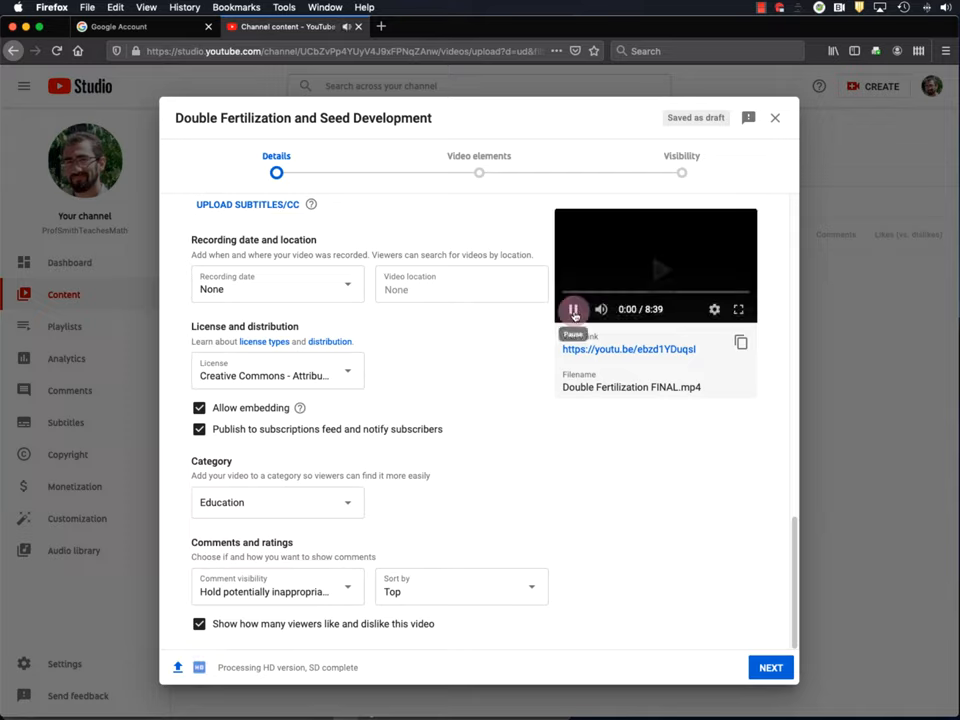
{"action": "left_click", "coordinate": [572, 308]}
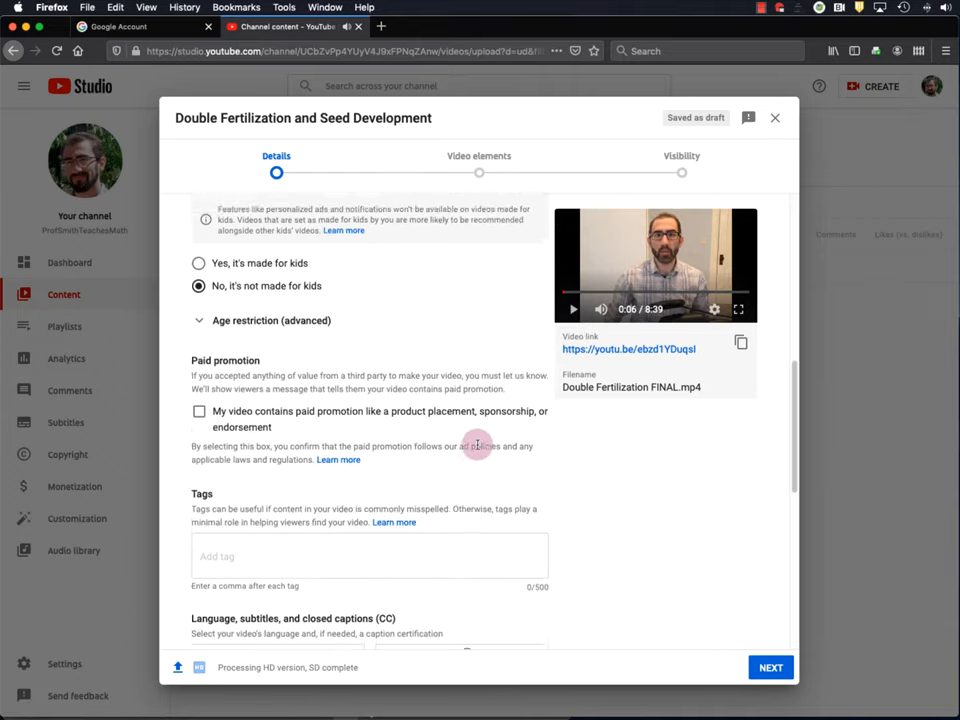
{"action": "scroll", "scroll_direction": "up", "scroll_amount": 3}
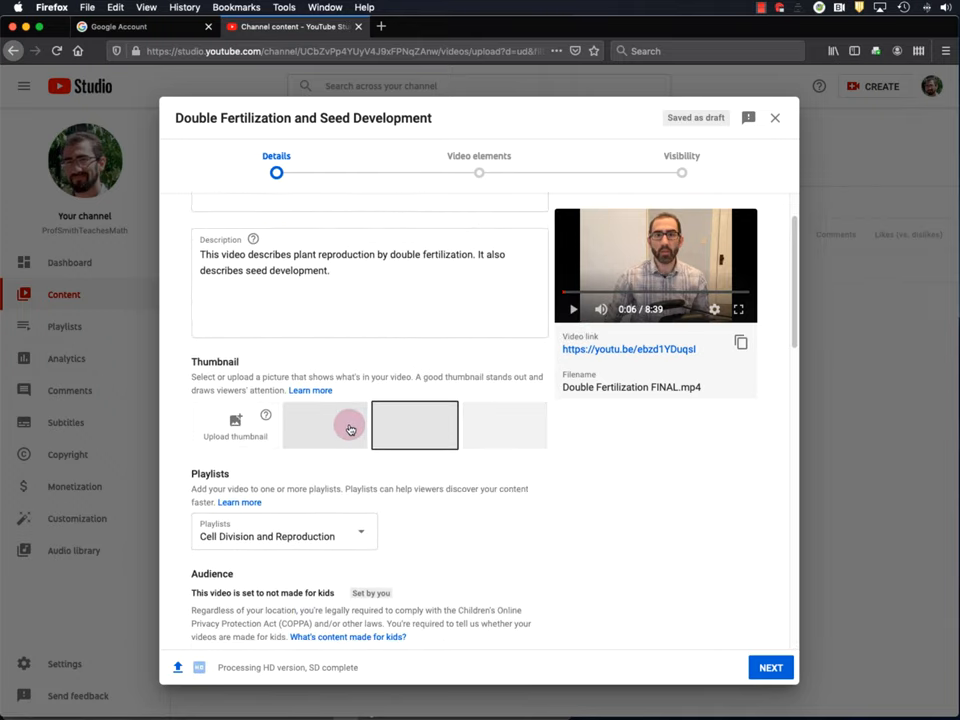
{"action": "mouse_move", "coordinate": [578, 418]}
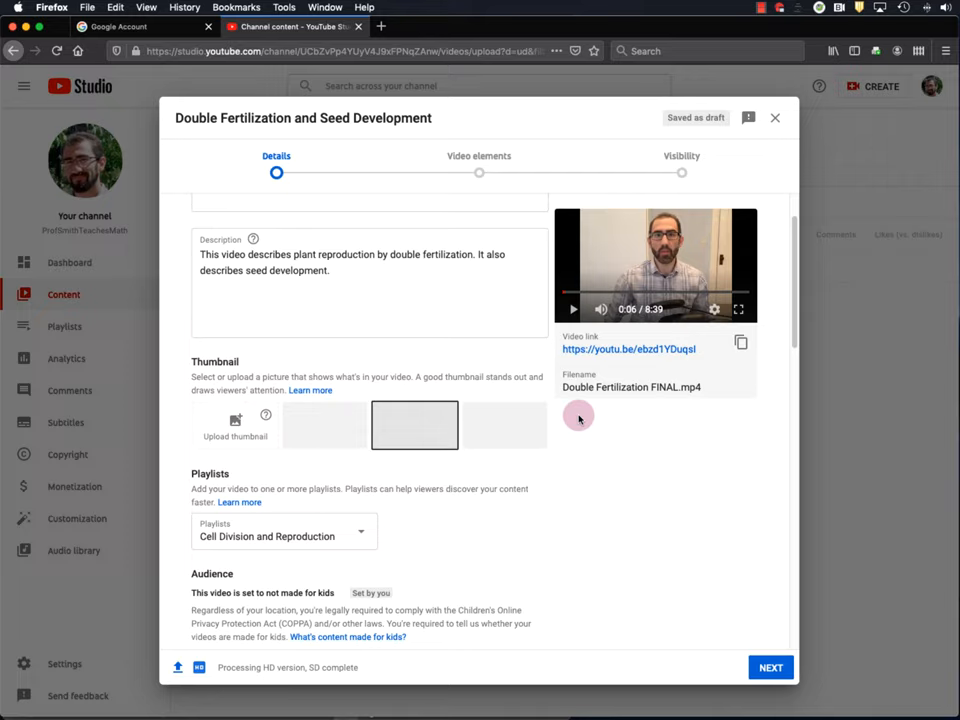
{"action": "mouse_move", "coordinate": [680, 224]}
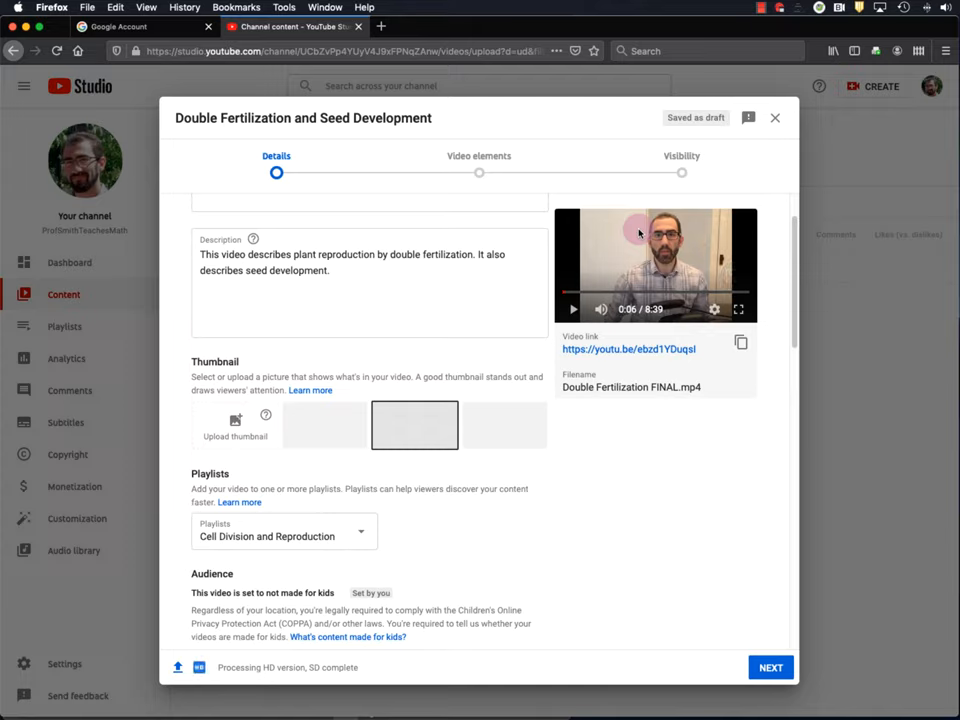
{"action": "mouse_move", "coordinate": [676, 204]}
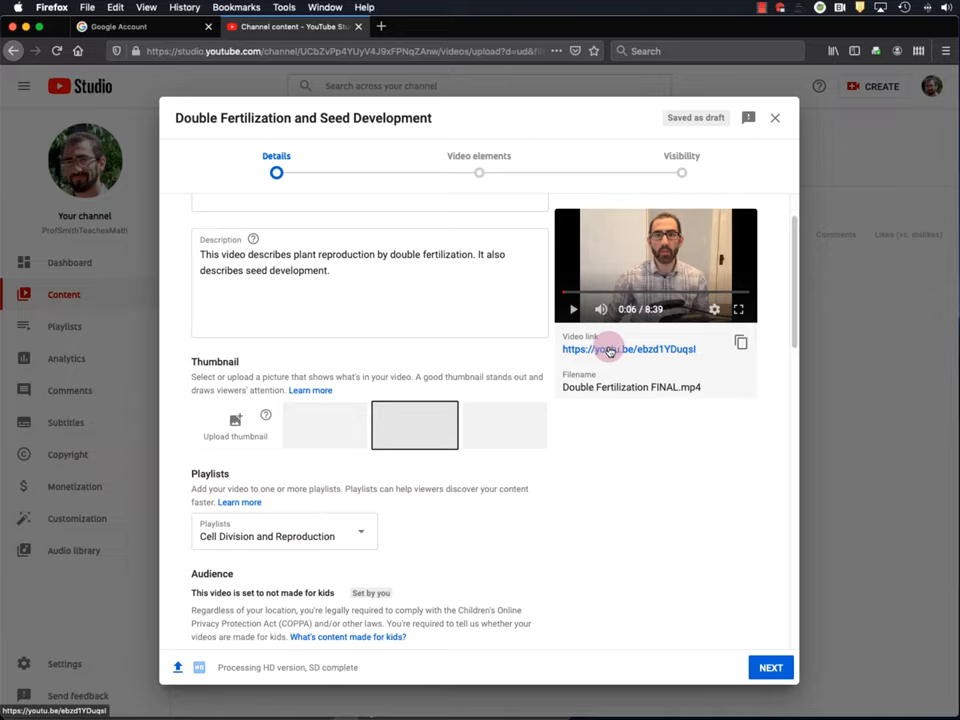
{"action": "left_click", "coordinate": [628, 348]}
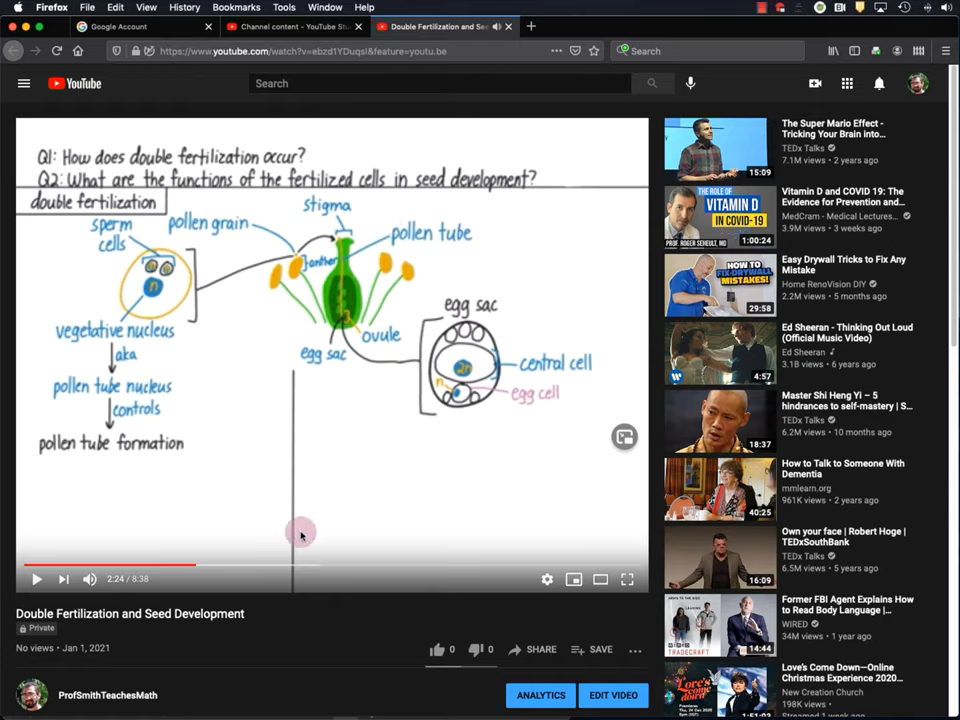
{"action": "mouse_move", "coordinate": [404, 318]}
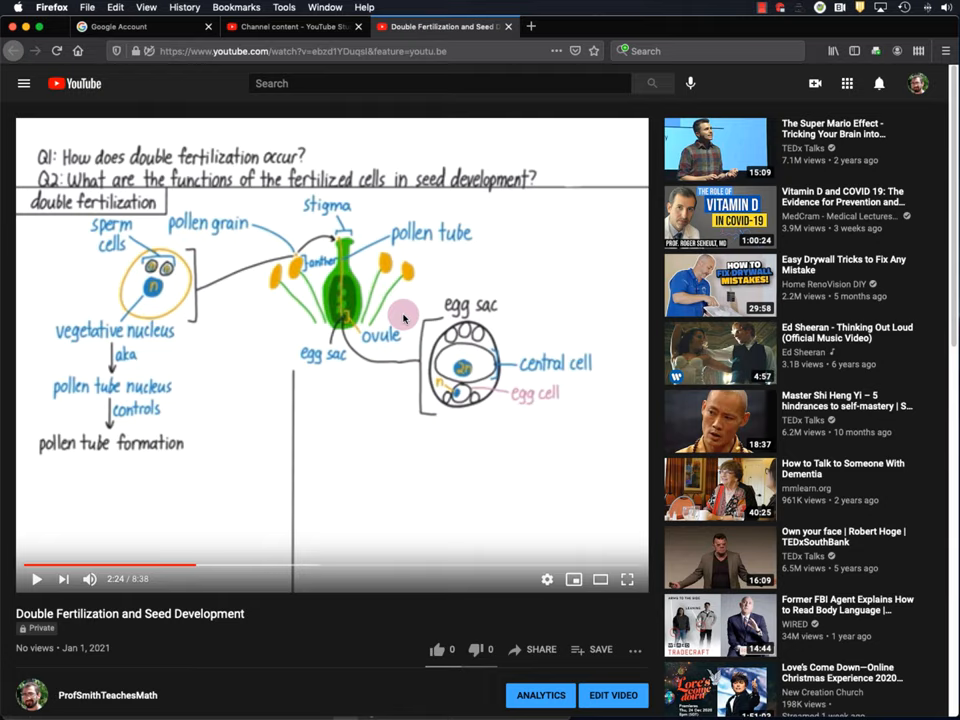
{"action": "mouse_move", "coordinate": [222, 212]}
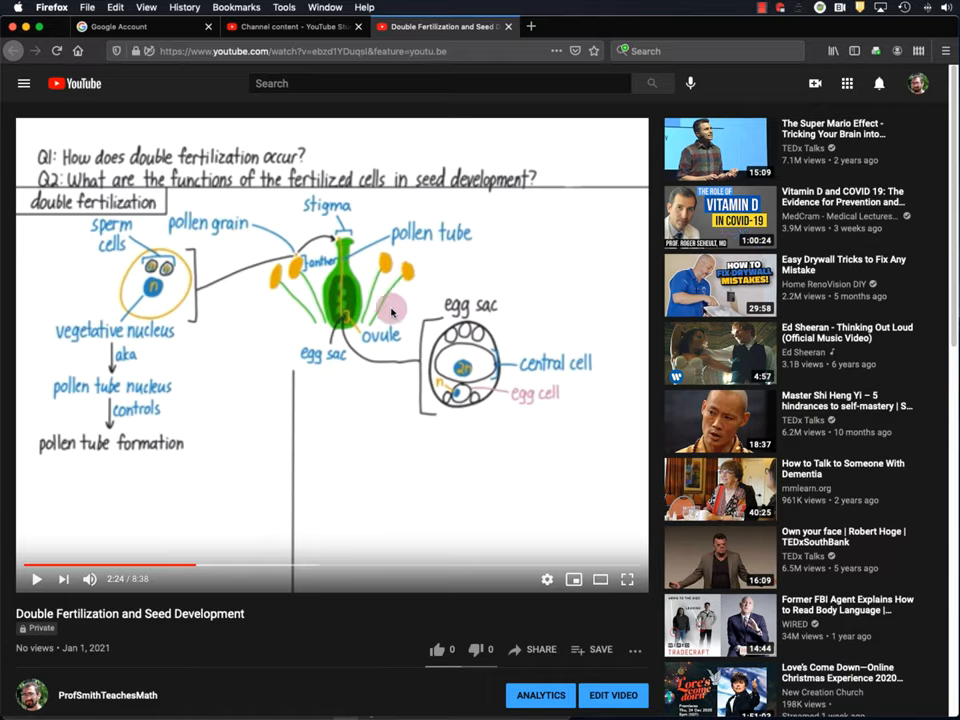
Expand Show More to check the description and Creative Commons license, then return to YouTube Studio.
{"action": "scroll", "scroll_direction": "down", "scroll_amount": 3}
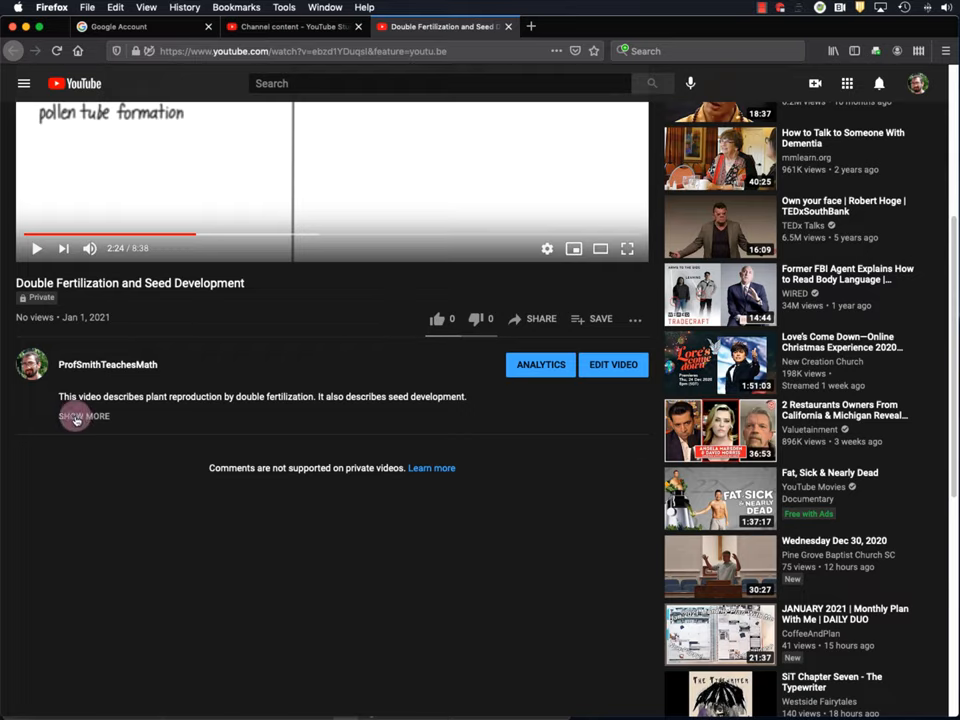
{"action": "left_click", "coordinate": [84, 416]}
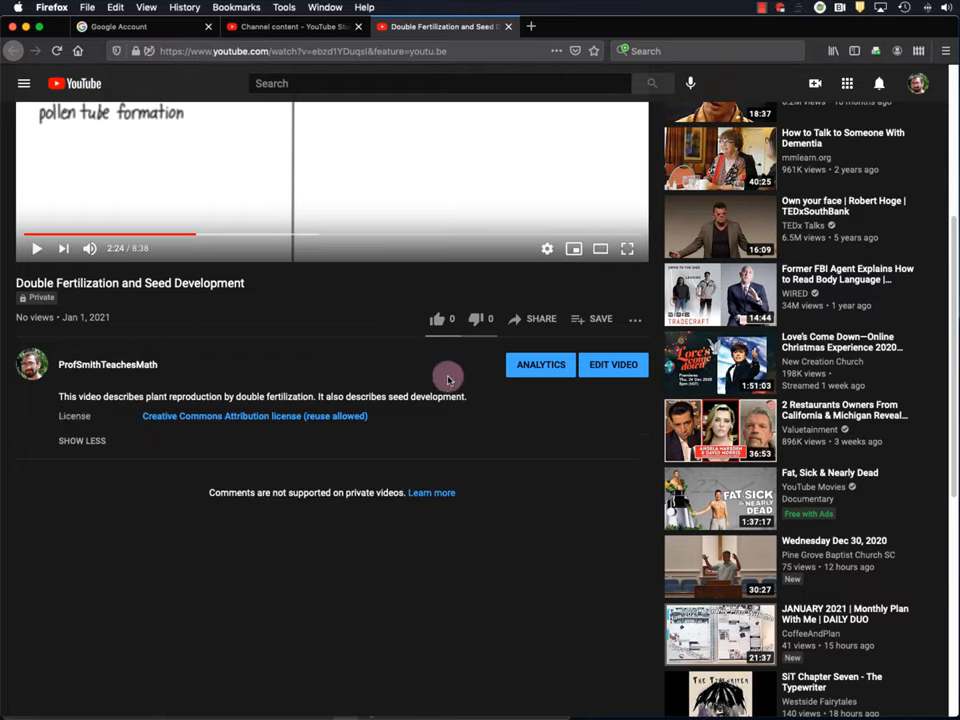
{"action": "mouse_move", "coordinate": [114, 418]}
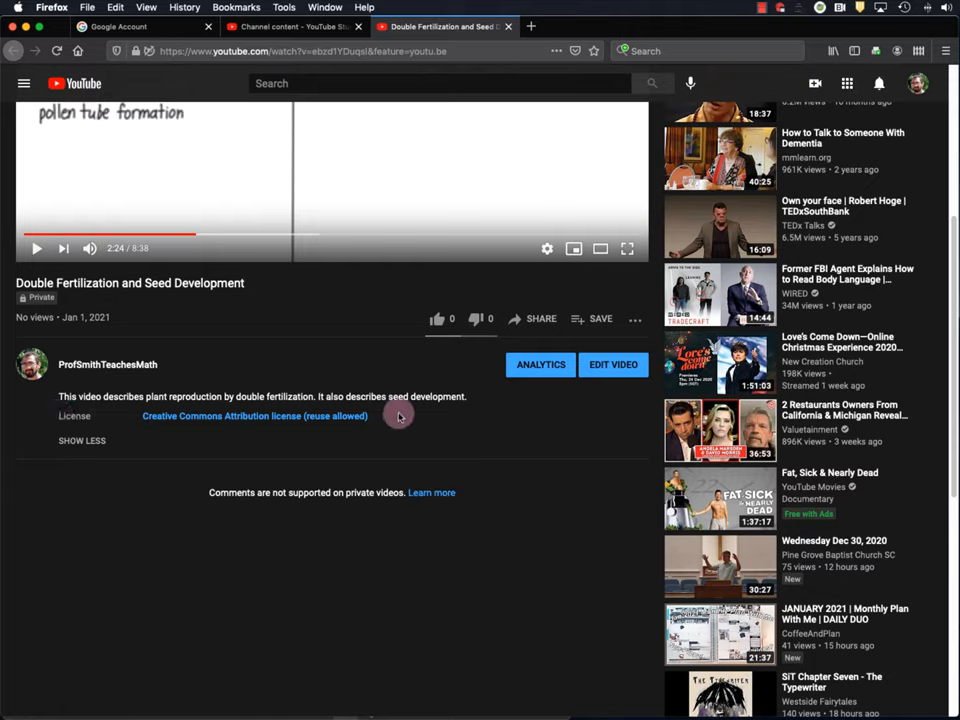
{"action": "mouse_move", "coordinate": [362, 420]}
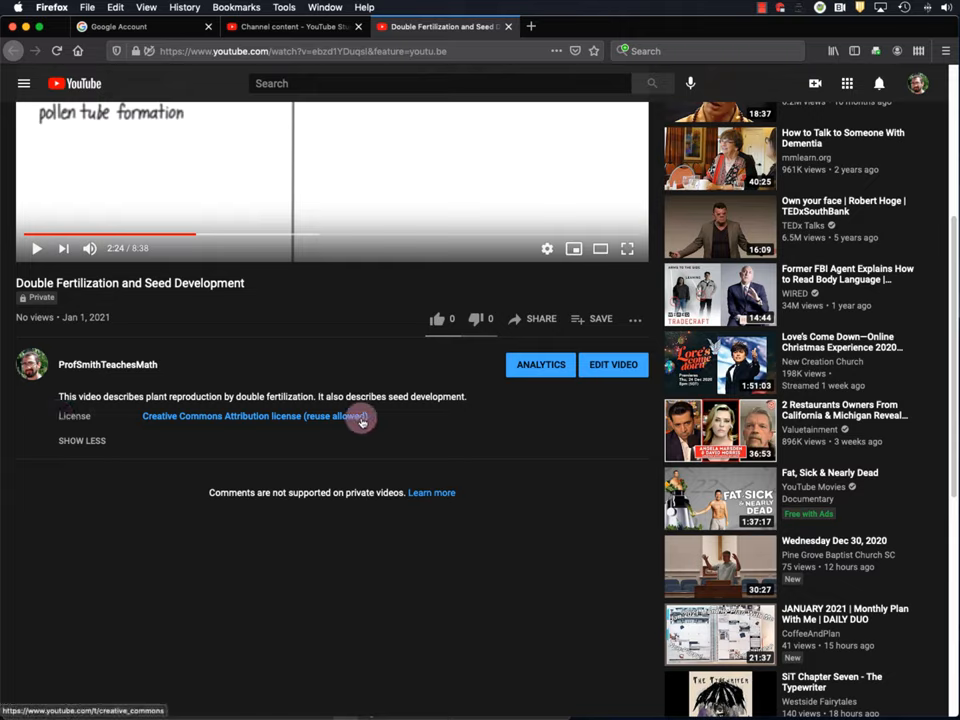
{"action": "mouse_move", "coordinate": [392, 414]}
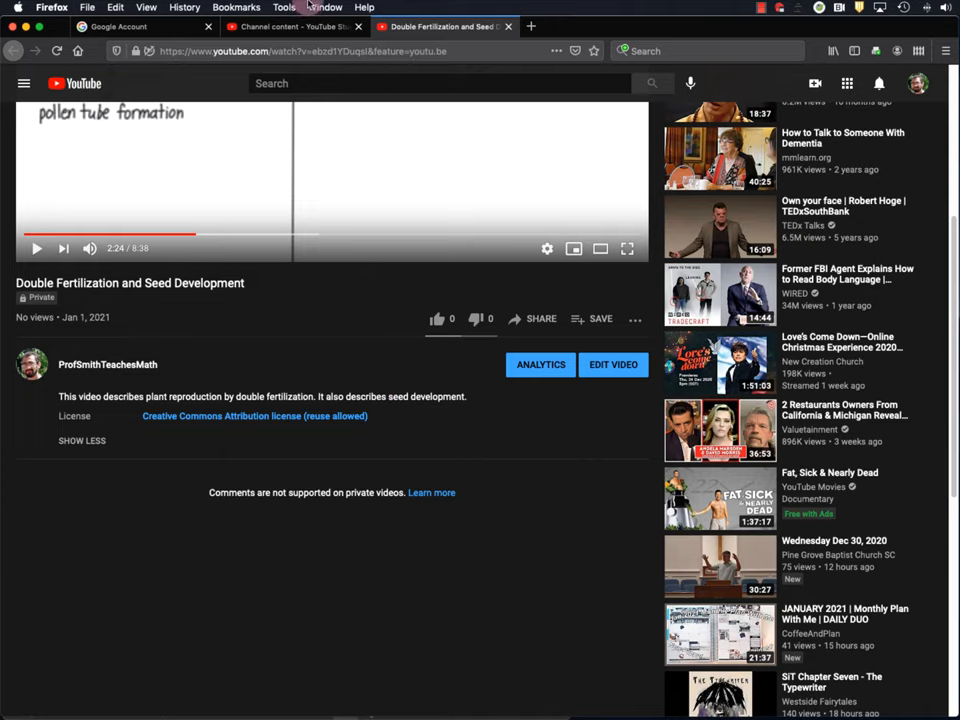
{"action": "left_click", "coordinate": [612, 364]}
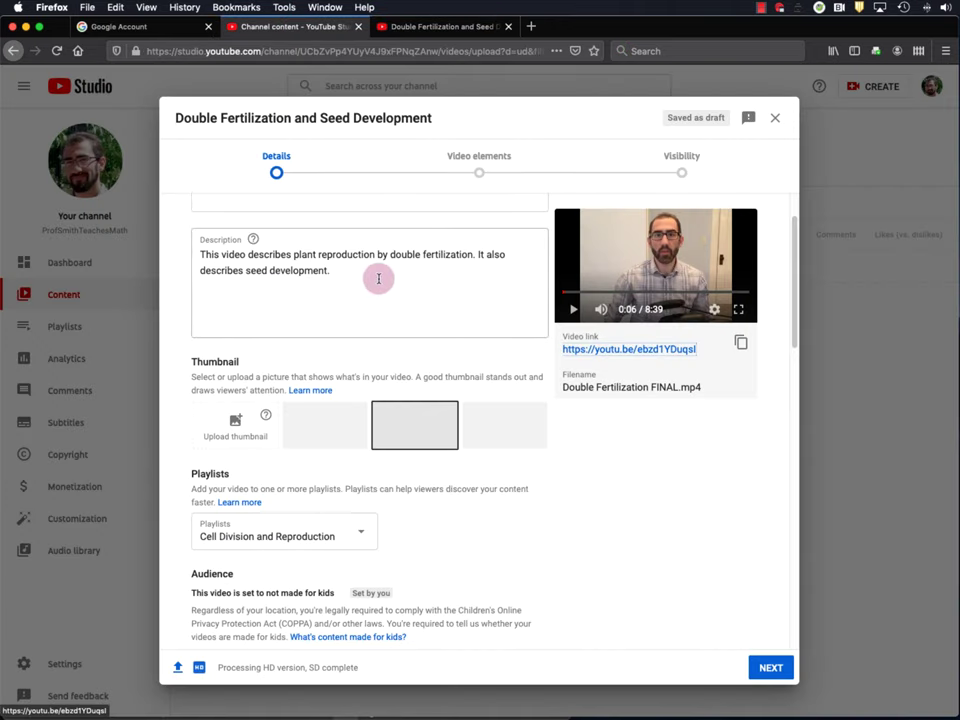
{"action": "mouse_move", "coordinate": [350, 298]}
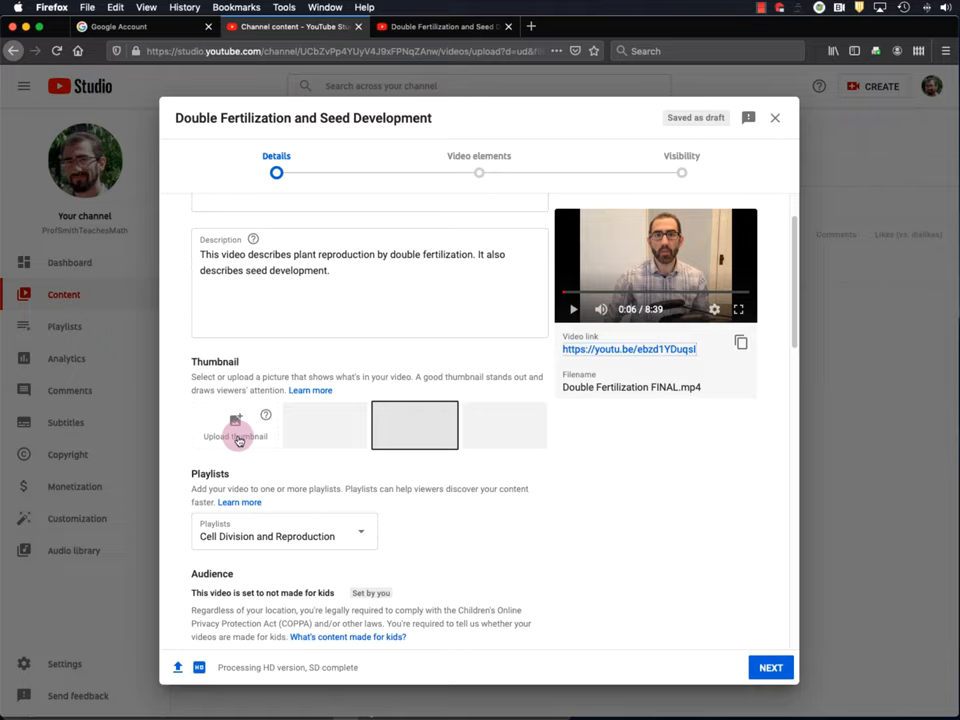
Review the remaining details and continue with Next to the Video elements step.
{"action": "scroll", "scroll_direction": "down", "scroll_amount": 3}
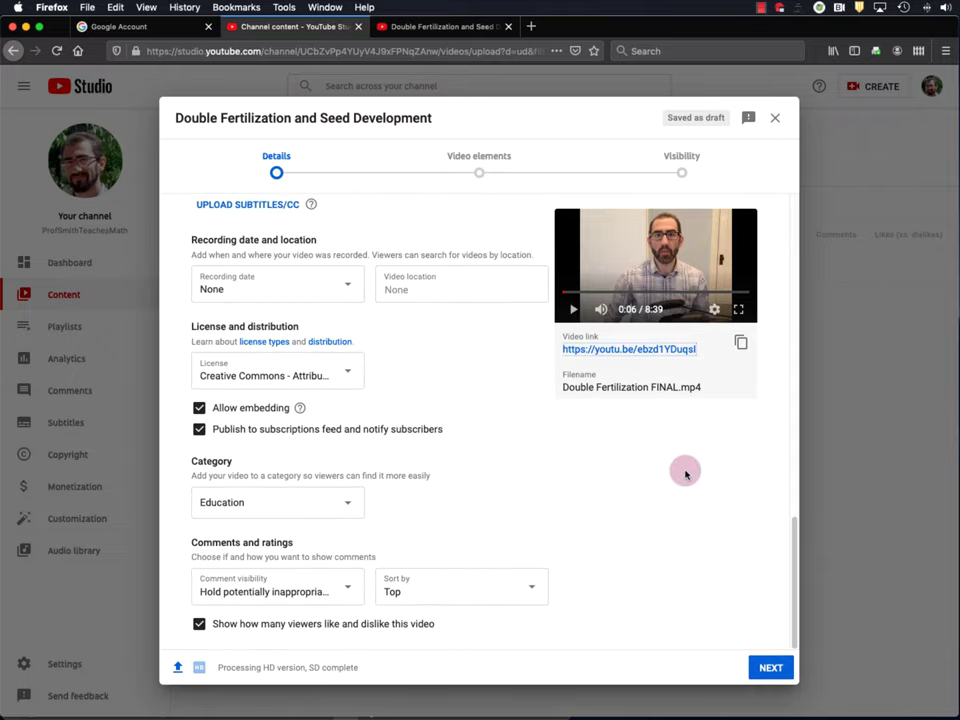
{"action": "left_click", "coordinate": [770, 668]}
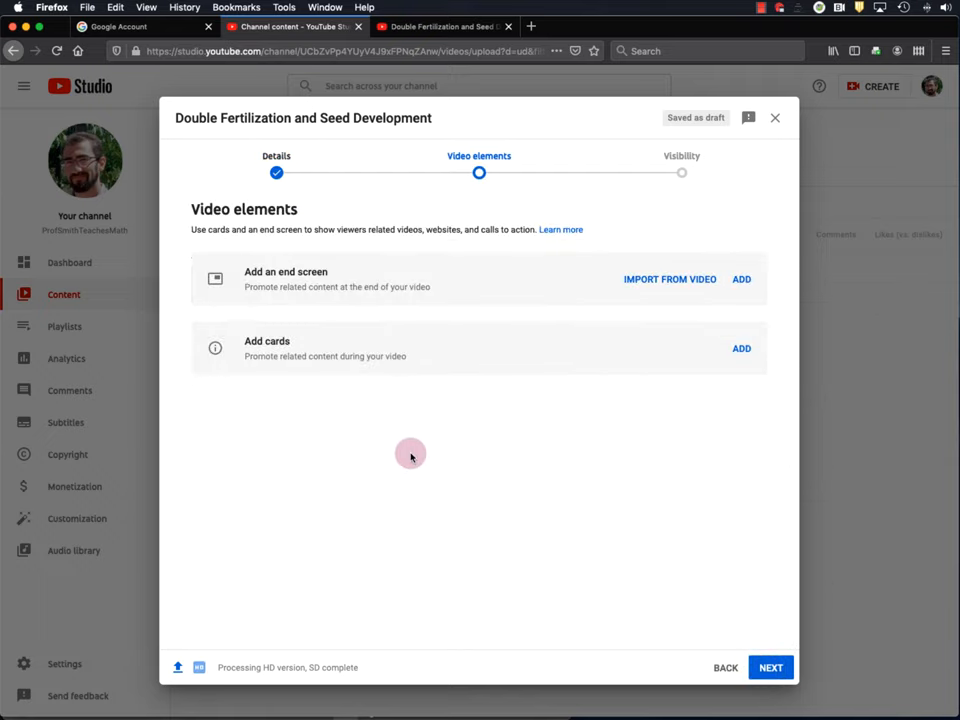
{"action": "mouse_move", "coordinate": [440, 140]}
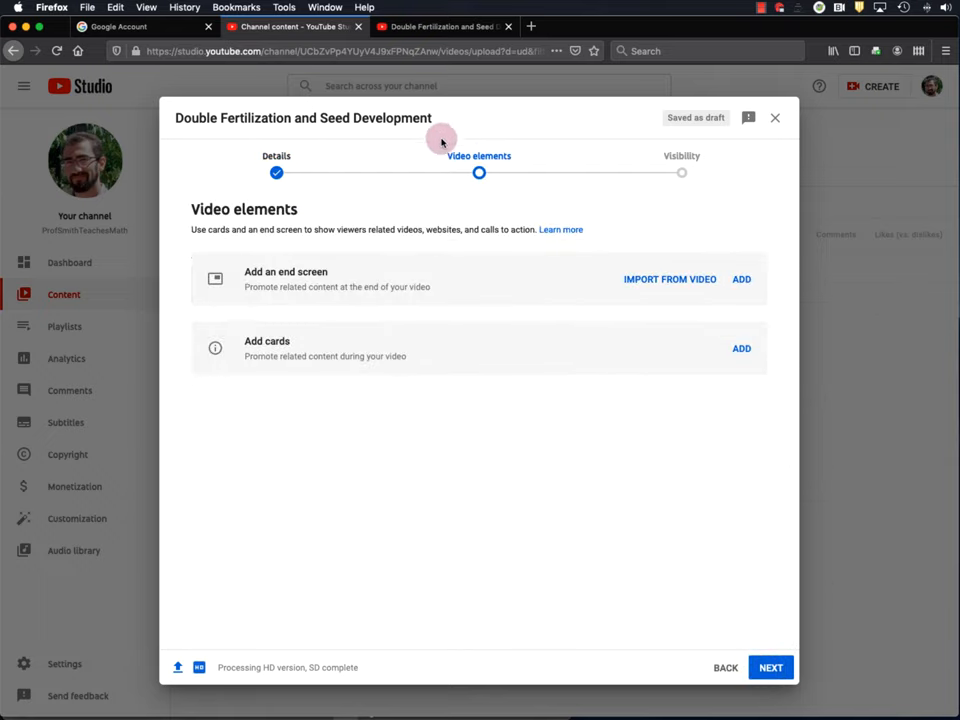
{"action": "mouse_move", "coordinate": [276, 260]}
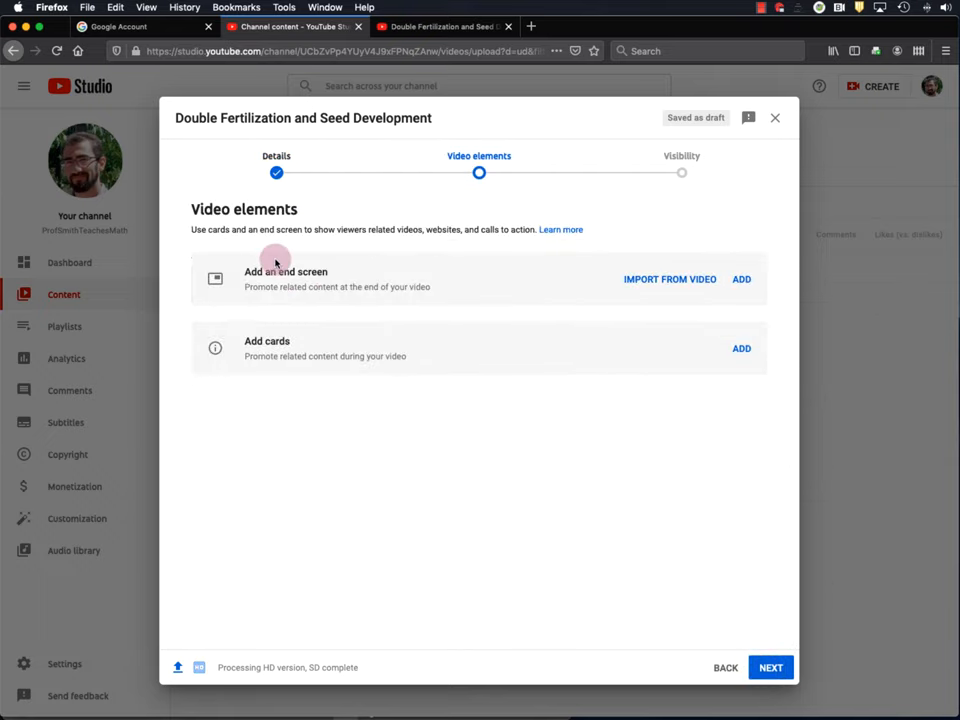
{"action": "mouse_move", "coordinate": [382, 350]}
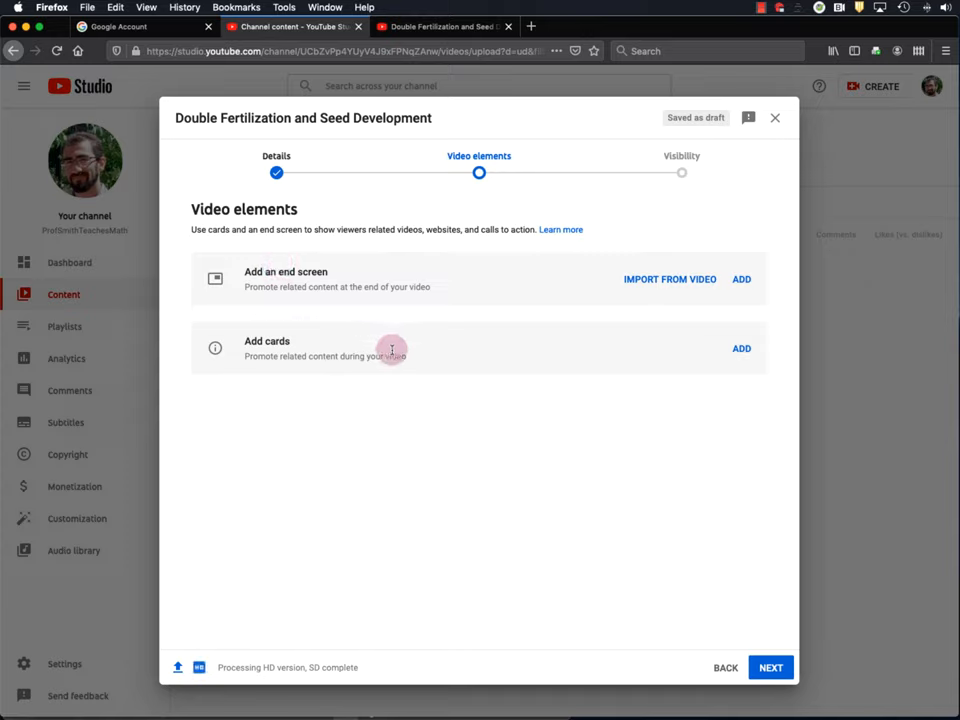
{"action": "mouse_move", "coordinate": [416, 280]}
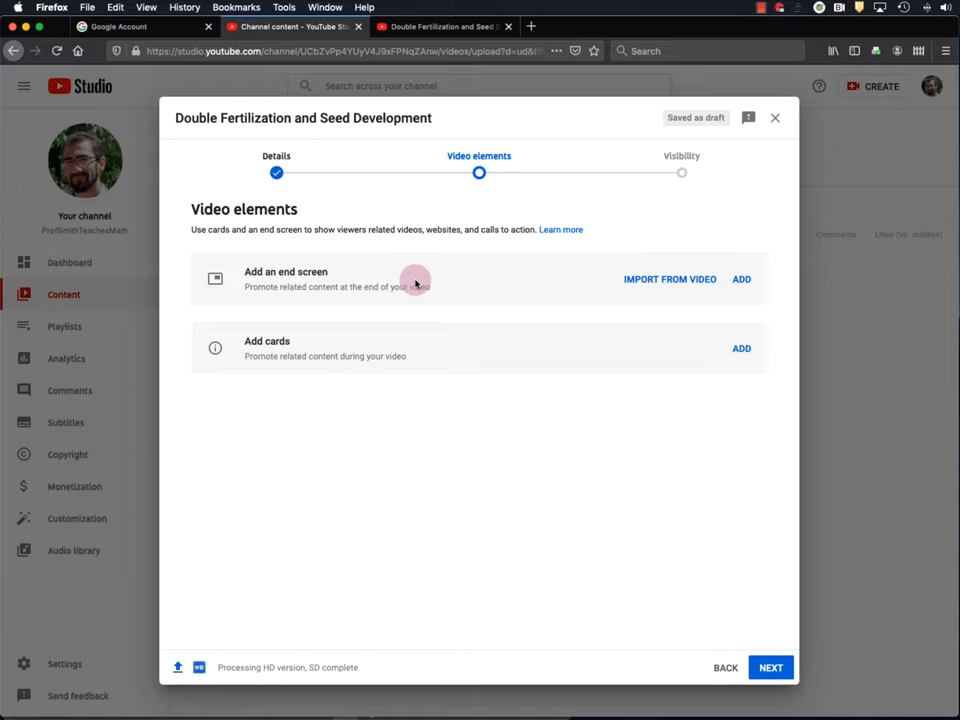
{"action": "mouse_move", "coordinate": [420, 266]}
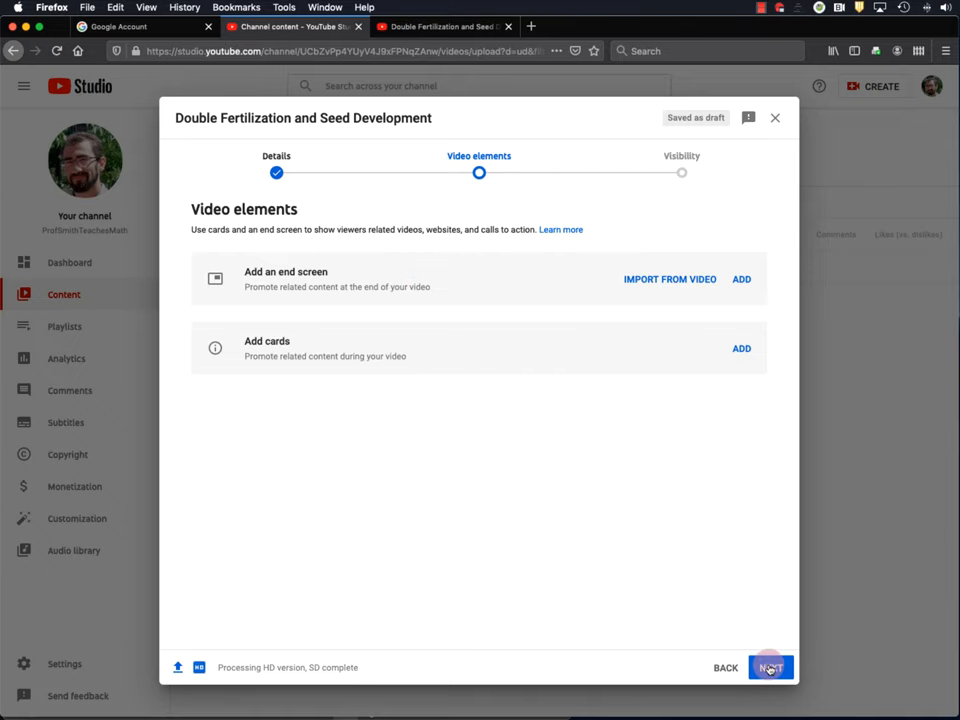
Skip end screens and cards and continue to the Visibility step.
{"action": "left_click", "coordinate": [770, 668]}
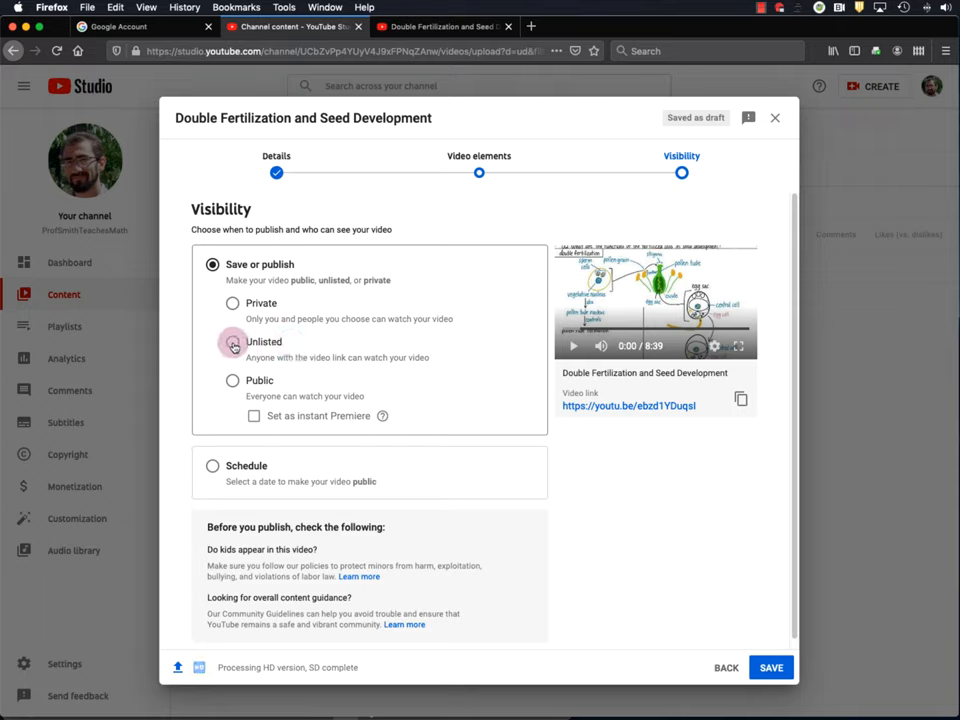
{"action": "mouse_move", "coordinate": [246, 322]}
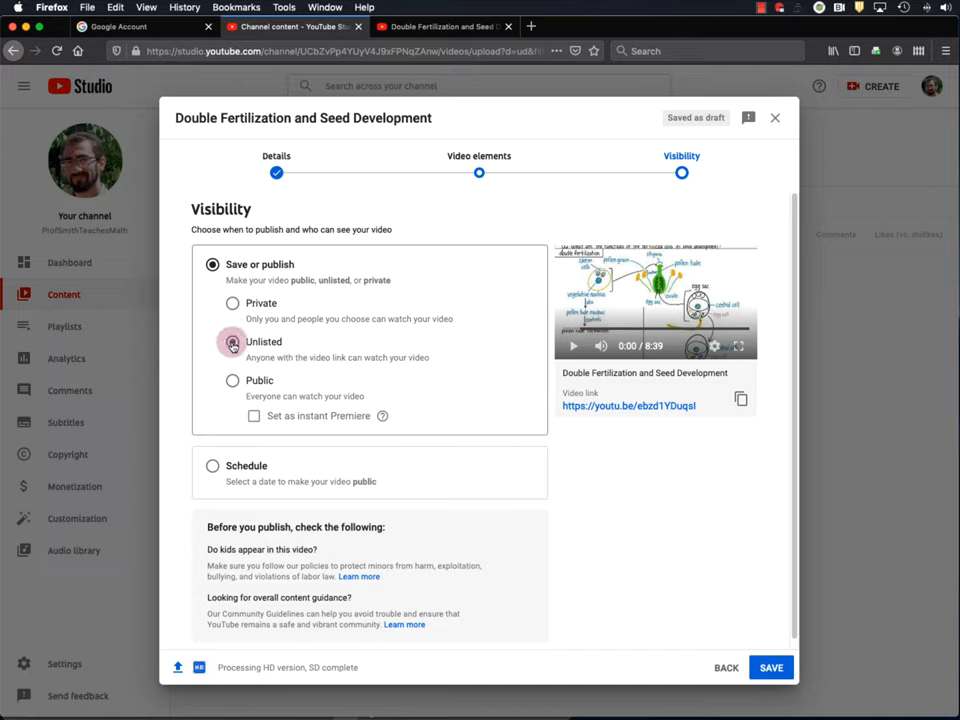
Publish the video as Unlisted and dismiss the Video published confirmation.
{"action": "left_click", "coordinate": [232, 340]}
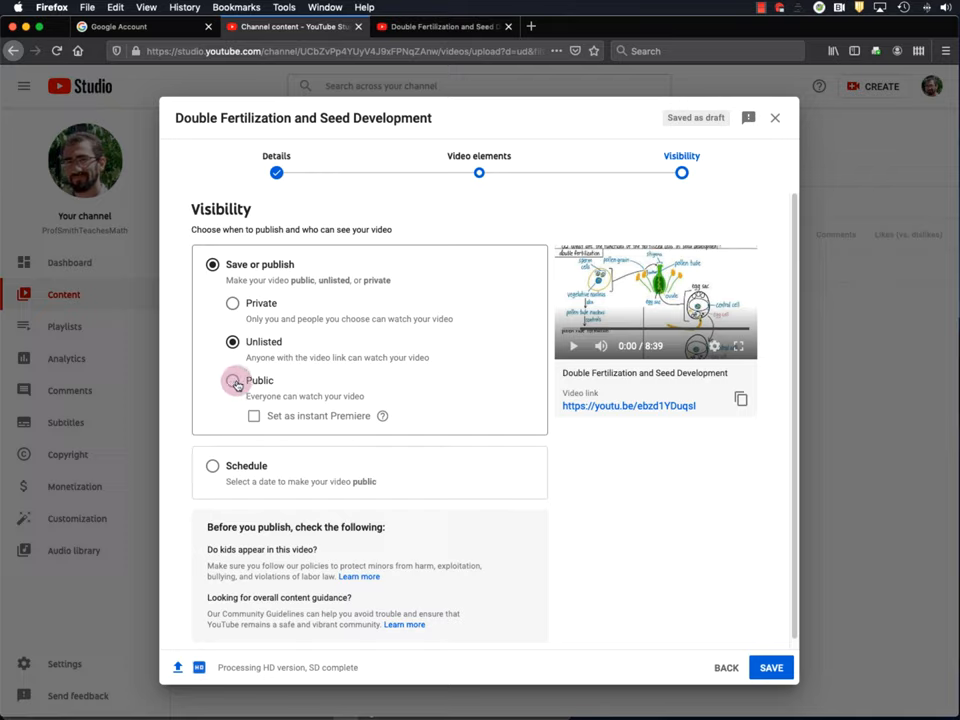
{"action": "mouse_move", "coordinate": [280, 476]}
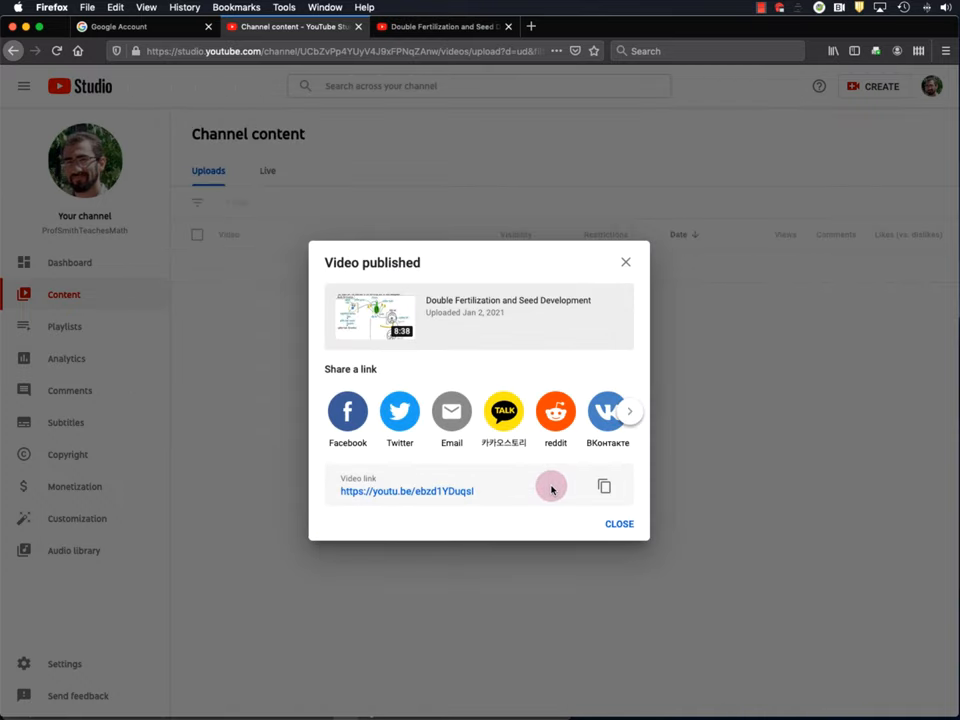
{"action": "mouse_move", "coordinate": [348, 344]}
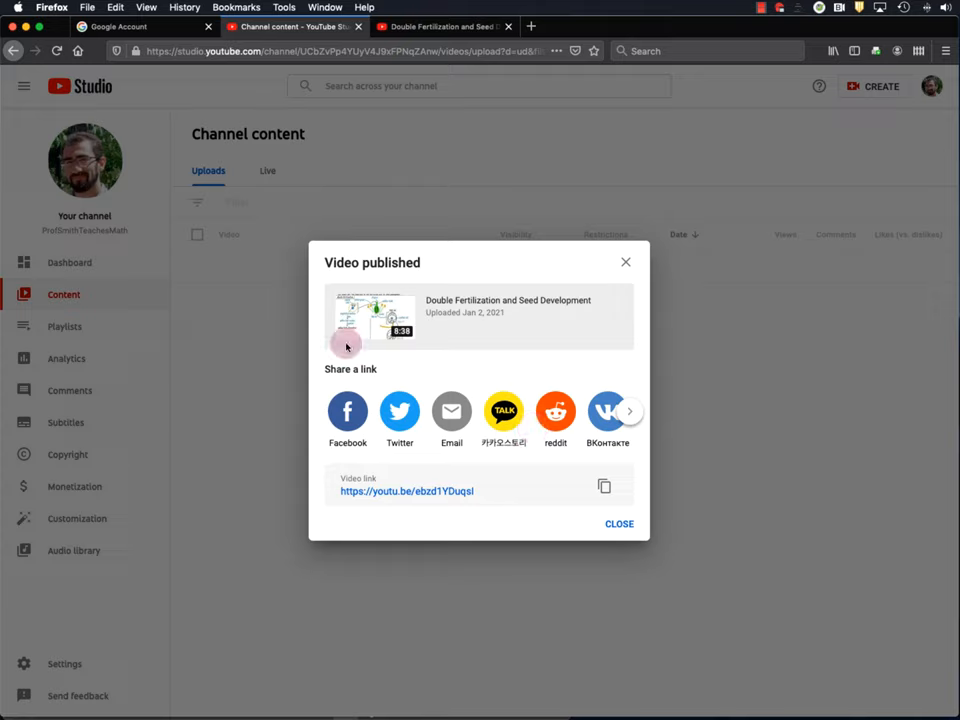
{"action": "mouse_move", "coordinate": [348, 412]}
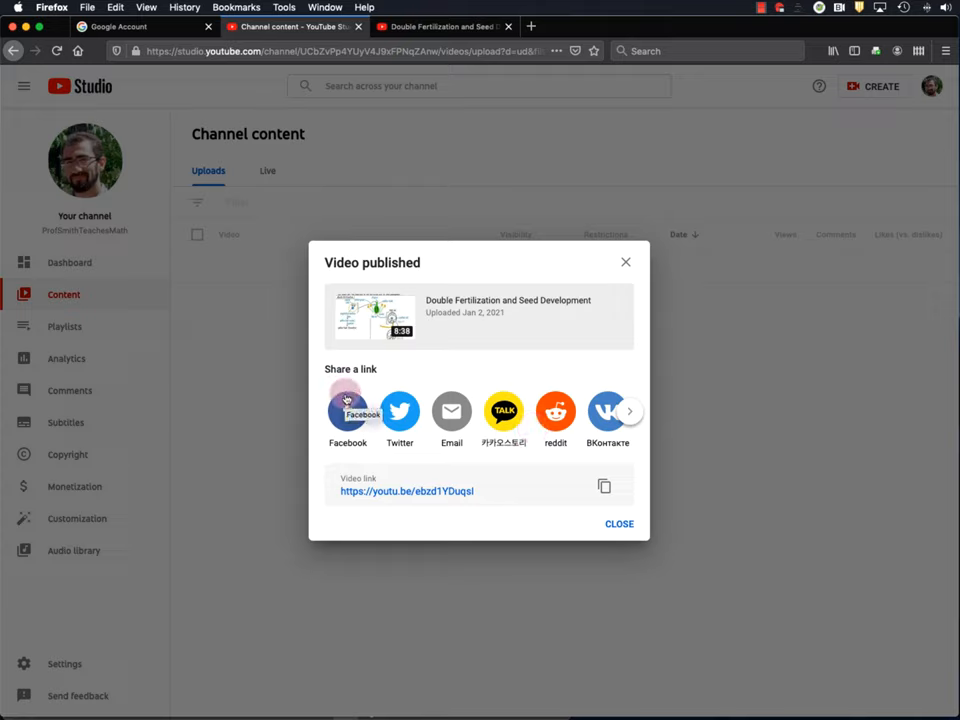
{"action": "mouse_move", "coordinate": [452, 412]}
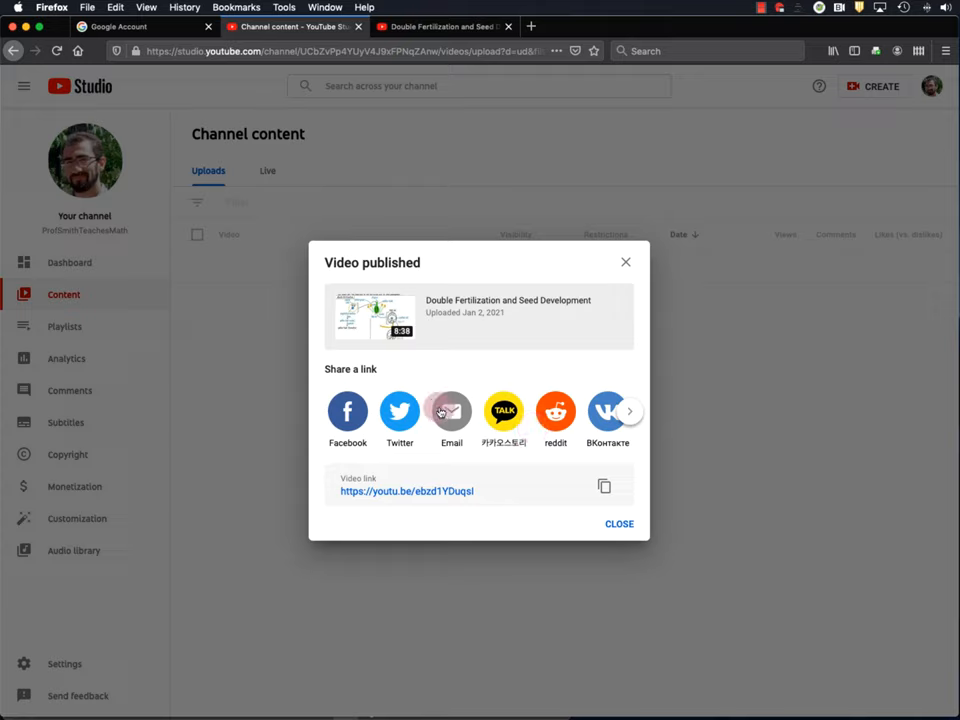
{"action": "mouse_move", "coordinate": [556, 412]}
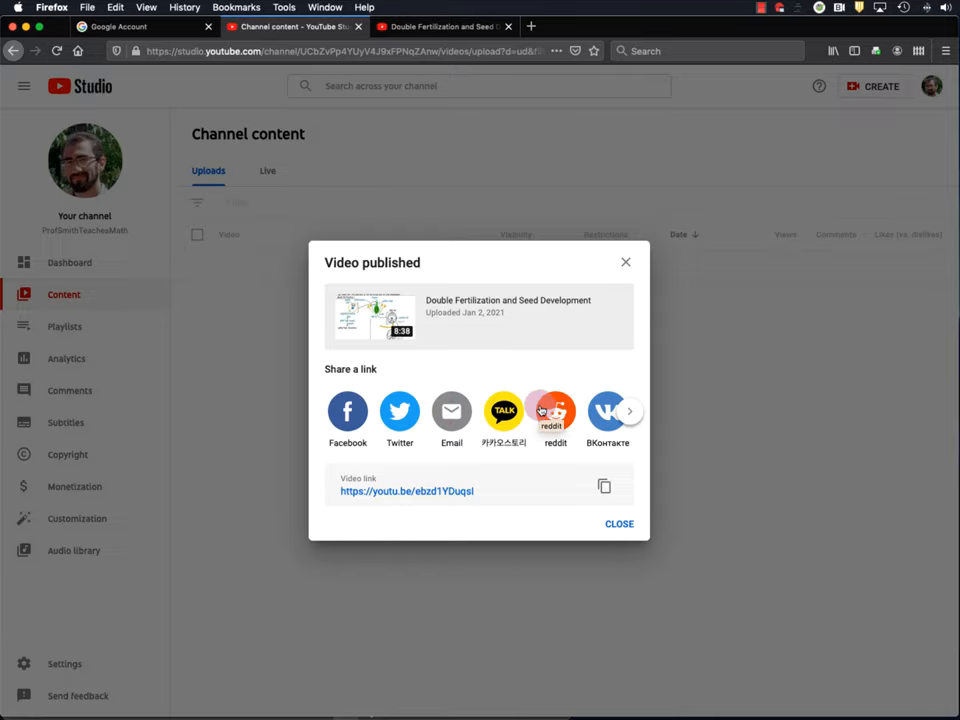
{"action": "left_click", "coordinate": [620, 524]}
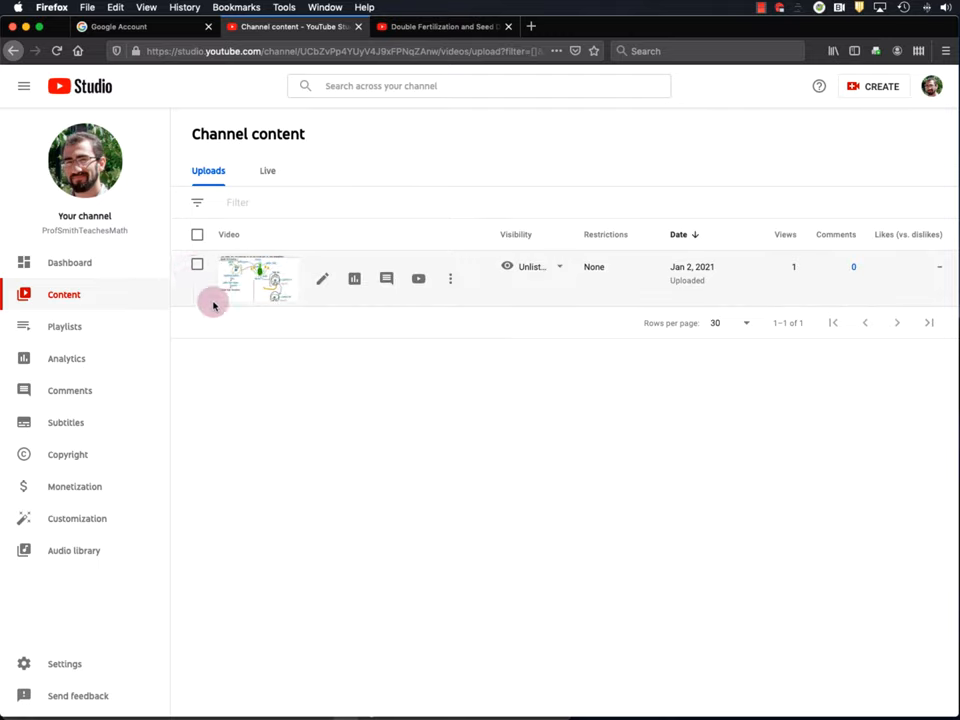
{"action": "mouse_move", "coordinate": [438, 388]}
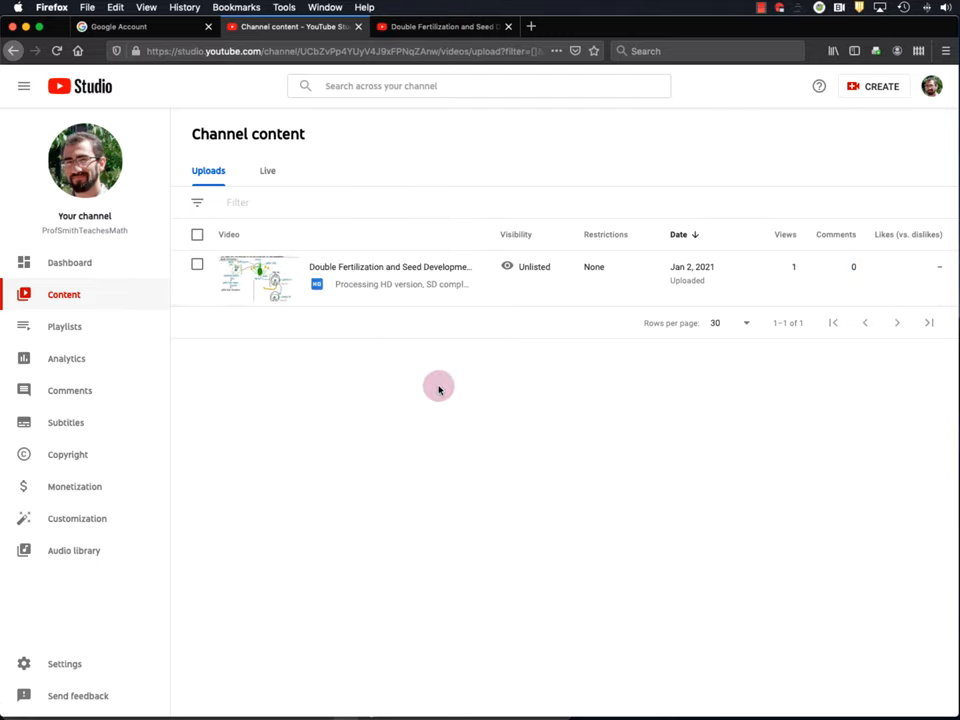
{"action": "mouse_move", "coordinate": [160, 272]}
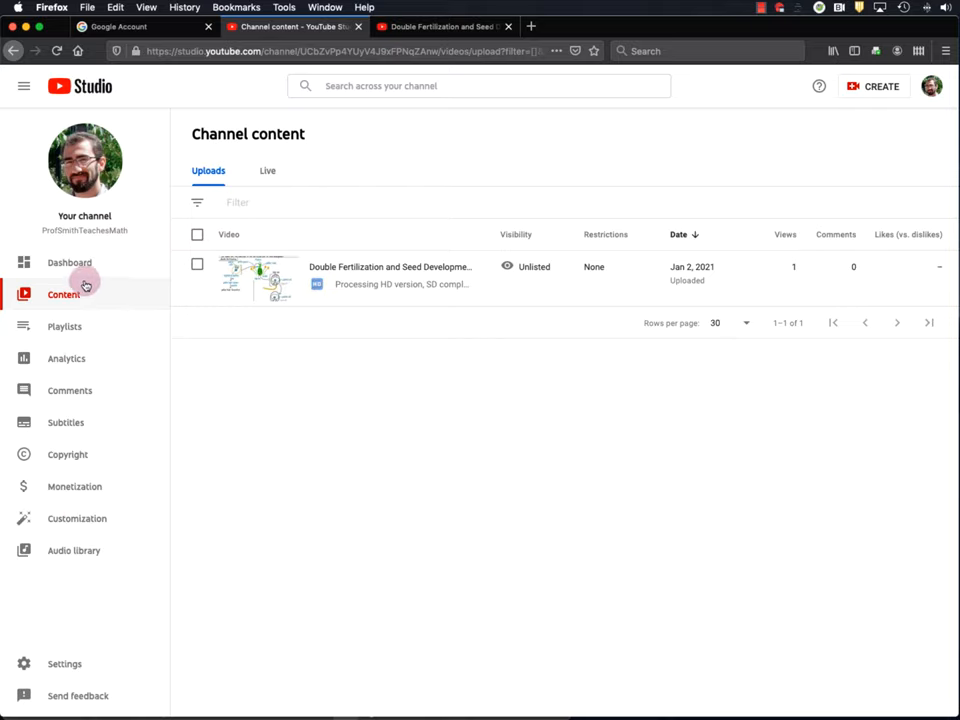
{"action": "mouse_move", "coordinate": [80, 568]}
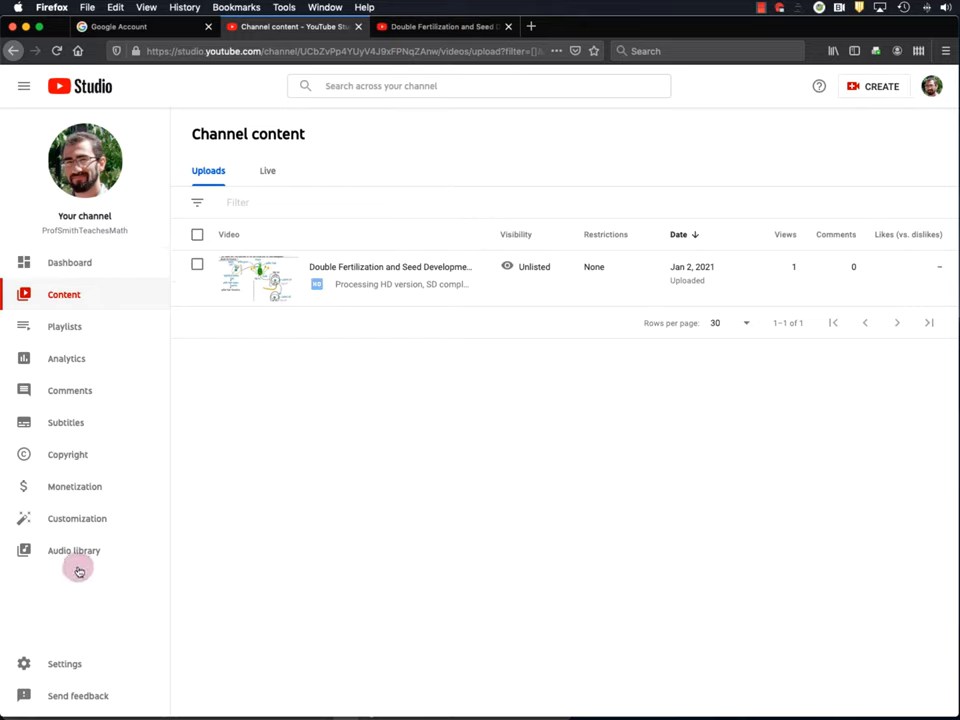
{"action": "mouse_move", "coordinate": [72, 550]}
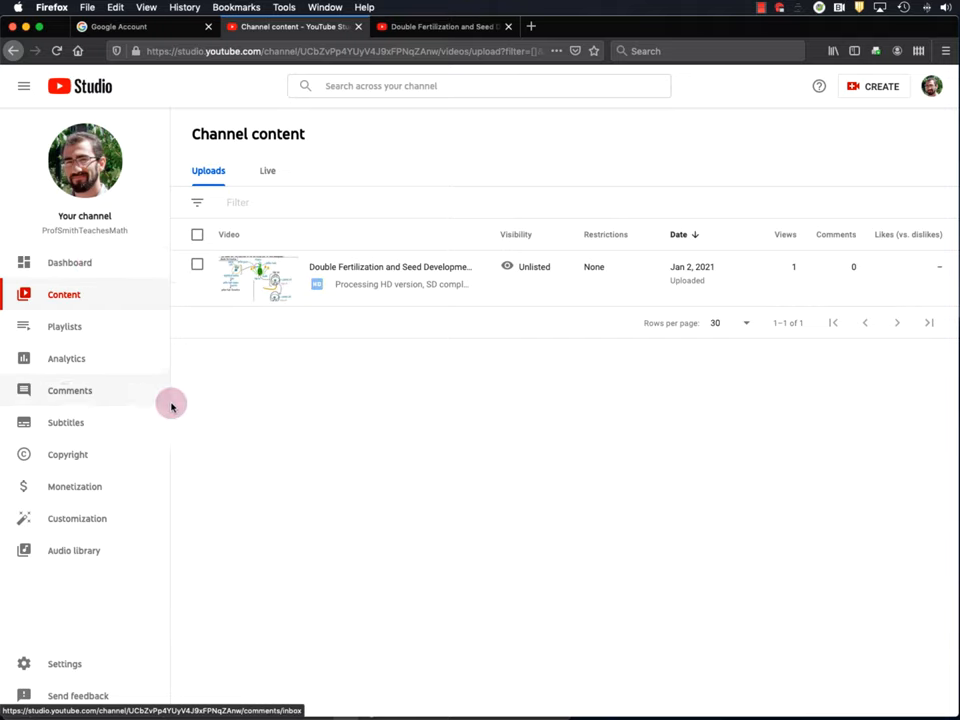
{"action": "mouse_move", "coordinate": [398, 404]}
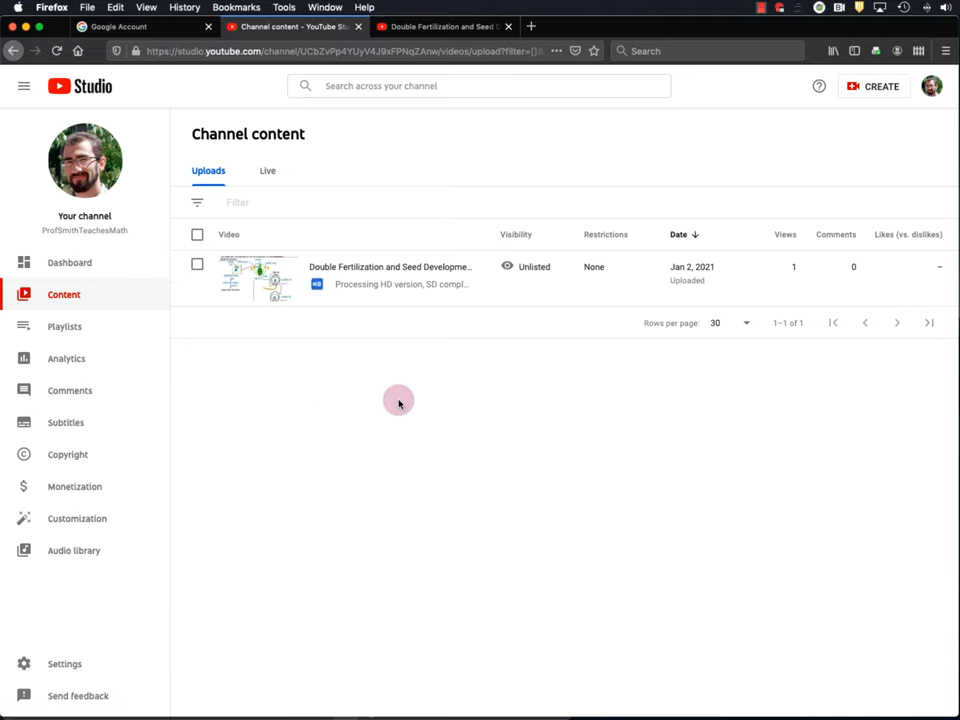
{"action": "mouse_move", "coordinate": [396, 368]}
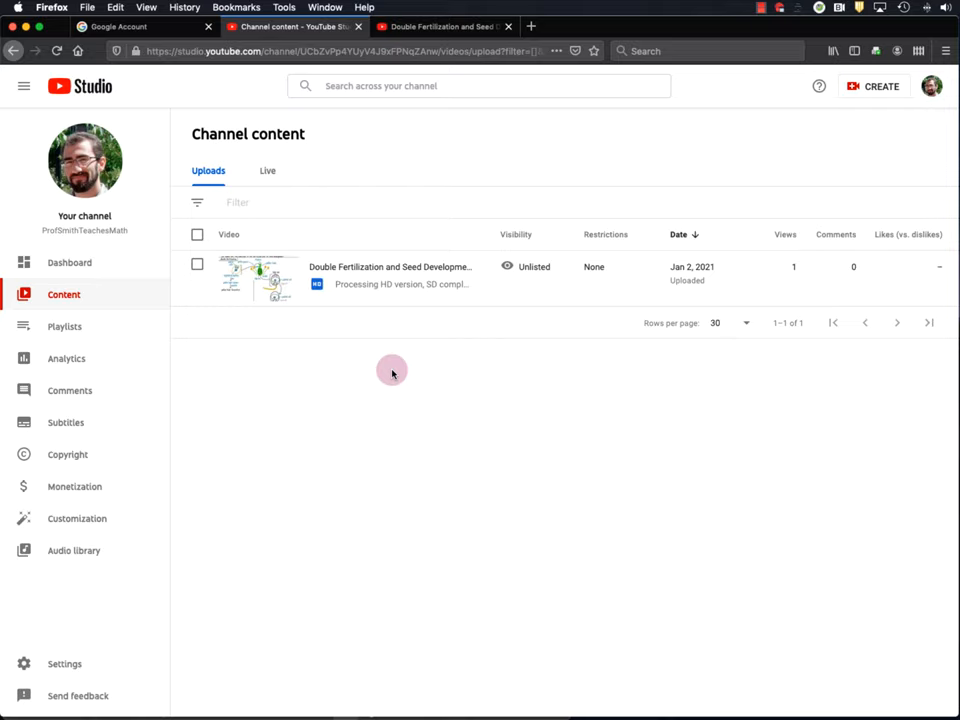
{"action": "left_click", "coordinate": [680, 26]}
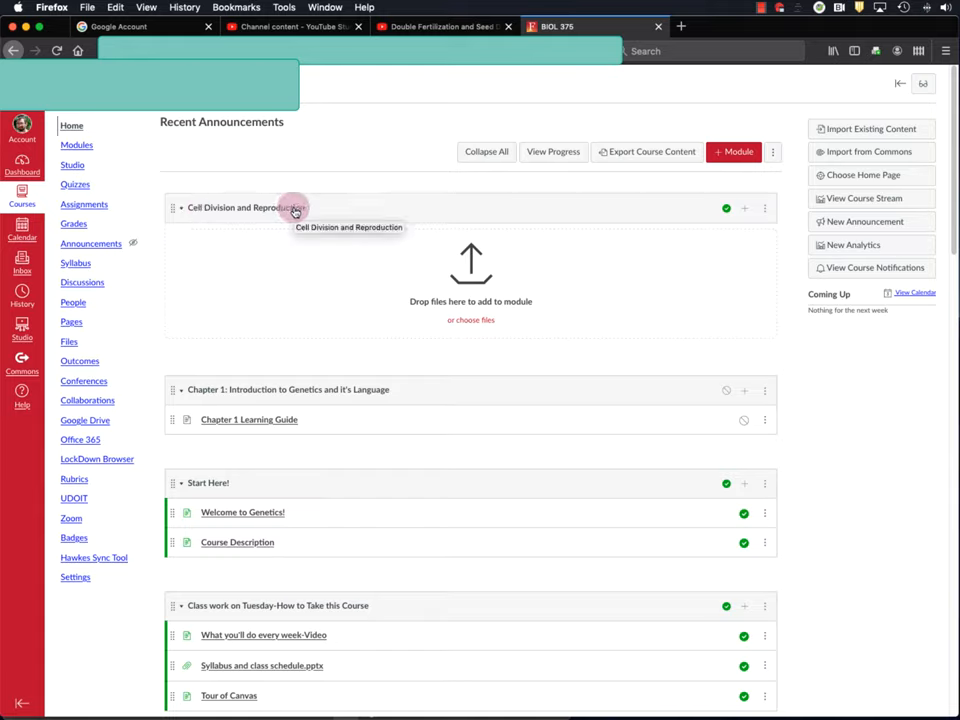
{"action": "mouse_move", "coordinate": [272, 210]}
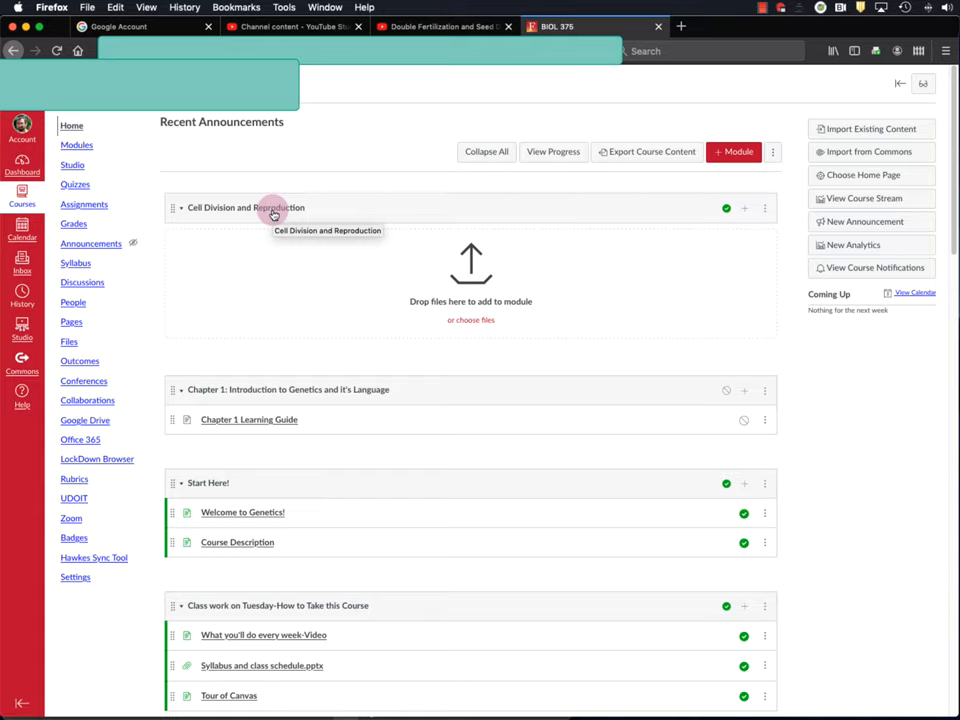
{"action": "mouse_move", "coordinate": [112, 176]}
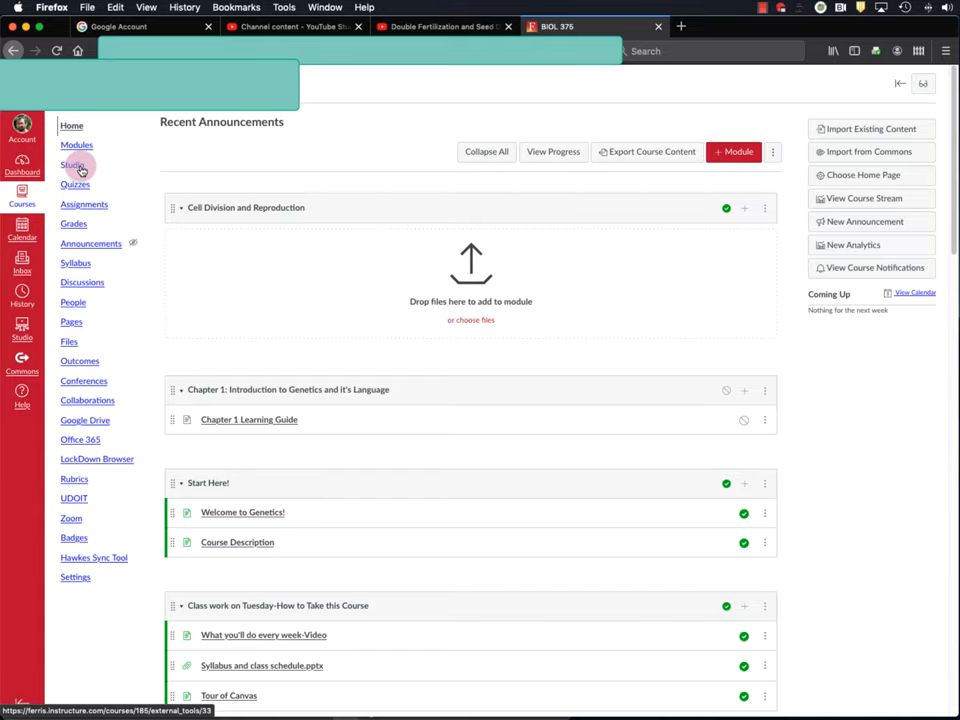
Add the video's YouTube link as new media in the course's Studio library.
{"action": "left_click", "coordinate": [72, 164]}
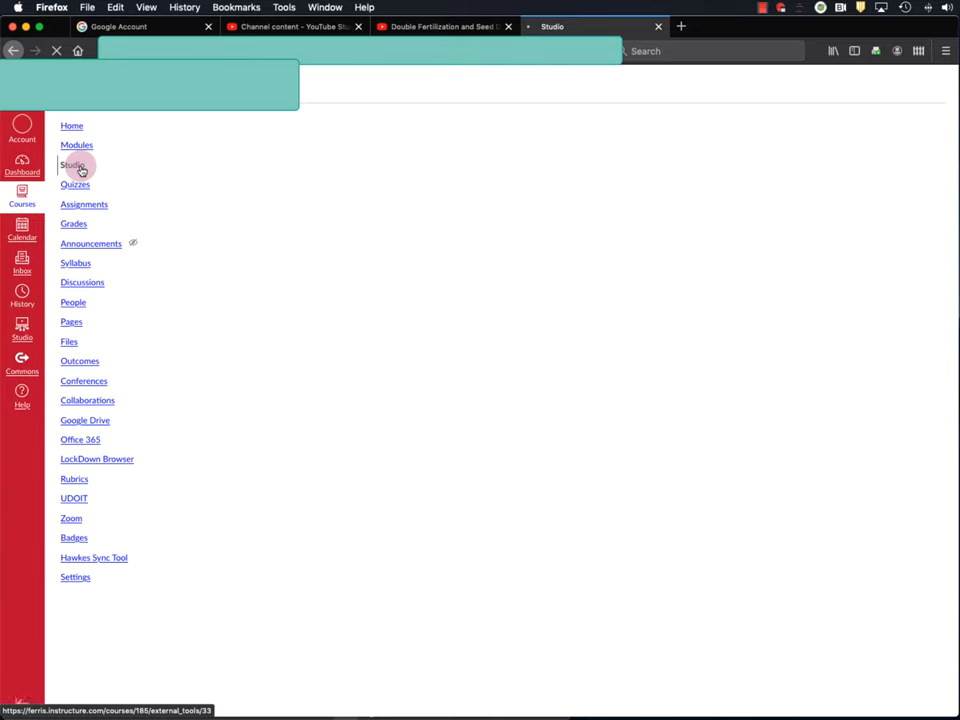
{"action": "left_click", "coordinate": [72, 164]}
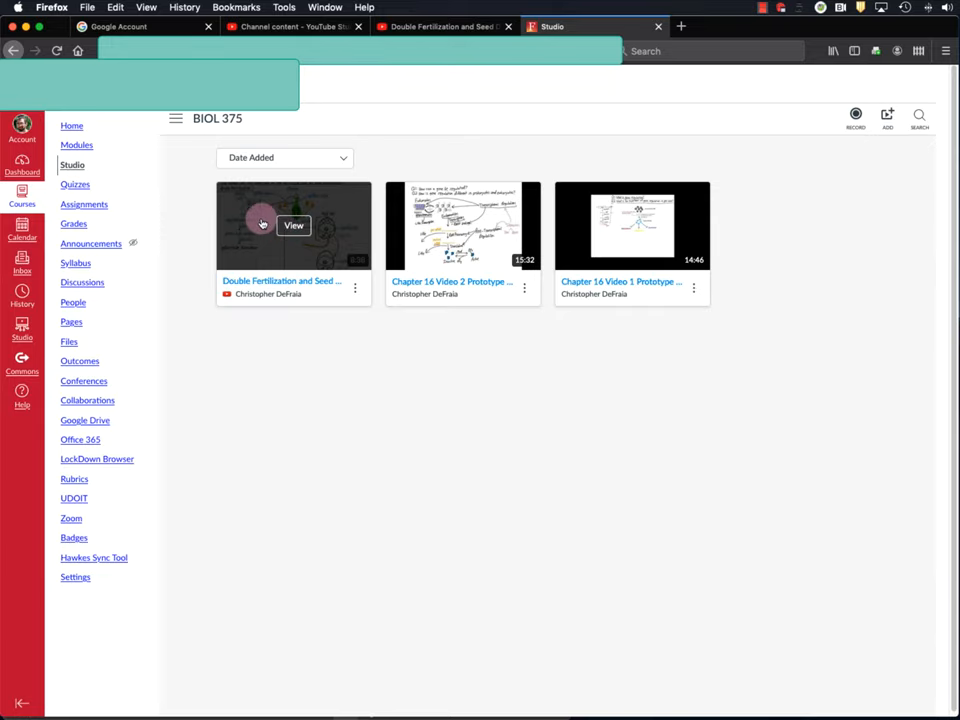
{"action": "mouse_move", "coordinate": [712, 214]}
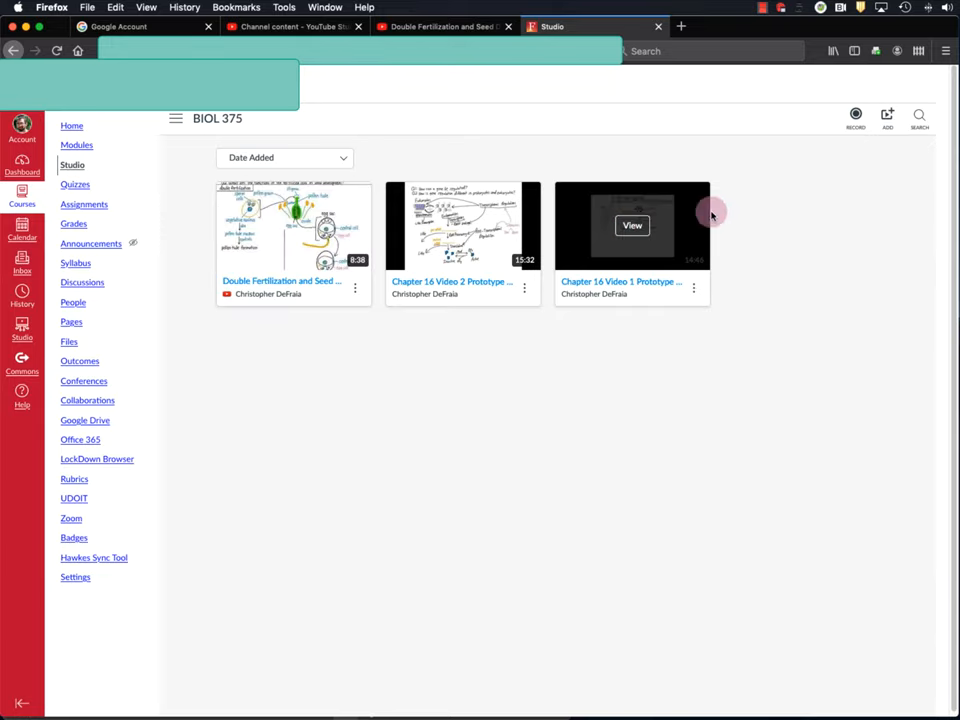
{"action": "mouse_move", "coordinate": [812, 168]}
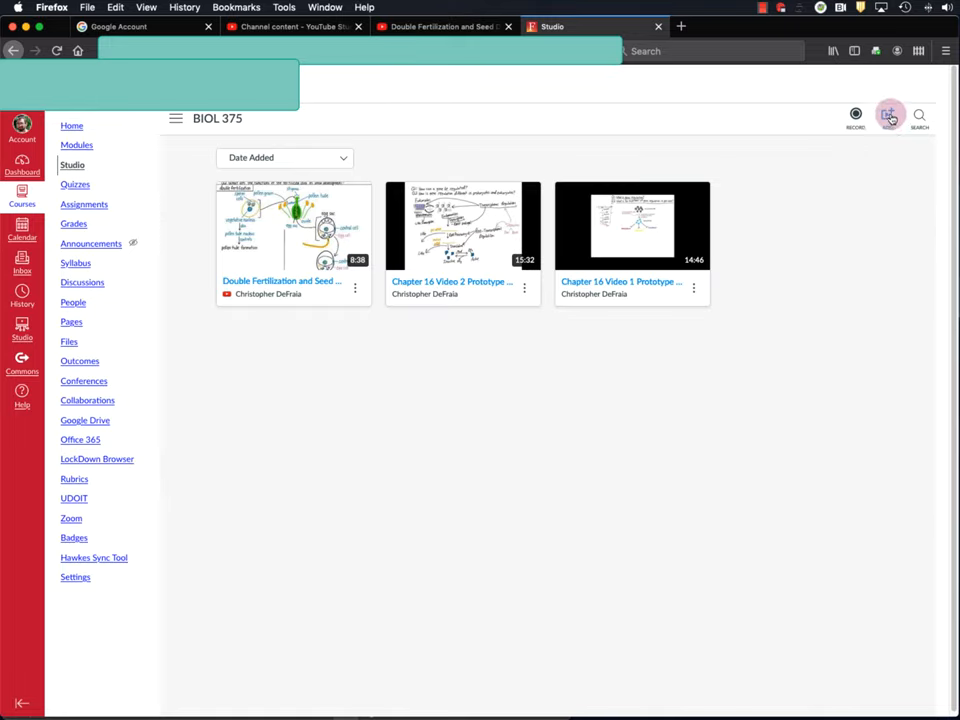
{"action": "left_click", "coordinate": [888, 116]}
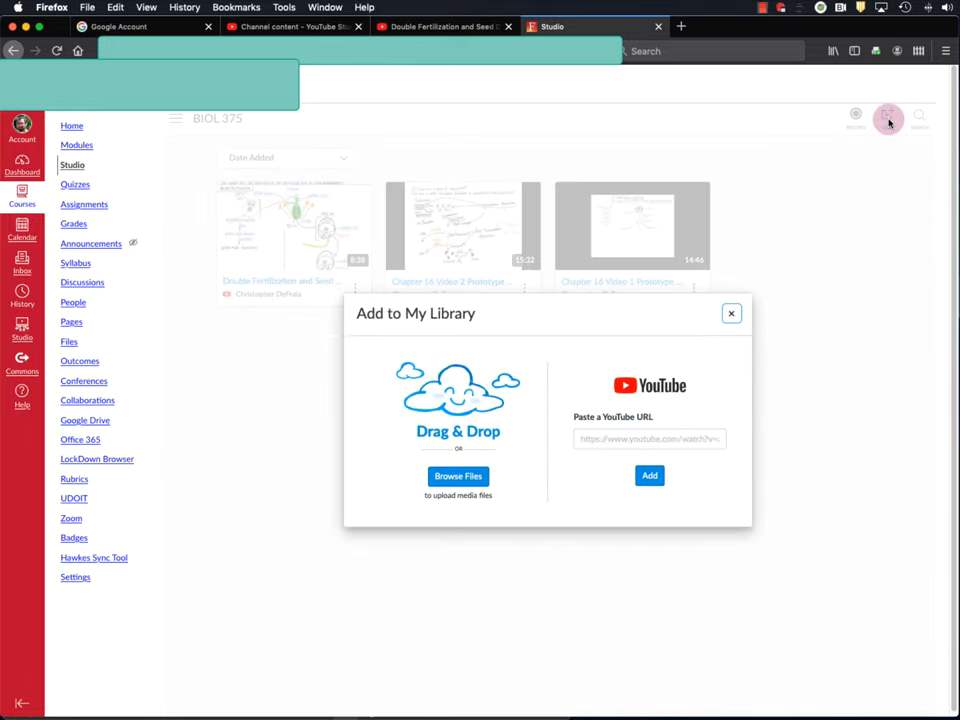
{"action": "left_click", "coordinate": [648, 440]}
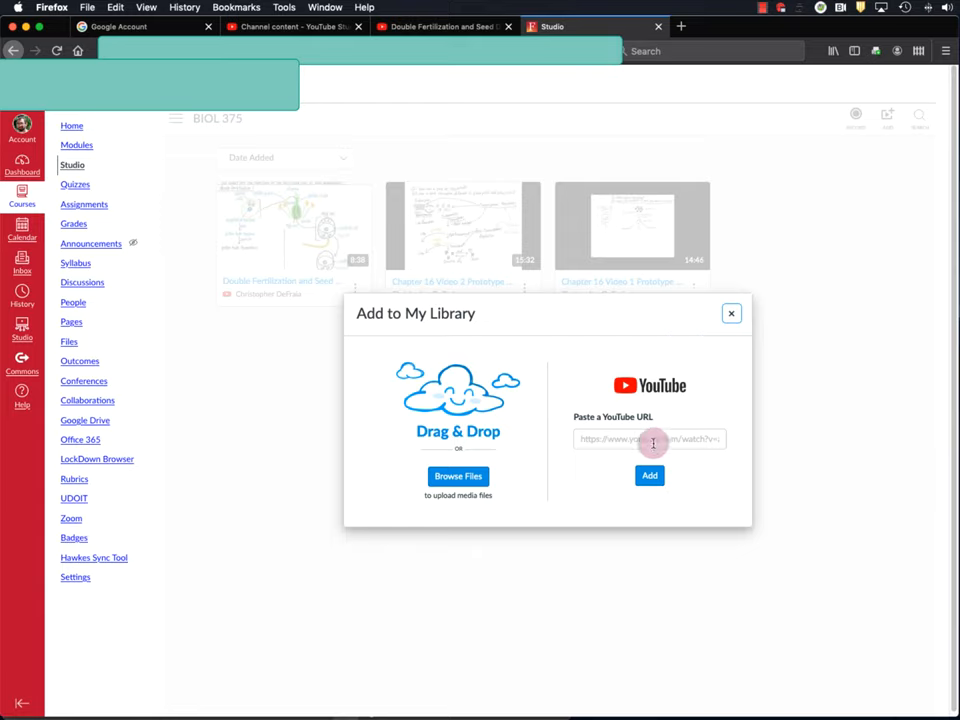
{"action": "mouse_move", "coordinate": [604, 420]}
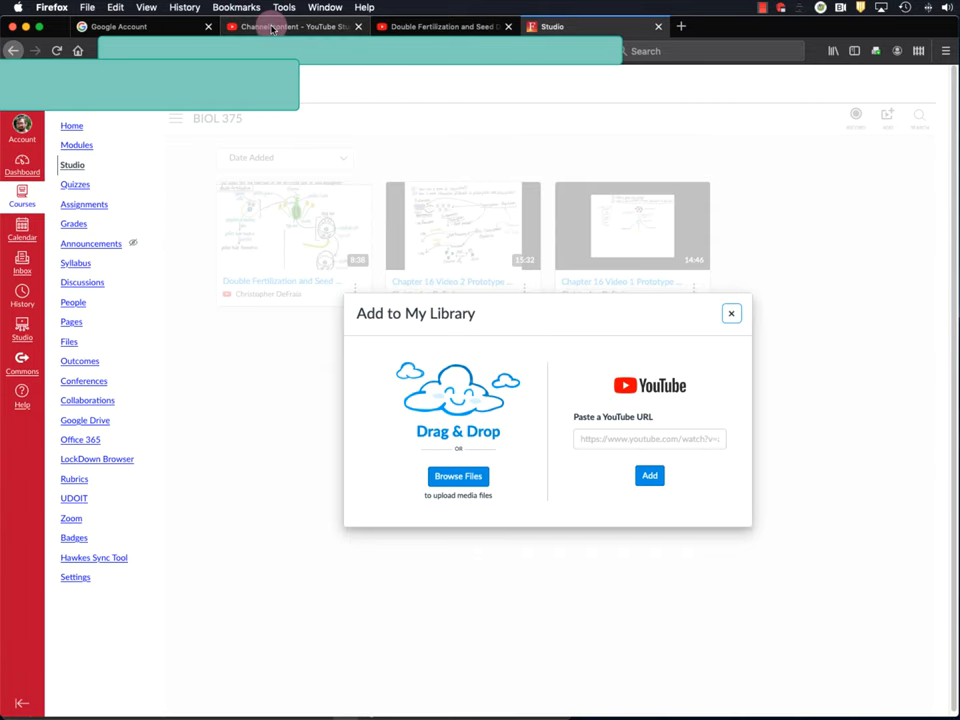
{"action": "left_click", "coordinate": [292, 26]}
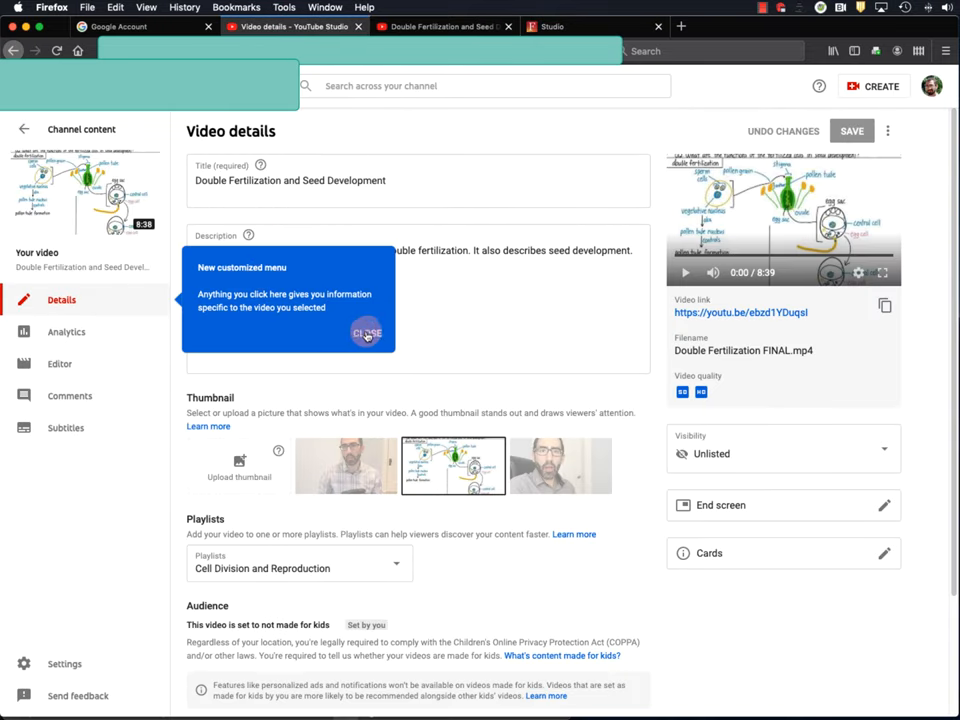
{"action": "left_click", "coordinate": [368, 332]}
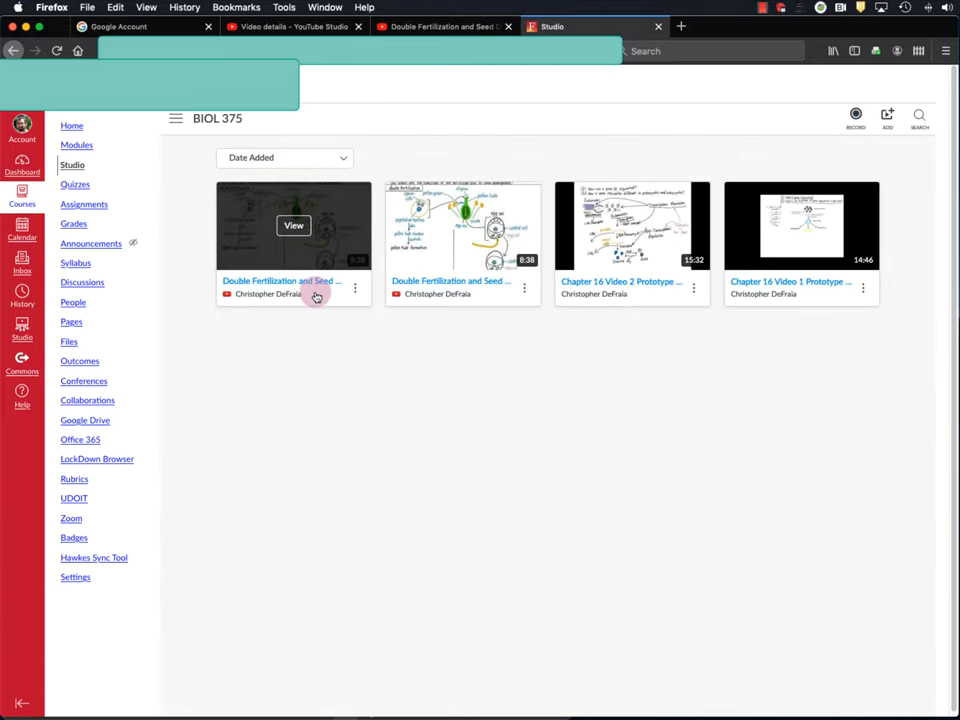
{"action": "mouse_move", "coordinate": [272, 210]}
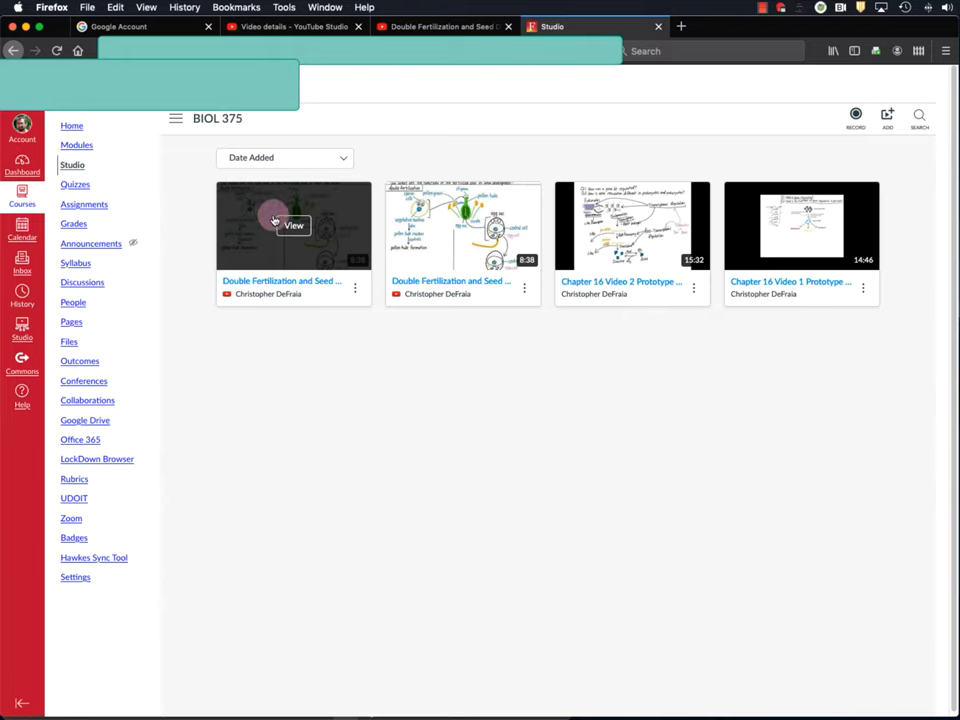
Start a new page item in the Cell Division and Reproduction module.
{"action": "left_click", "coordinate": [72, 124]}
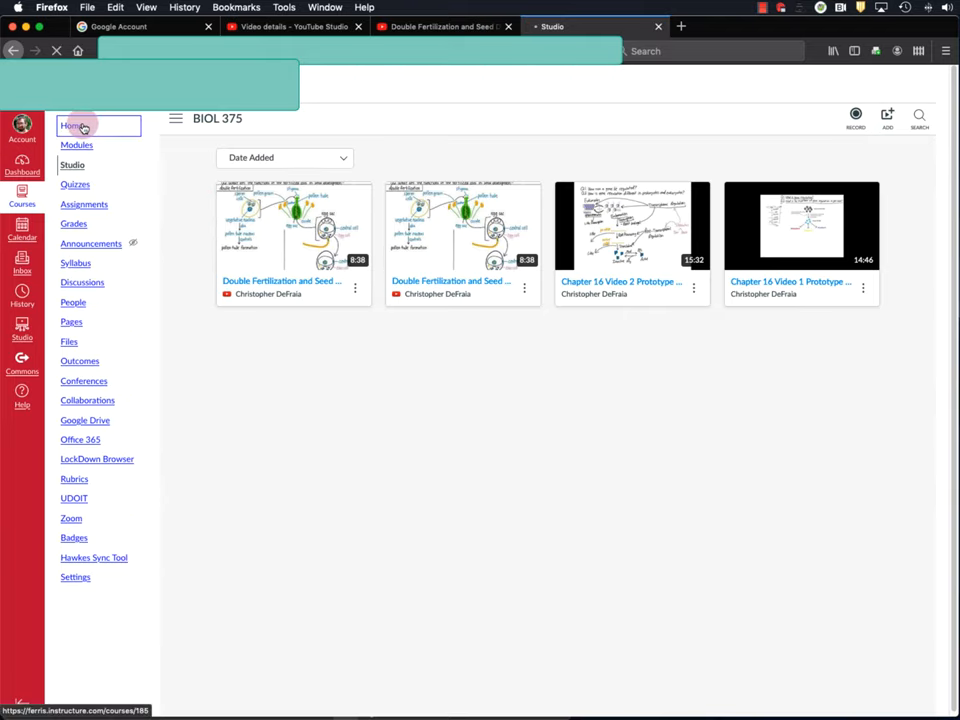
{"action": "left_click", "coordinate": [72, 124]}
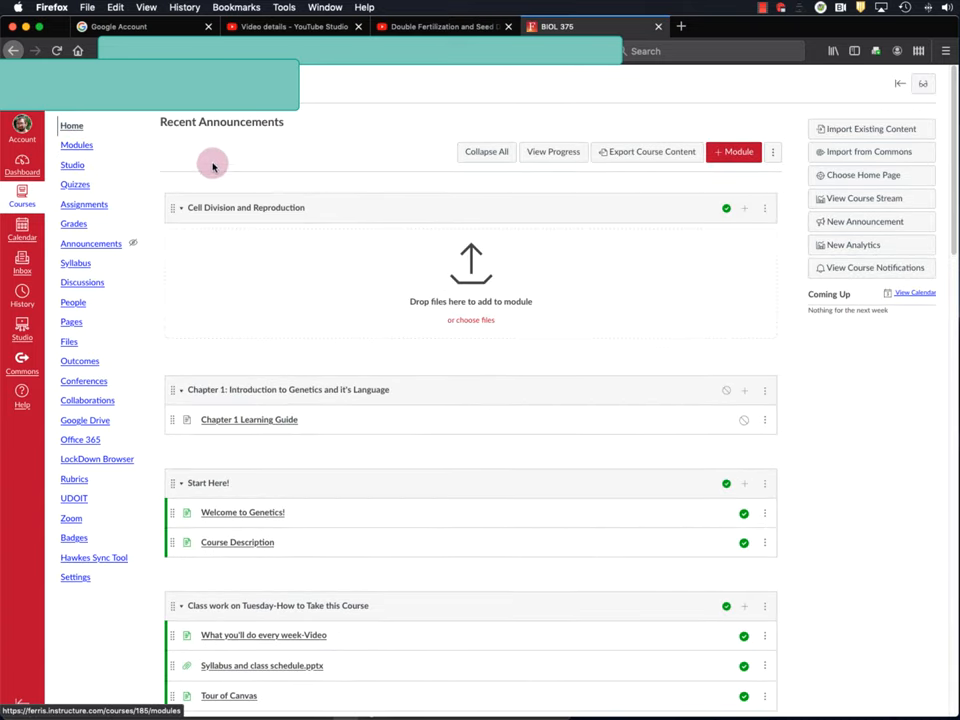
{"action": "mouse_move", "coordinate": [250, 200]}
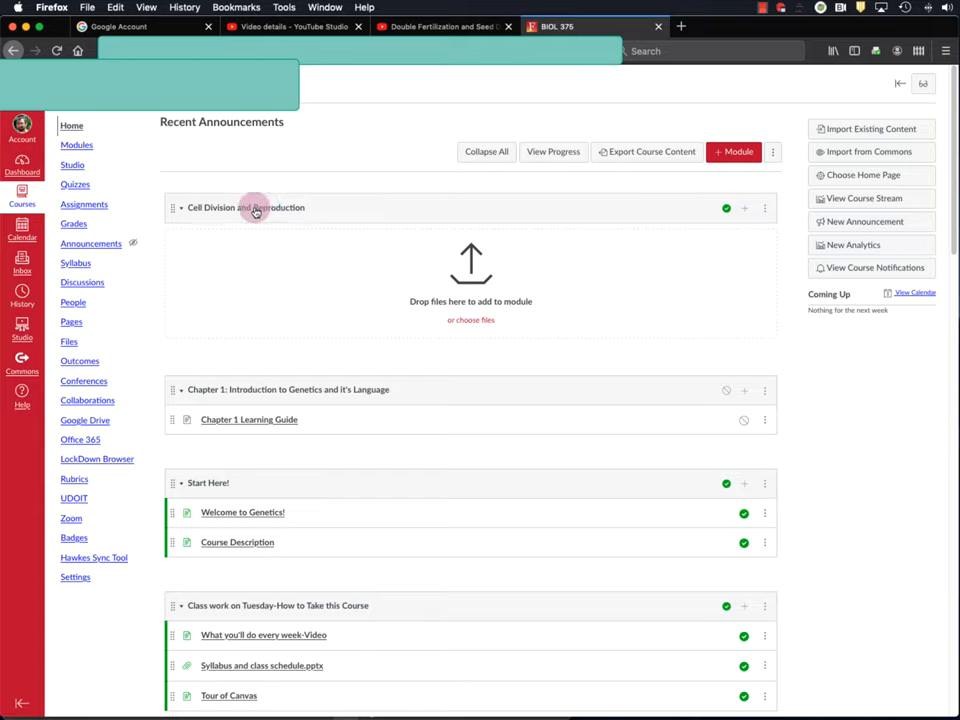
{"action": "mouse_move", "coordinate": [256, 206]}
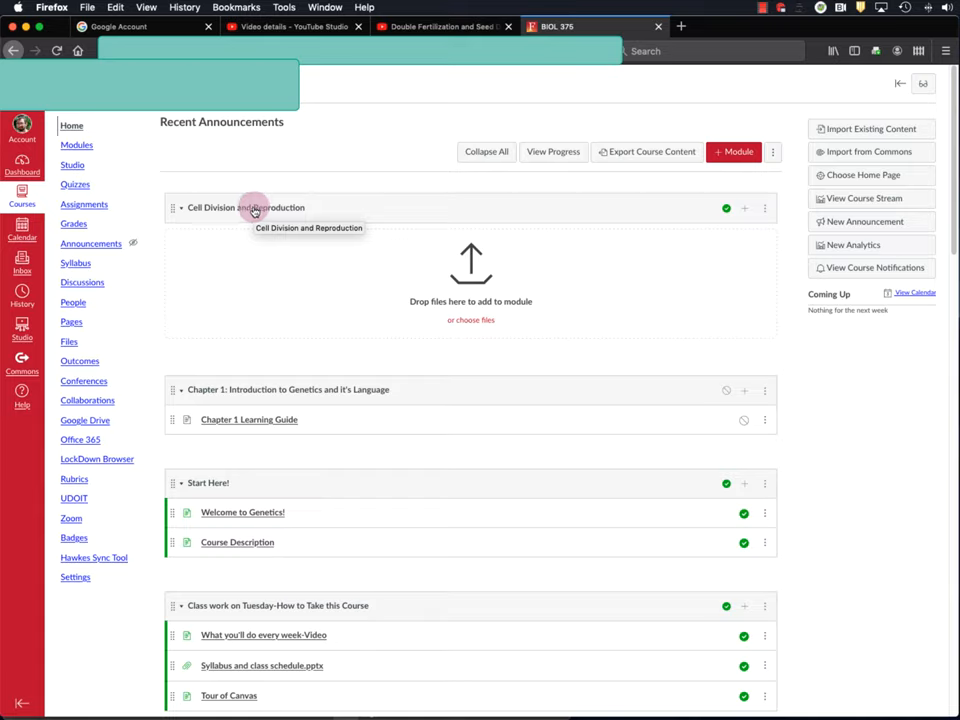
{"action": "mouse_move", "coordinate": [204, 208]}
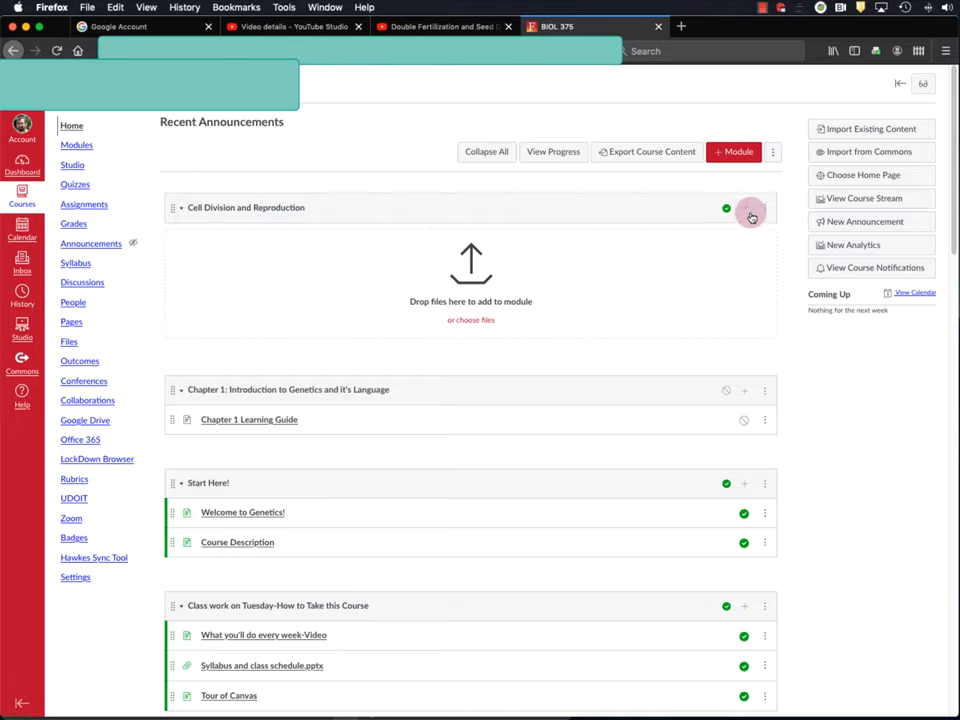
{"action": "left_click", "coordinate": [744, 206]}
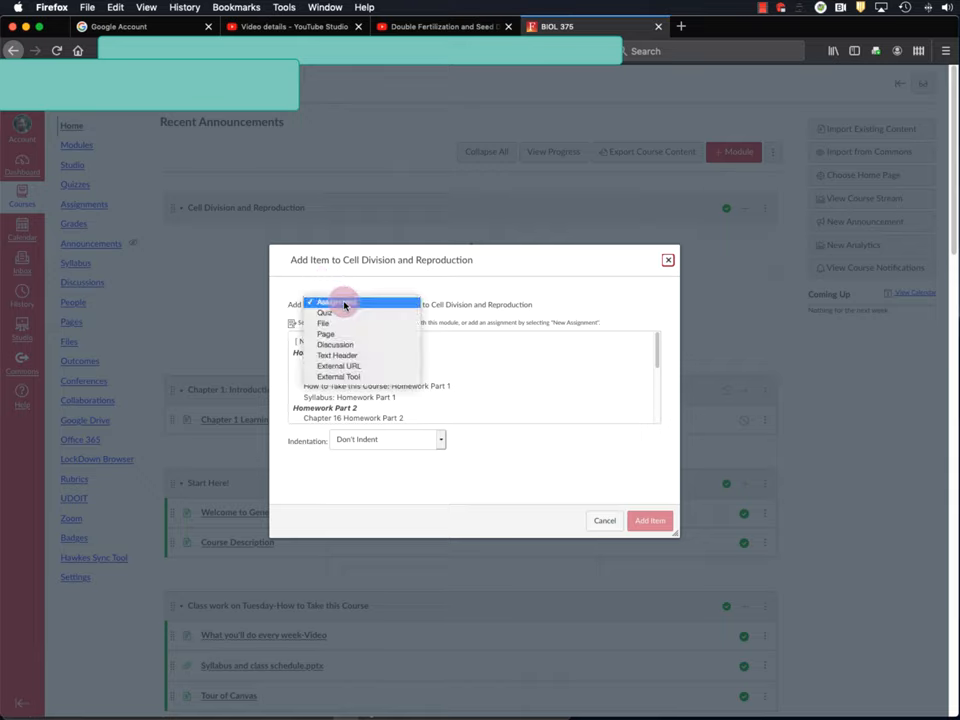
{"action": "left_click", "coordinate": [324, 332]}
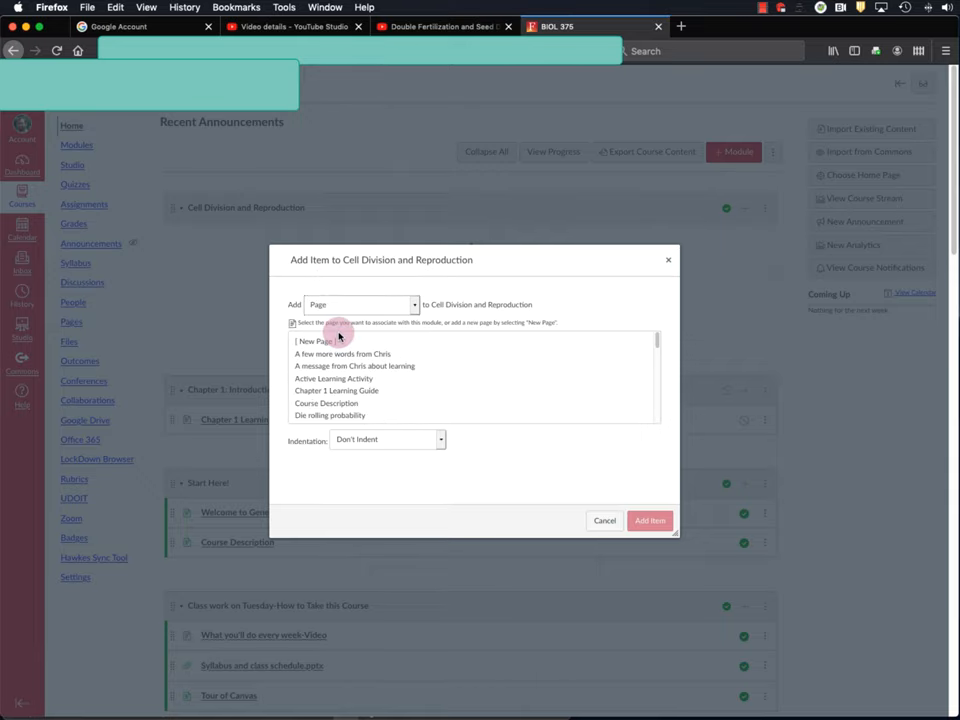
{"action": "left_click", "coordinate": [320, 340]}
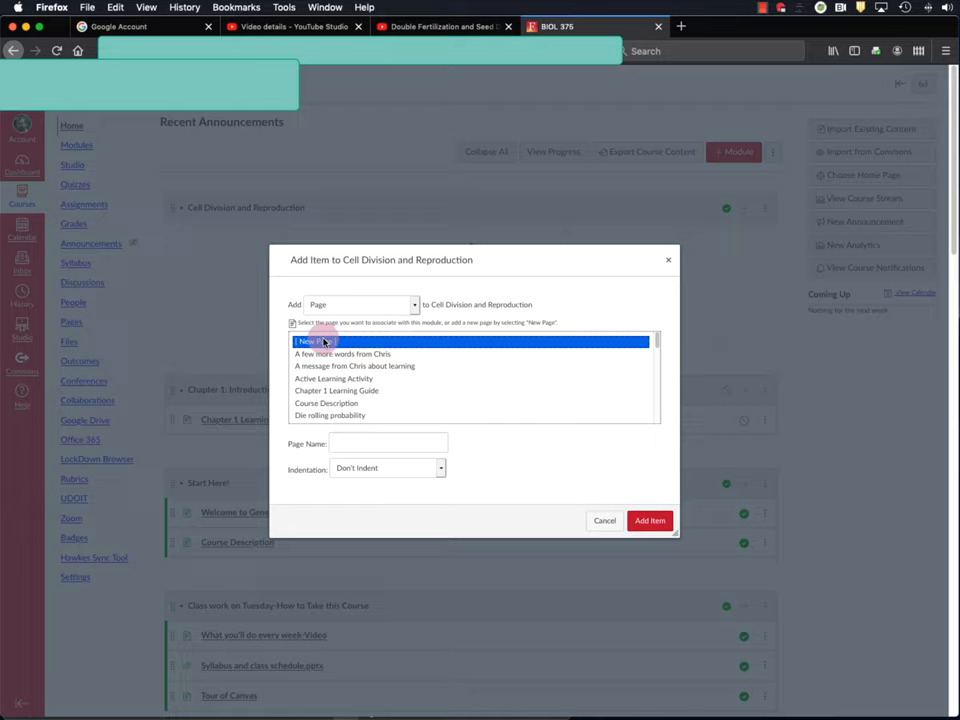
{"action": "left_click", "coordinate": [316, 340]}
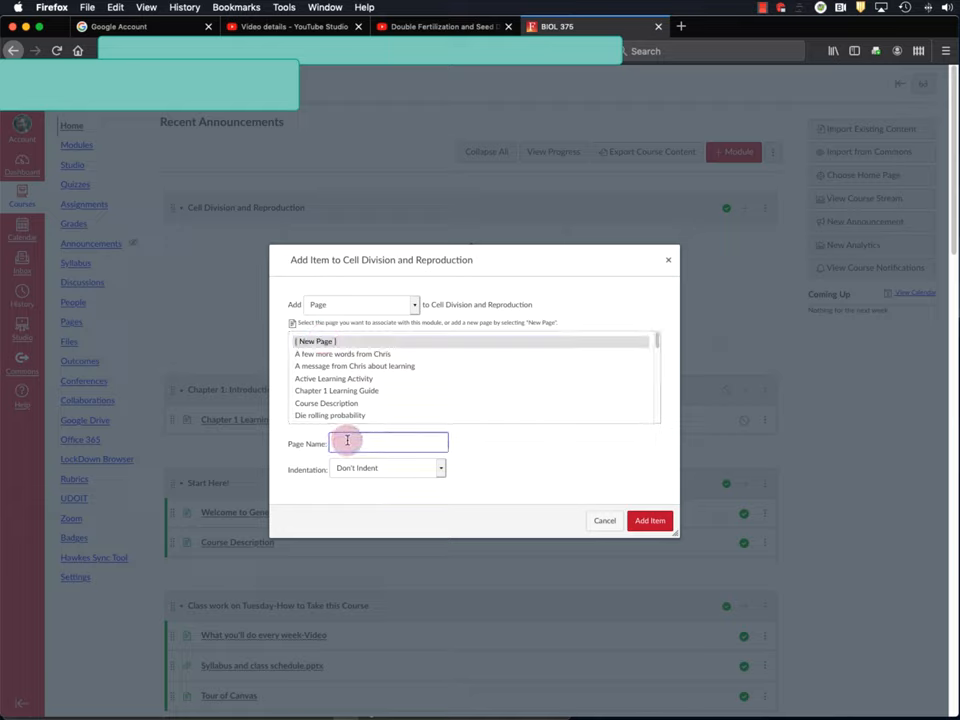
Name the page 'Double Fertilization/Seed Development' and add it to the module.
{"action": "type", "text": "Double"}
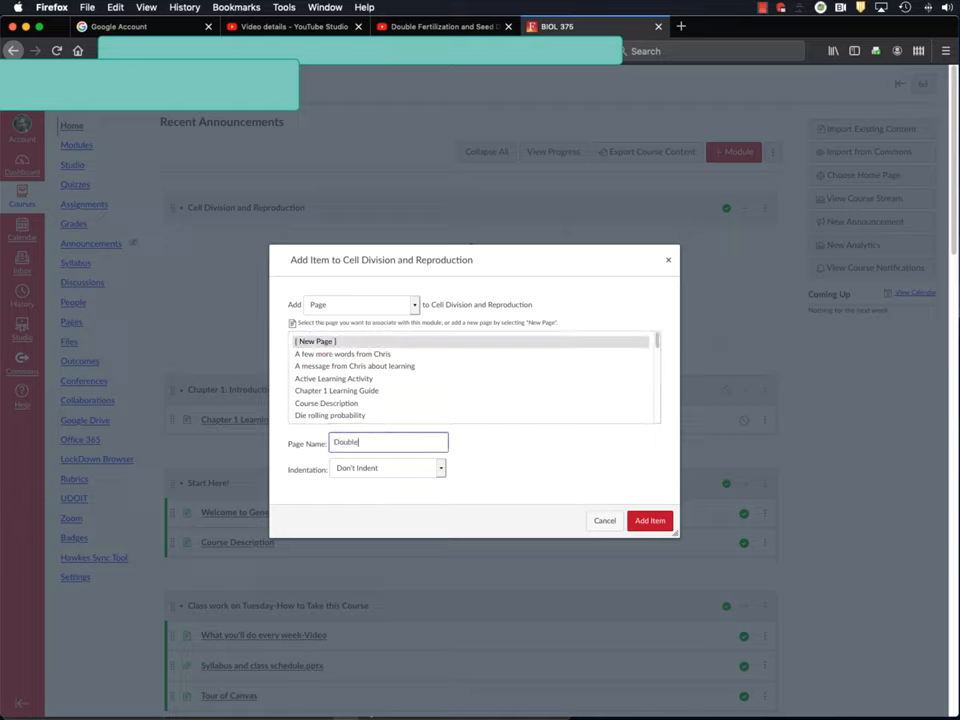
{"action": "key", "text": "Backspace"}
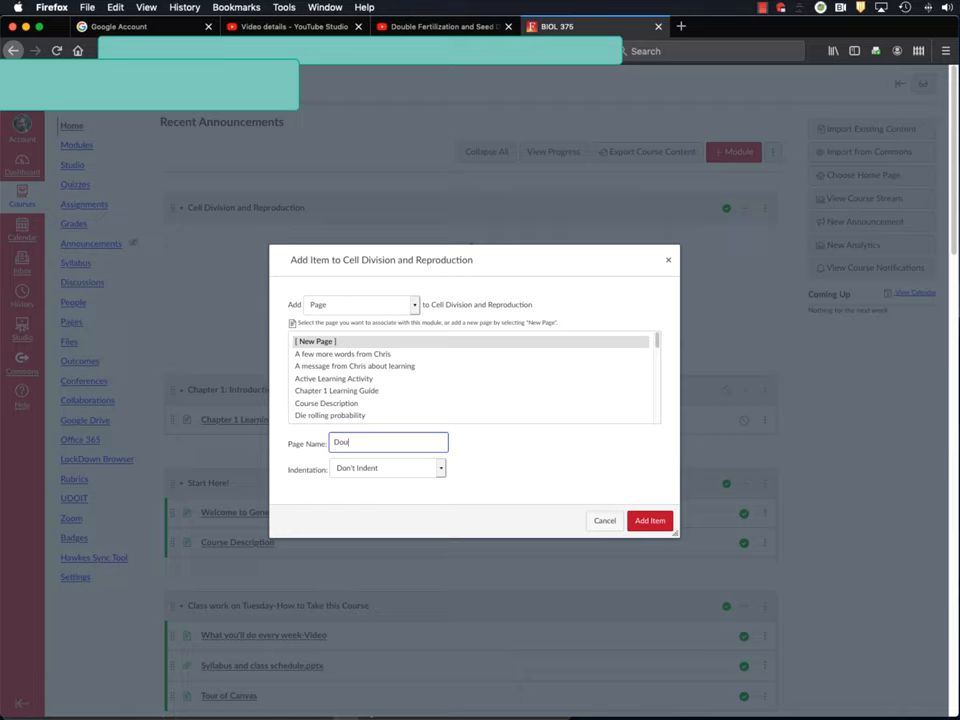
{"action": "type", "text": "ble Fertilization"}
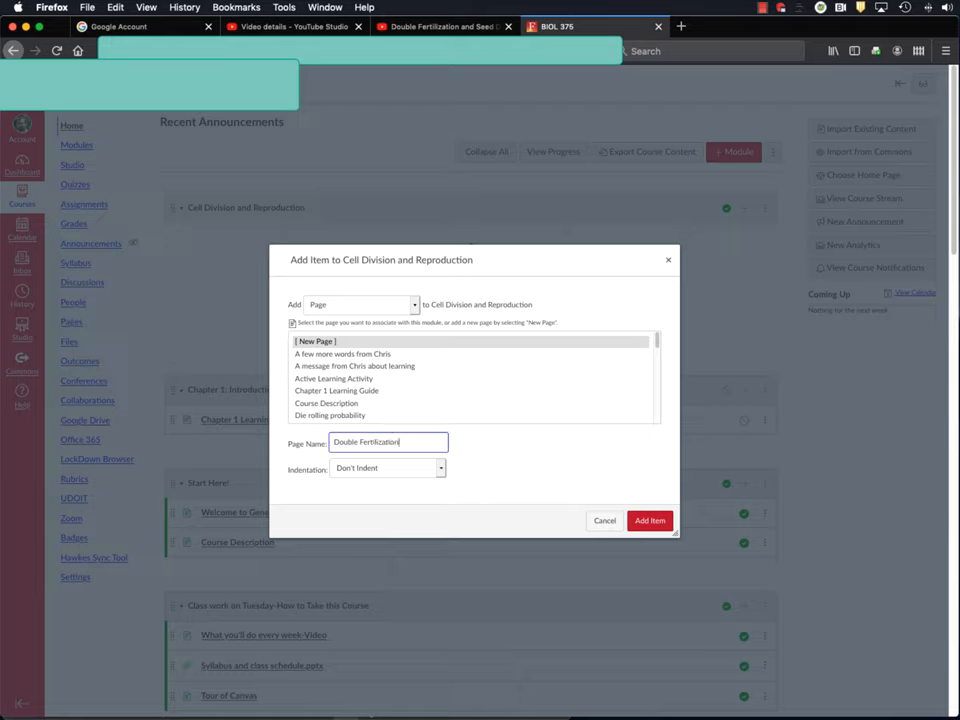
{"action": "type", "text": "/5"}
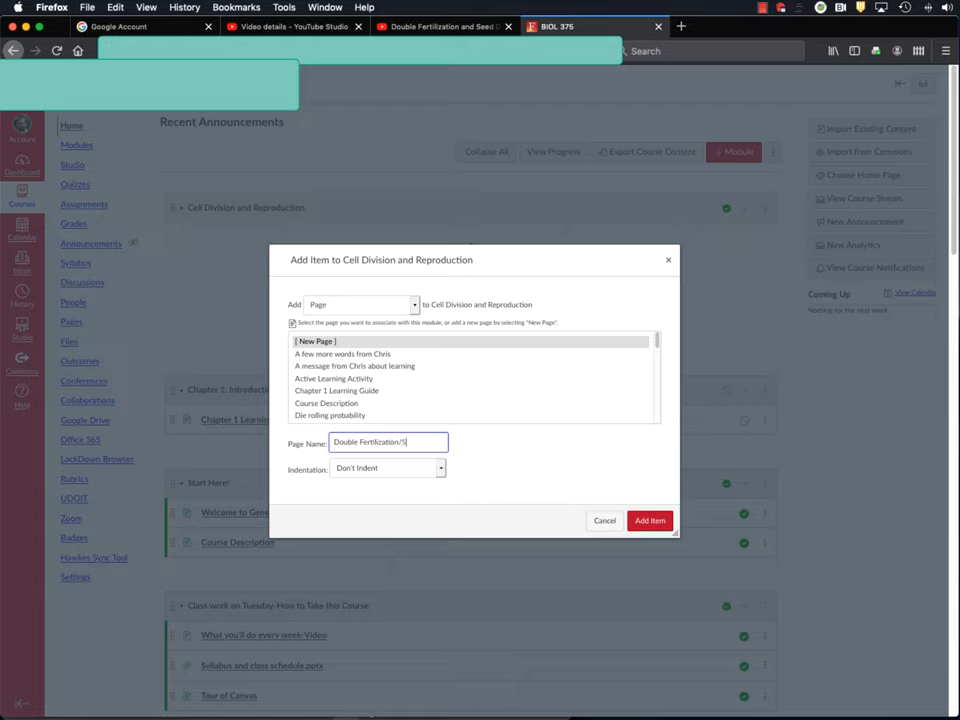
{"action": "type", "text": "/Seed Development"}
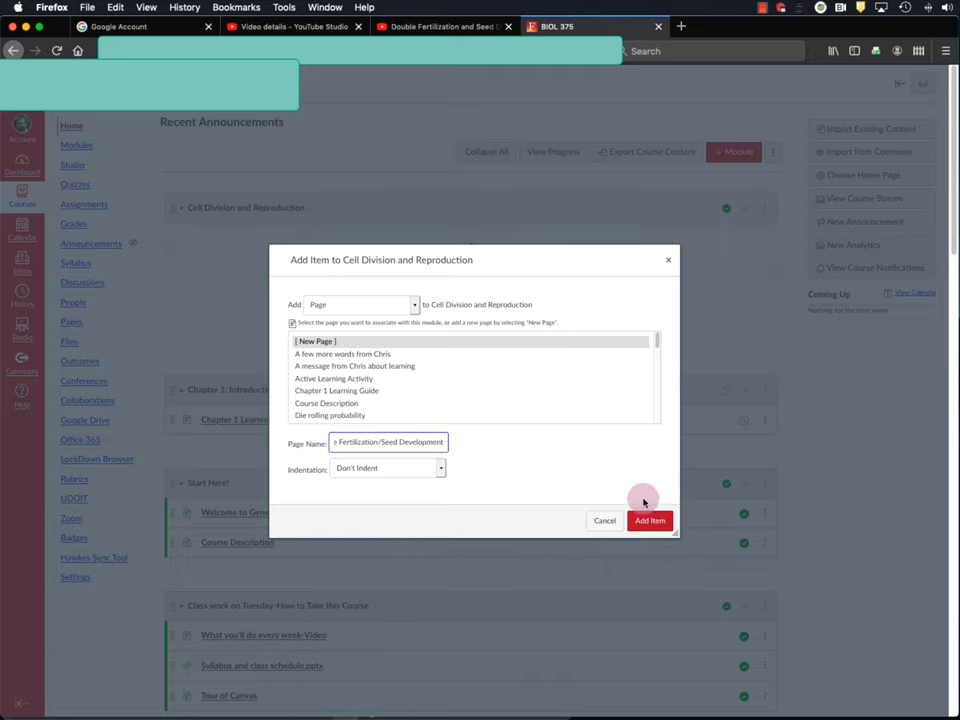
{"action": "left_click", "coordinate": [650, 520]}
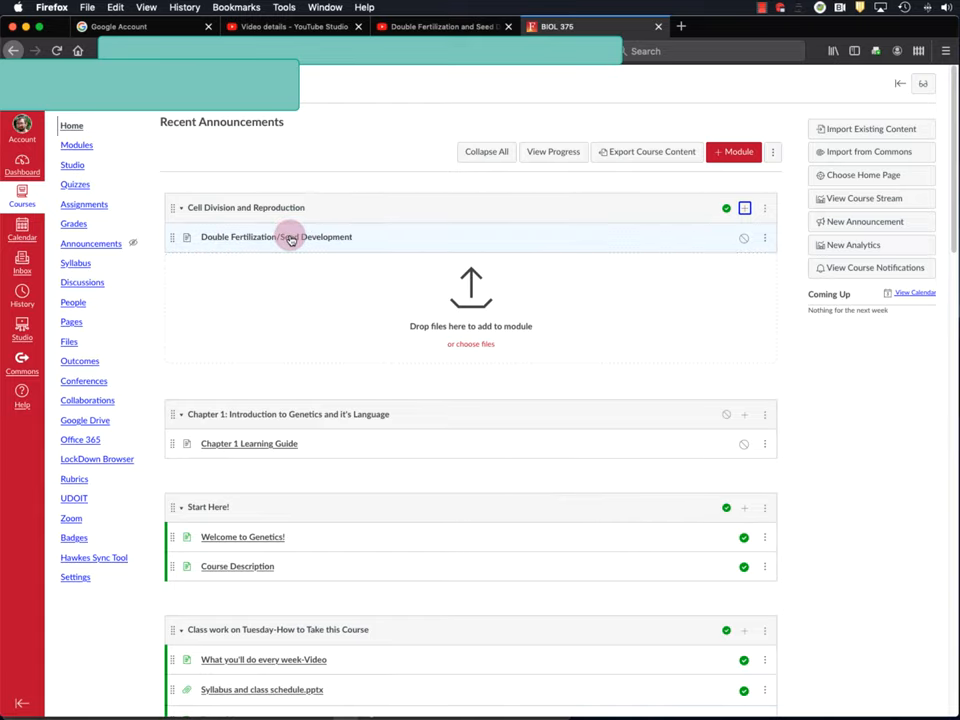
Open the new Double Fertilization/Seed Development page in the editor.
{"action": "left_click", "coordinate": [276, 236]}
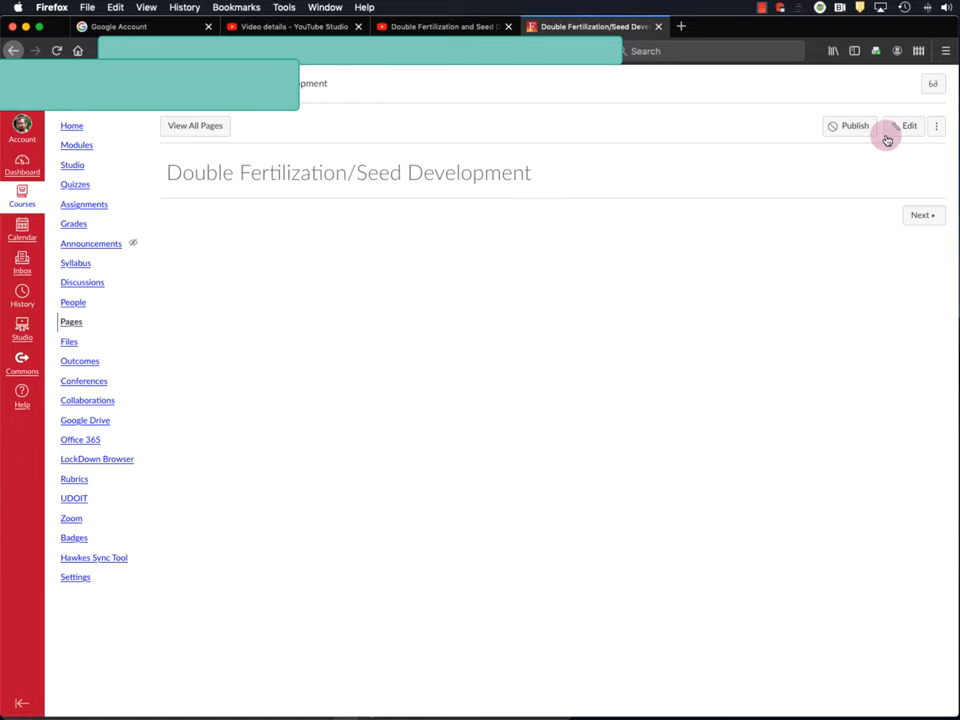
{"action": "left_click", "coordinate": [908, 124]}
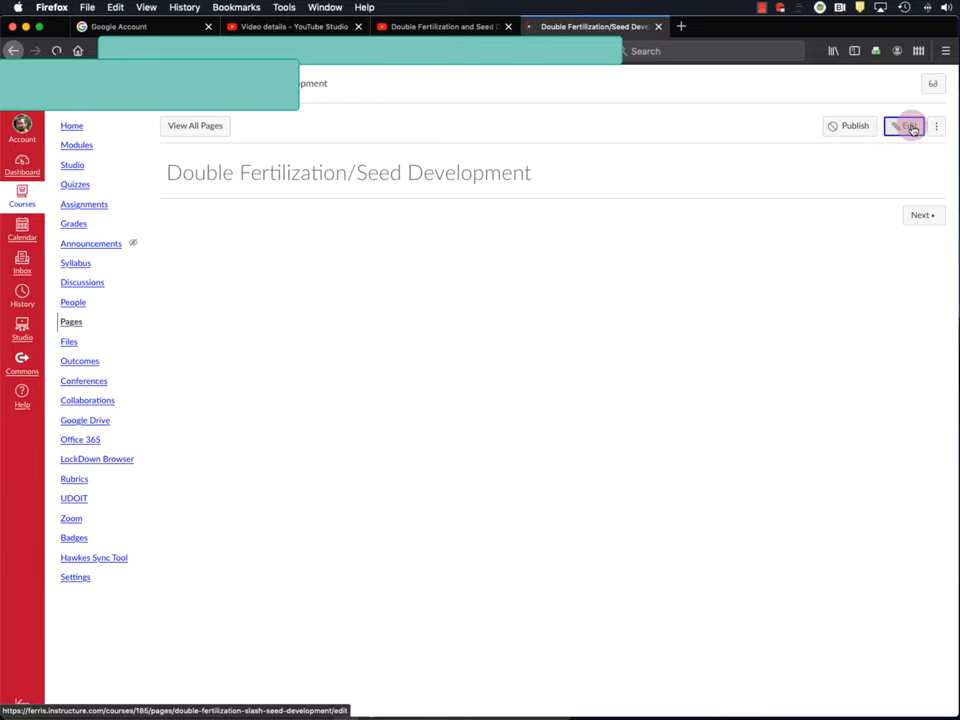
{"action": "left_click", "coordinate": [904, 124]}
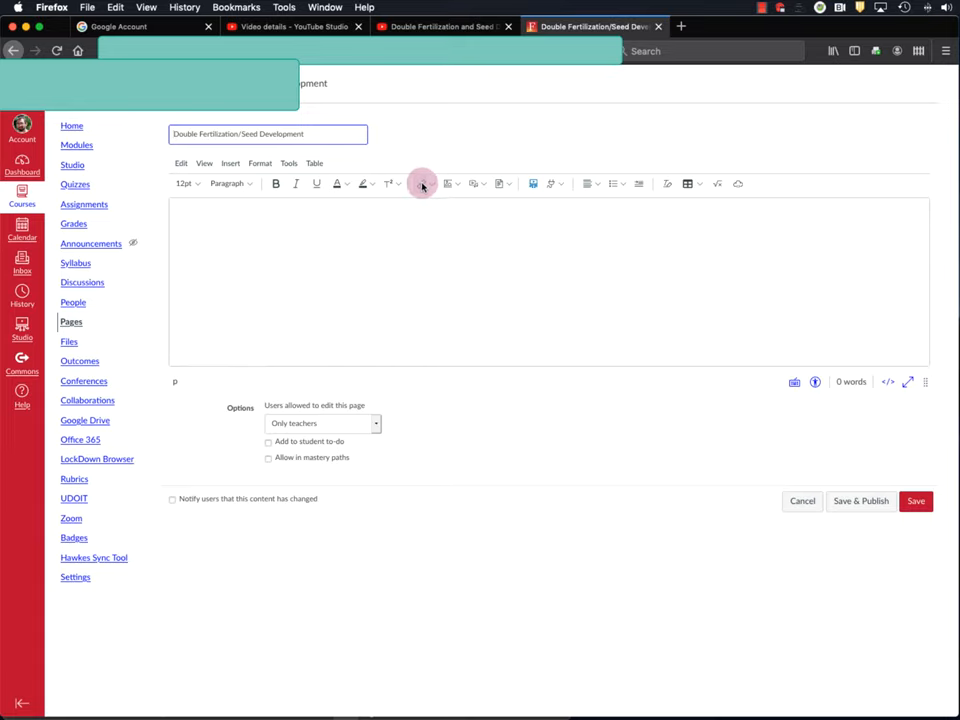
{"action": "mouse_move", "coordinate": [422, 184]}
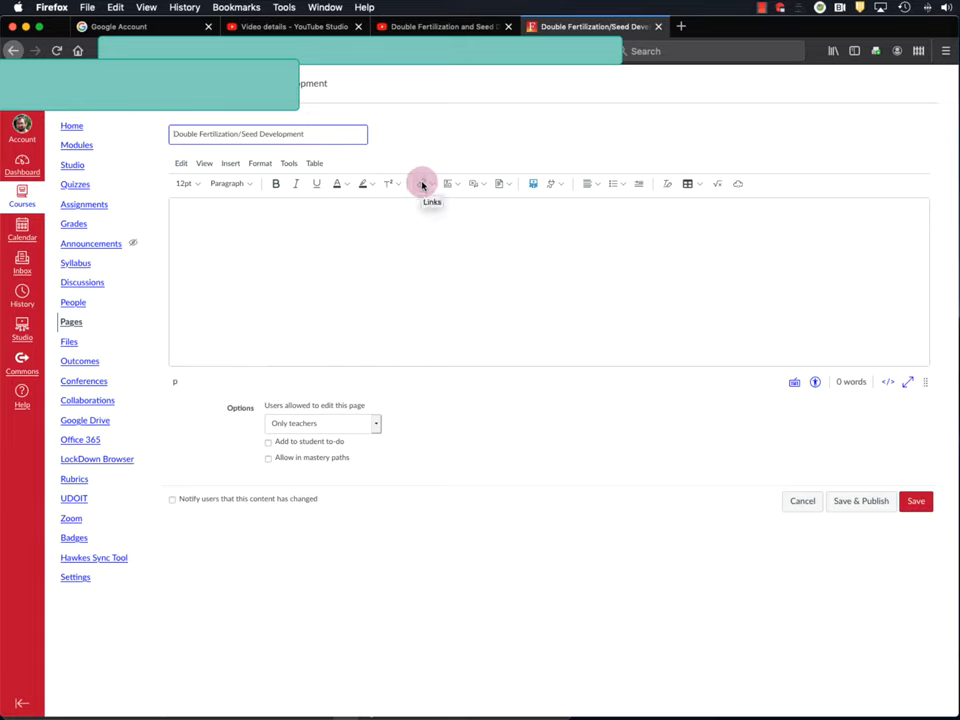
{"action": "mouse_move", "coordinate": [440, 182]}
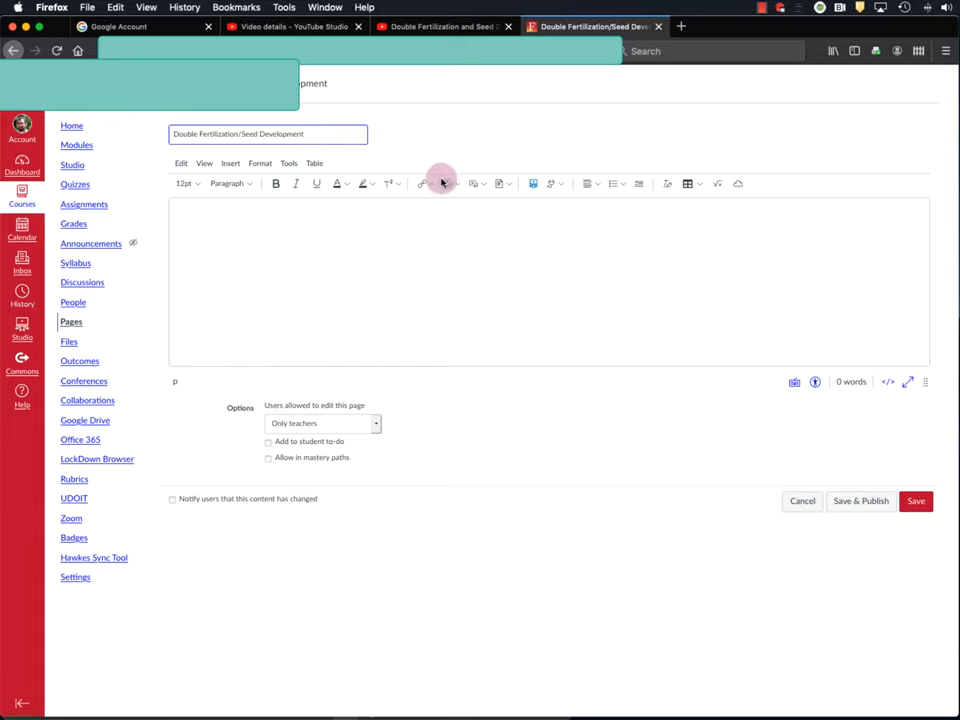
{"action": "mouse_move", "coordinate": [420, 184]}
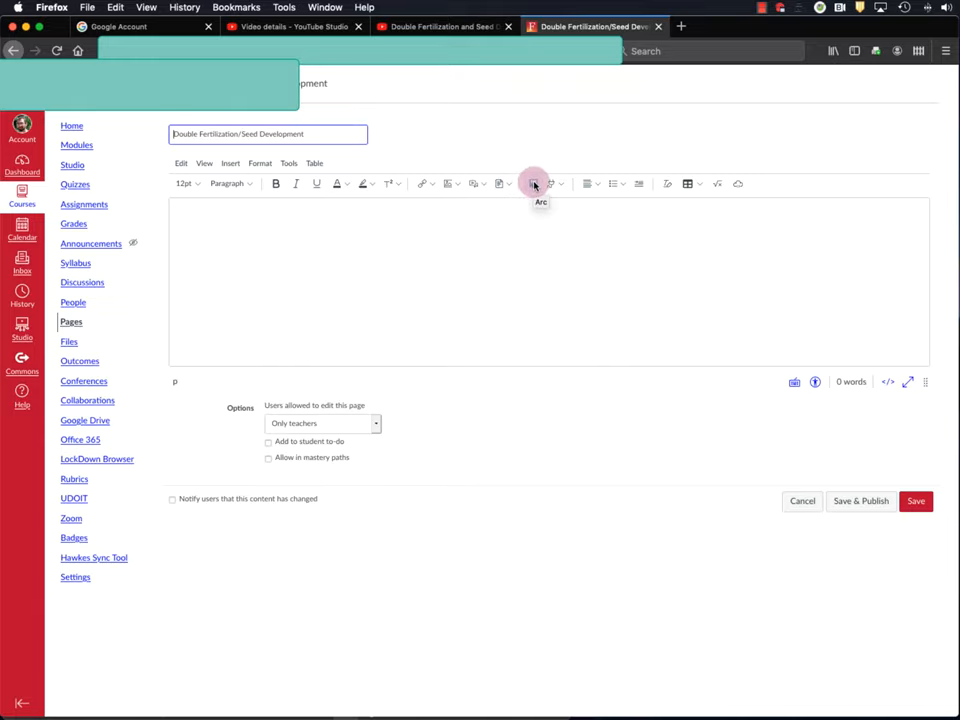
Embed the Double Fertilization and Seed Development video from Arc's My Library into the page body.
{"action": "left_click", "coordinate": [532, 184]}
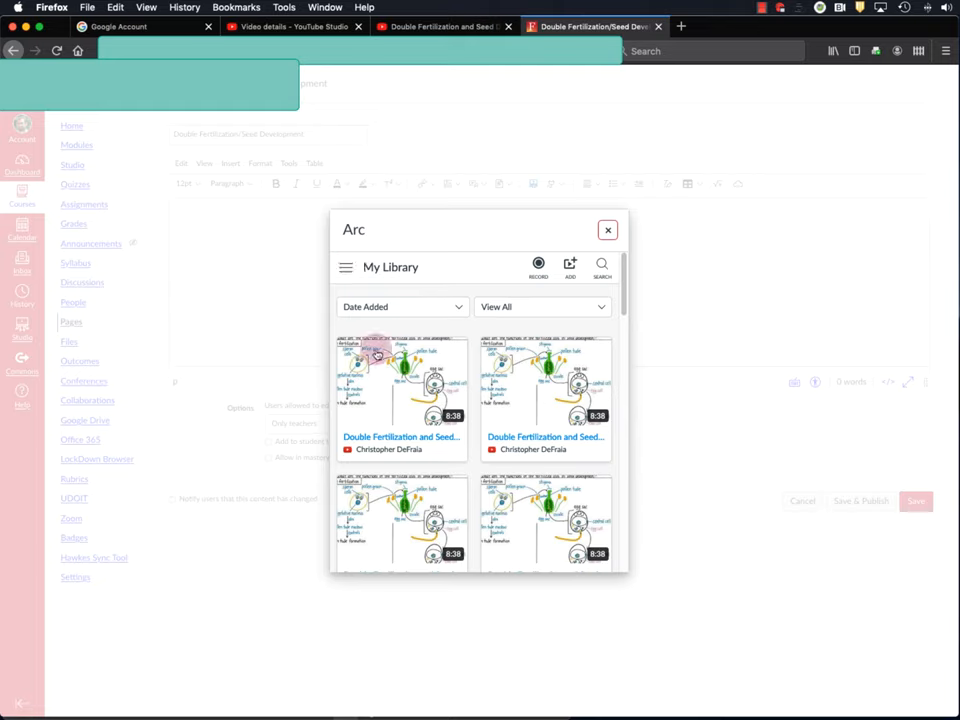
{"action": "mouse_move", "coordinate": [400, 384]}
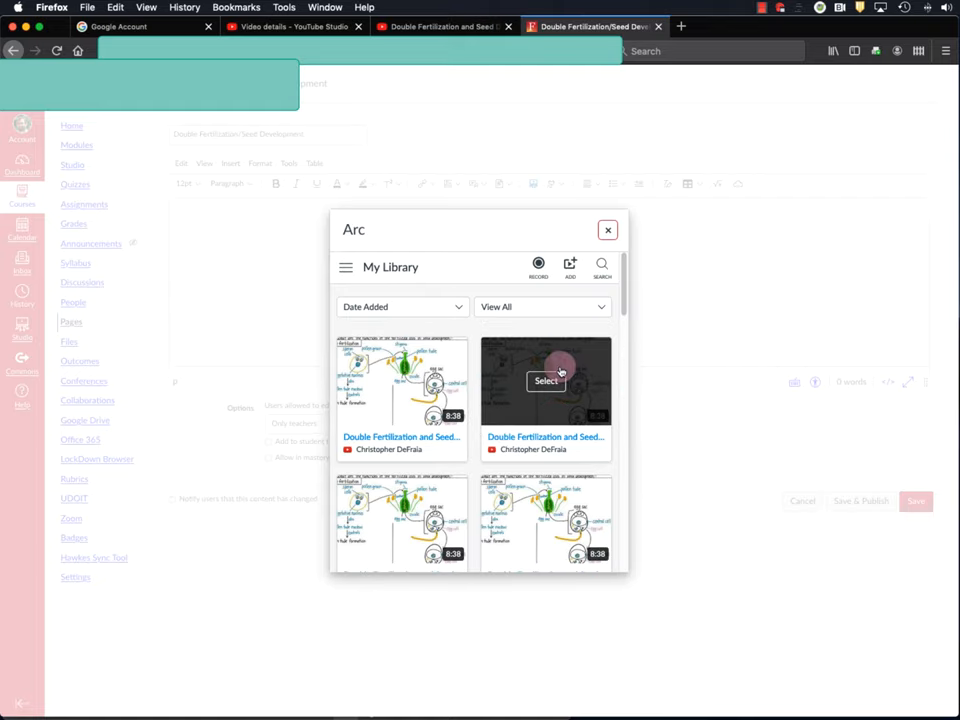
{"action": "mouse_move", "coordinate": [400, 384]}
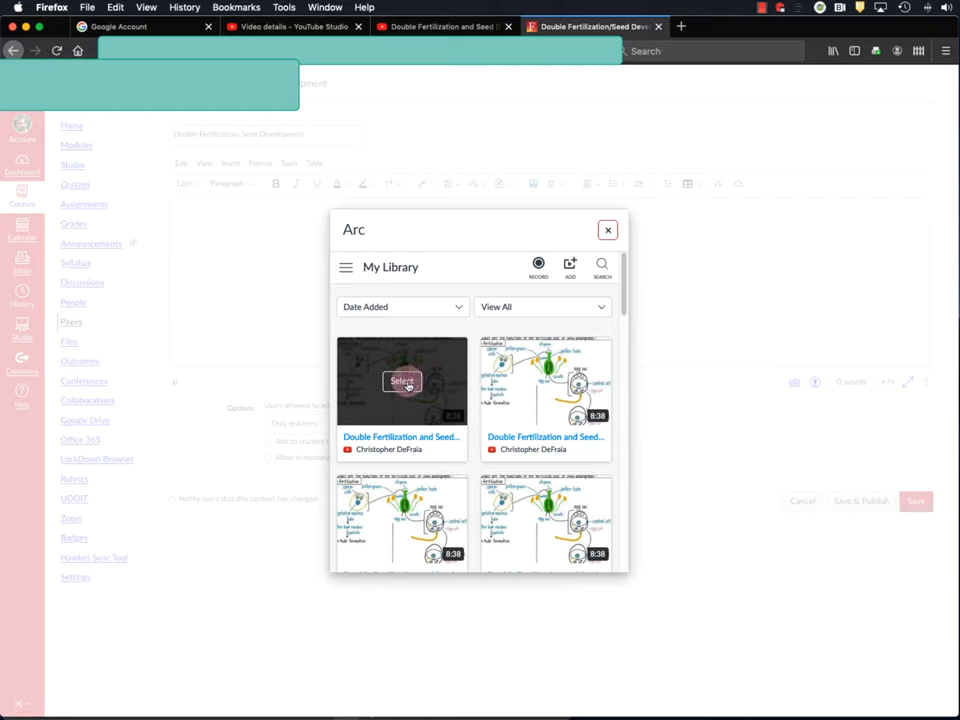
{"action": "left_click", "coordinate": [400, 384]}
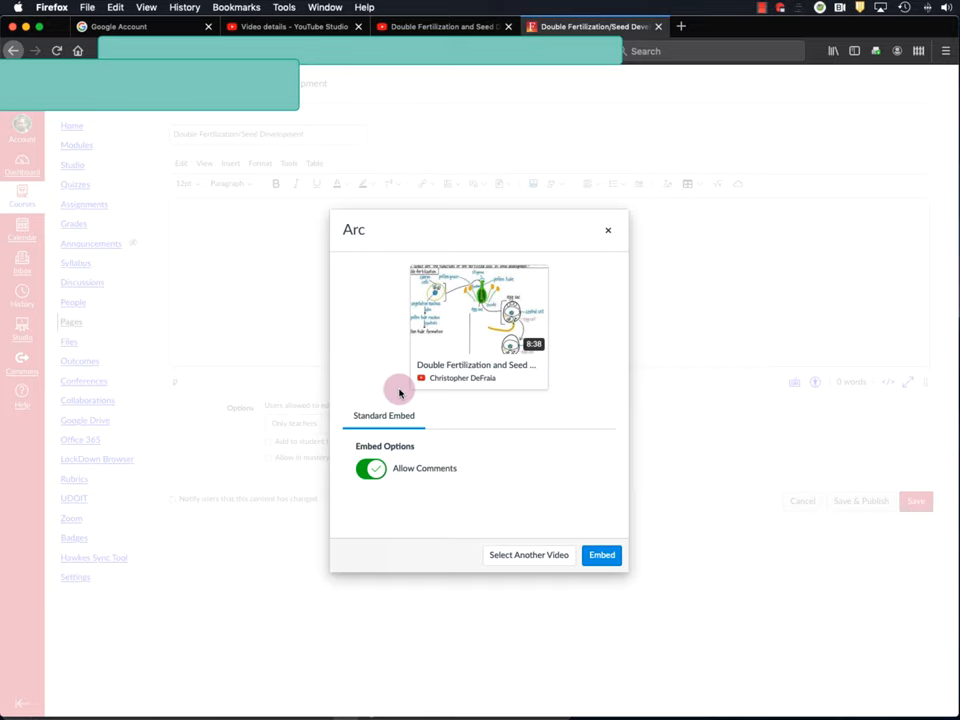
{"action": "left_click", "coordinate": [600, 556]}
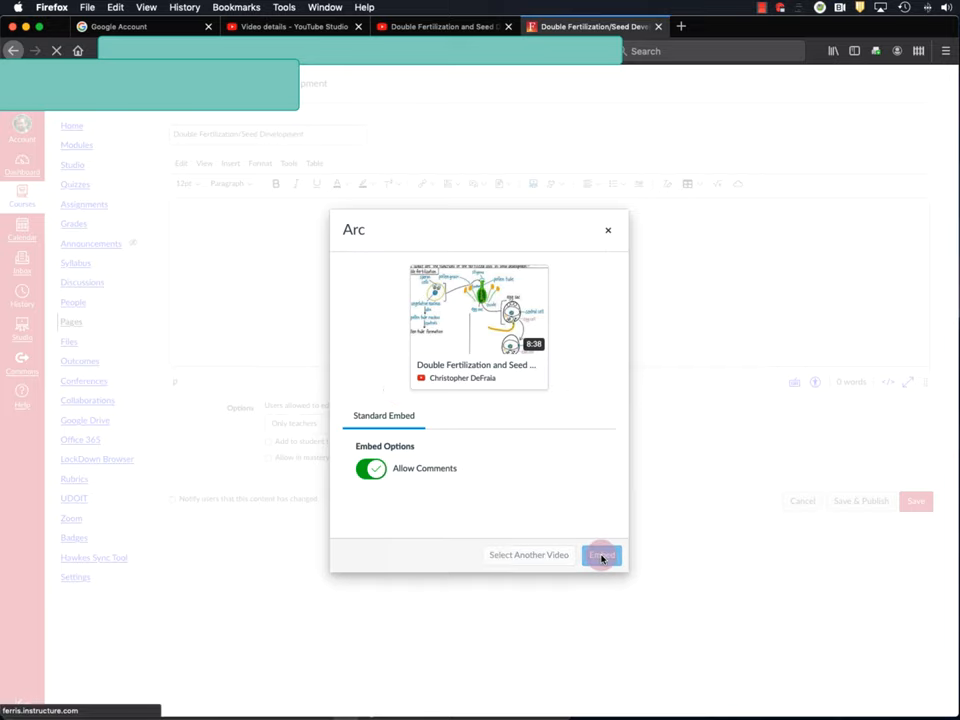
{"action": "left_click", "coordinate": [600, 556]}
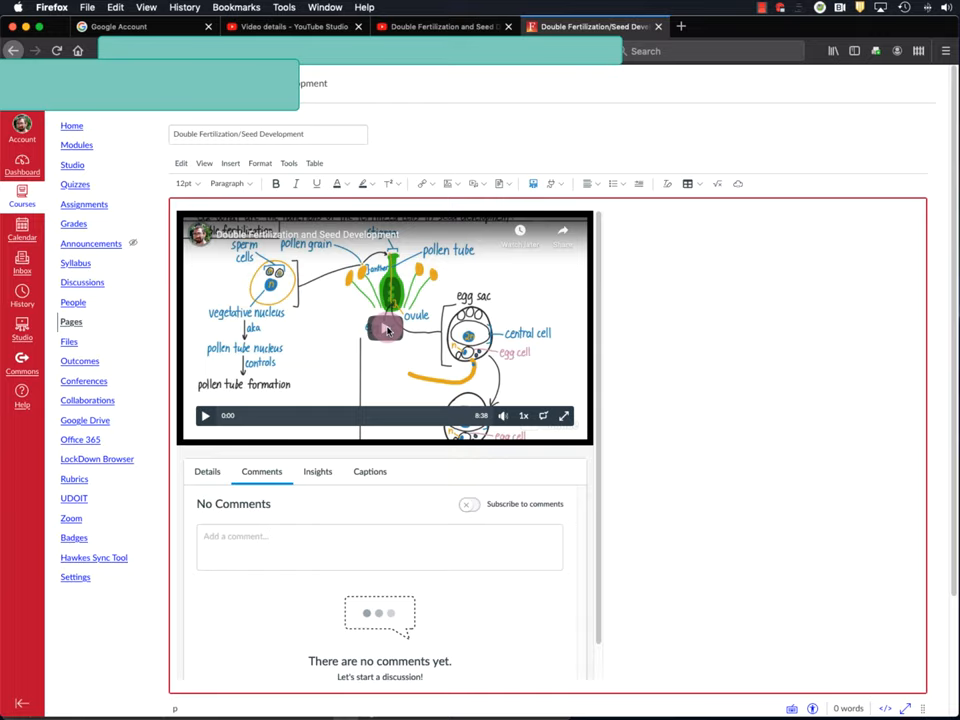
{"action": "mouse_move", "coordinate": [320, 350]}
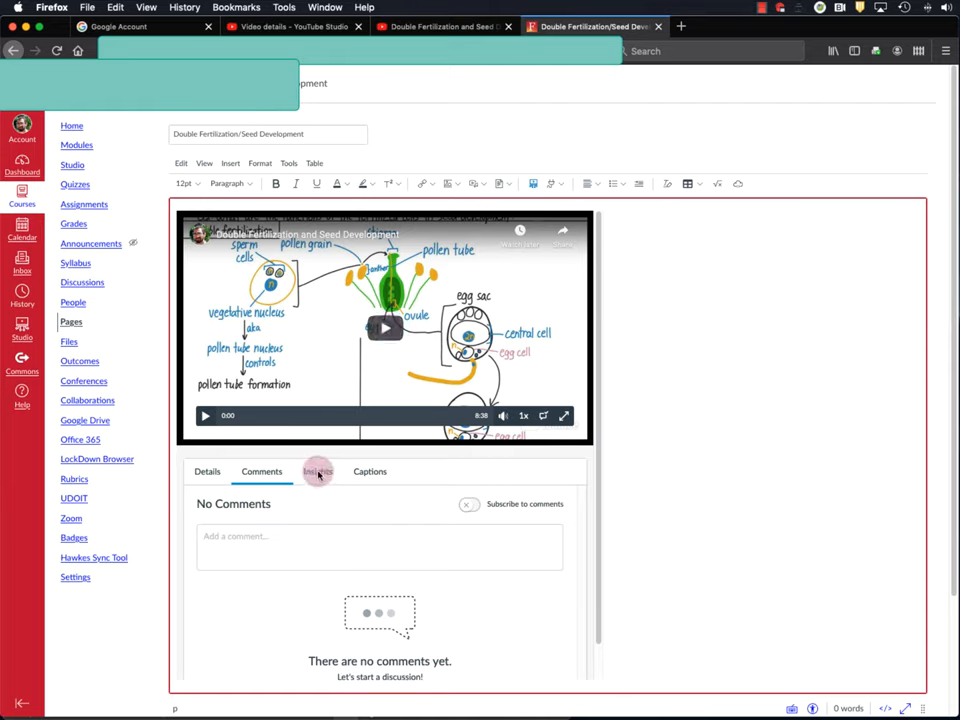
Switch the embedded video to its Insights view listing one viewer.
{"action": "left_click", "coordinate": [316, 472]}
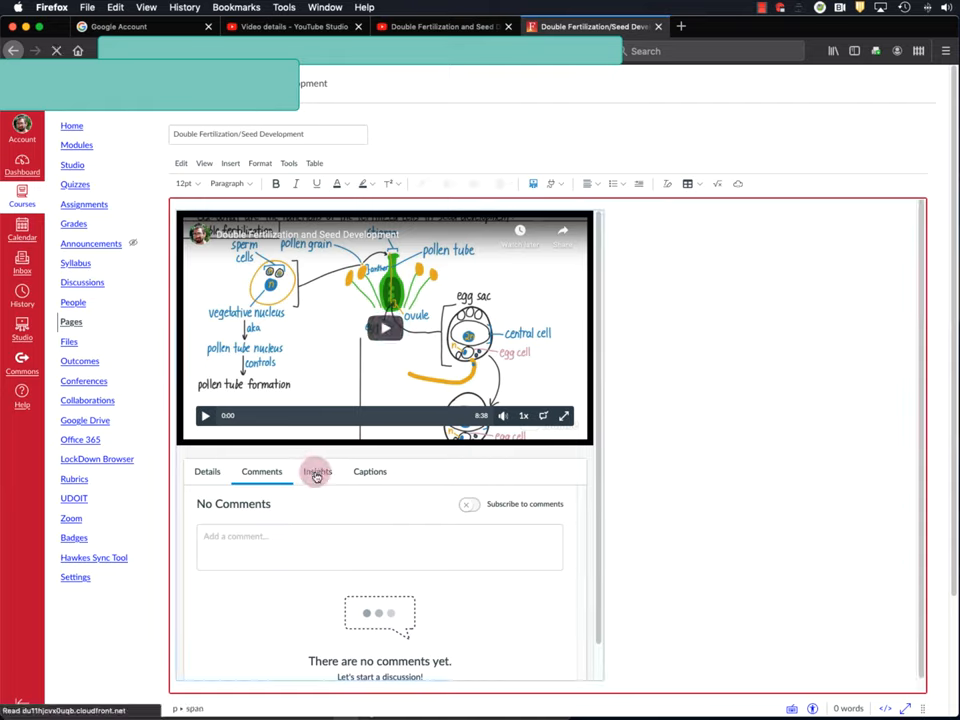
{"action": "left_click", "coordinate": [316, 472]}
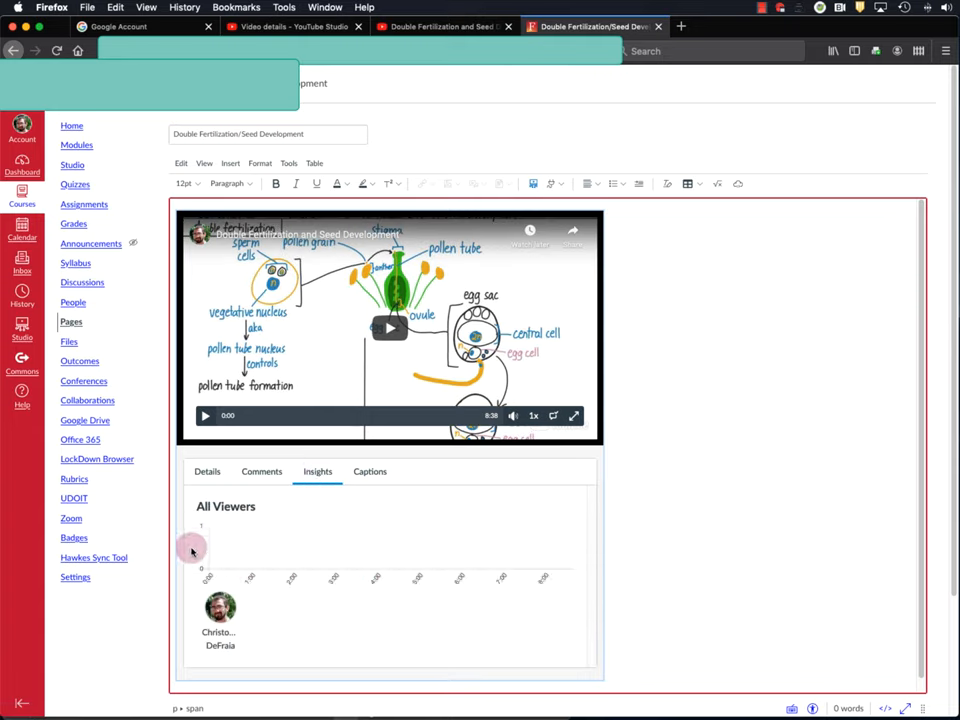
{"action": "mouse_move", "coordinate": [420, 532]}
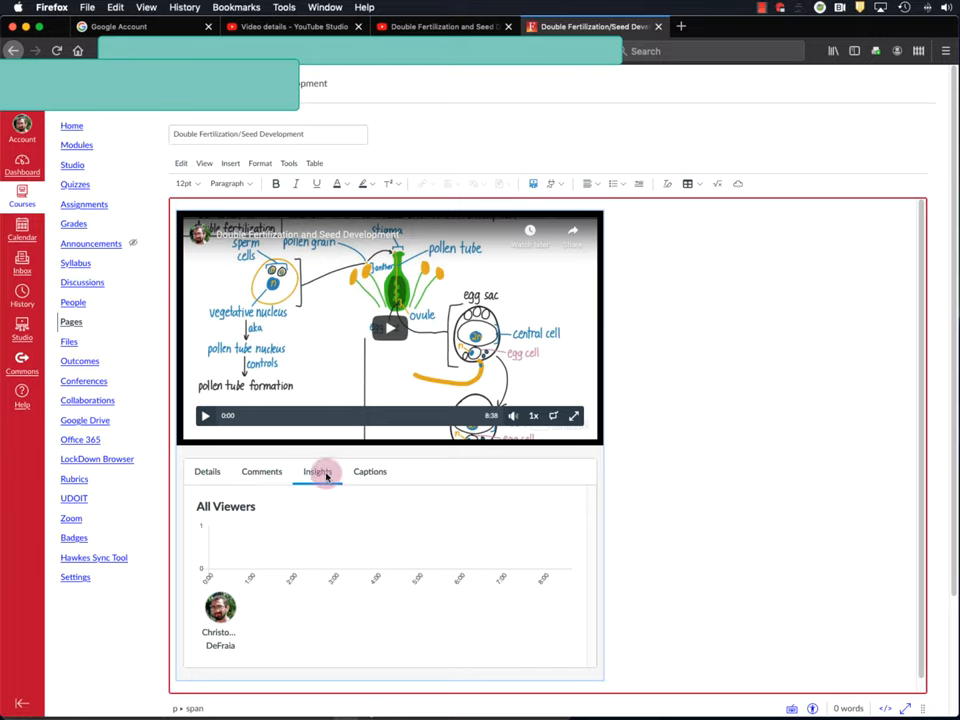
{"action": "mouse_move", "coordinate": [540, 610]}
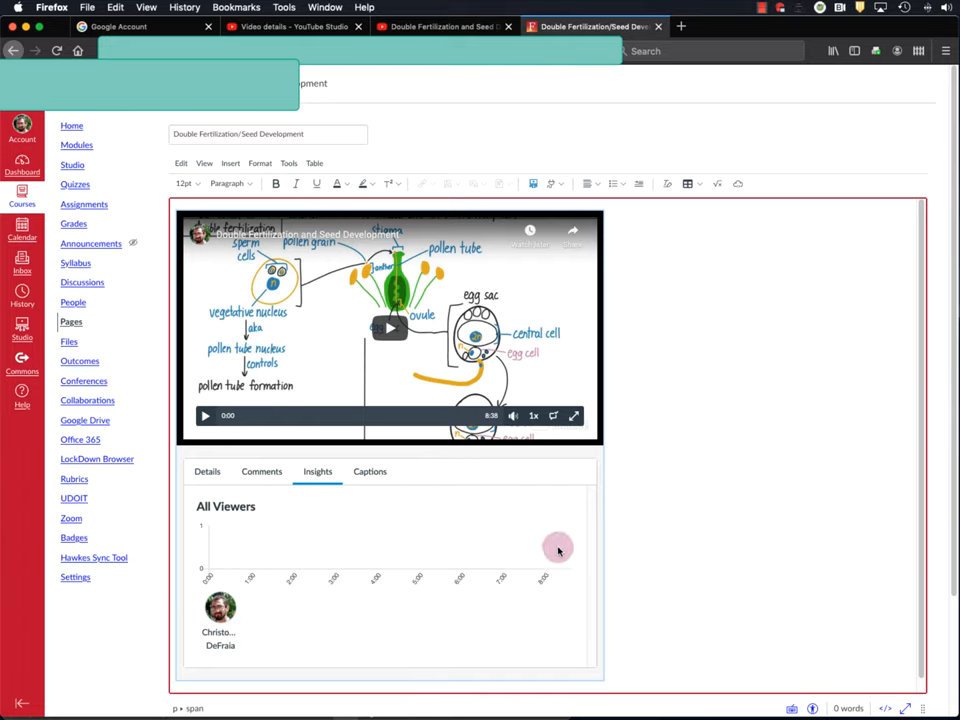
{"action": "mouse_move", "coordinate": [570, 544]}
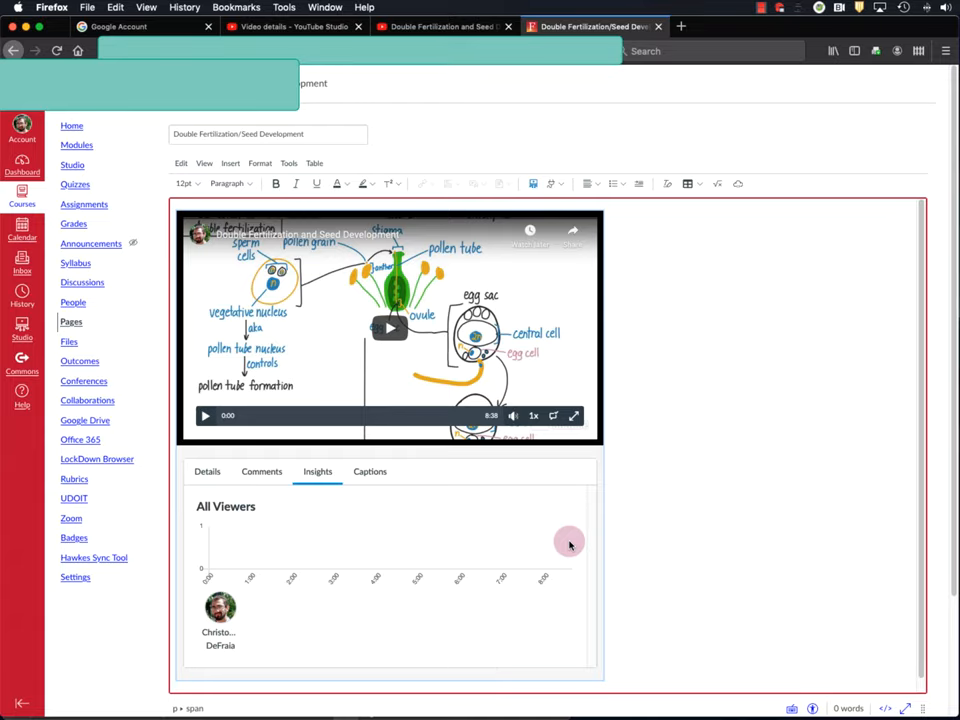
Save and publish the page with its embedded video.
{"action": "scroll", "scroll_direction": "down", "scroll_amount": 3}
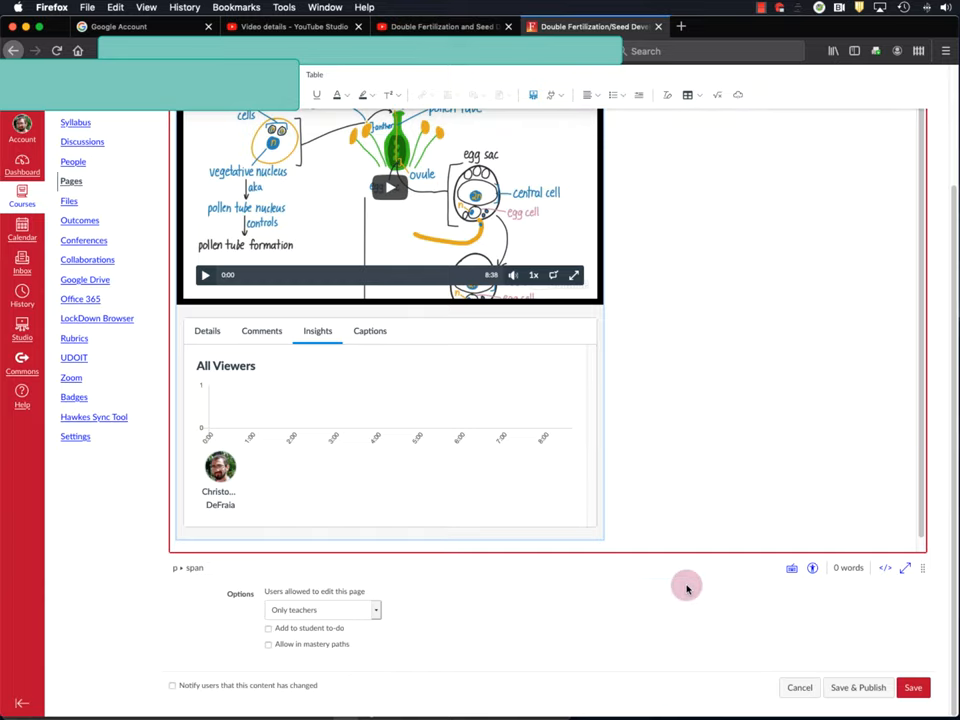
{"action": "mouse_move", "coordinate": [856, 688]}
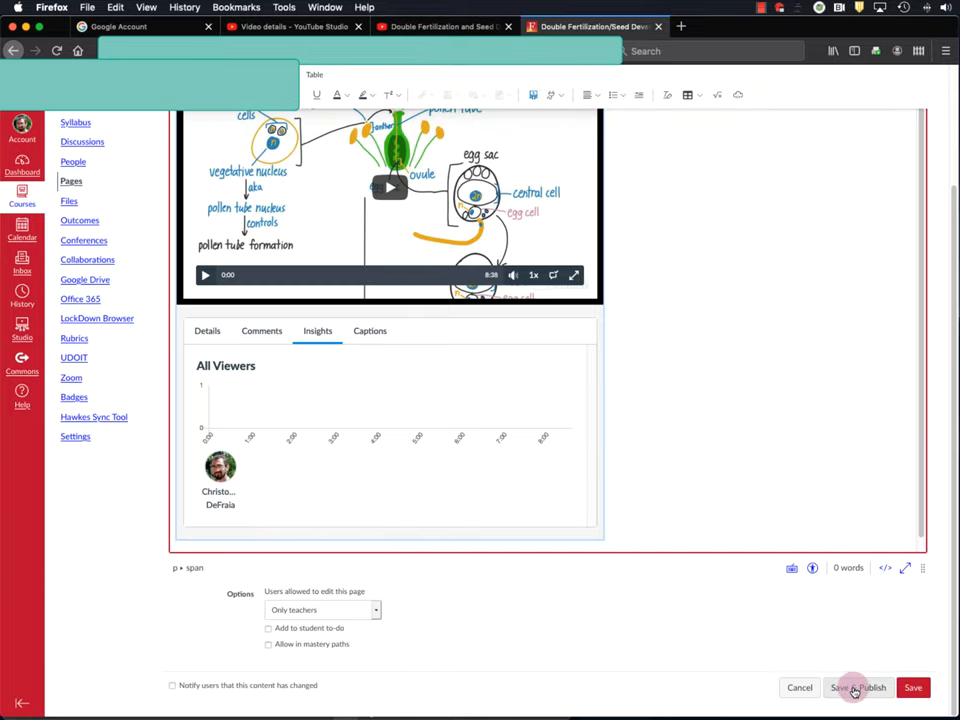
{"action": "left_click", "coordinate": [856, 688]}
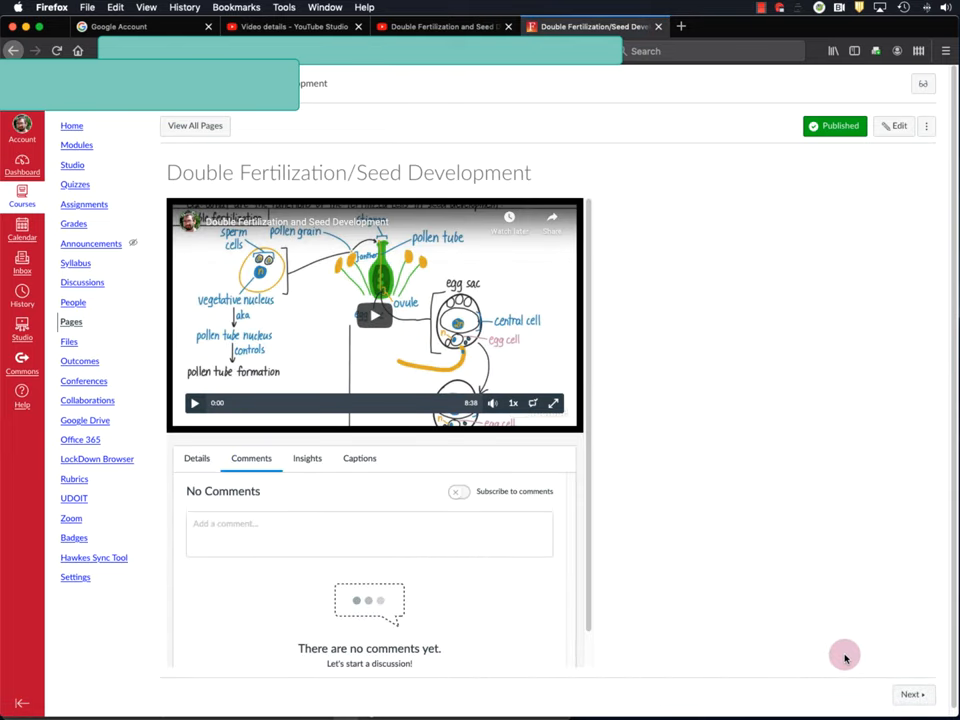
{"action": "mouse_move", "coordinate": [194, 148]}
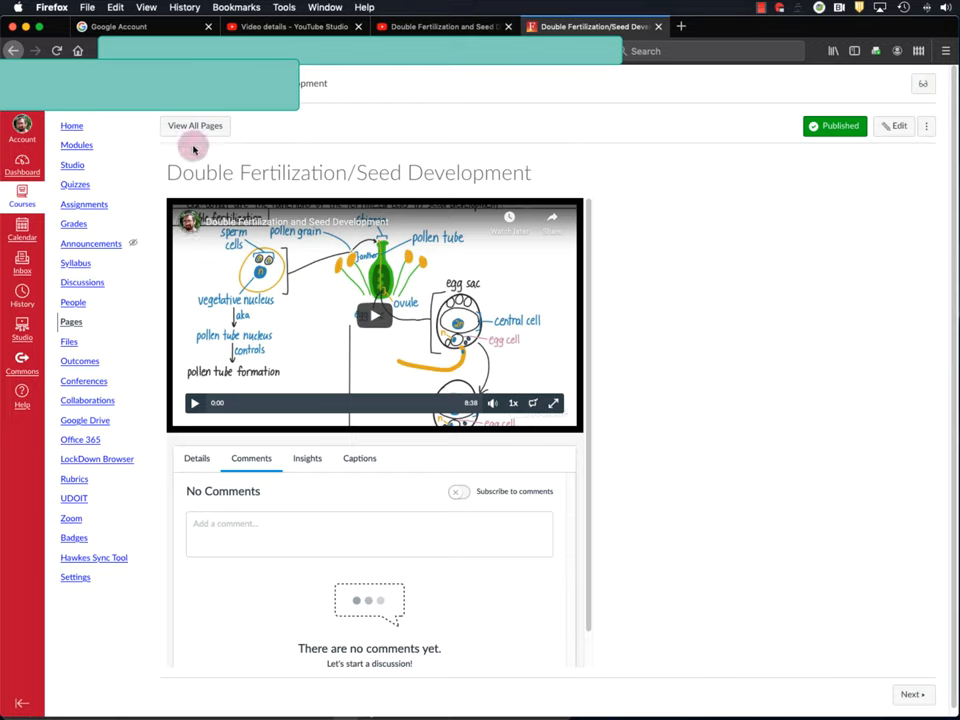
{"action": "mouse_move", "coordinate": [664, 332]}
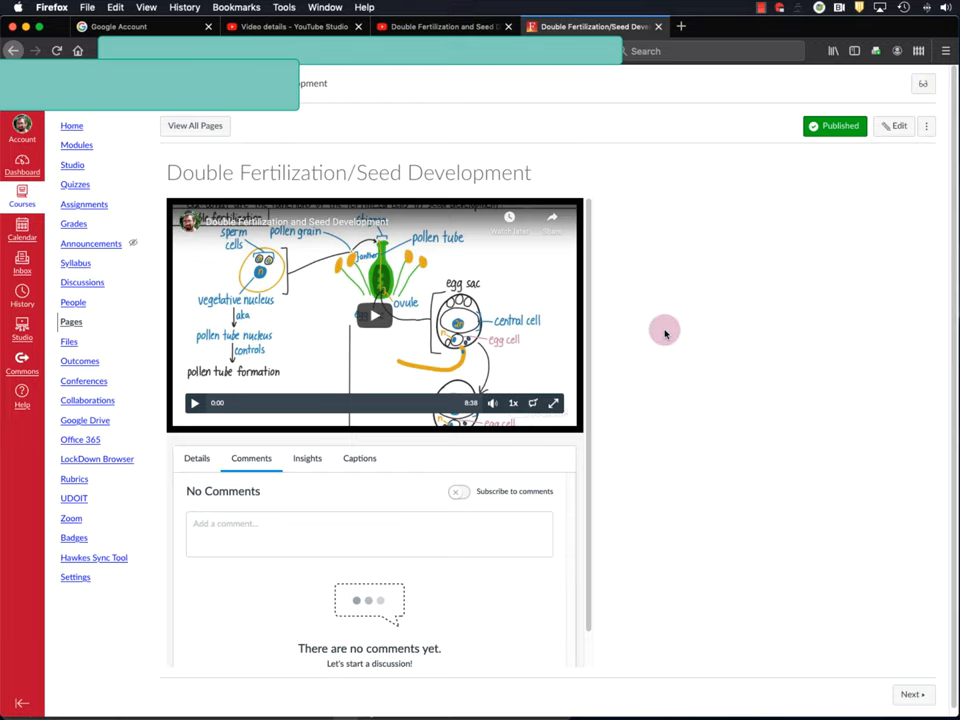